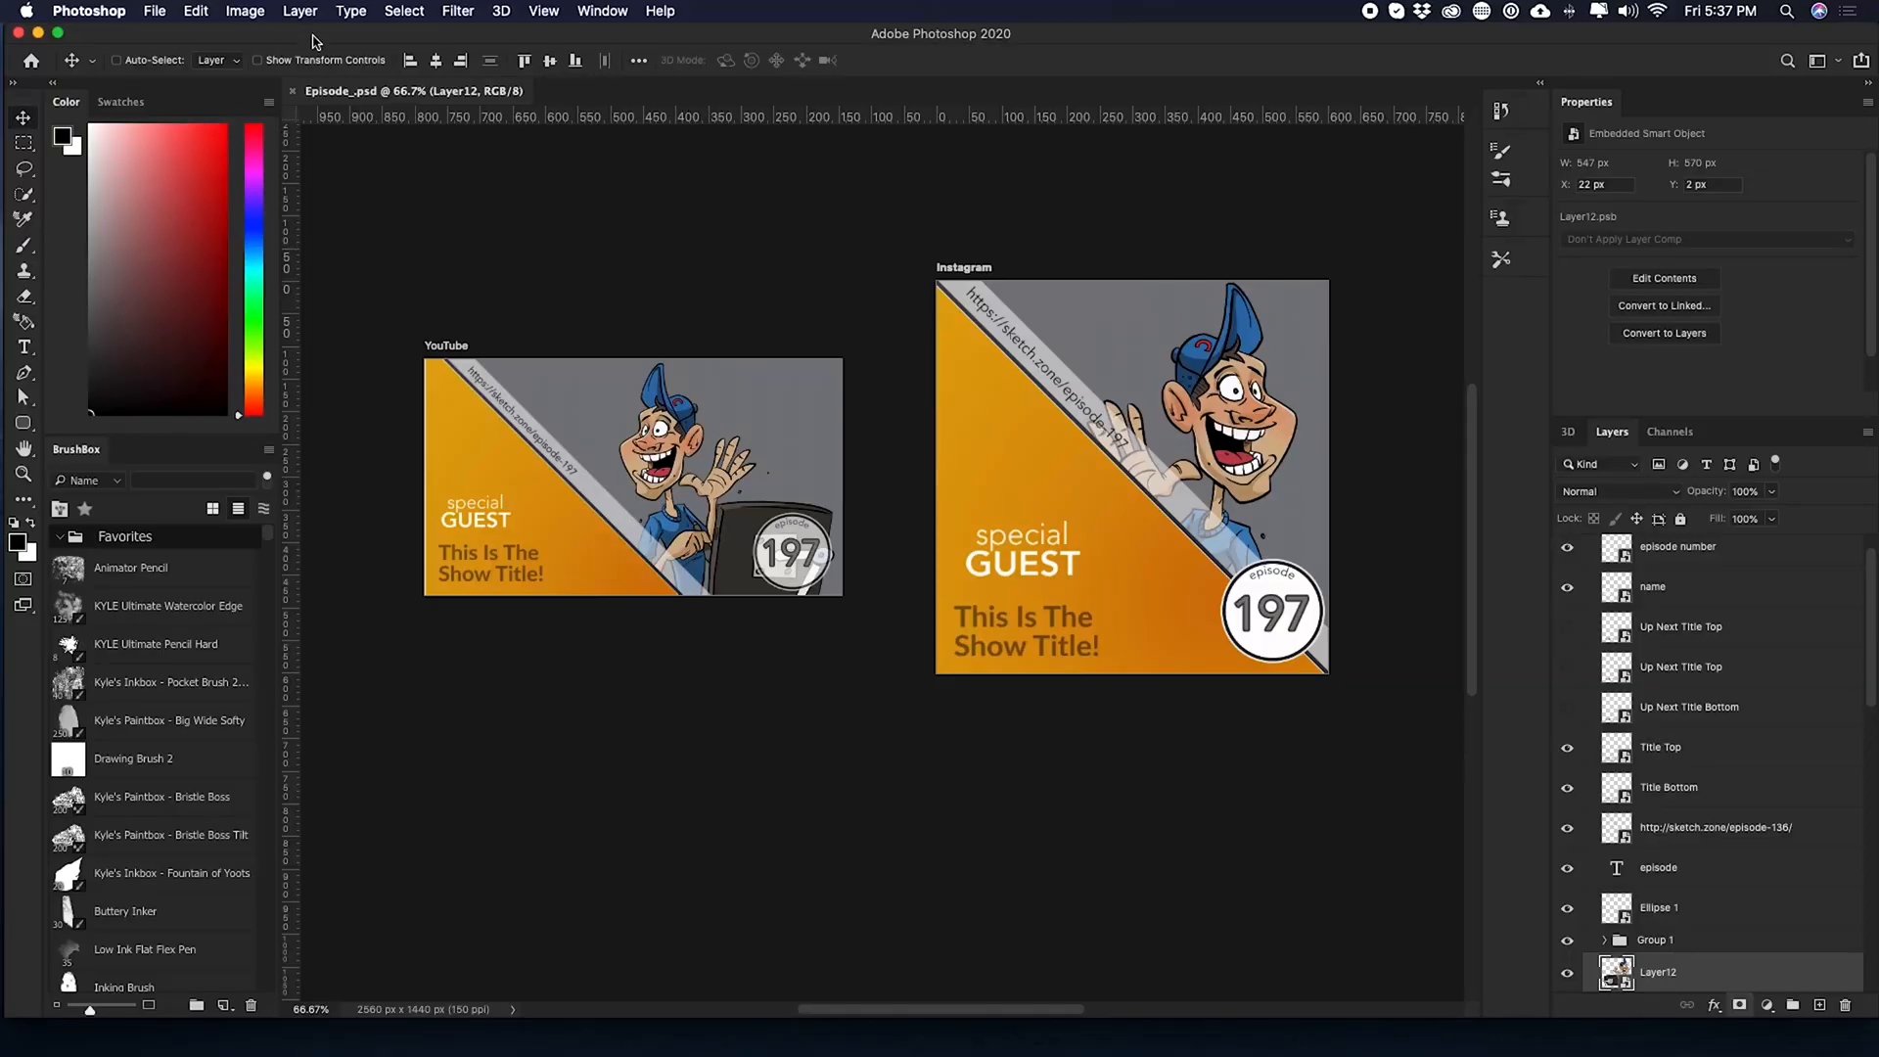
- Create a new 600×600 px artboard named Test Adet Board via Layer > New > Artboard
click(299, 12)
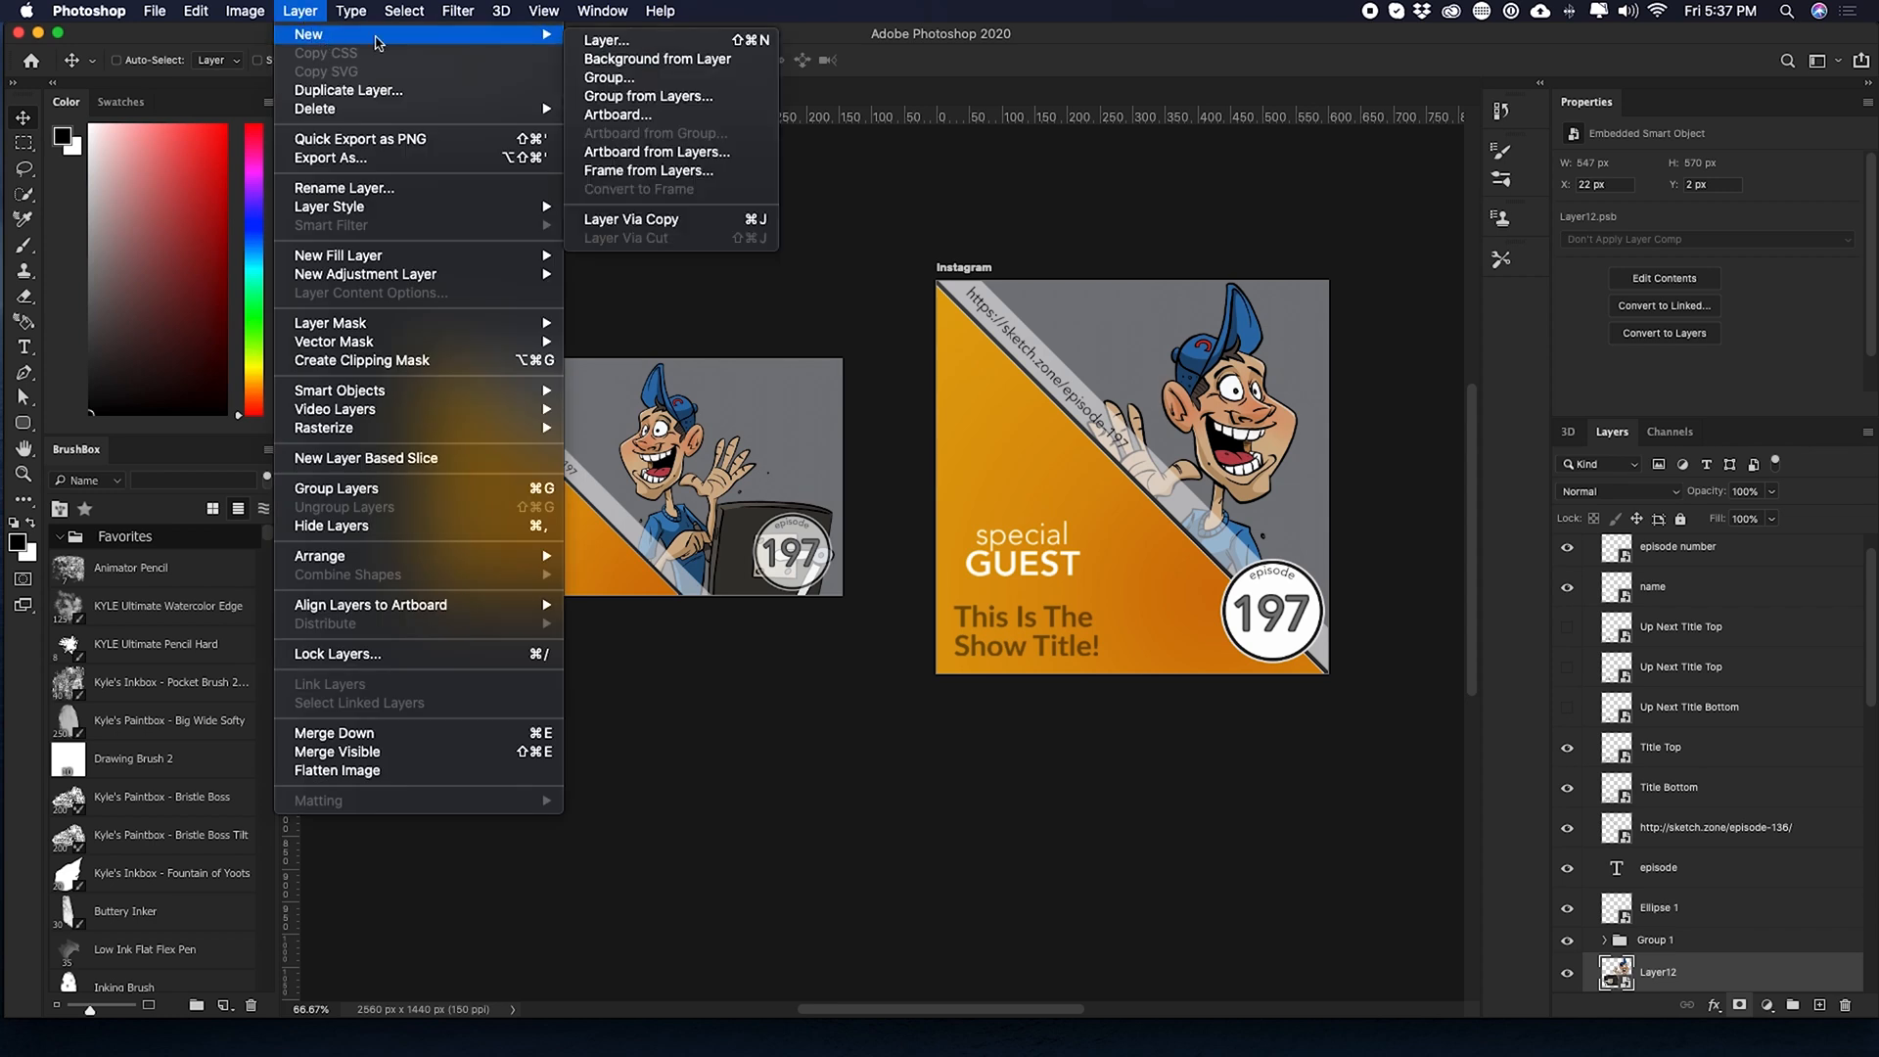
click(633, 724)
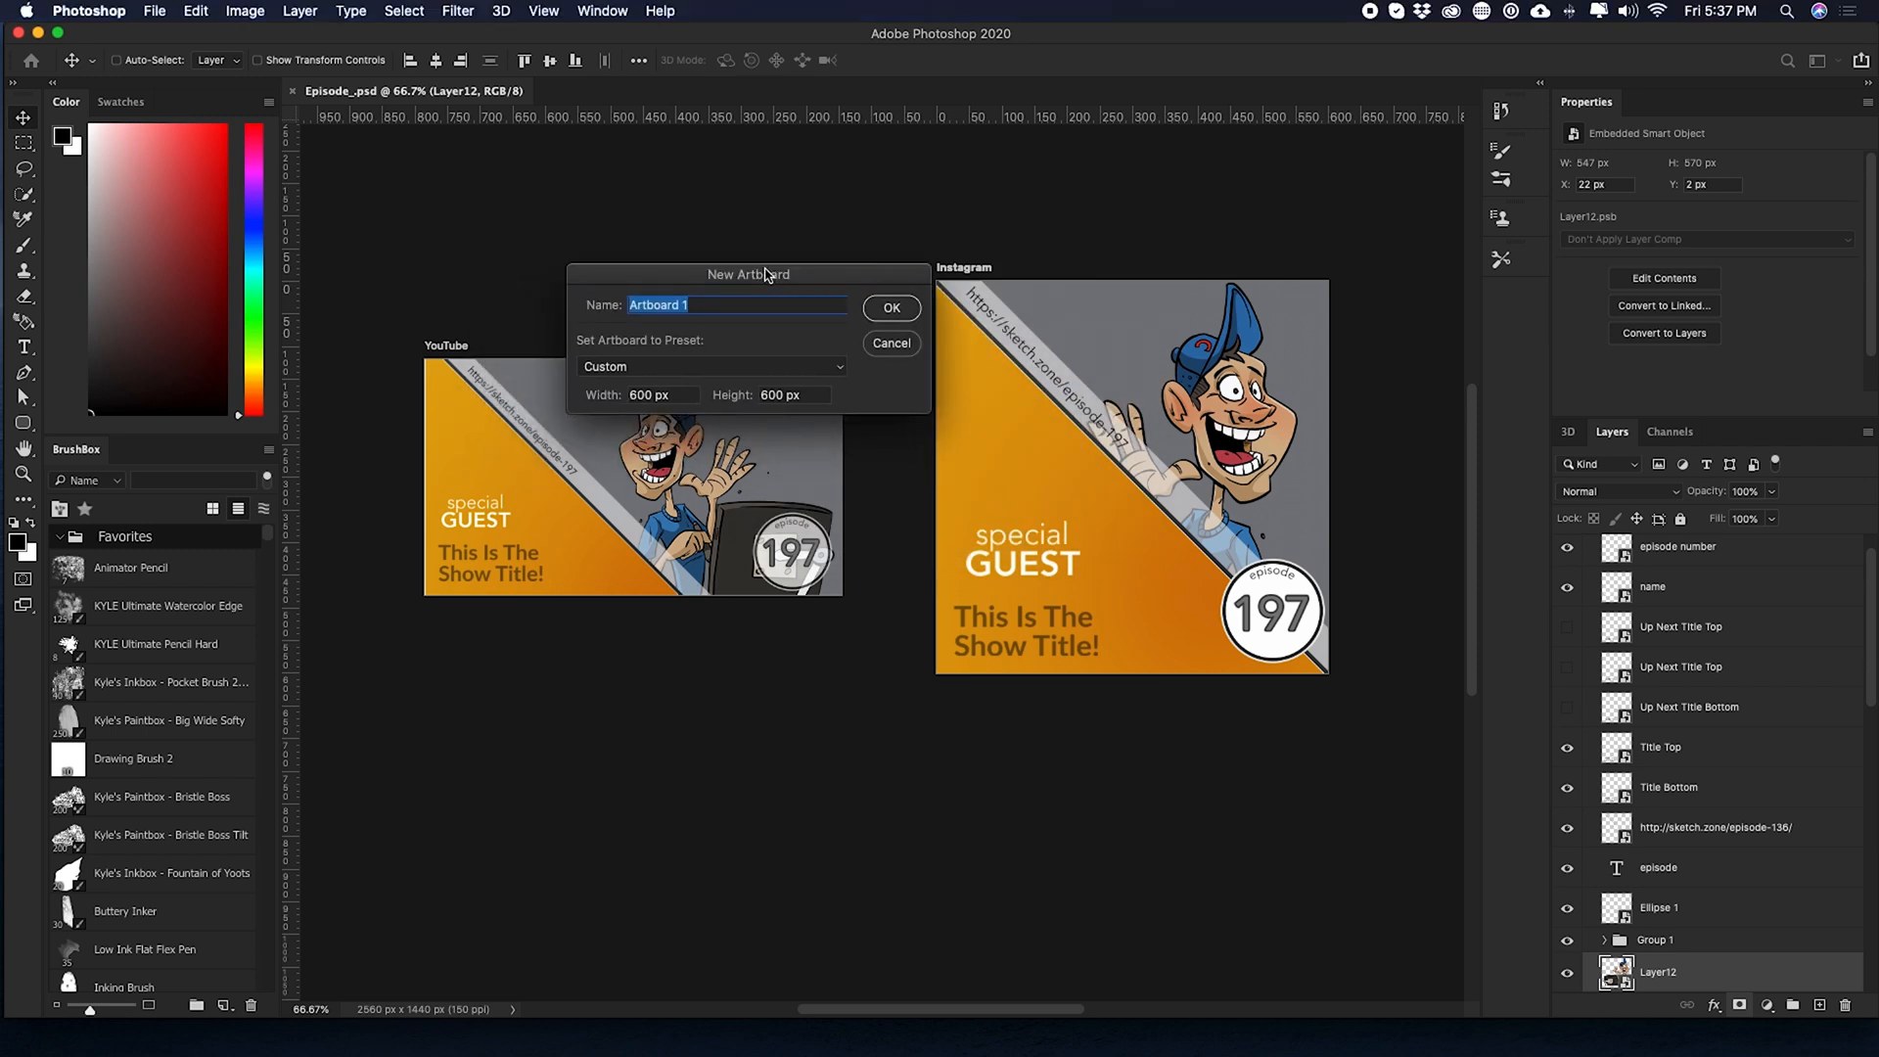
text(Test Adet B)
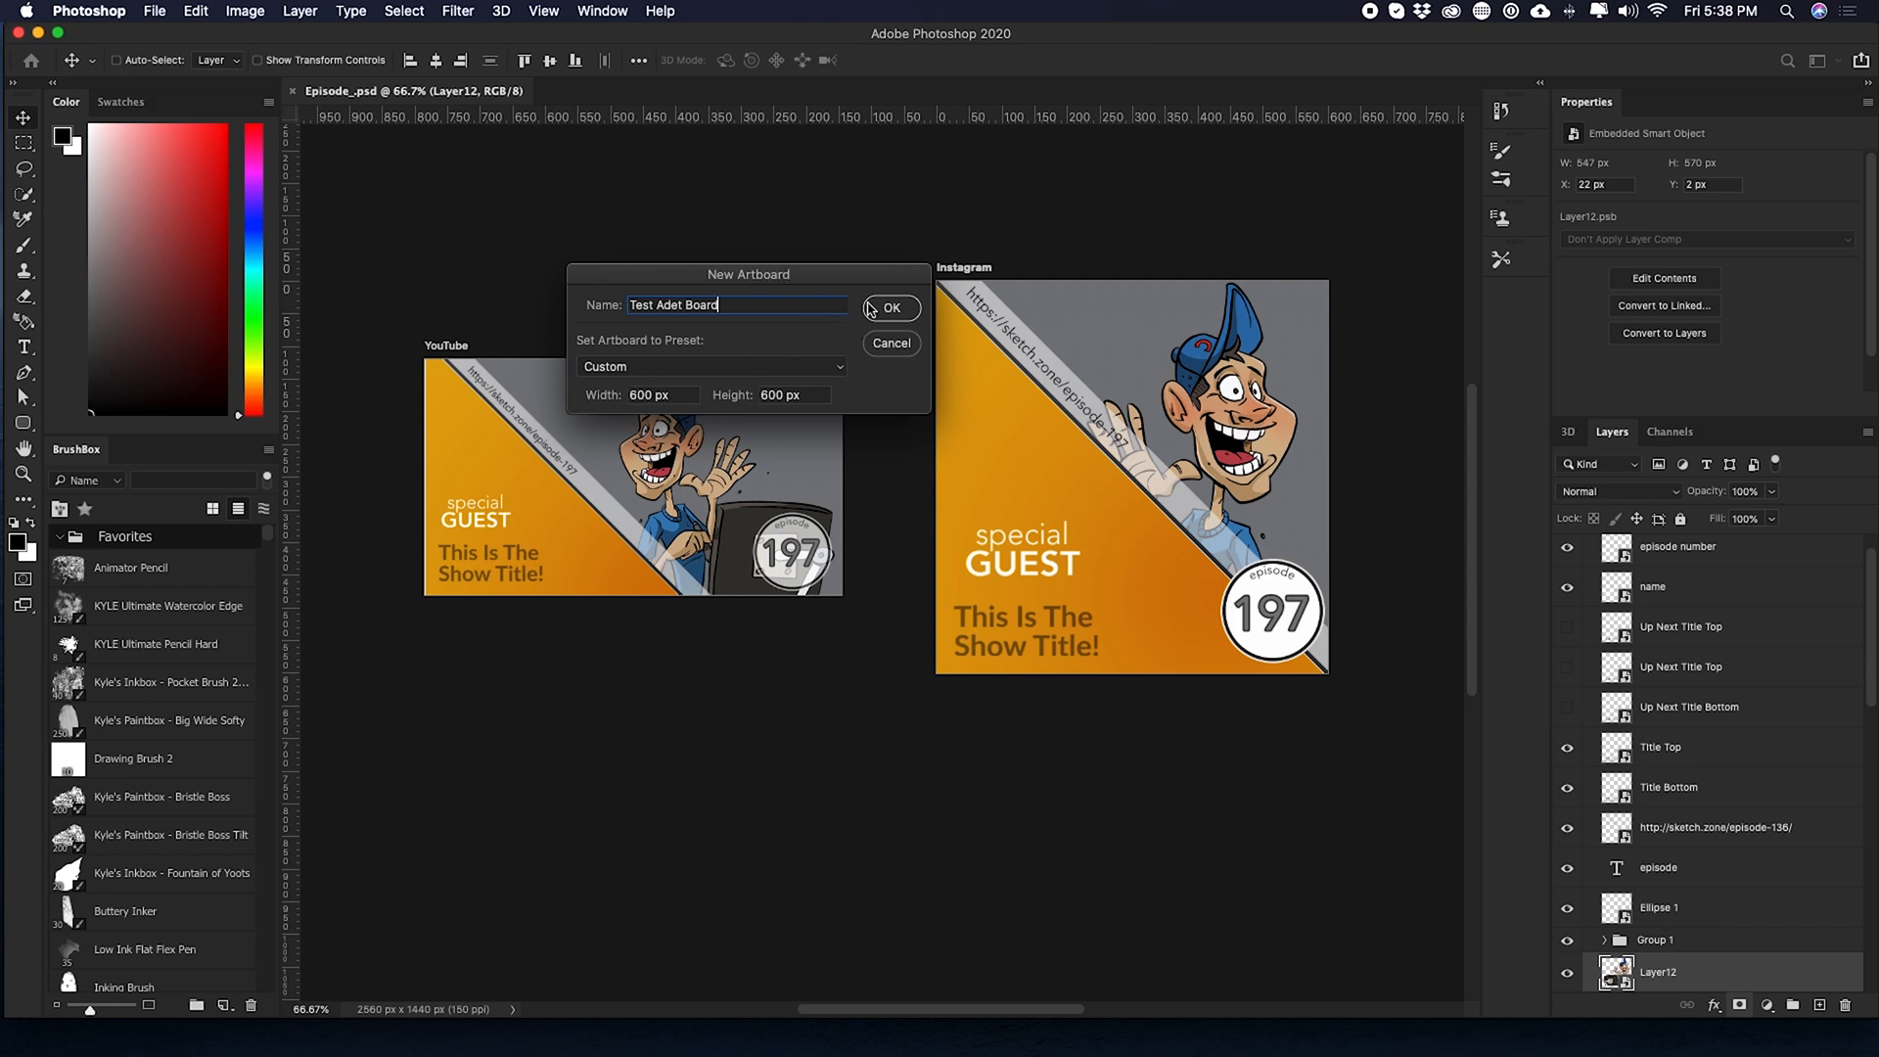
click(891, 307)
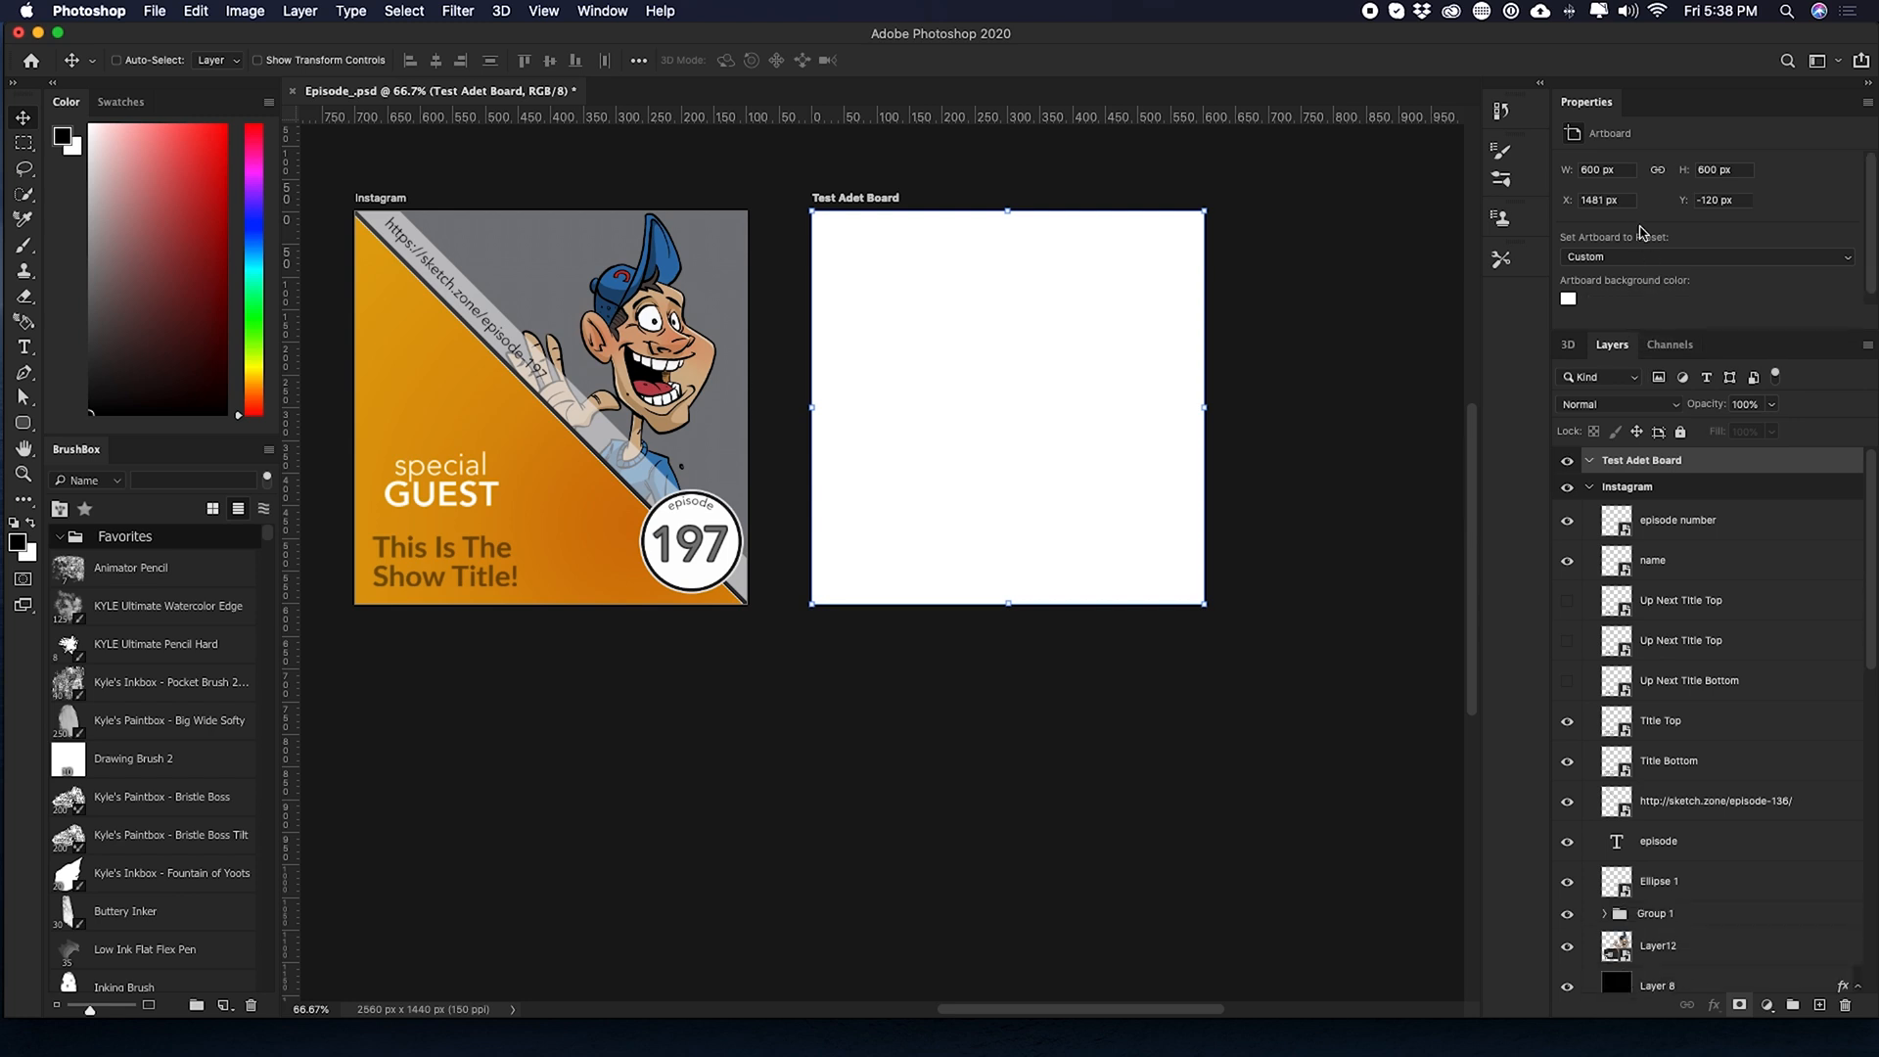
- Move the character image into the test artboard, then select and delete that artboard
click(1591, 487)
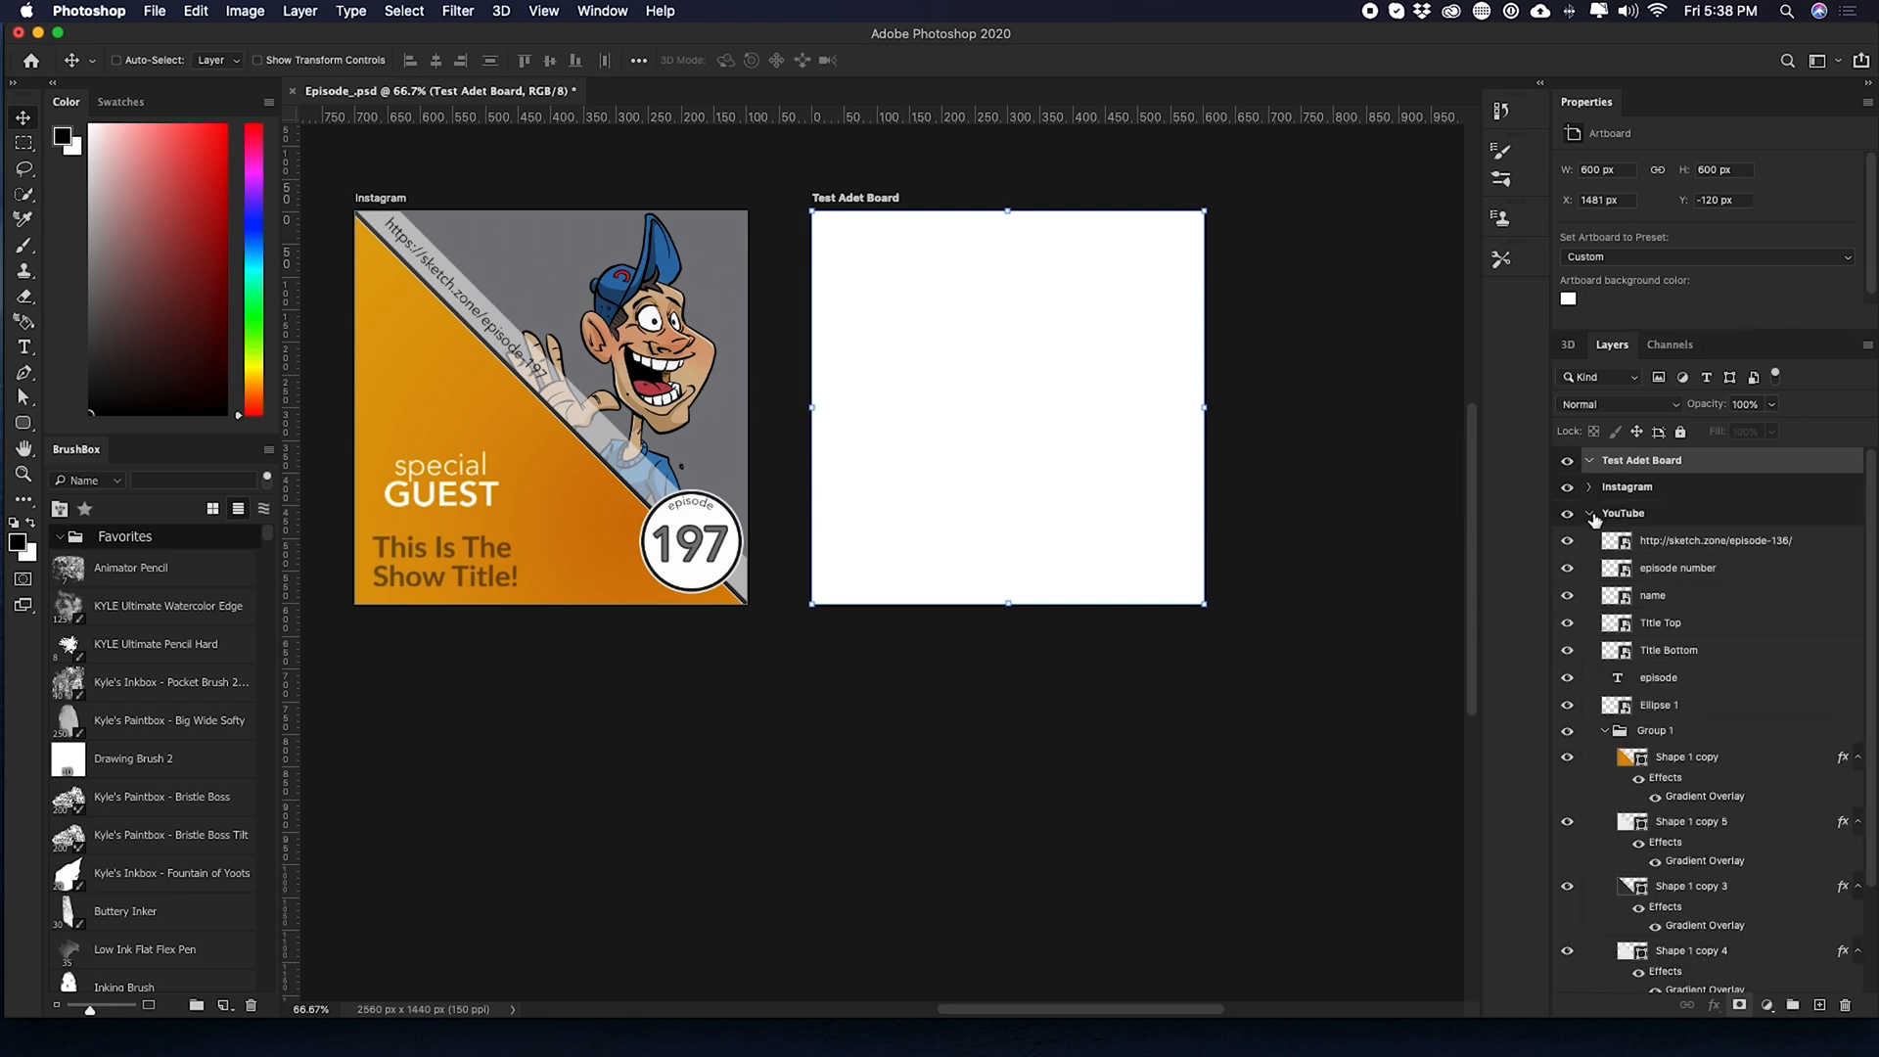
click(1590, 513)
text(r)
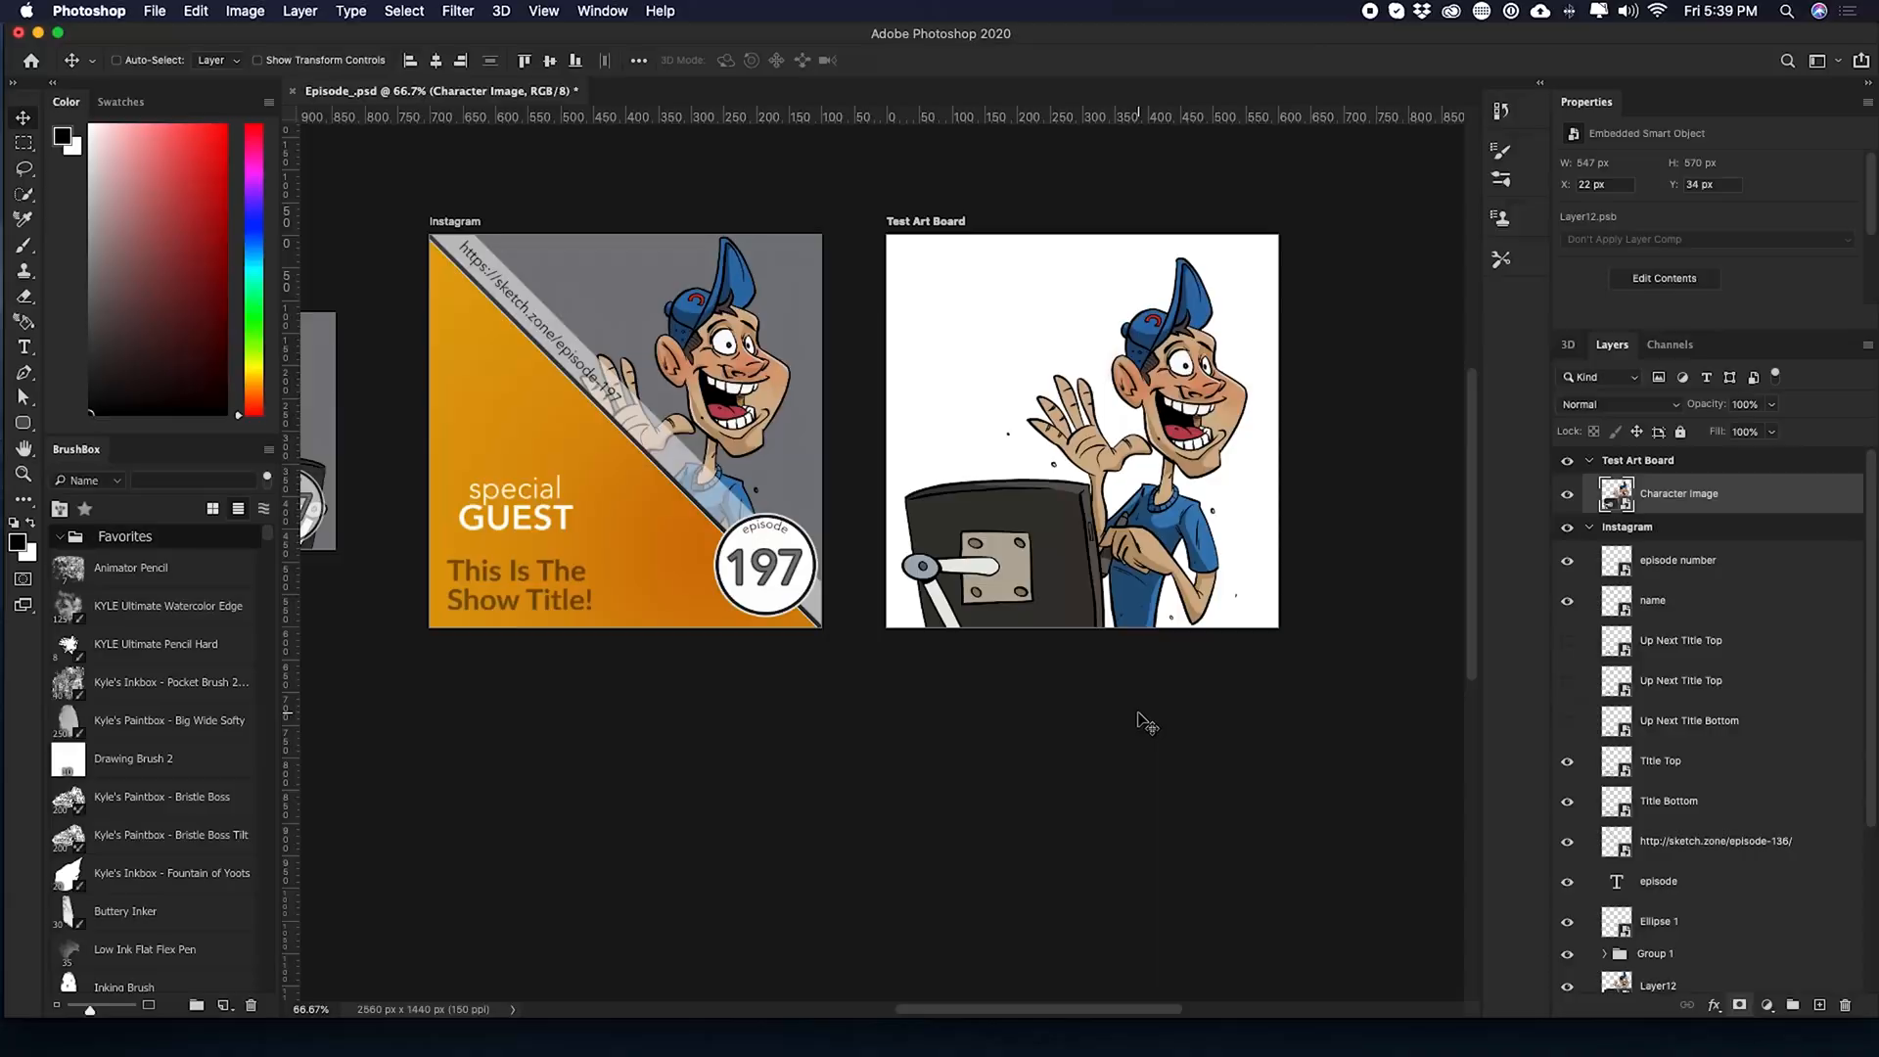
click(1638, 458)
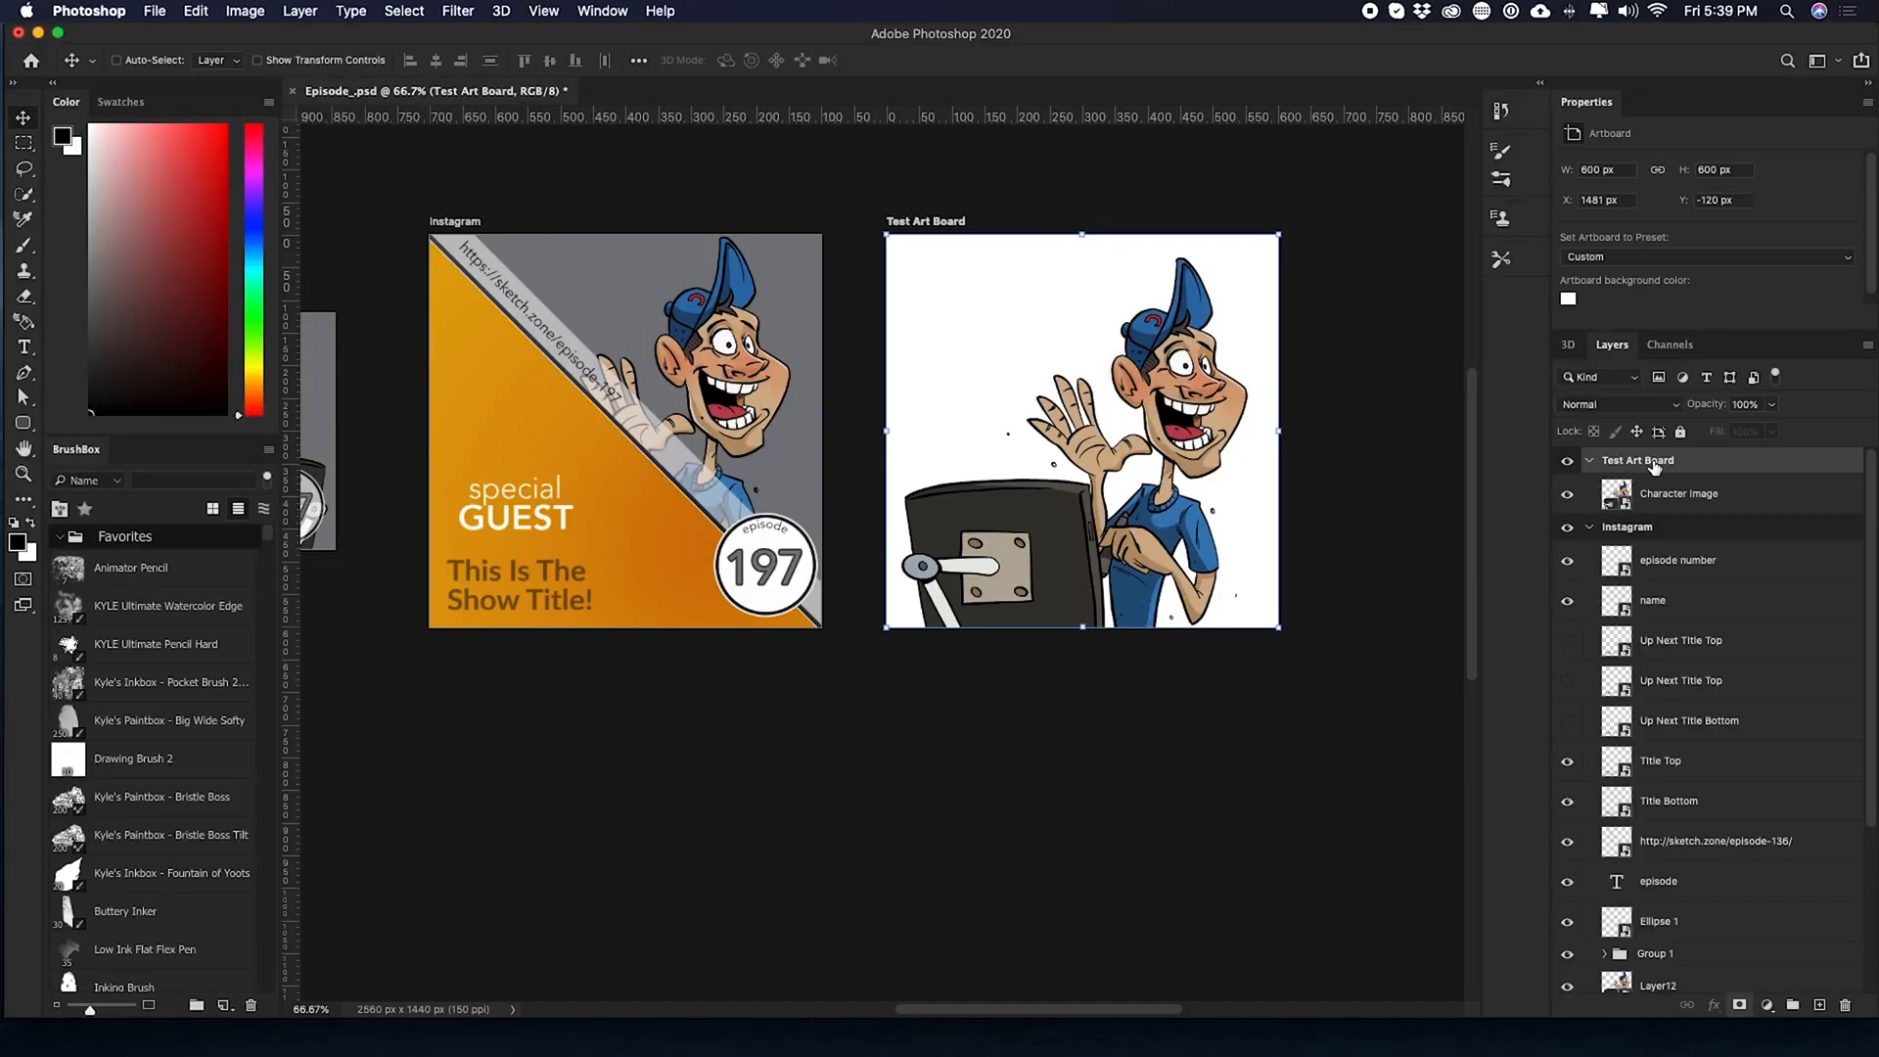
scroll(down, 3)
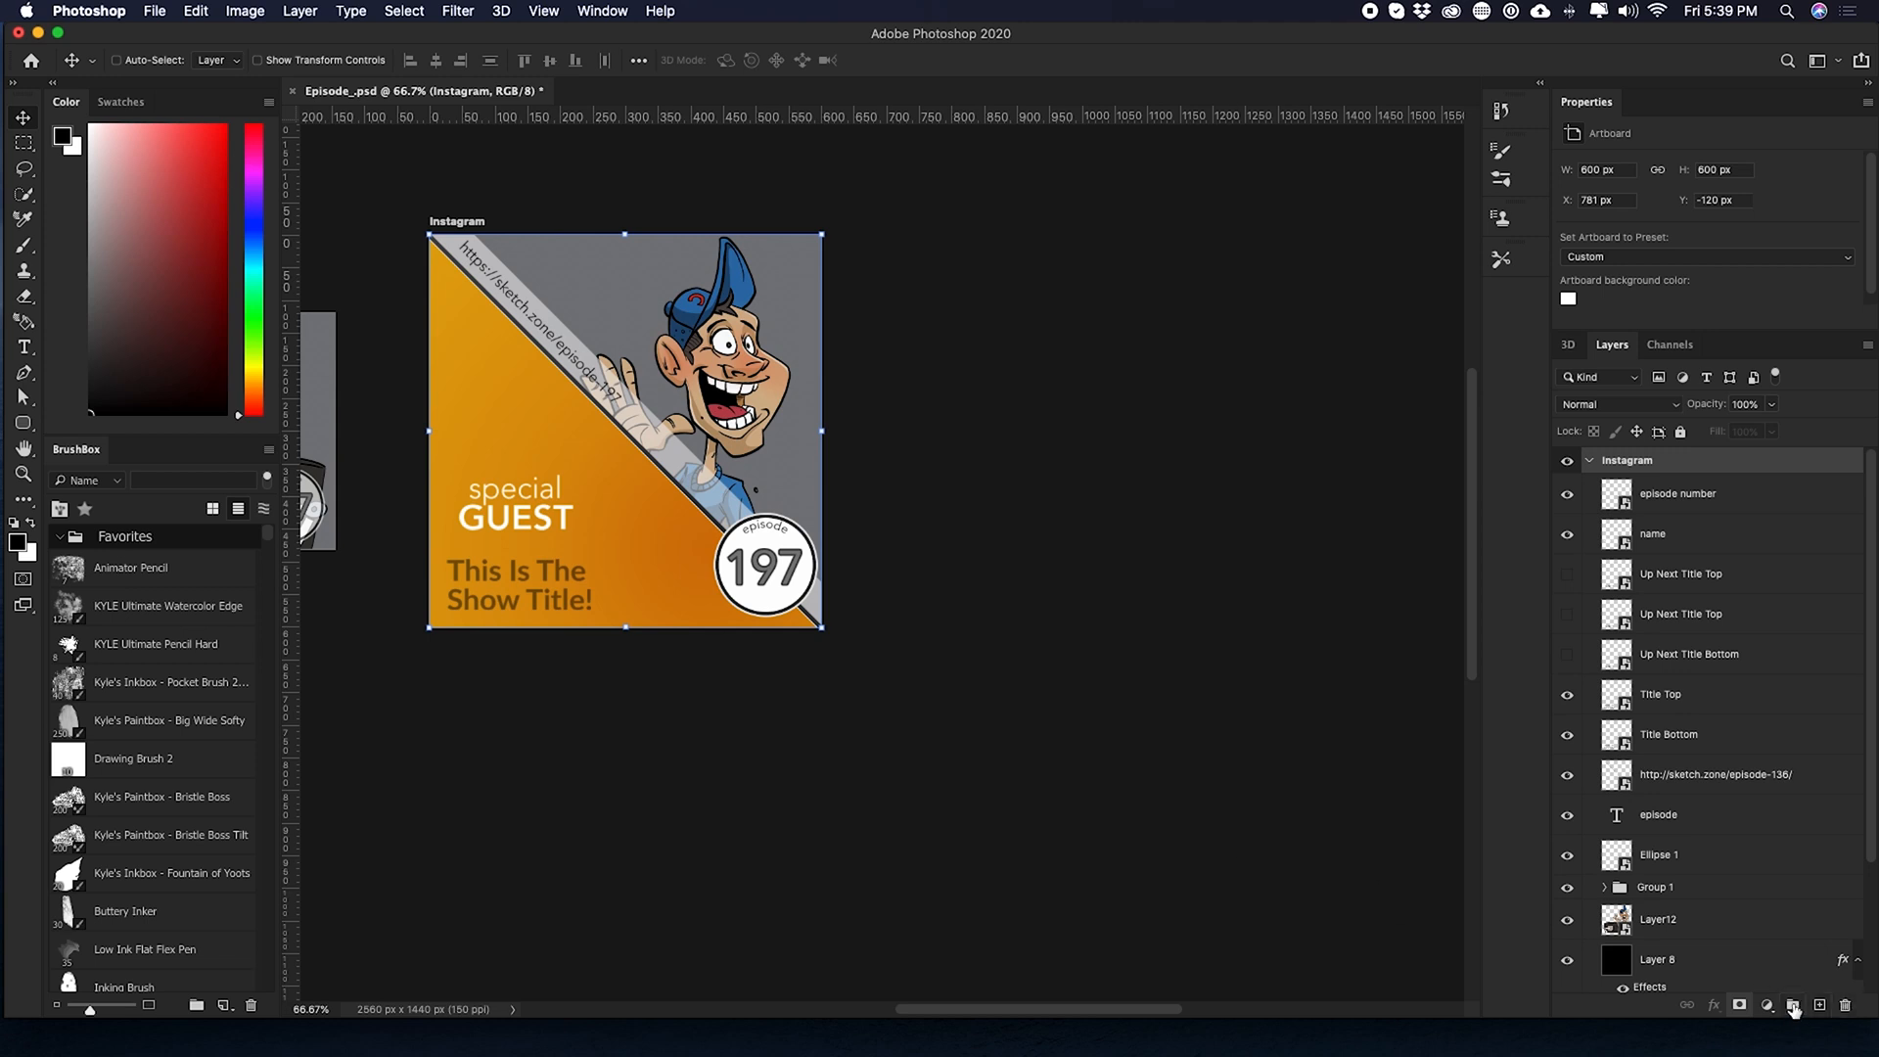
mouse_move(666, 755)
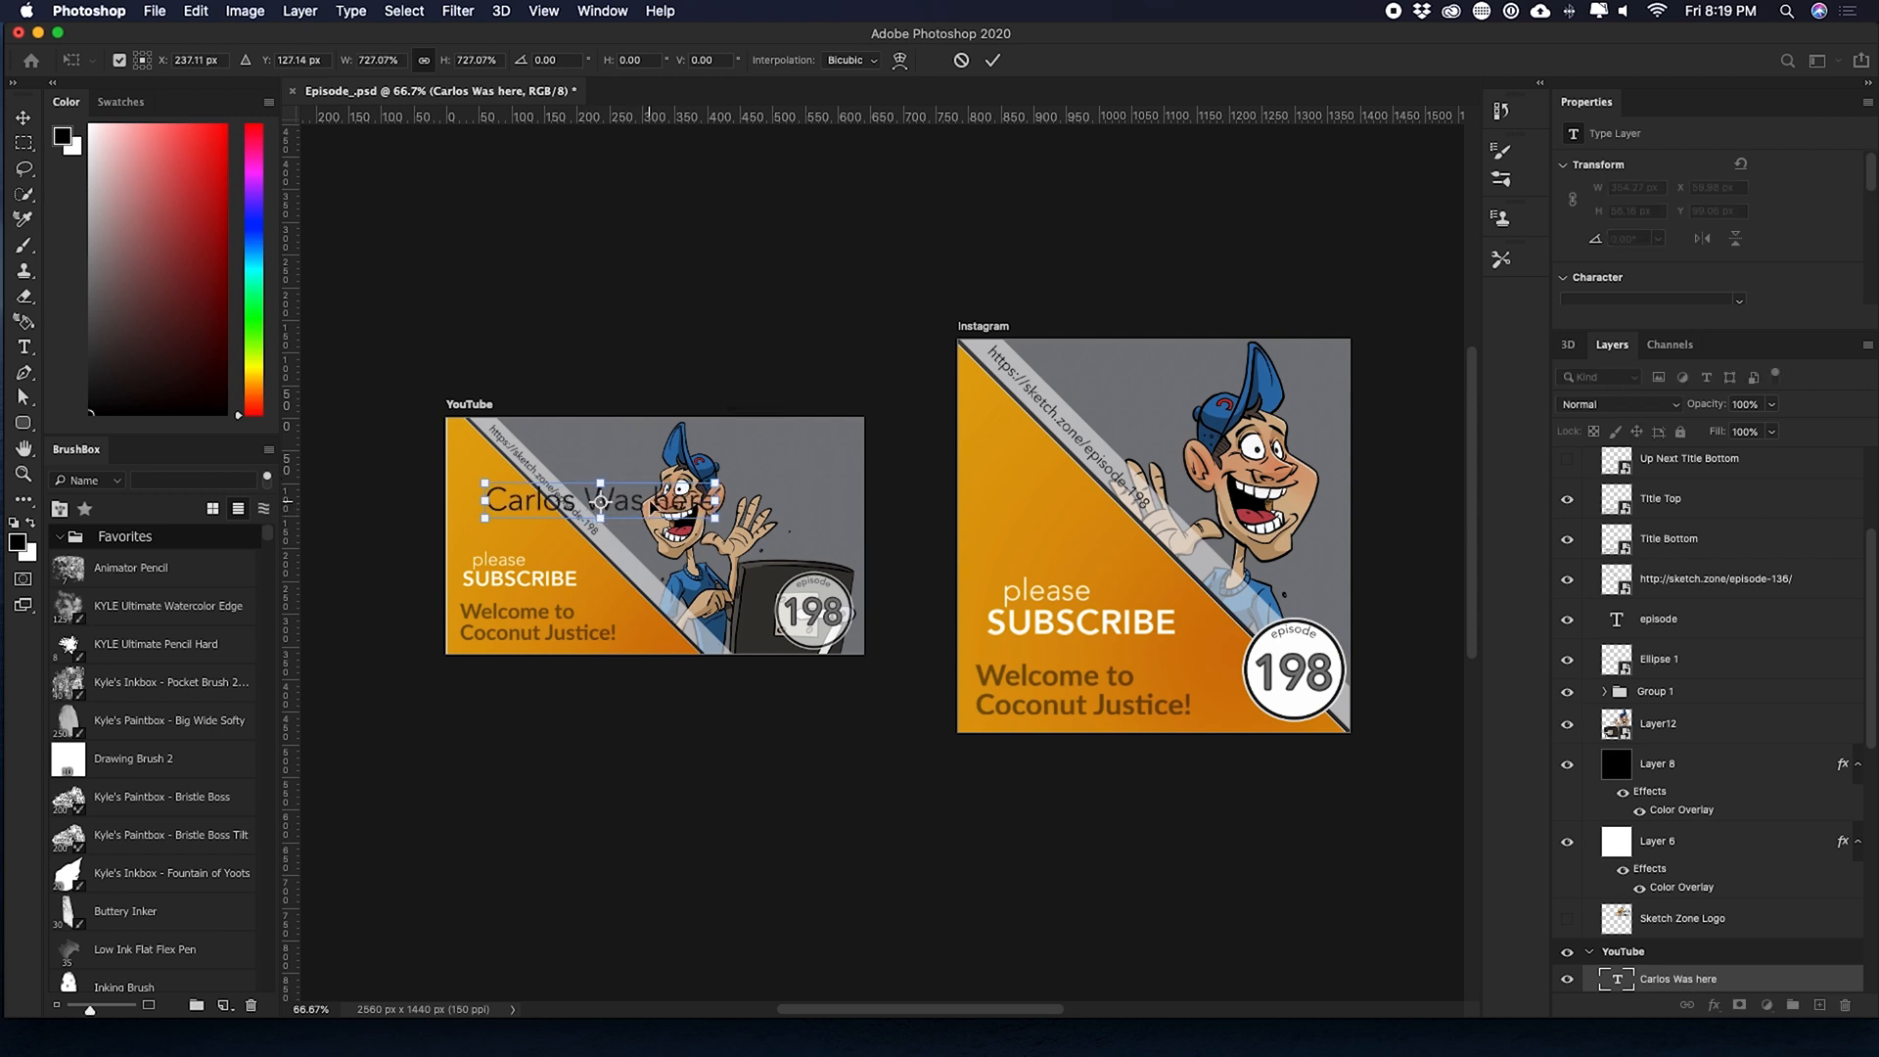
- Scale up the 'Carlos Was here' text, commit it, and bring up its layer options
drag(599, 497, 583, 525)
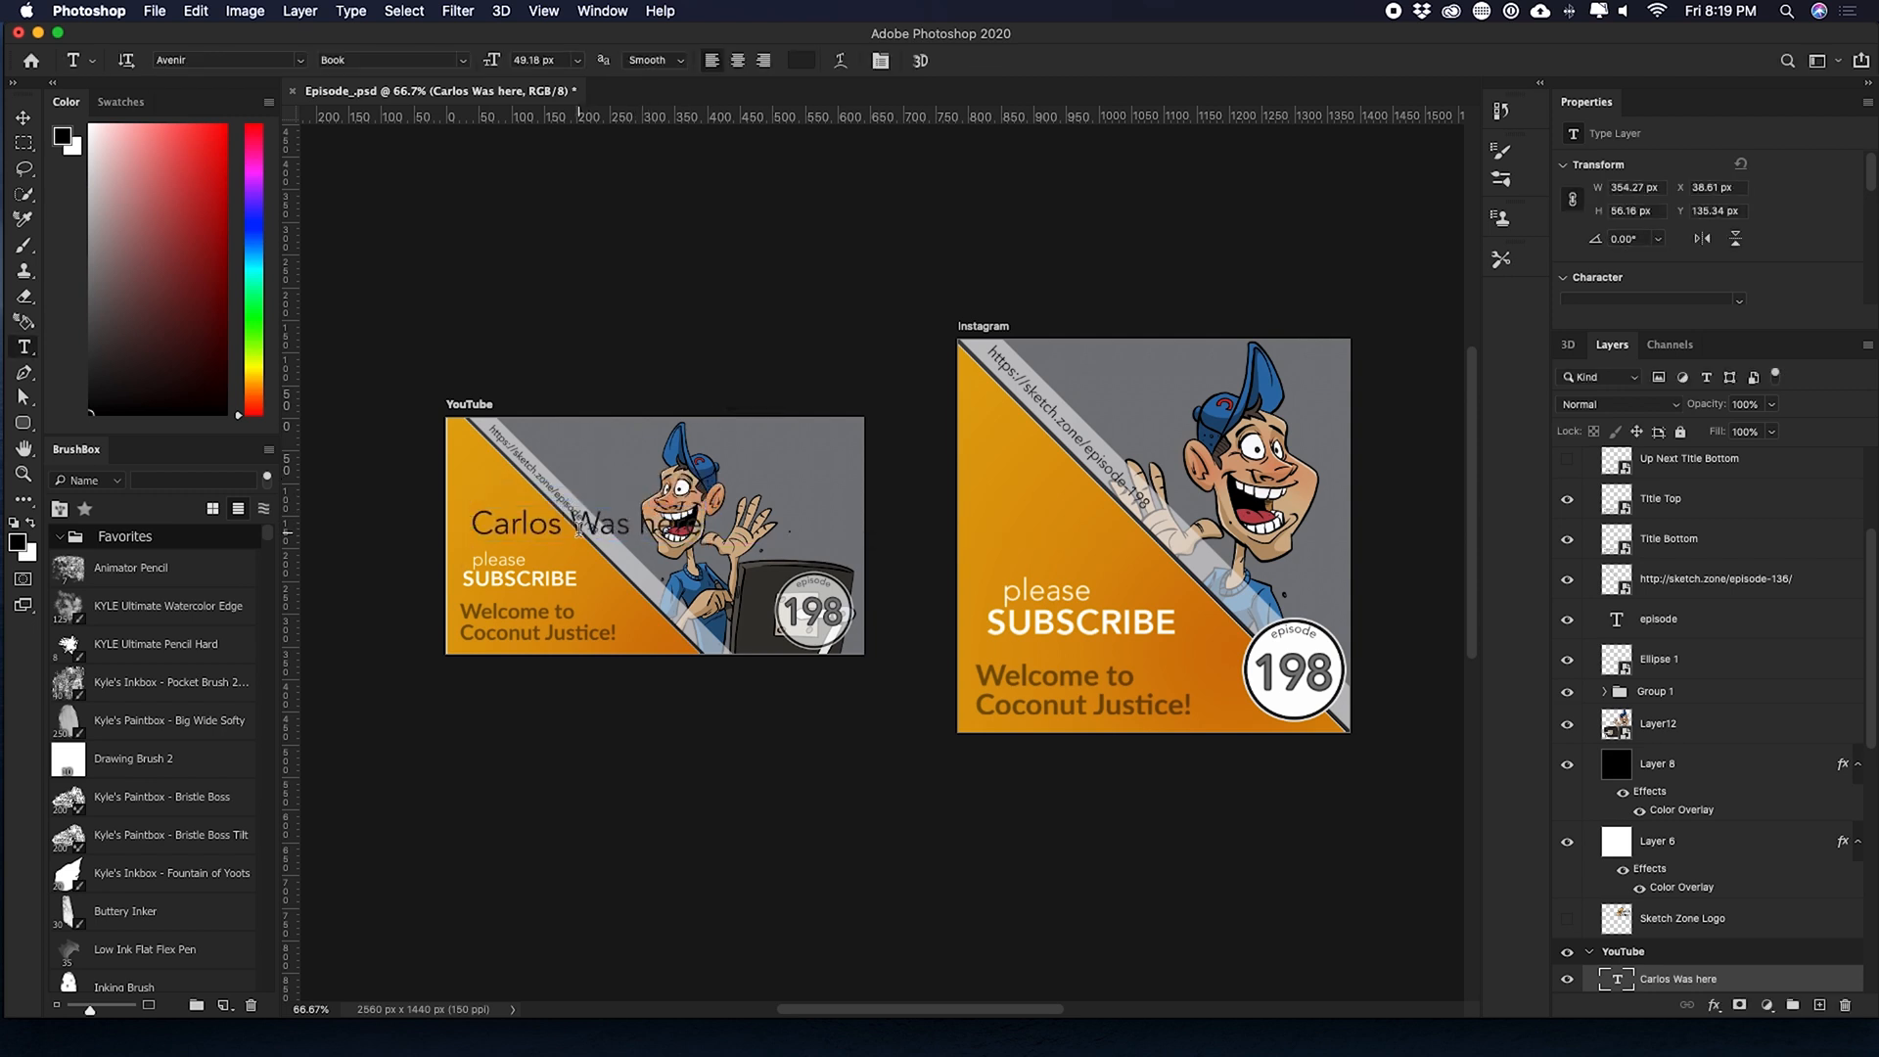
click(22, 117)
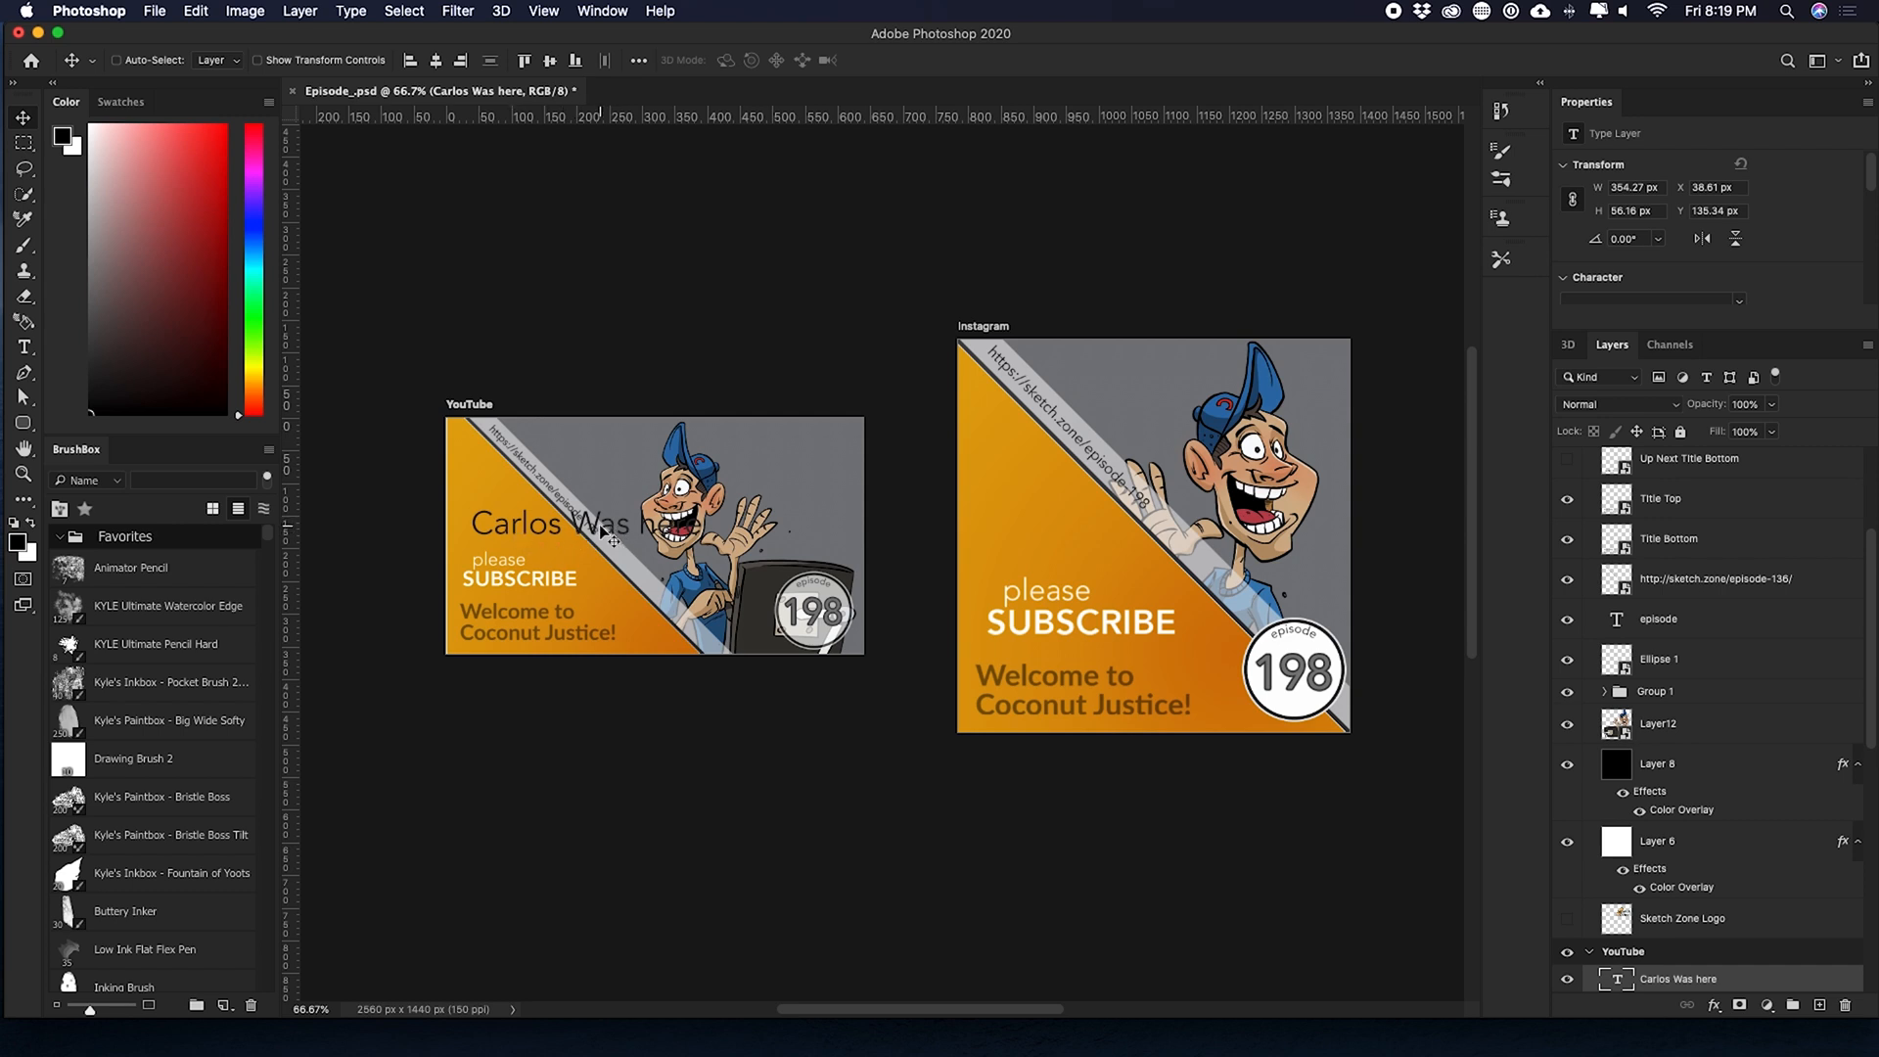
mouse_move(1377, 800)
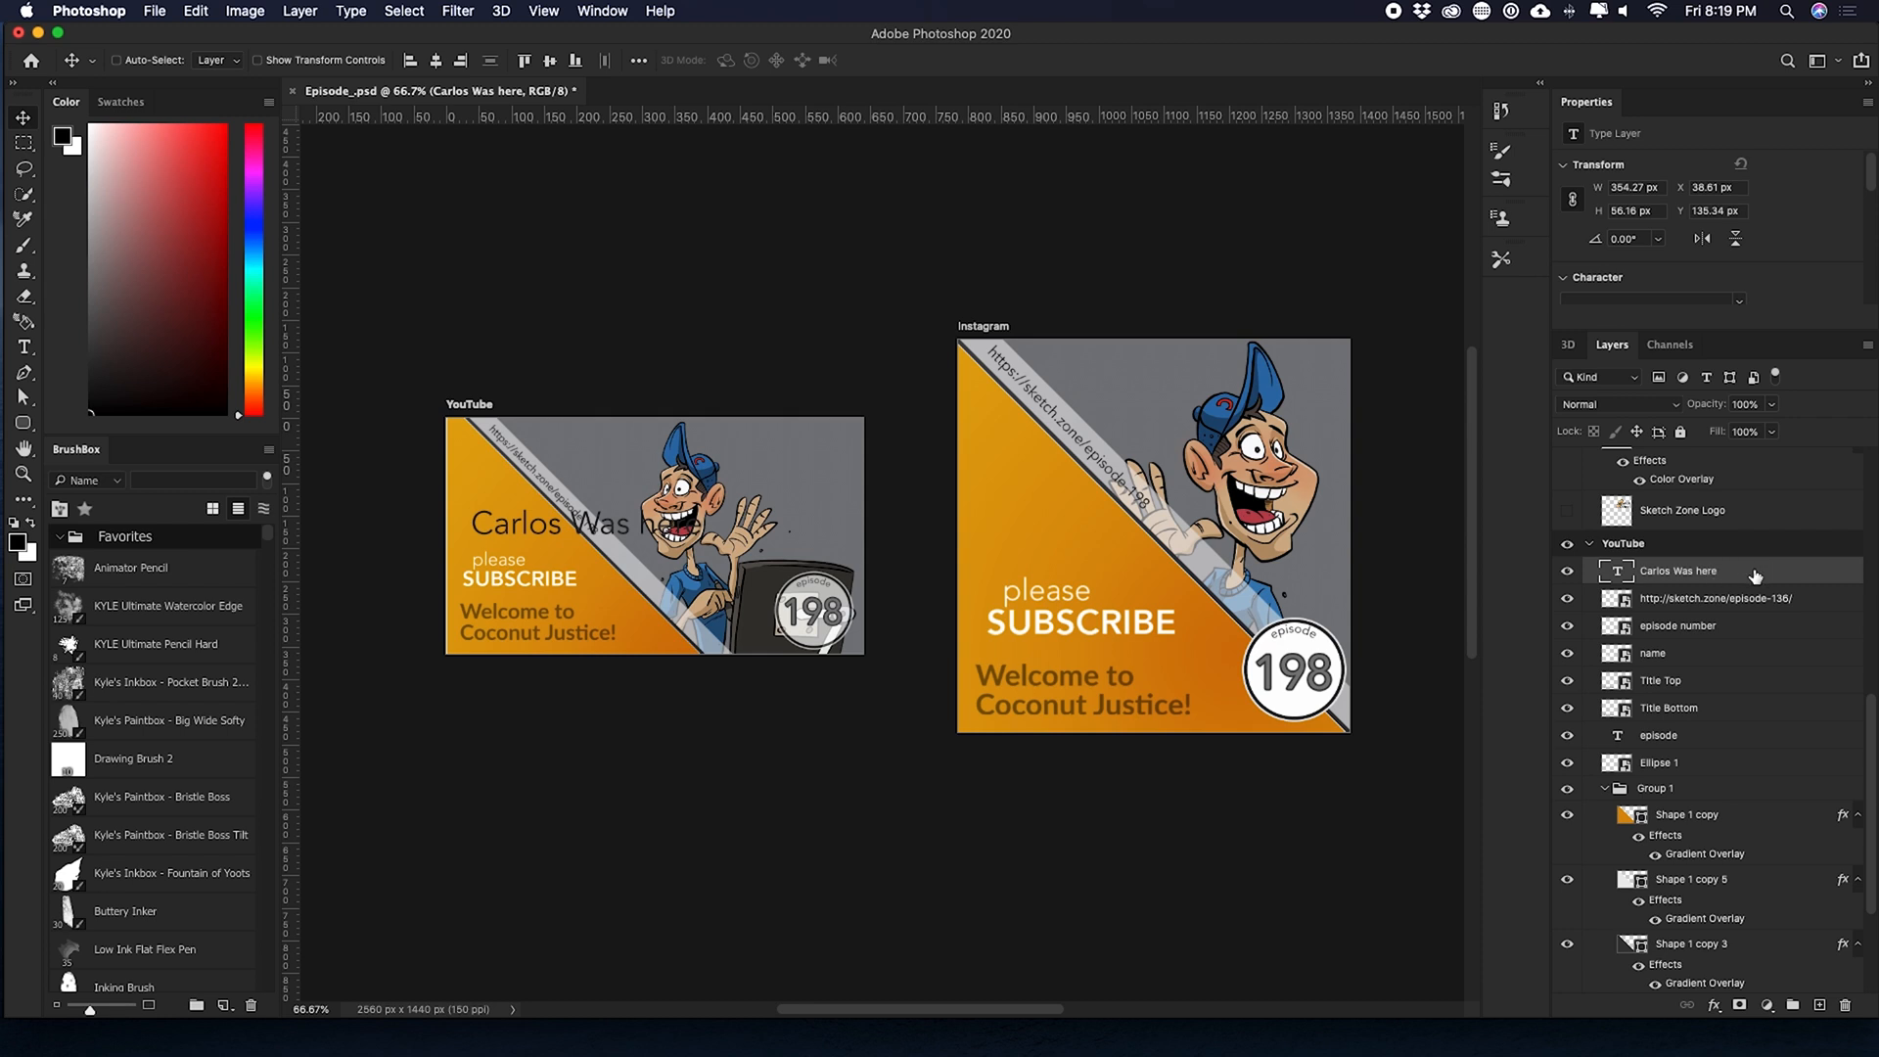
right_click(1680, 570)
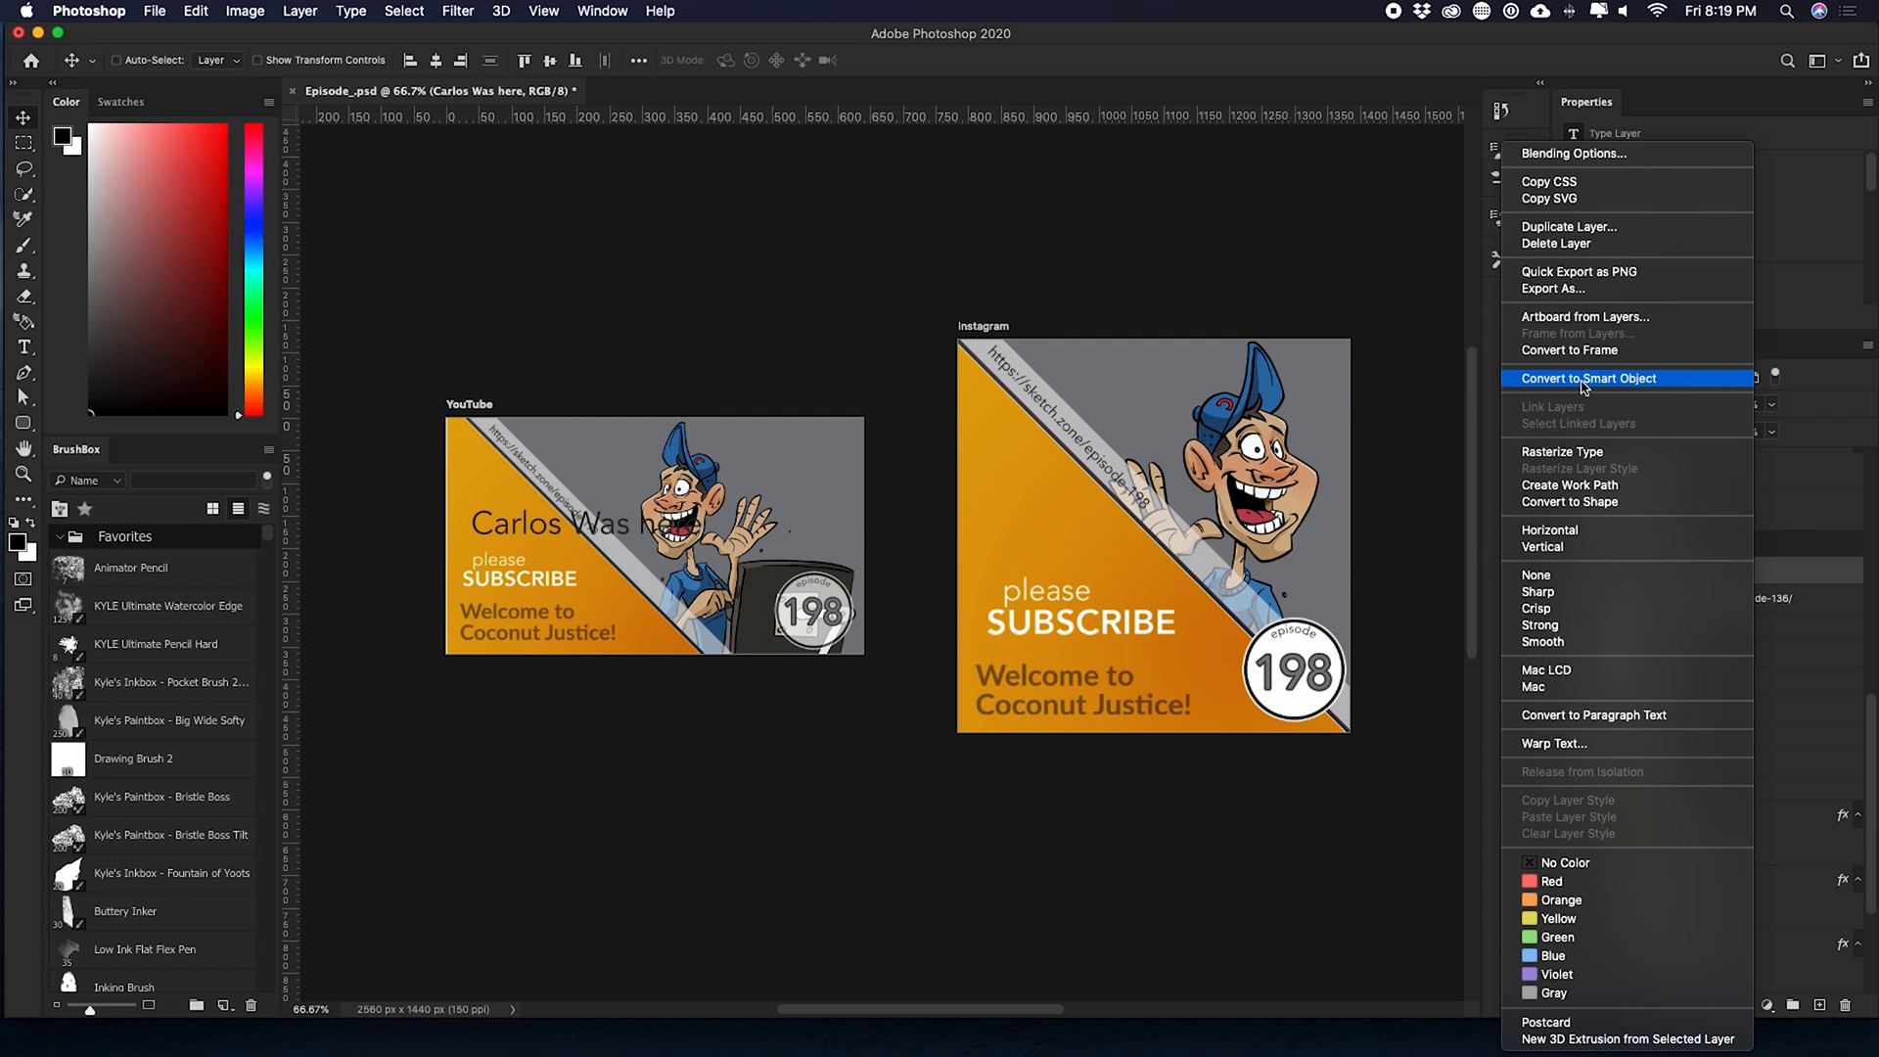
click(1590, 378)
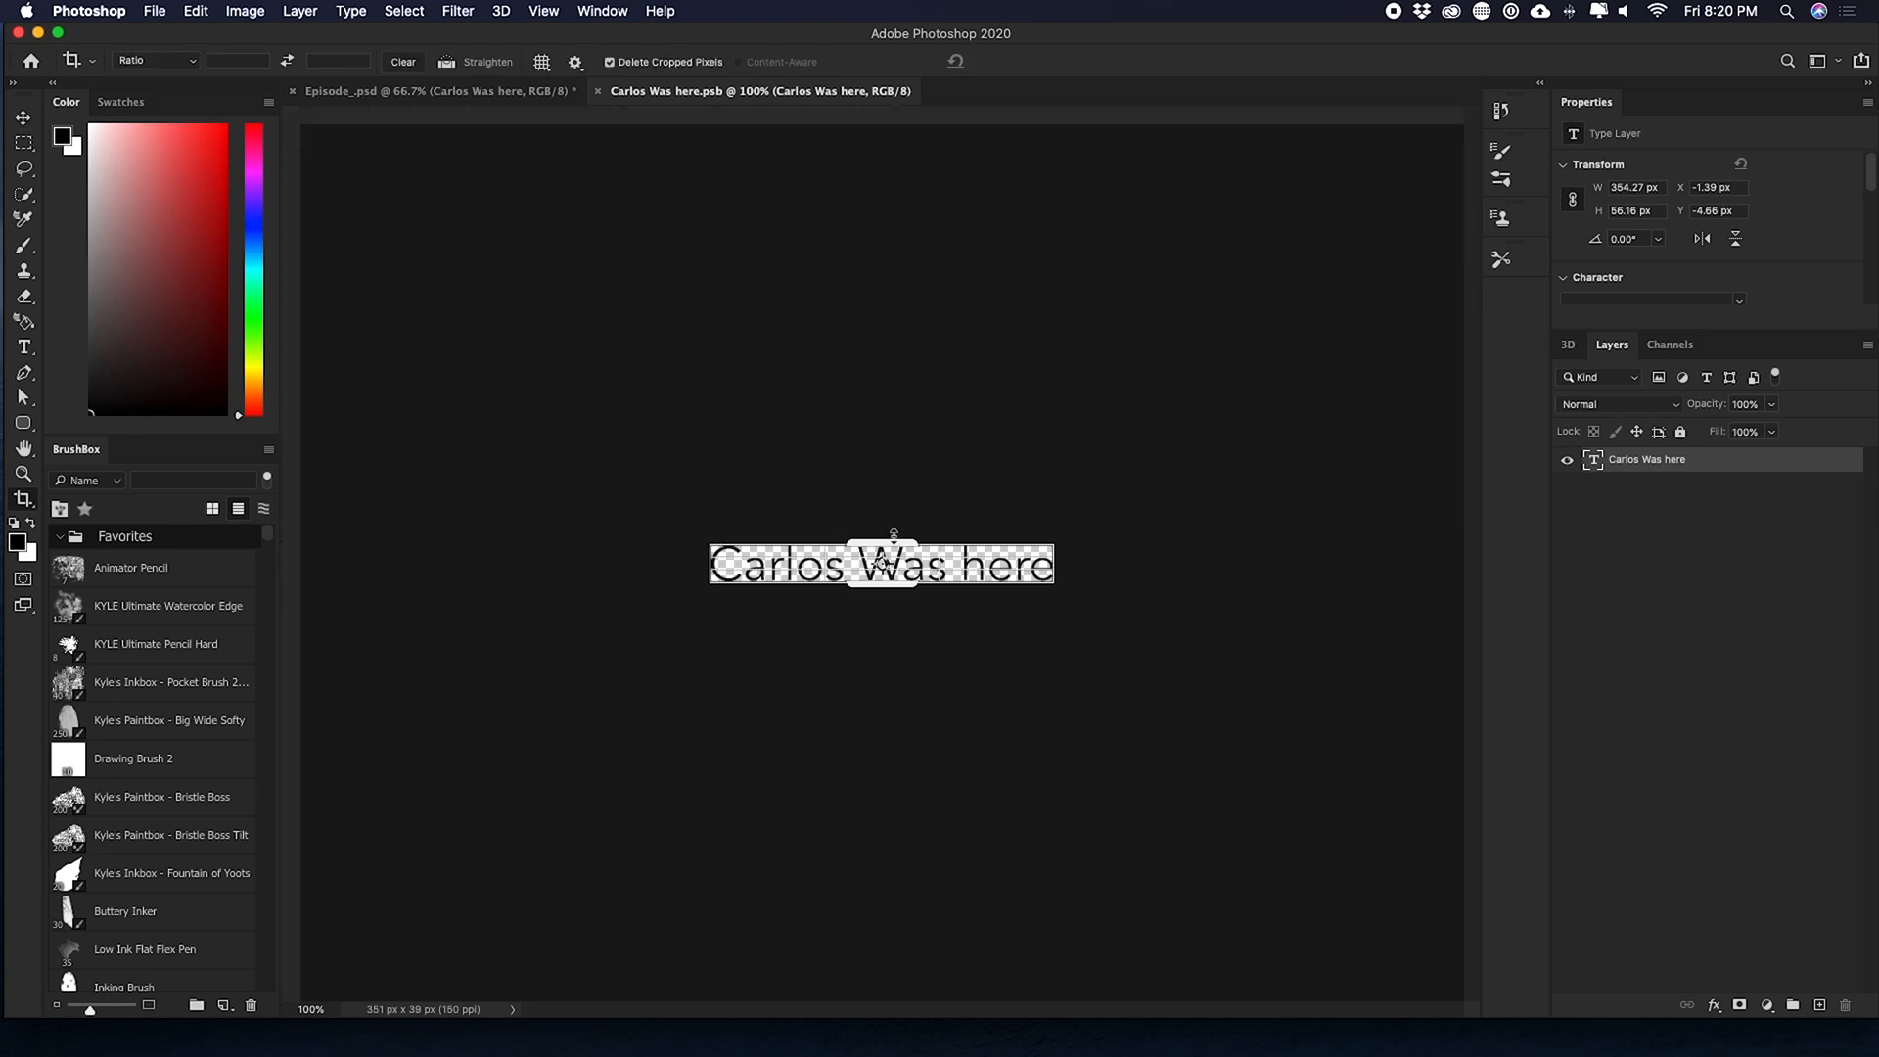
- Crop the smart object canvas wider and retype the last word as 'Here'
click(72, 61)
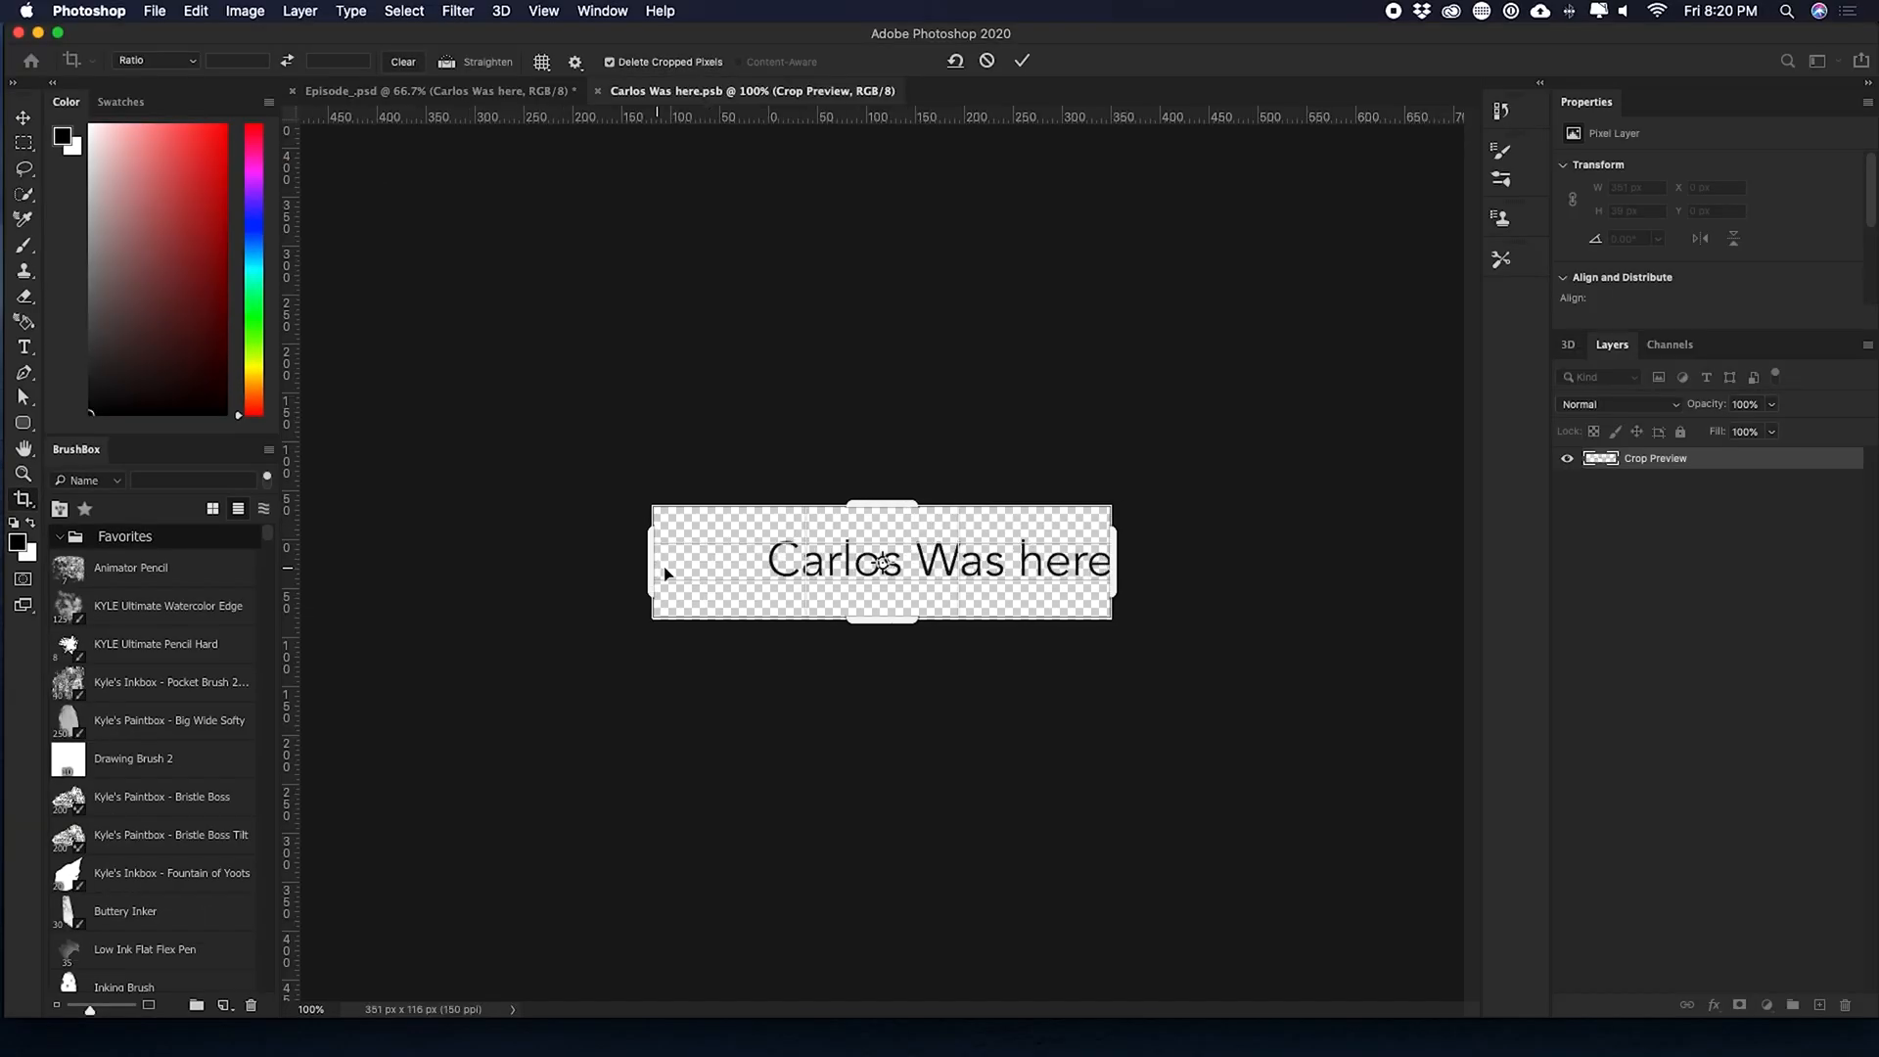
drag(1112, 568, 1158, 567)
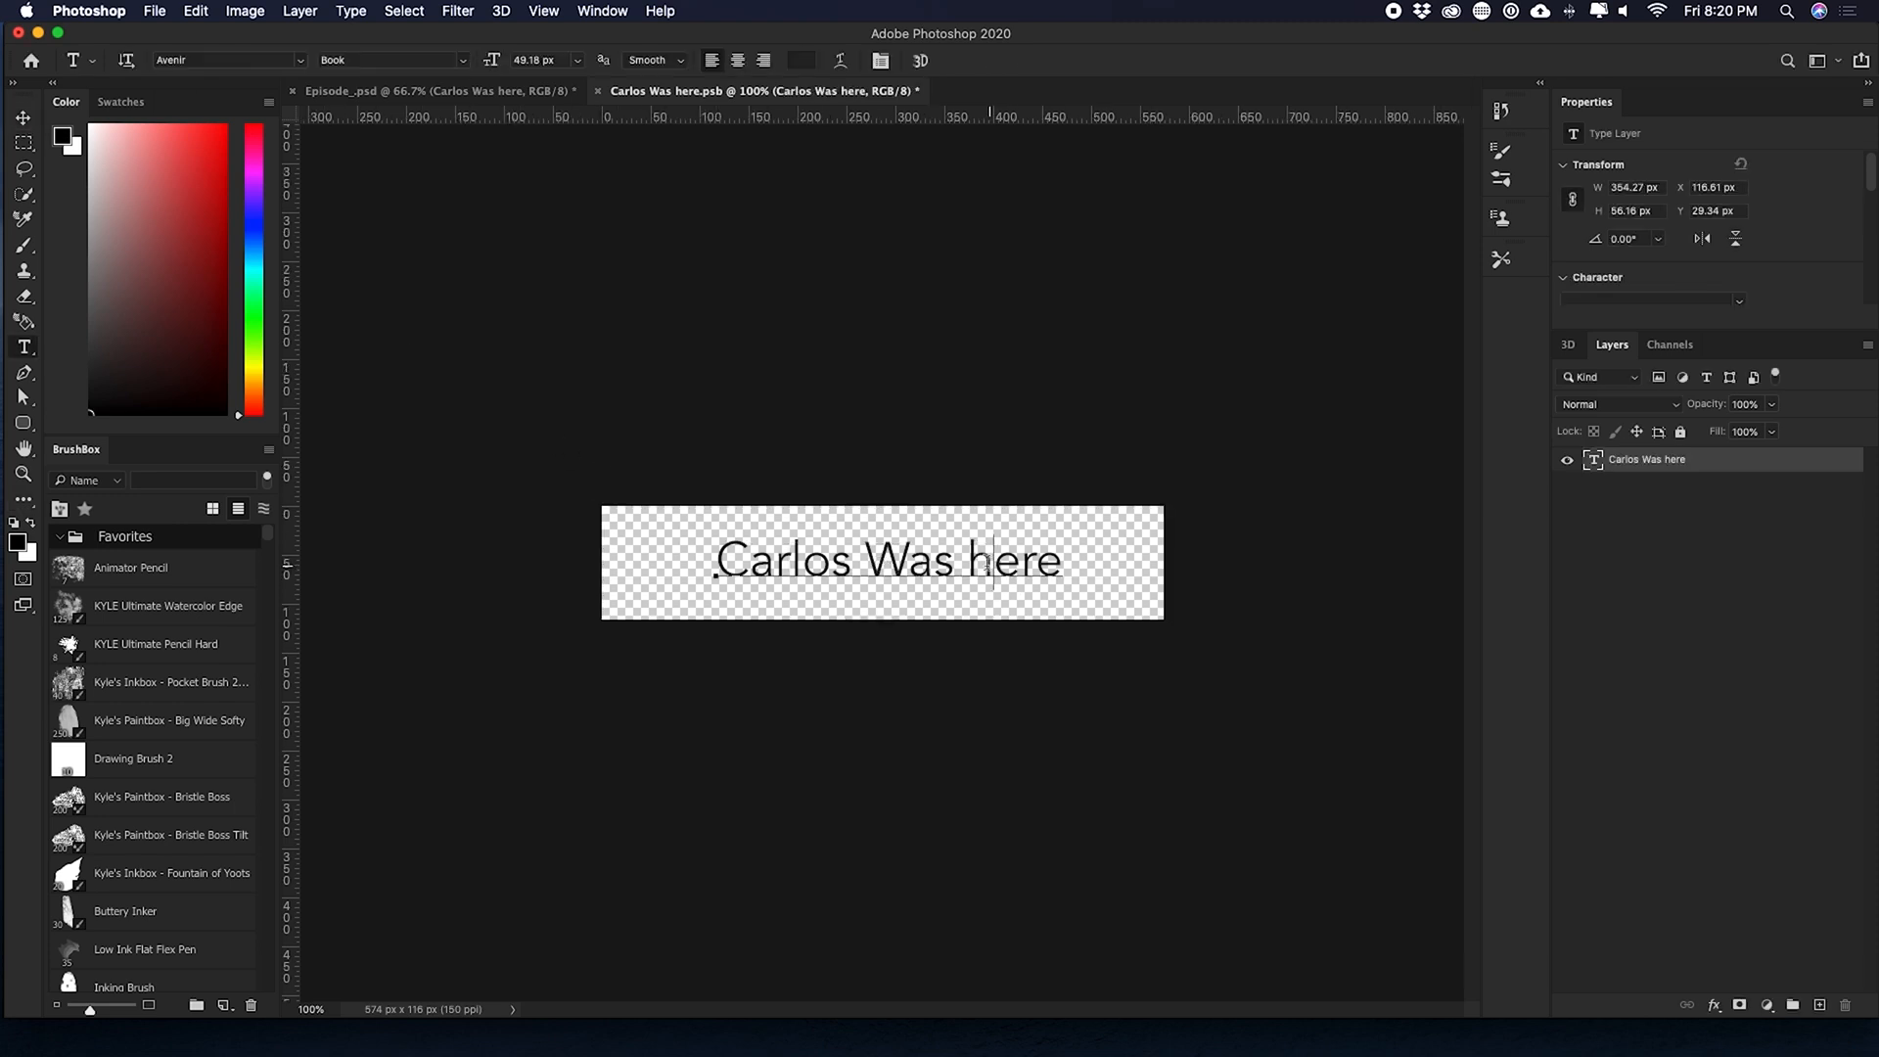
text(Here)
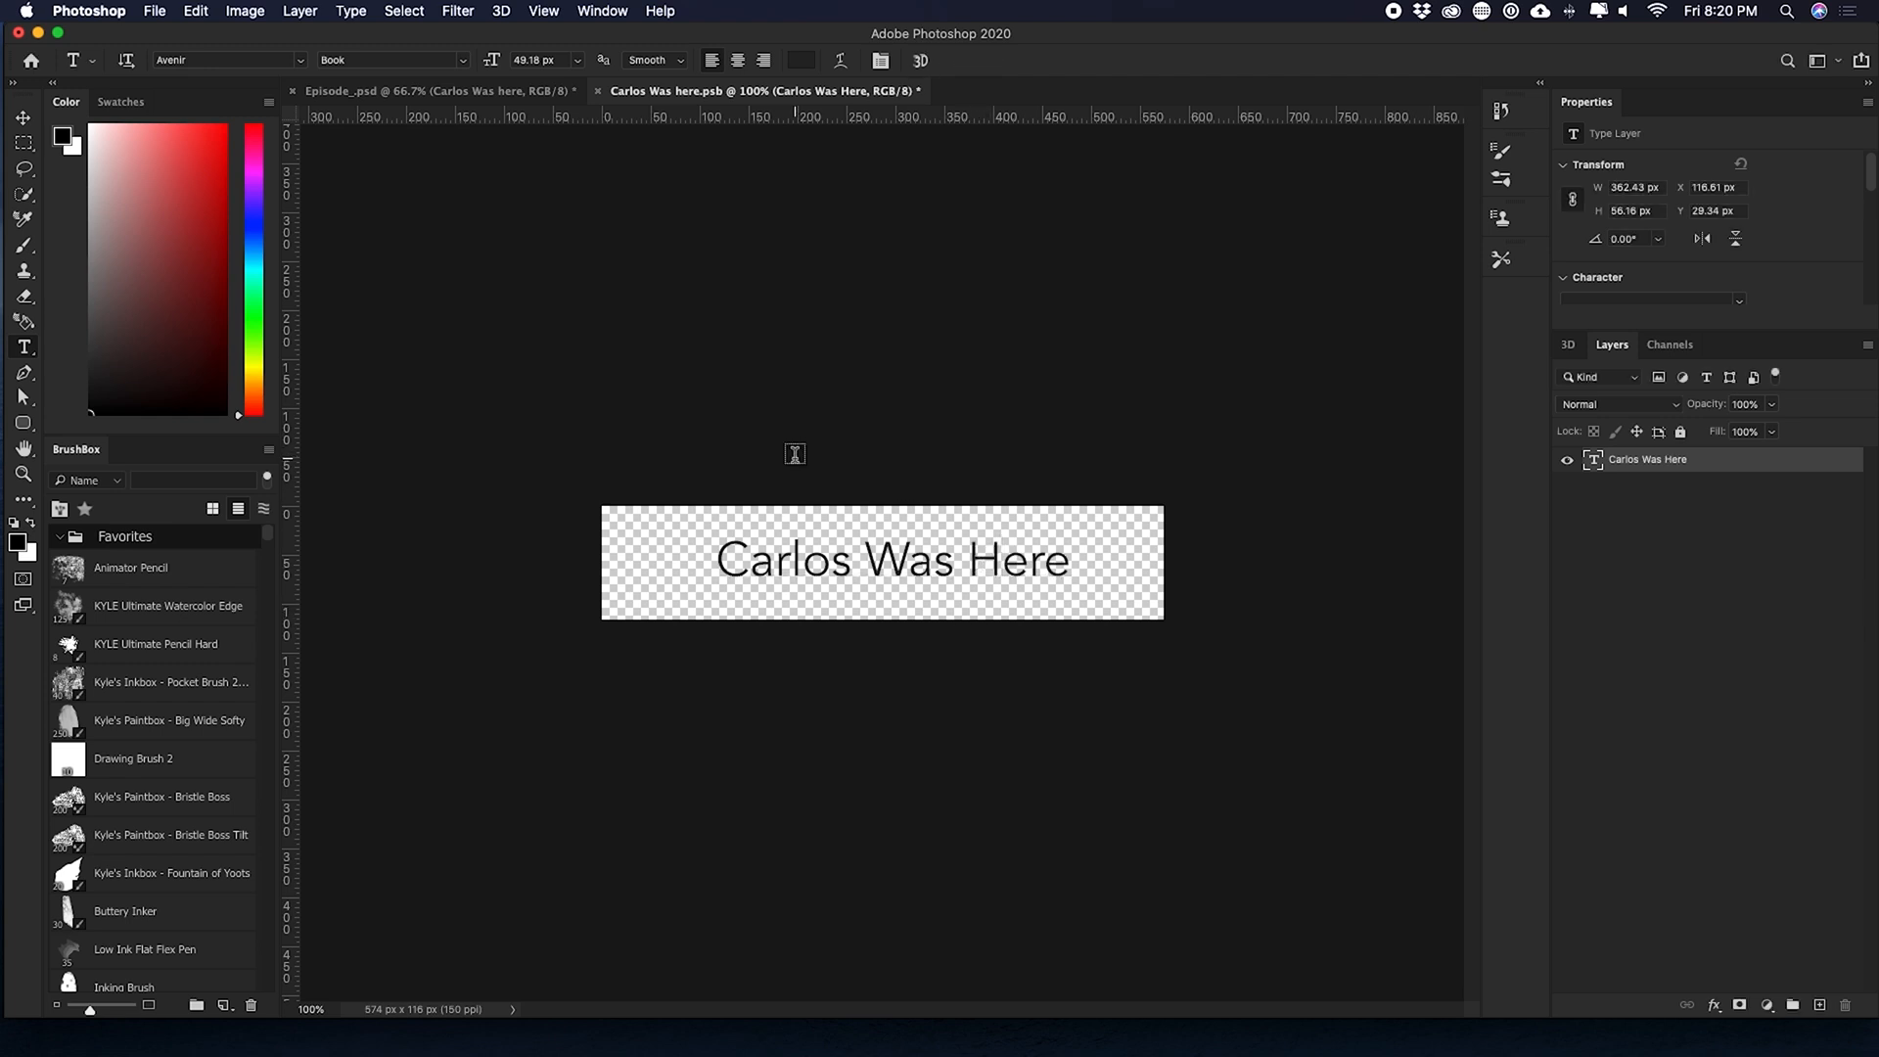
mouse_move(682, 105)
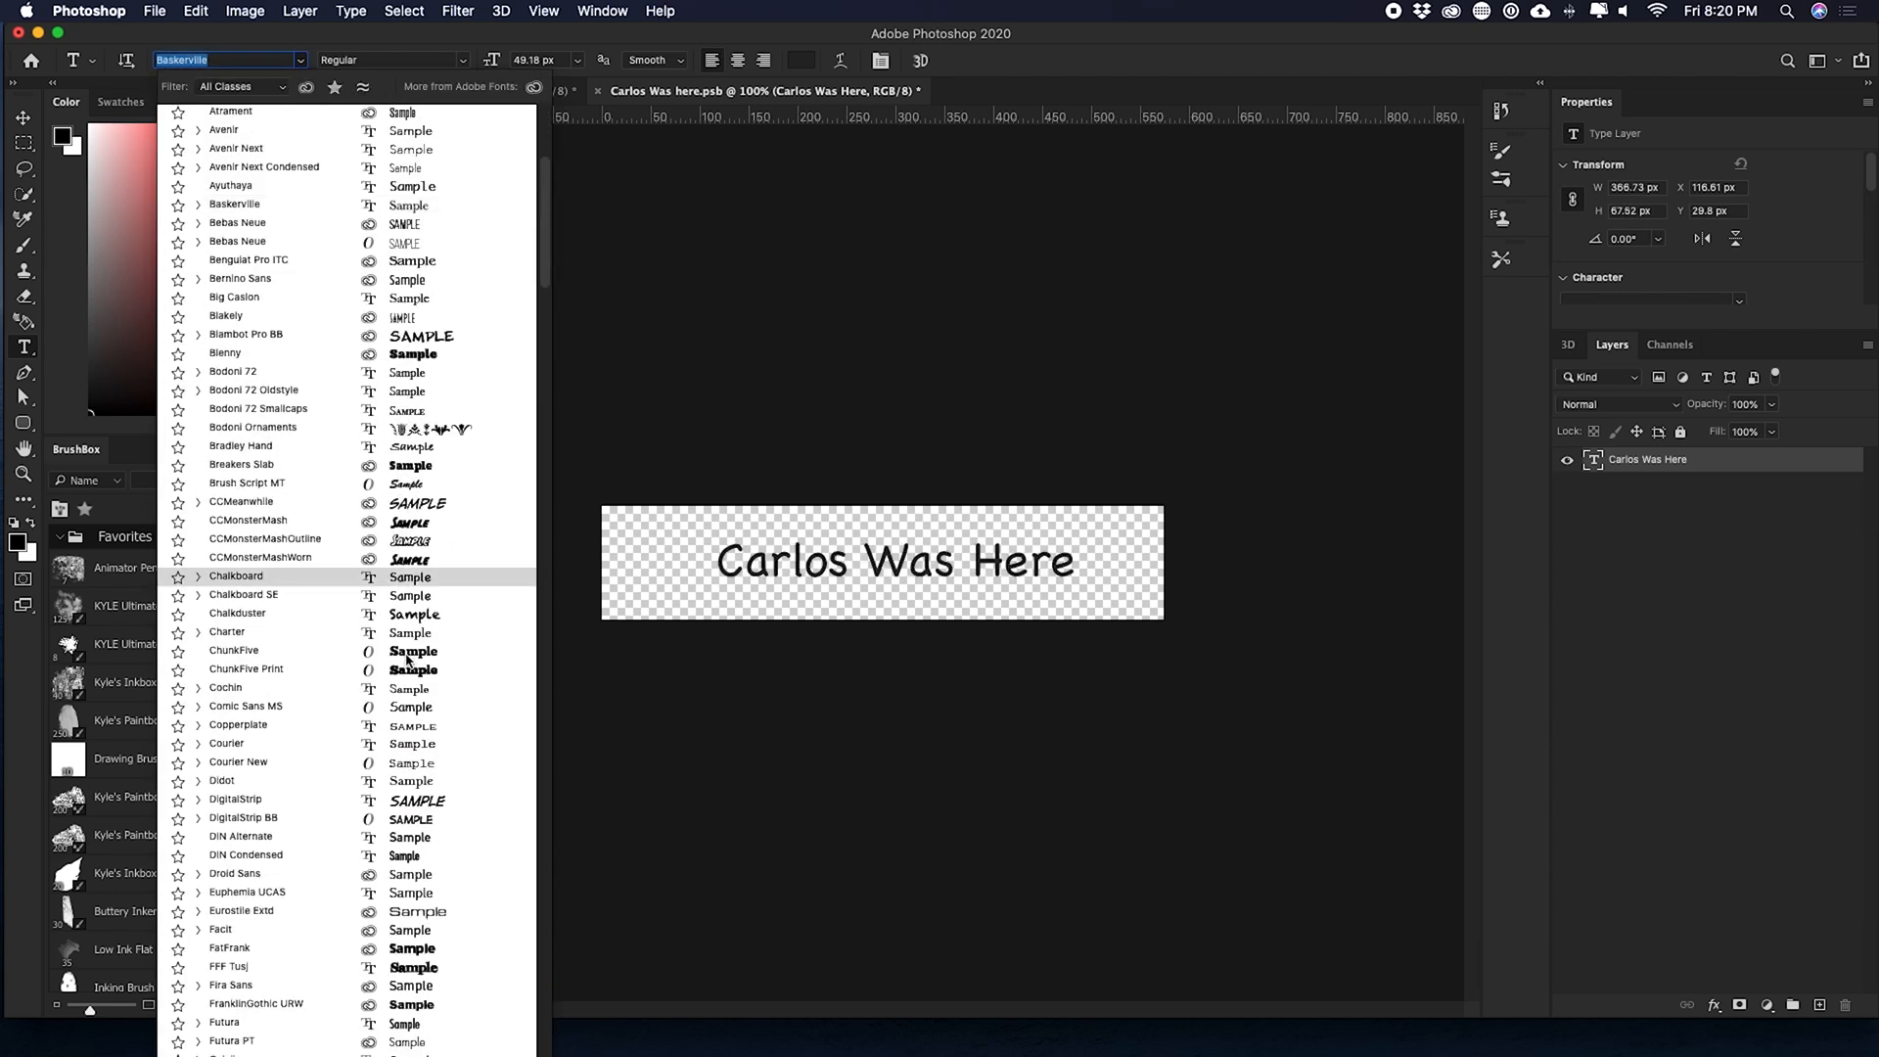
- Set the name text in the Gotham Ultra font and commit the change
click(246, 309)
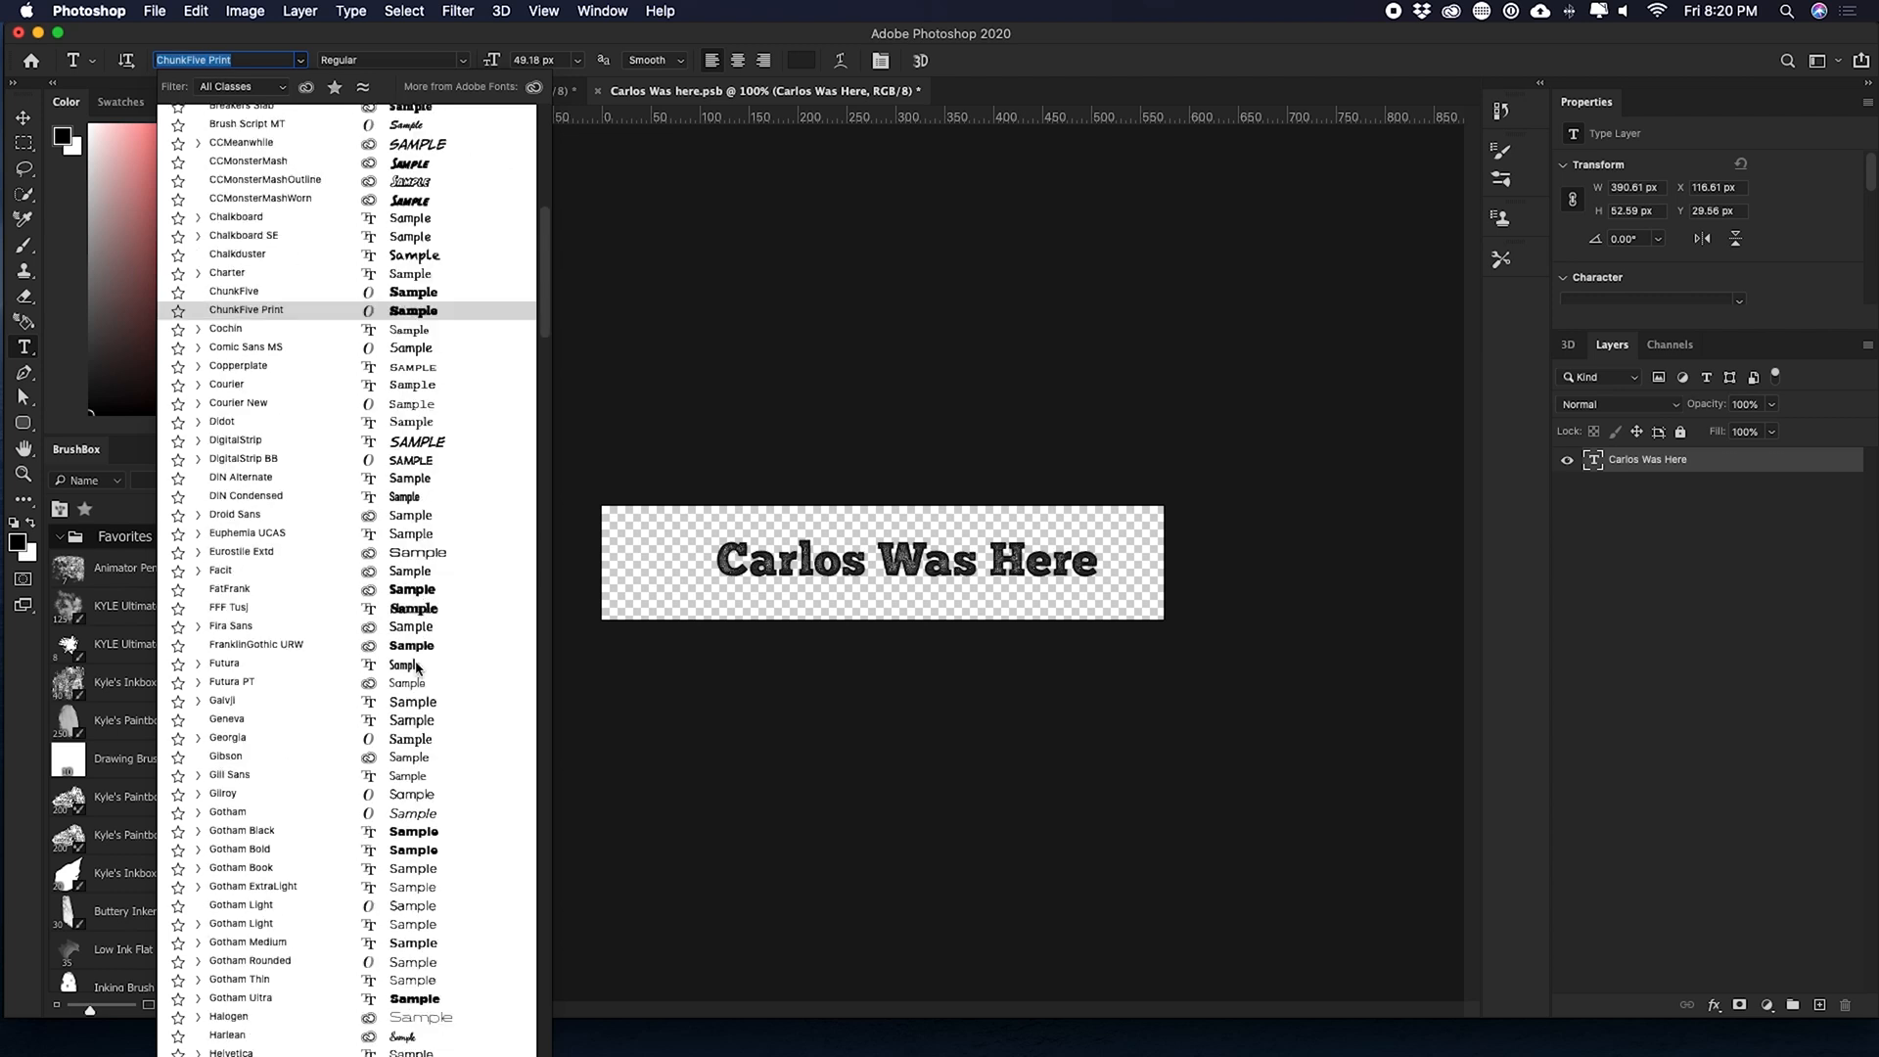
scroll(down, 3)
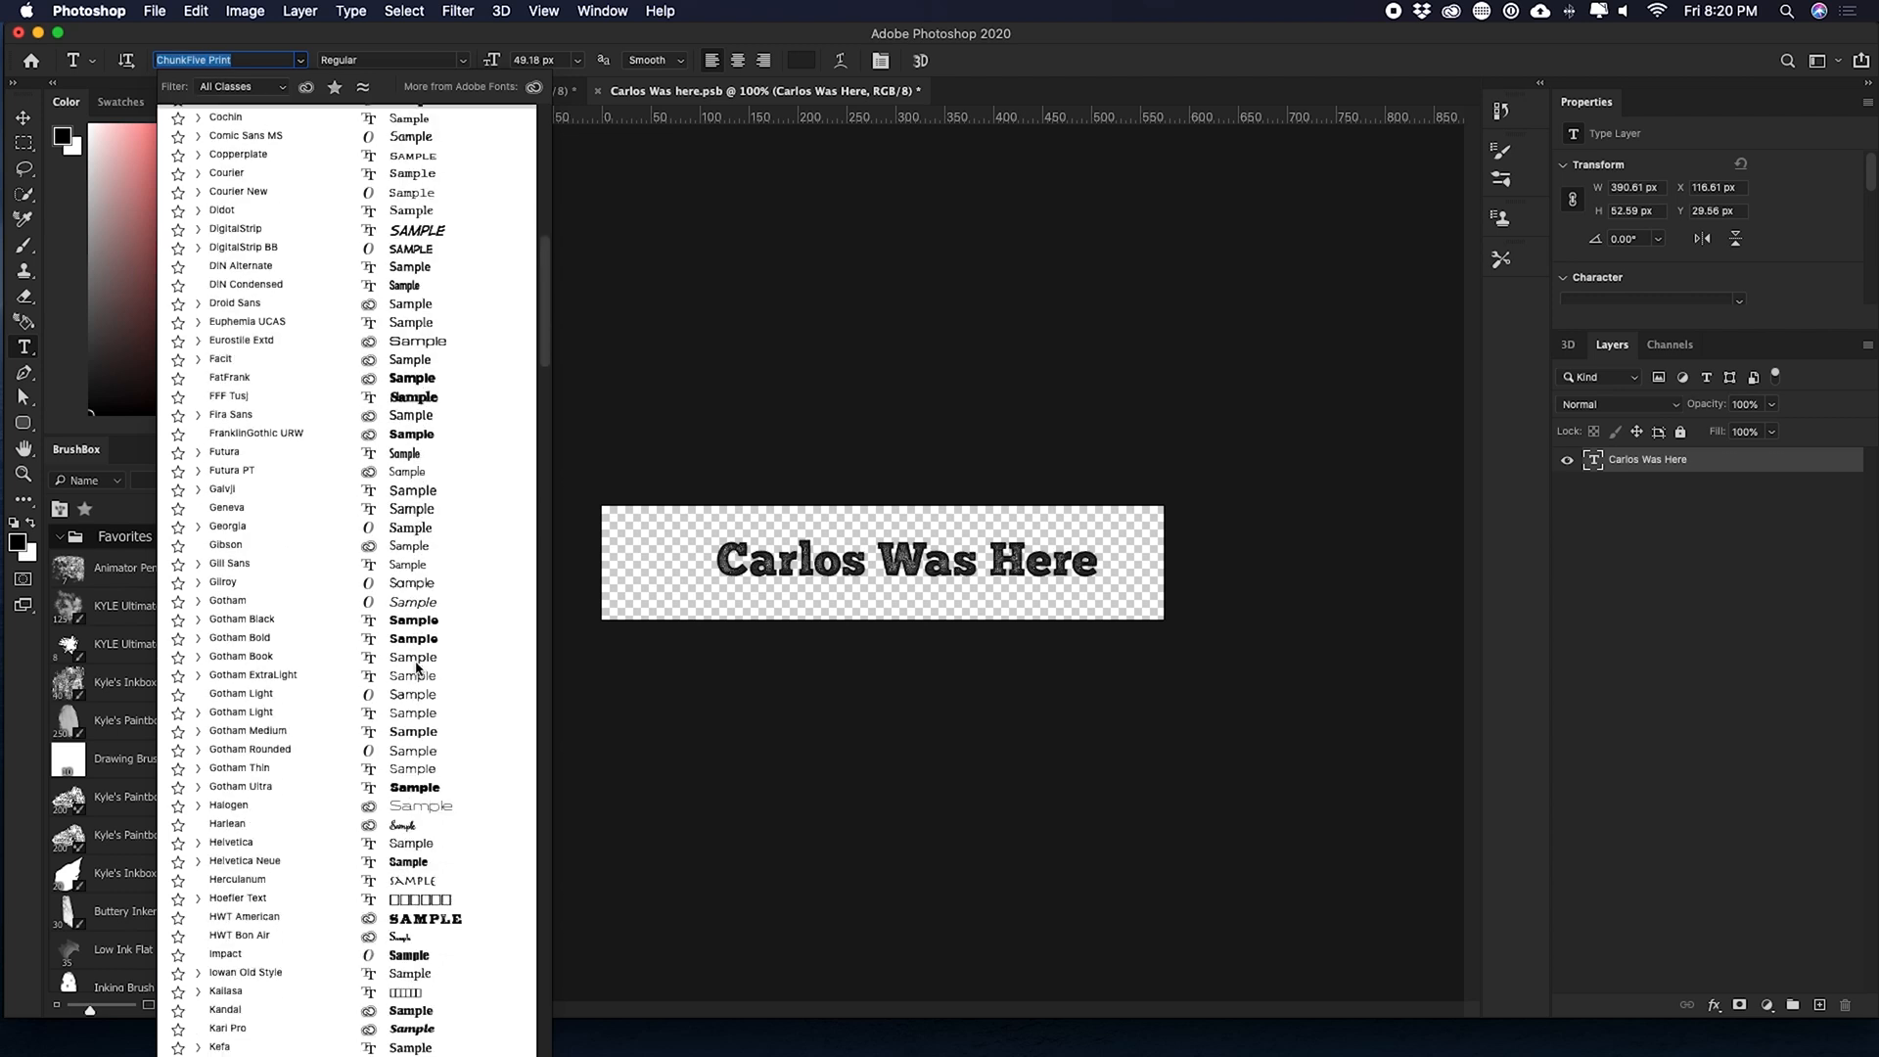
click(239, 623)
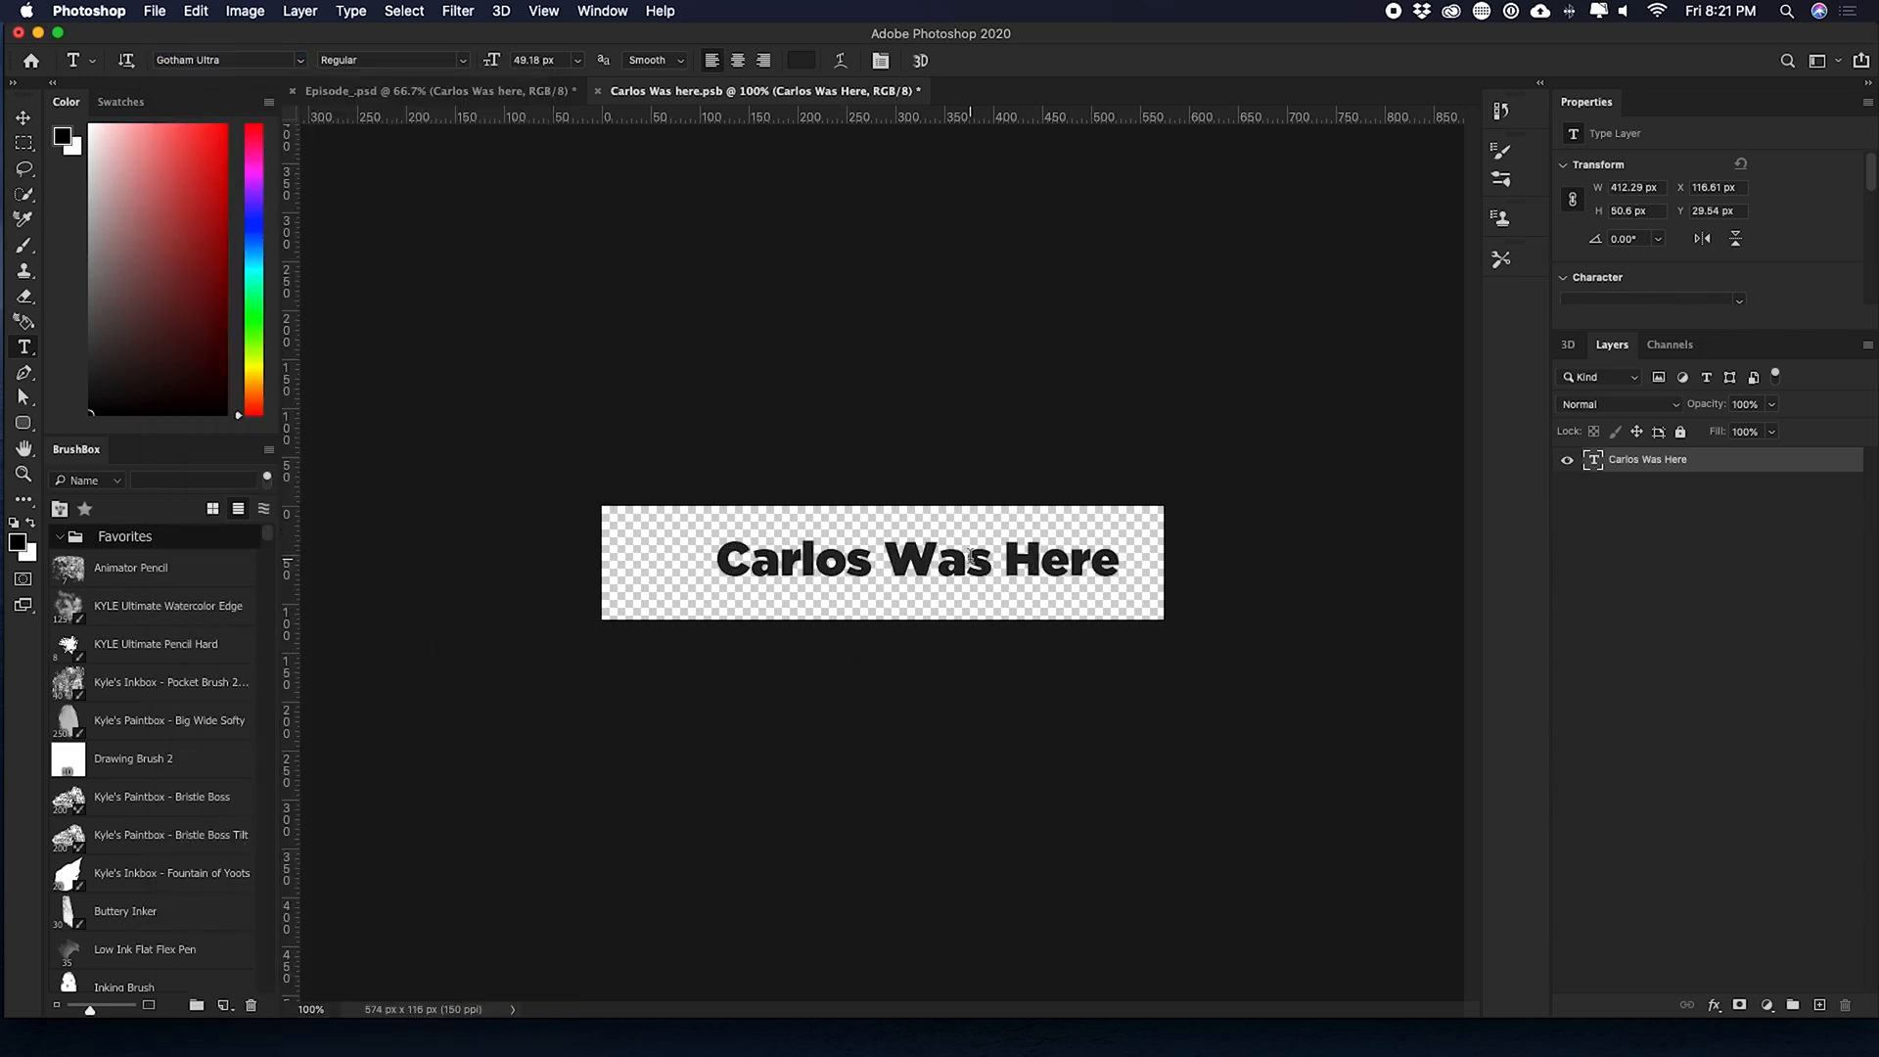
click(22, 118)
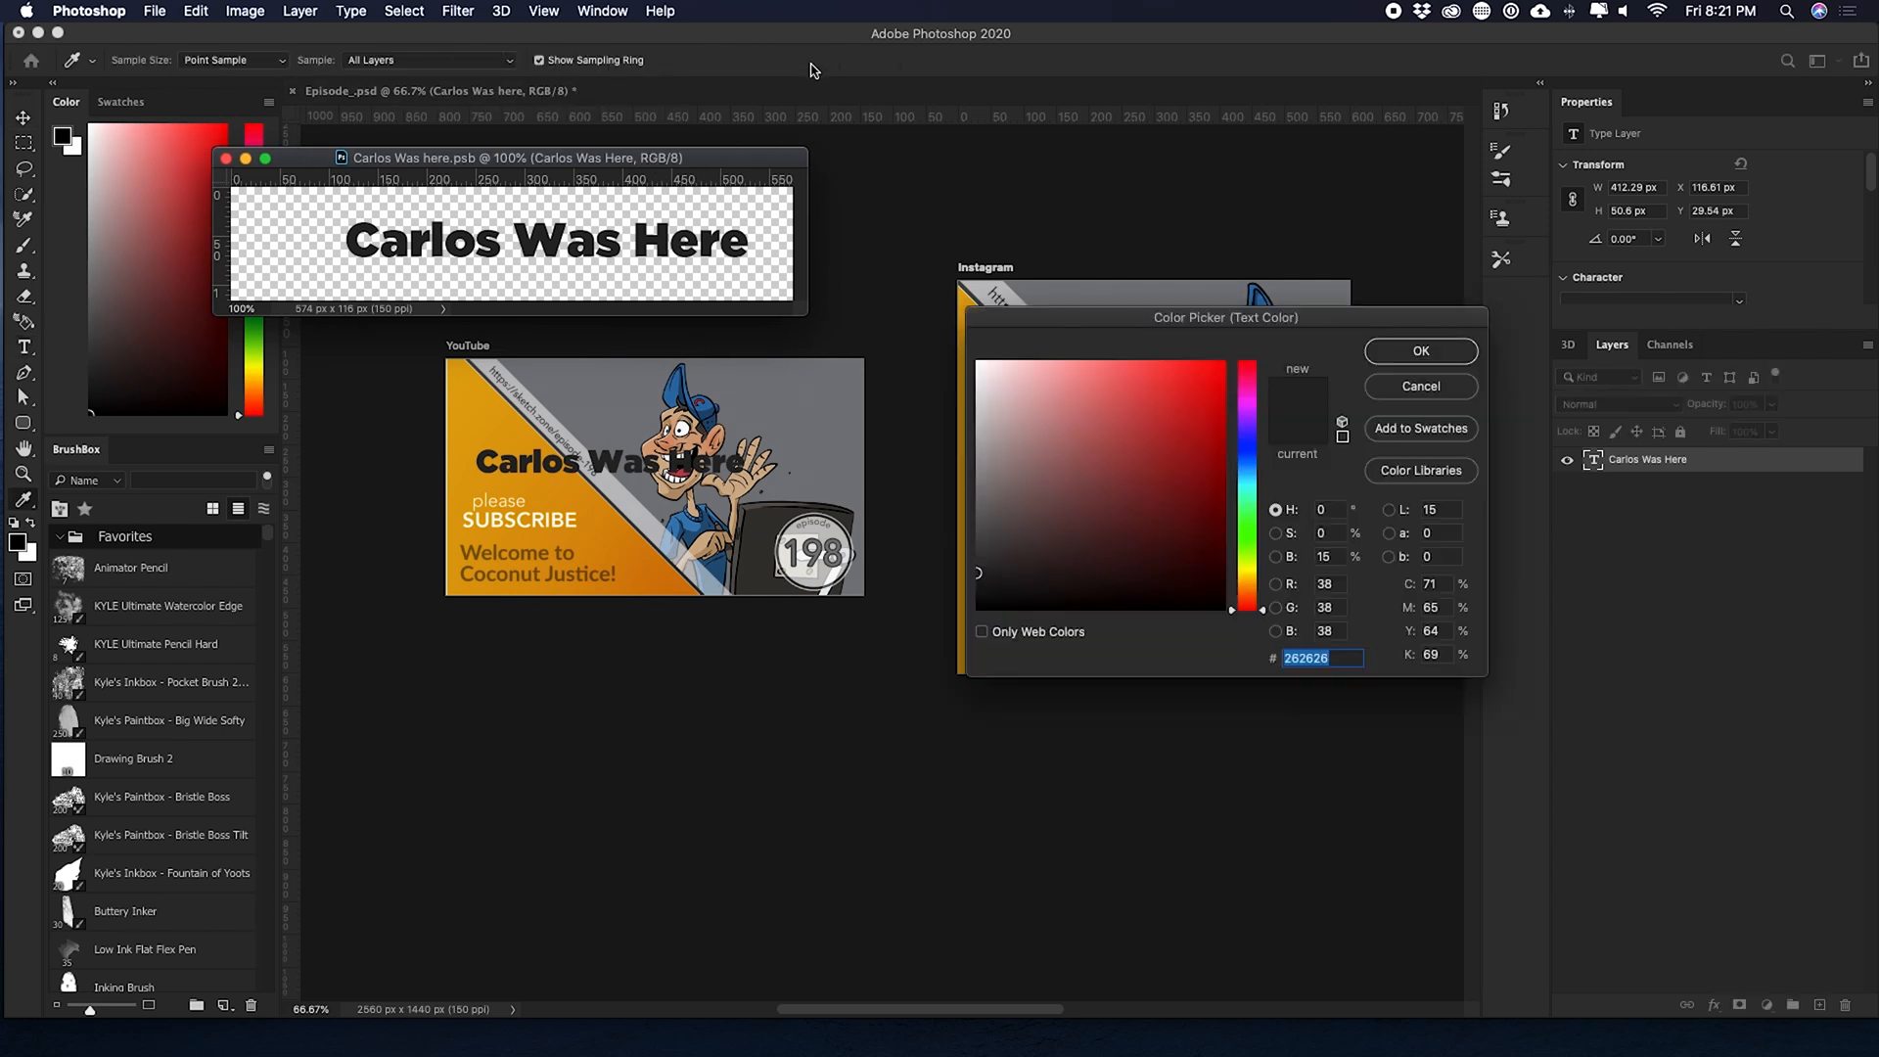
- Colour the name text dark red (#a71d1d) and add a new layer in the smart object
click(1179, 446)
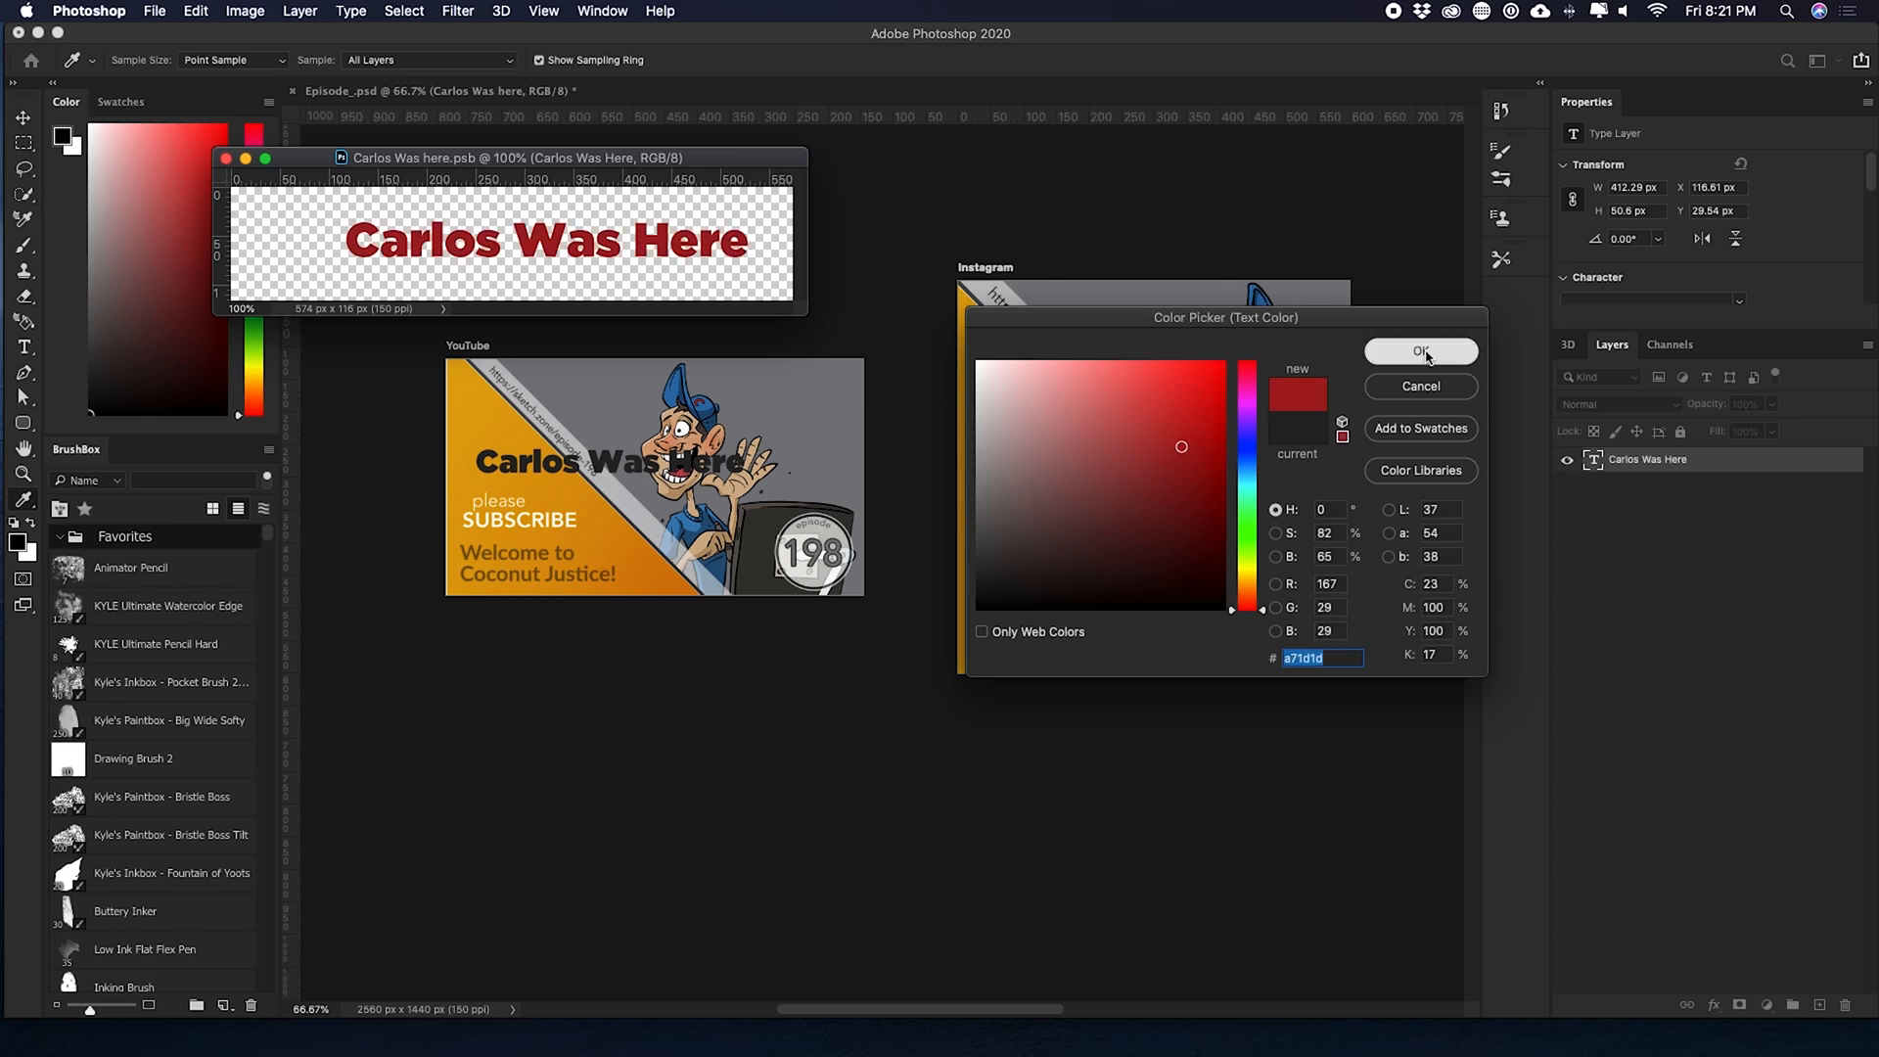
click(1422, 350)
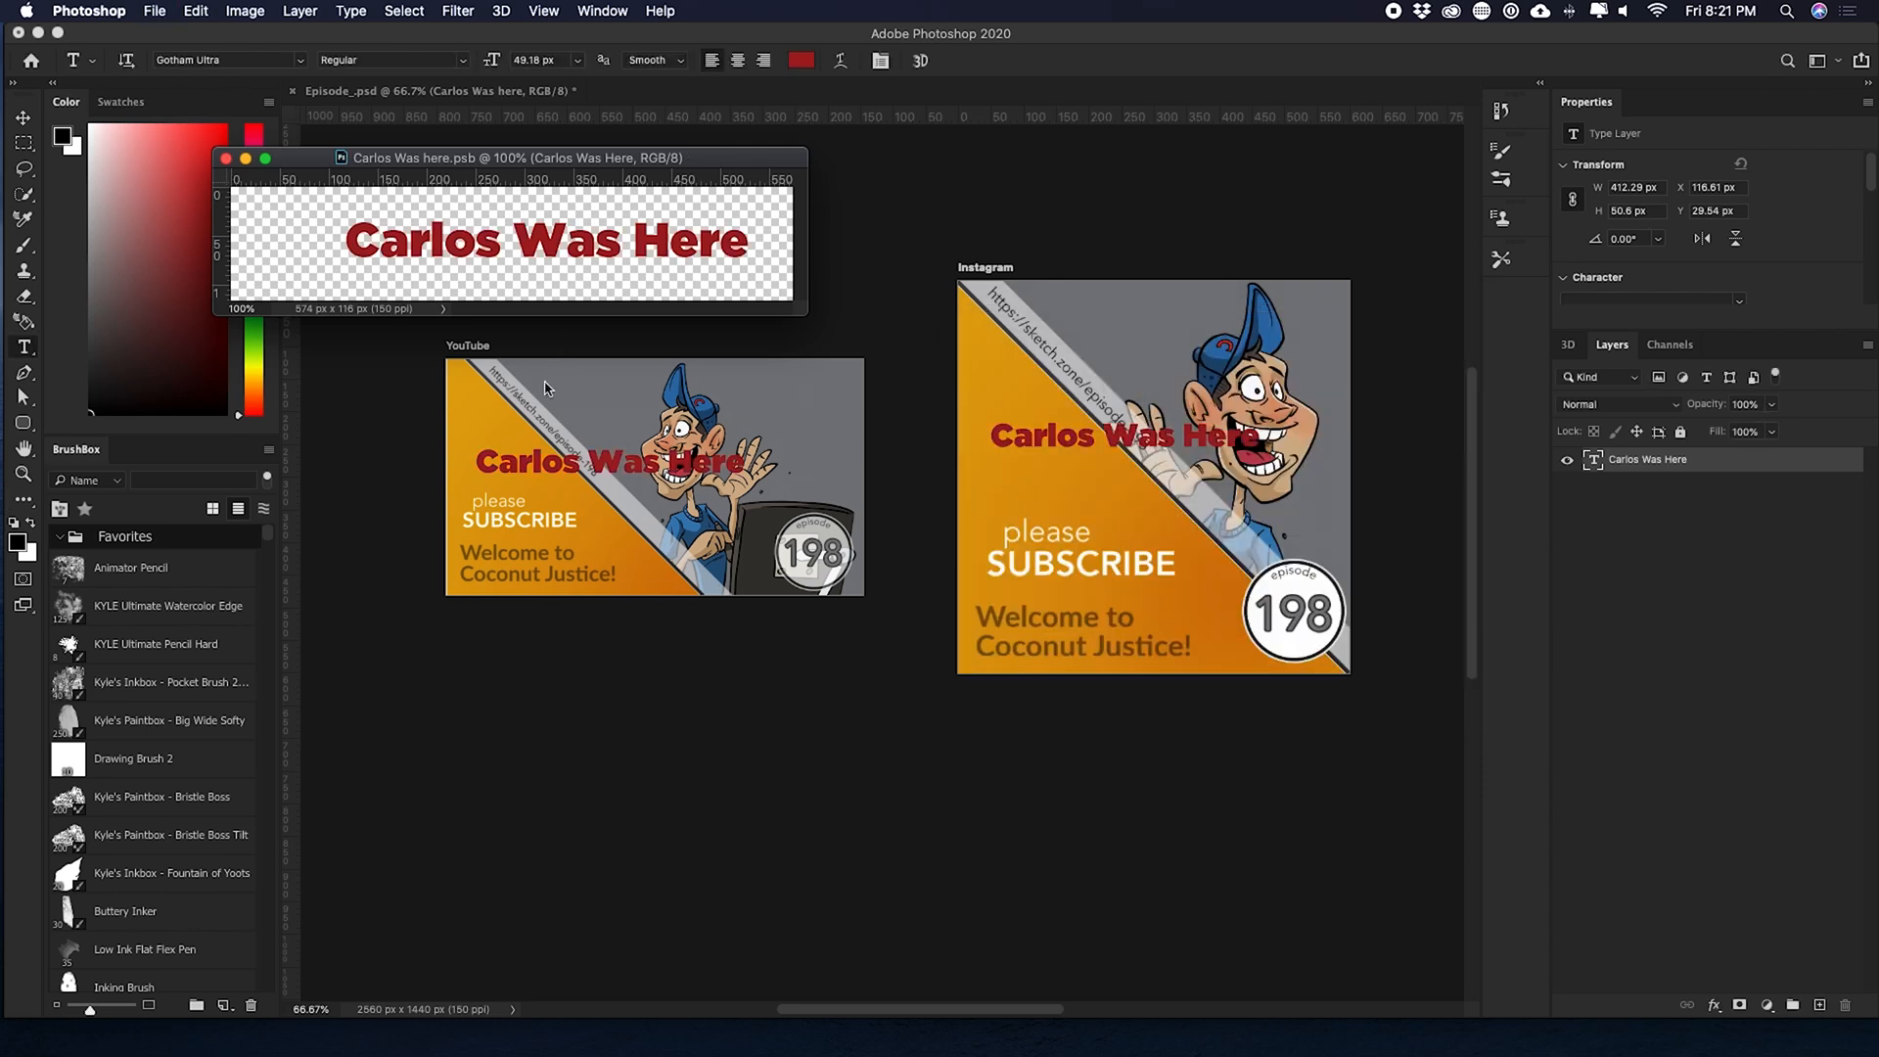
drag(515, 157, 419, 139)
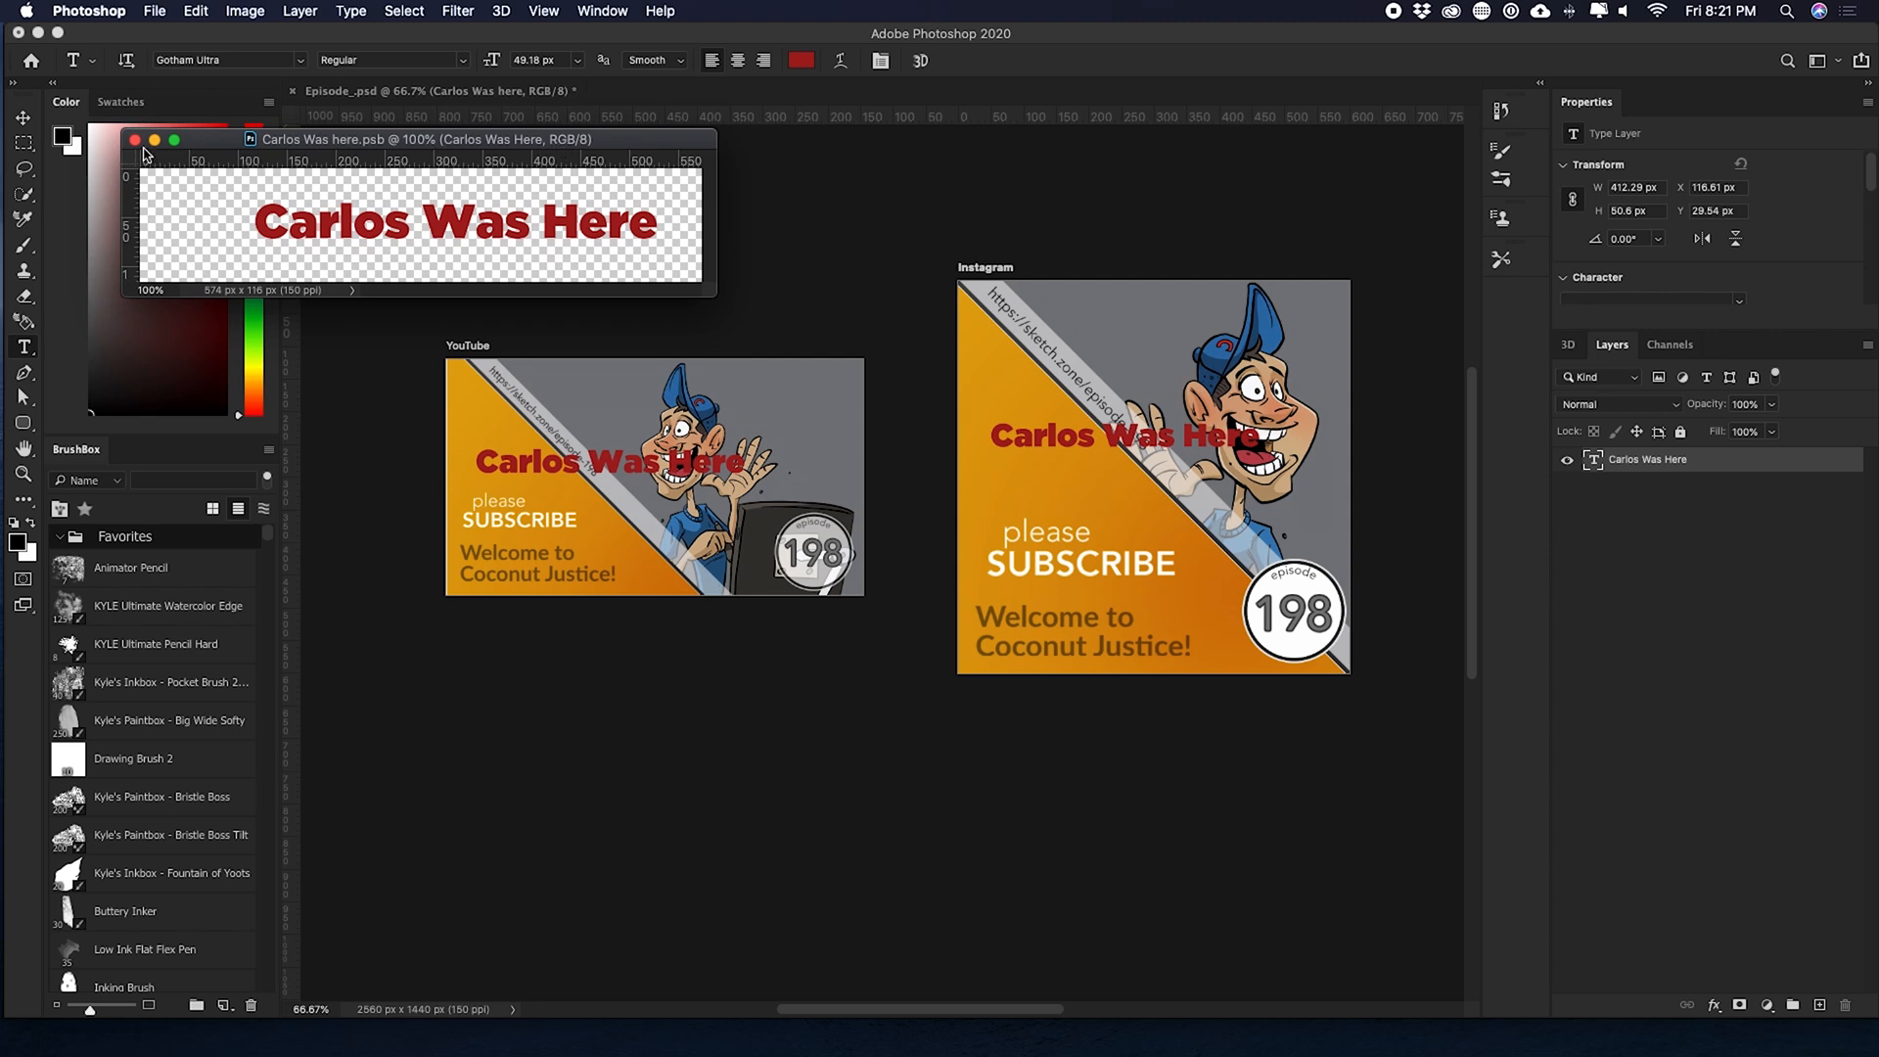
click(136, 139)
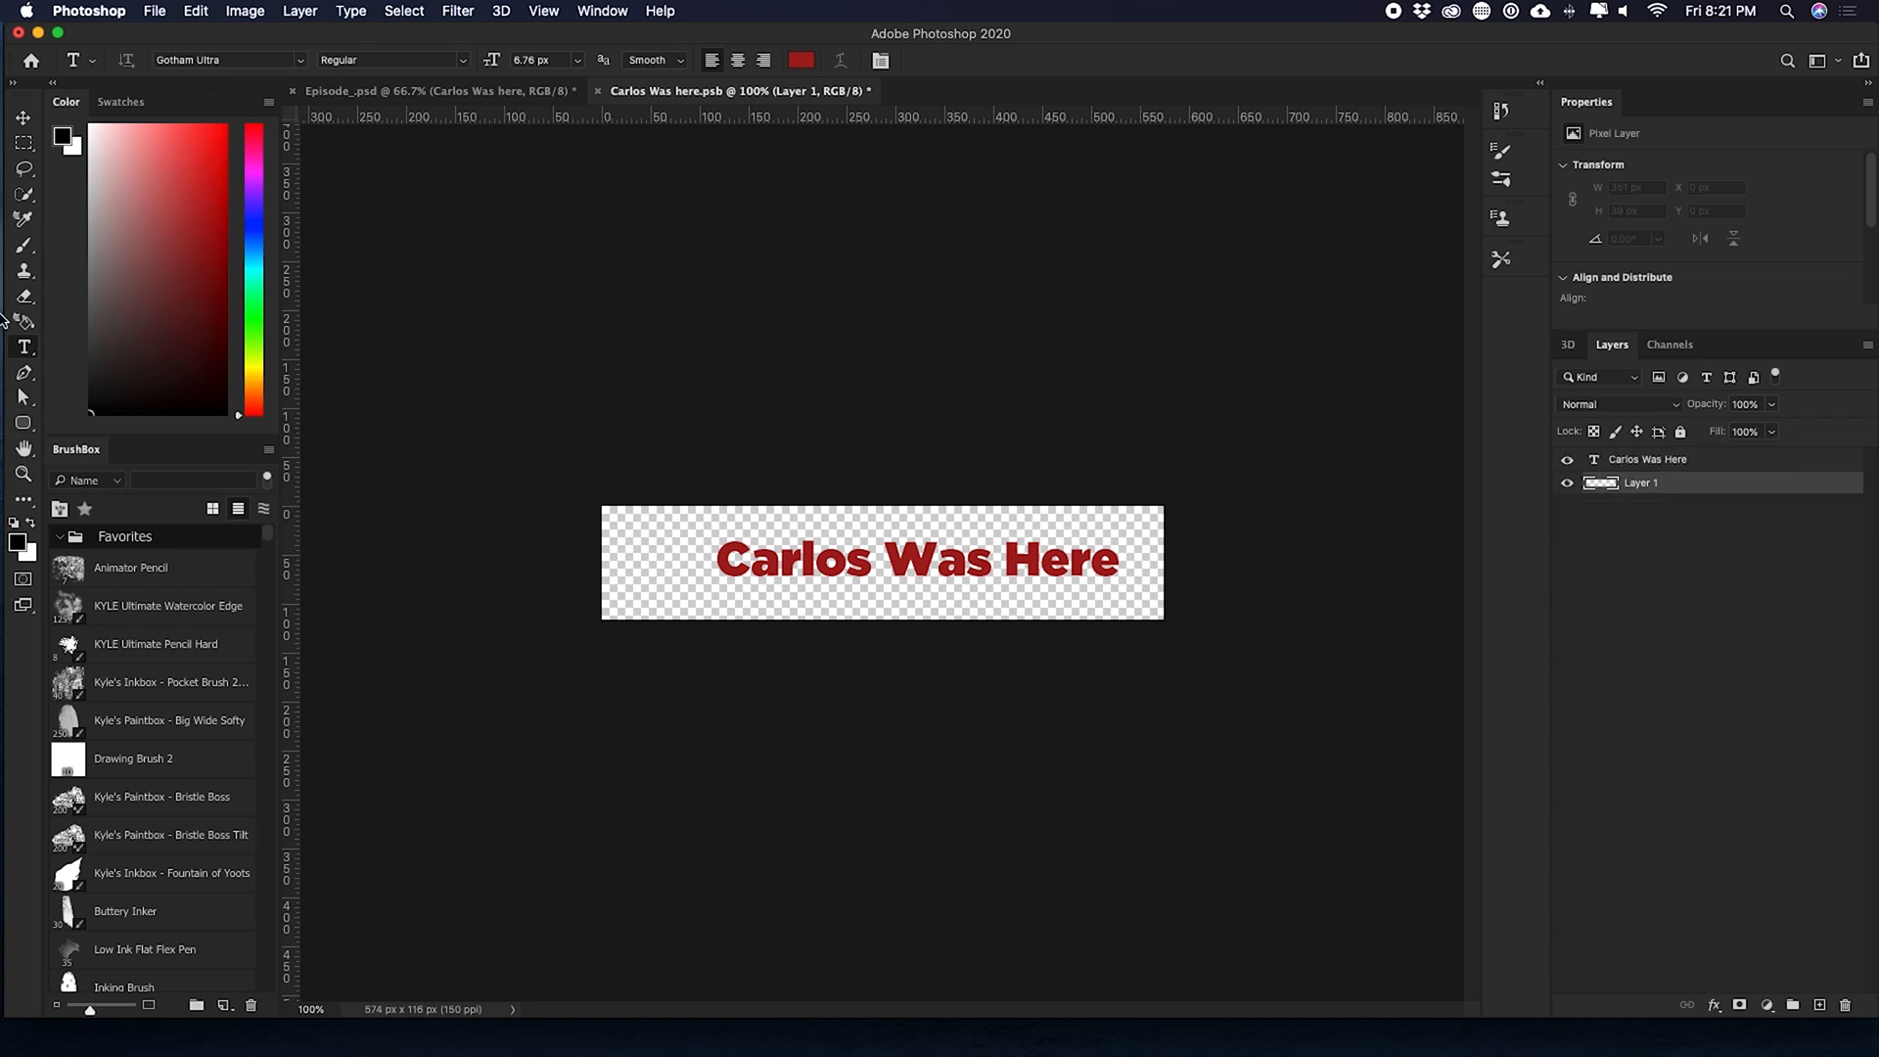
- Draw a black ellipse on the banner with the Ellipse Tool
click(24, 422)
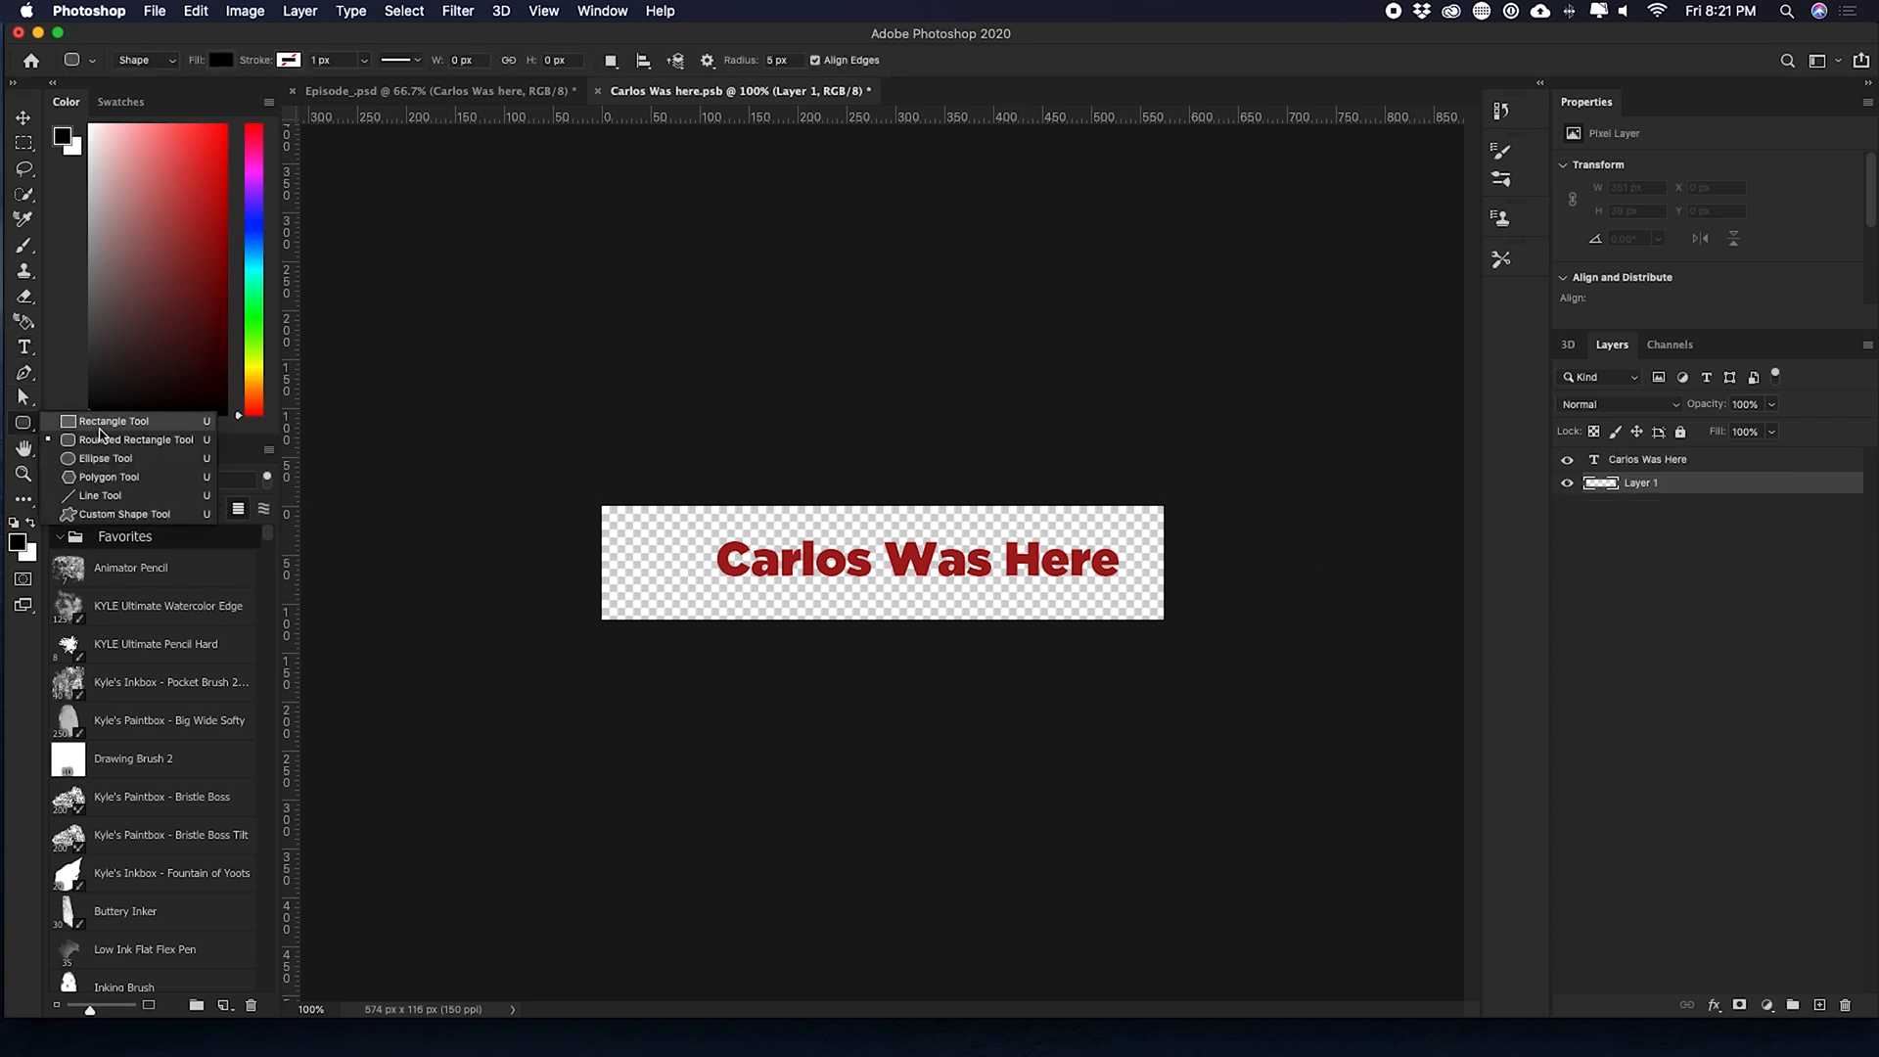
click(106, 458)
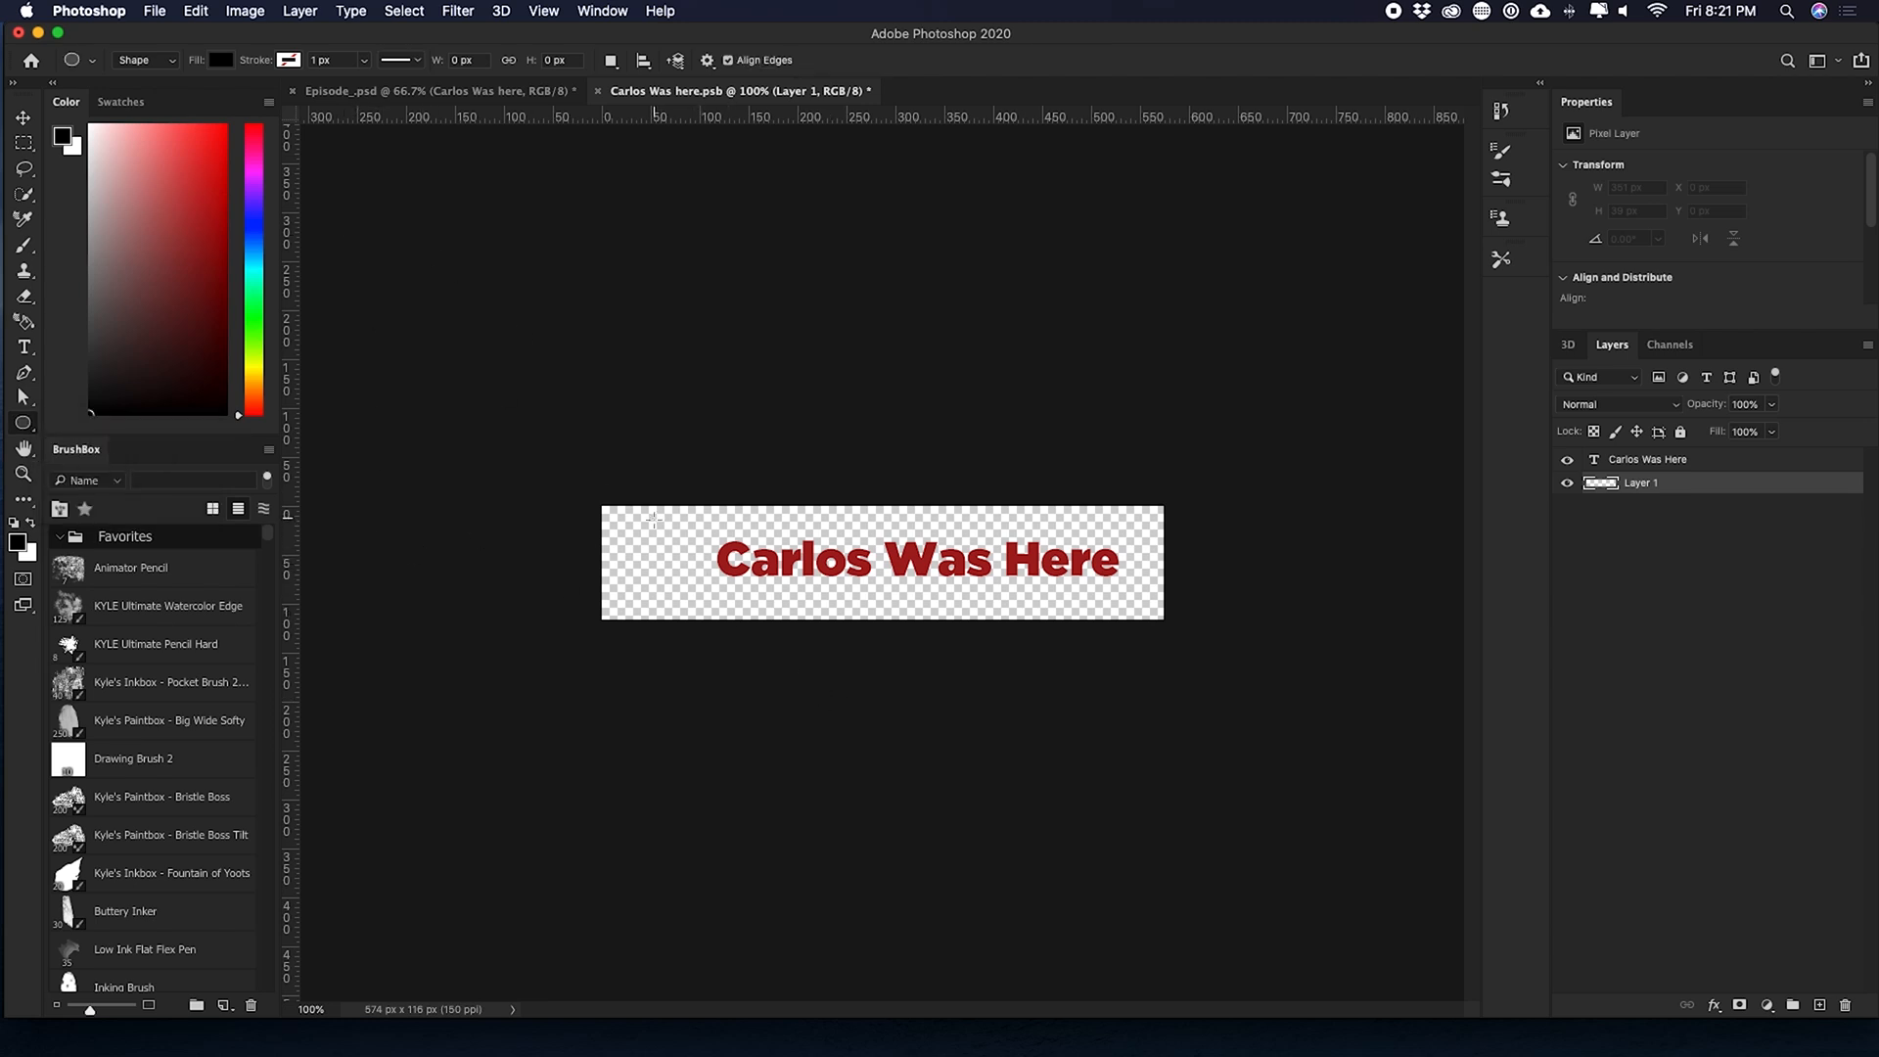
drag(656, 519, 722, 608)
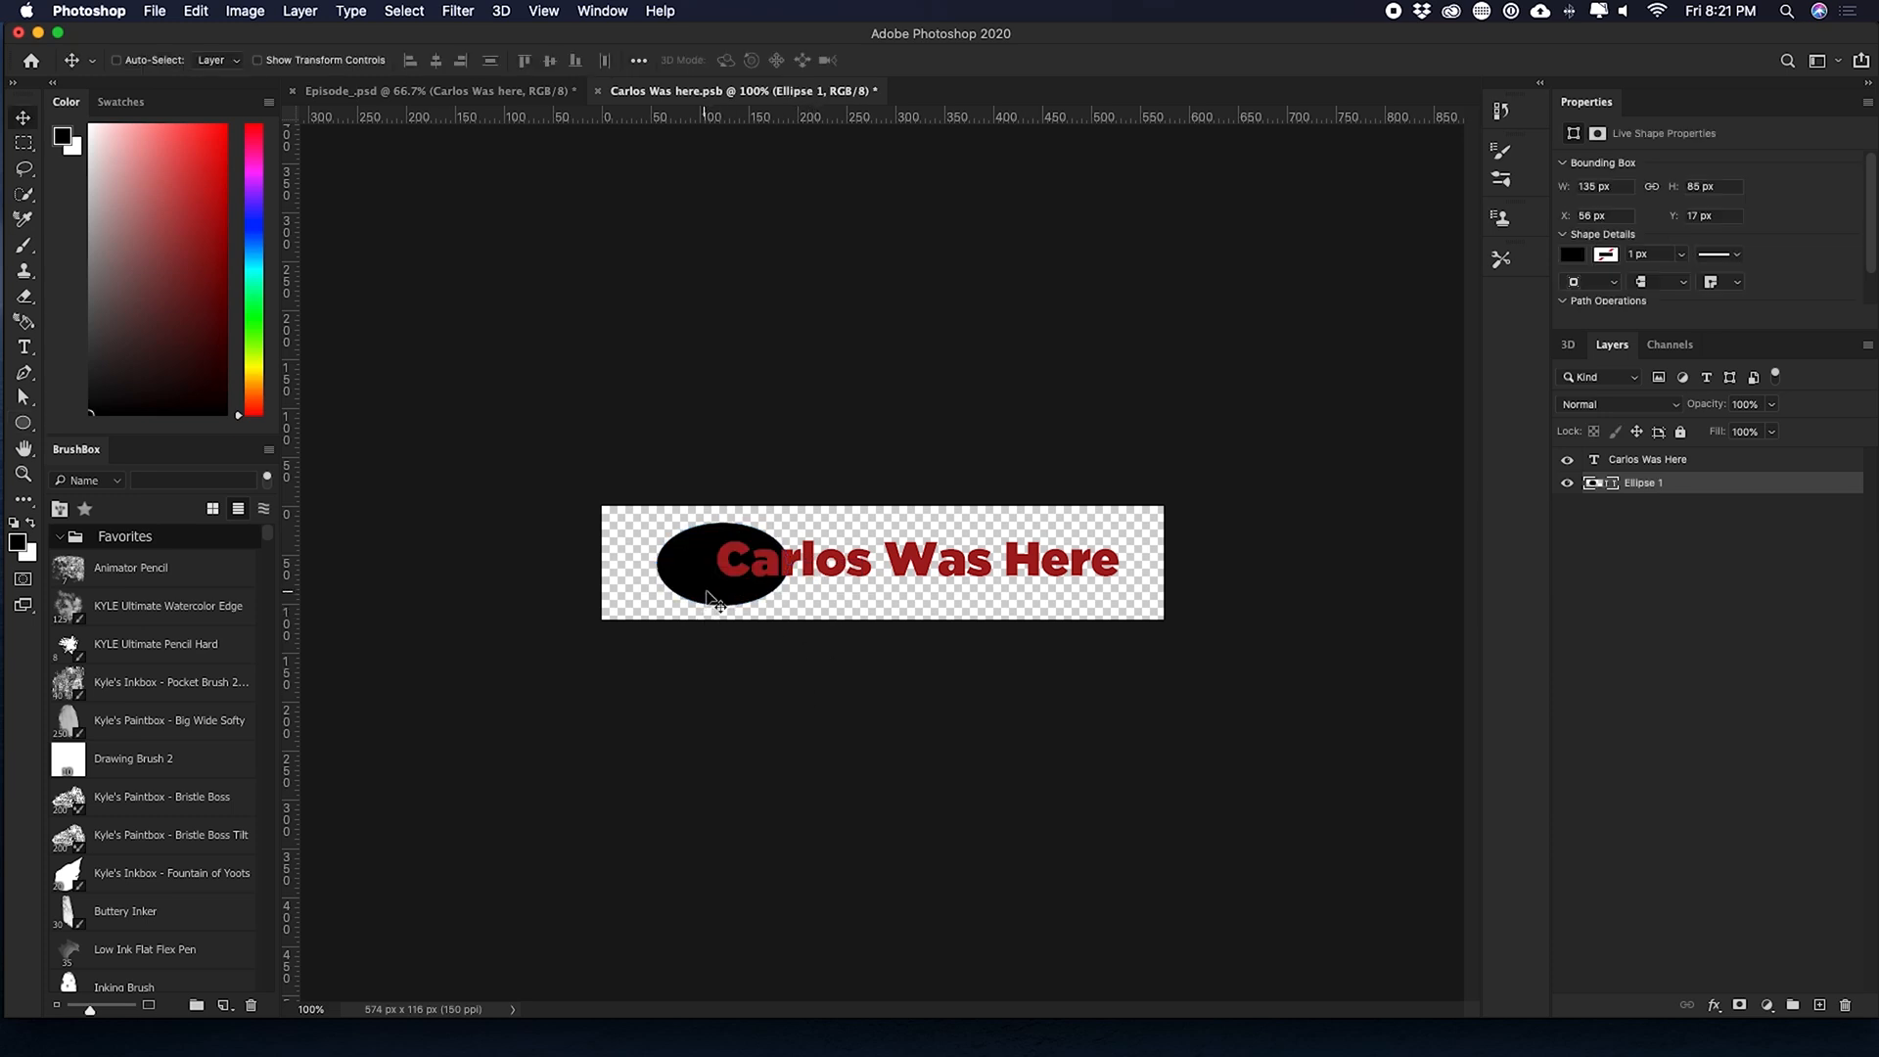
drag(718, 564, 936, 564)
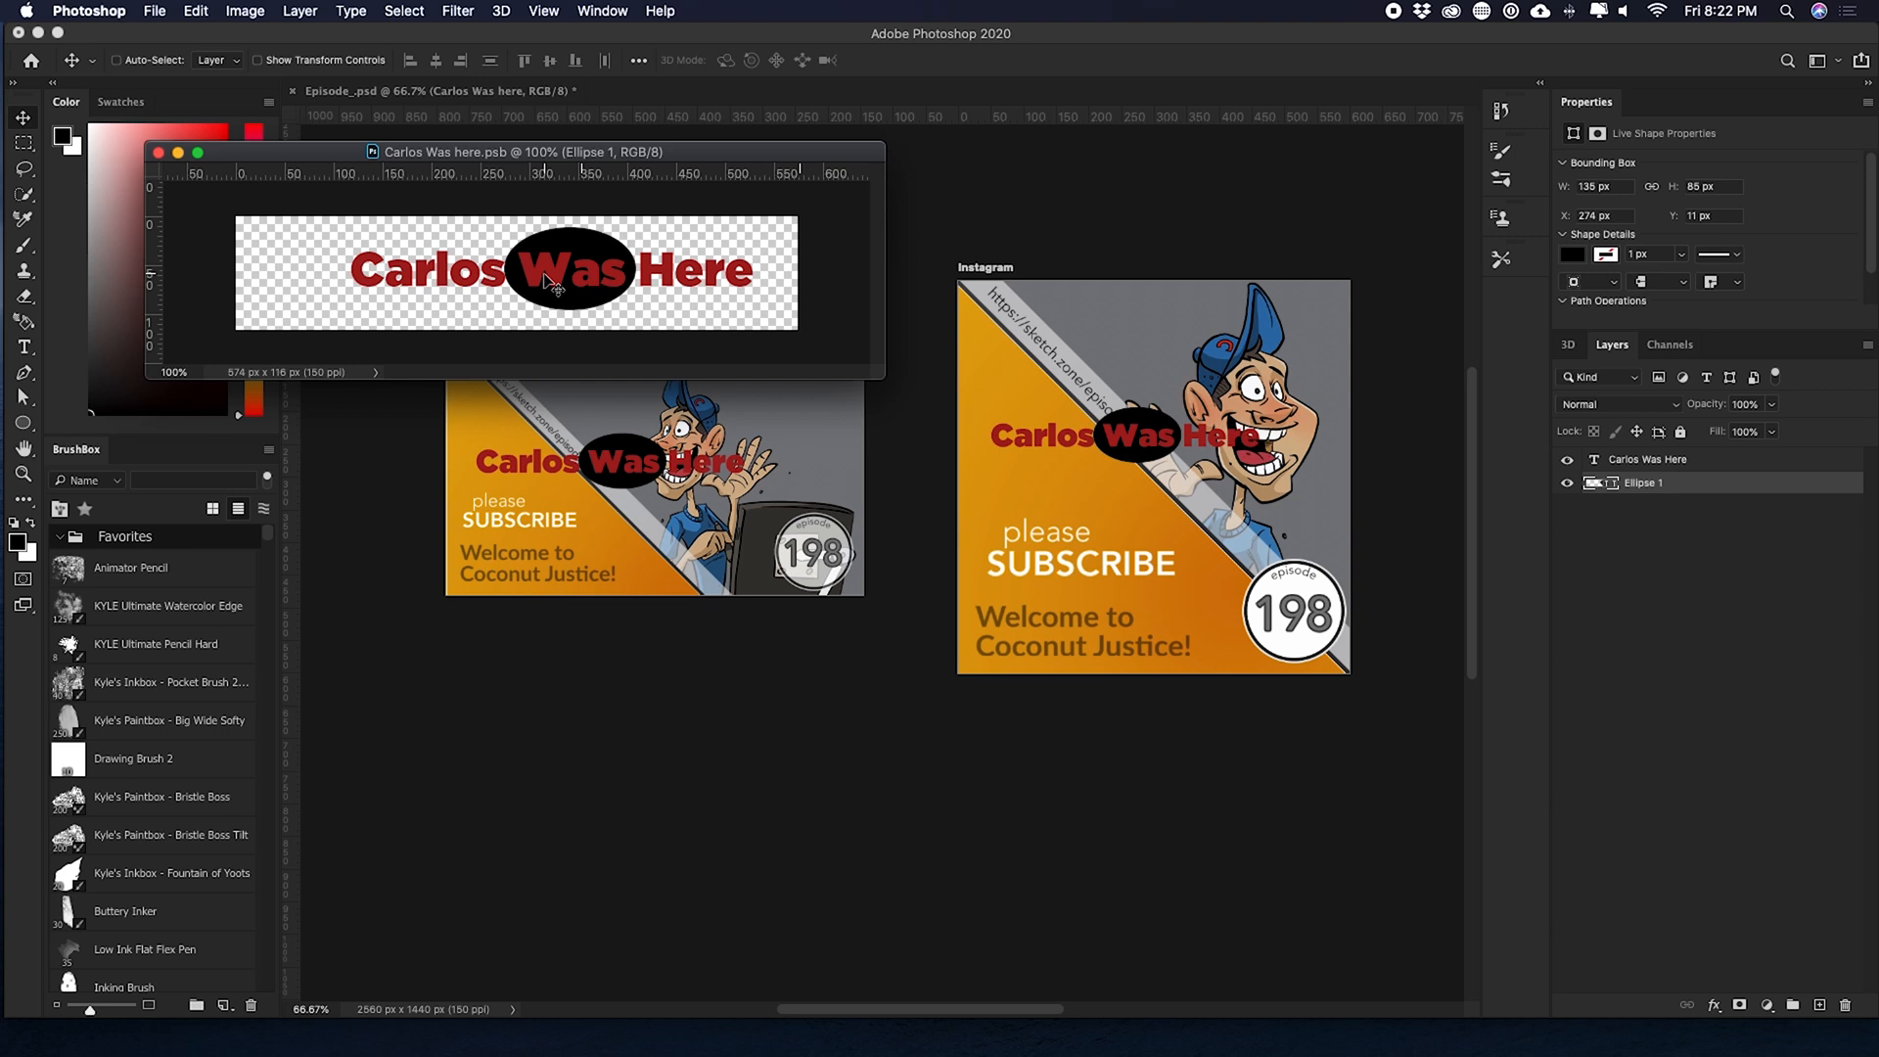
- Move, enlarge and centre the ellipse behind the word Here
drag(569, 270, 738, 270)
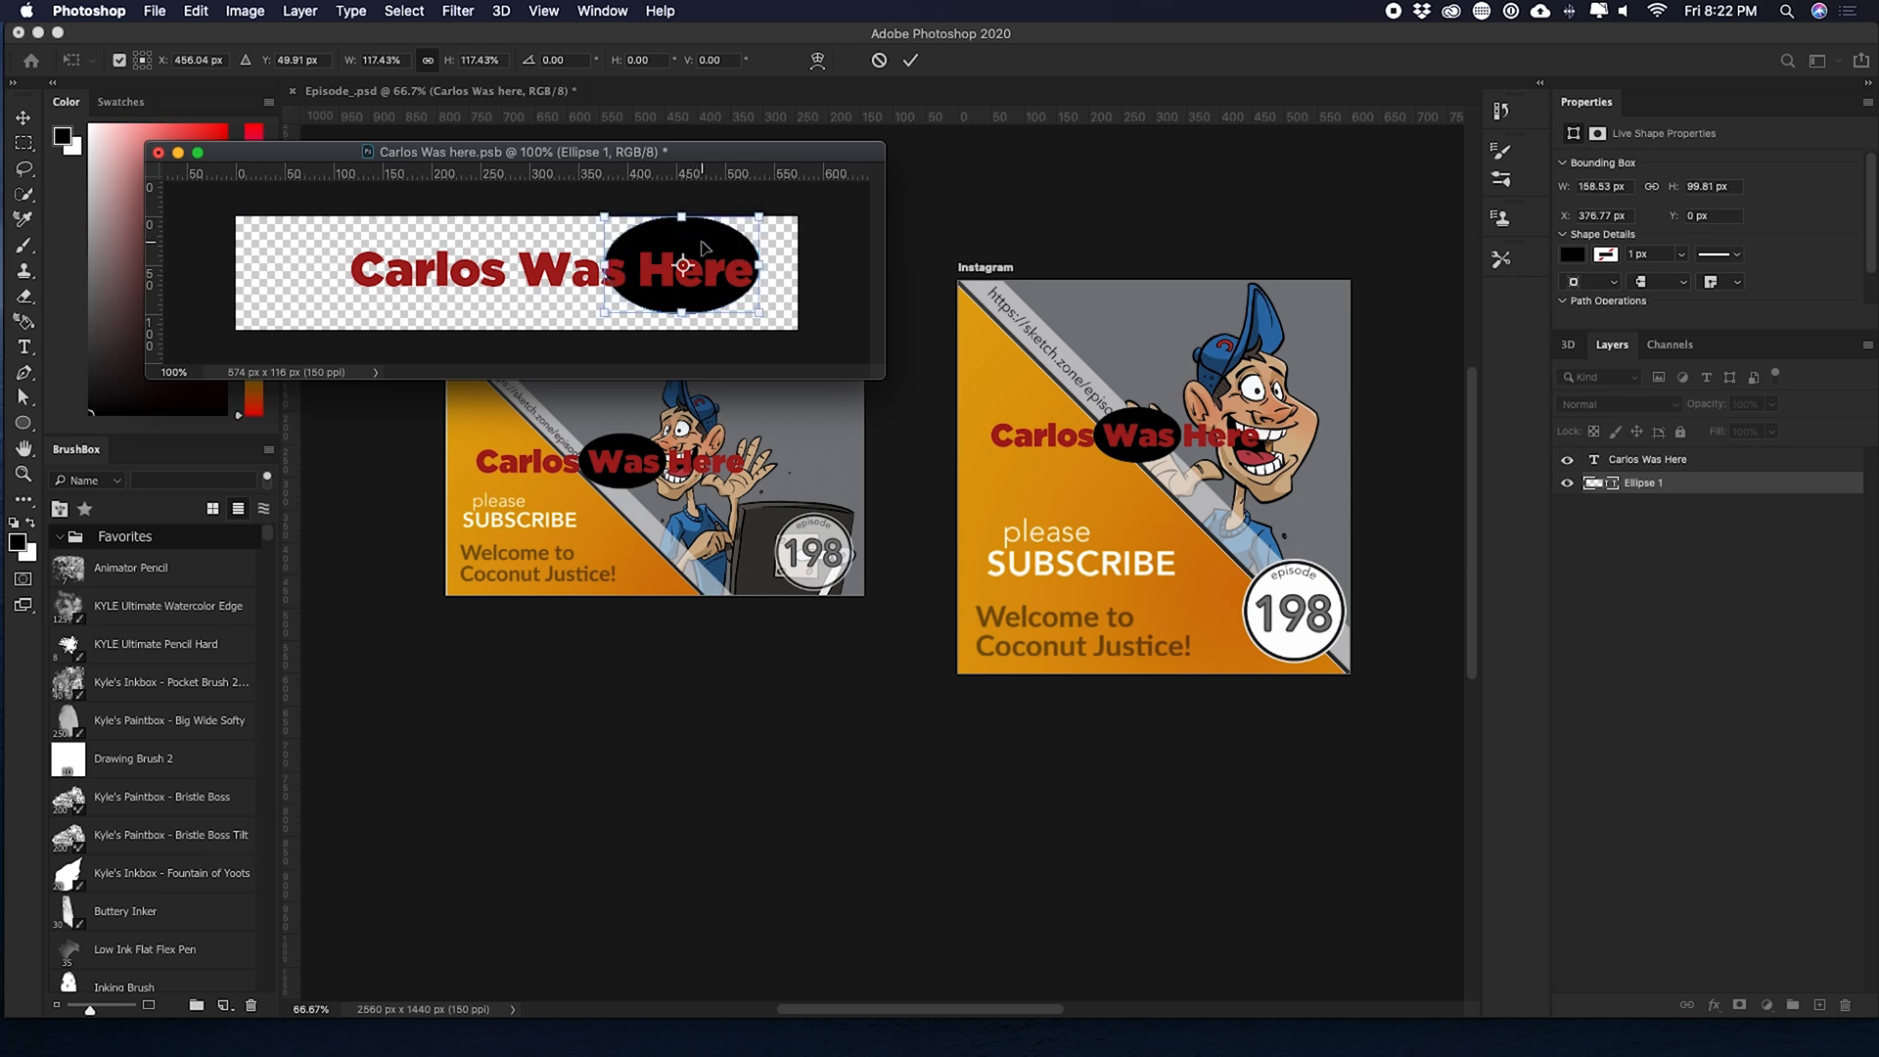
drag(681, 233, 708, 270)
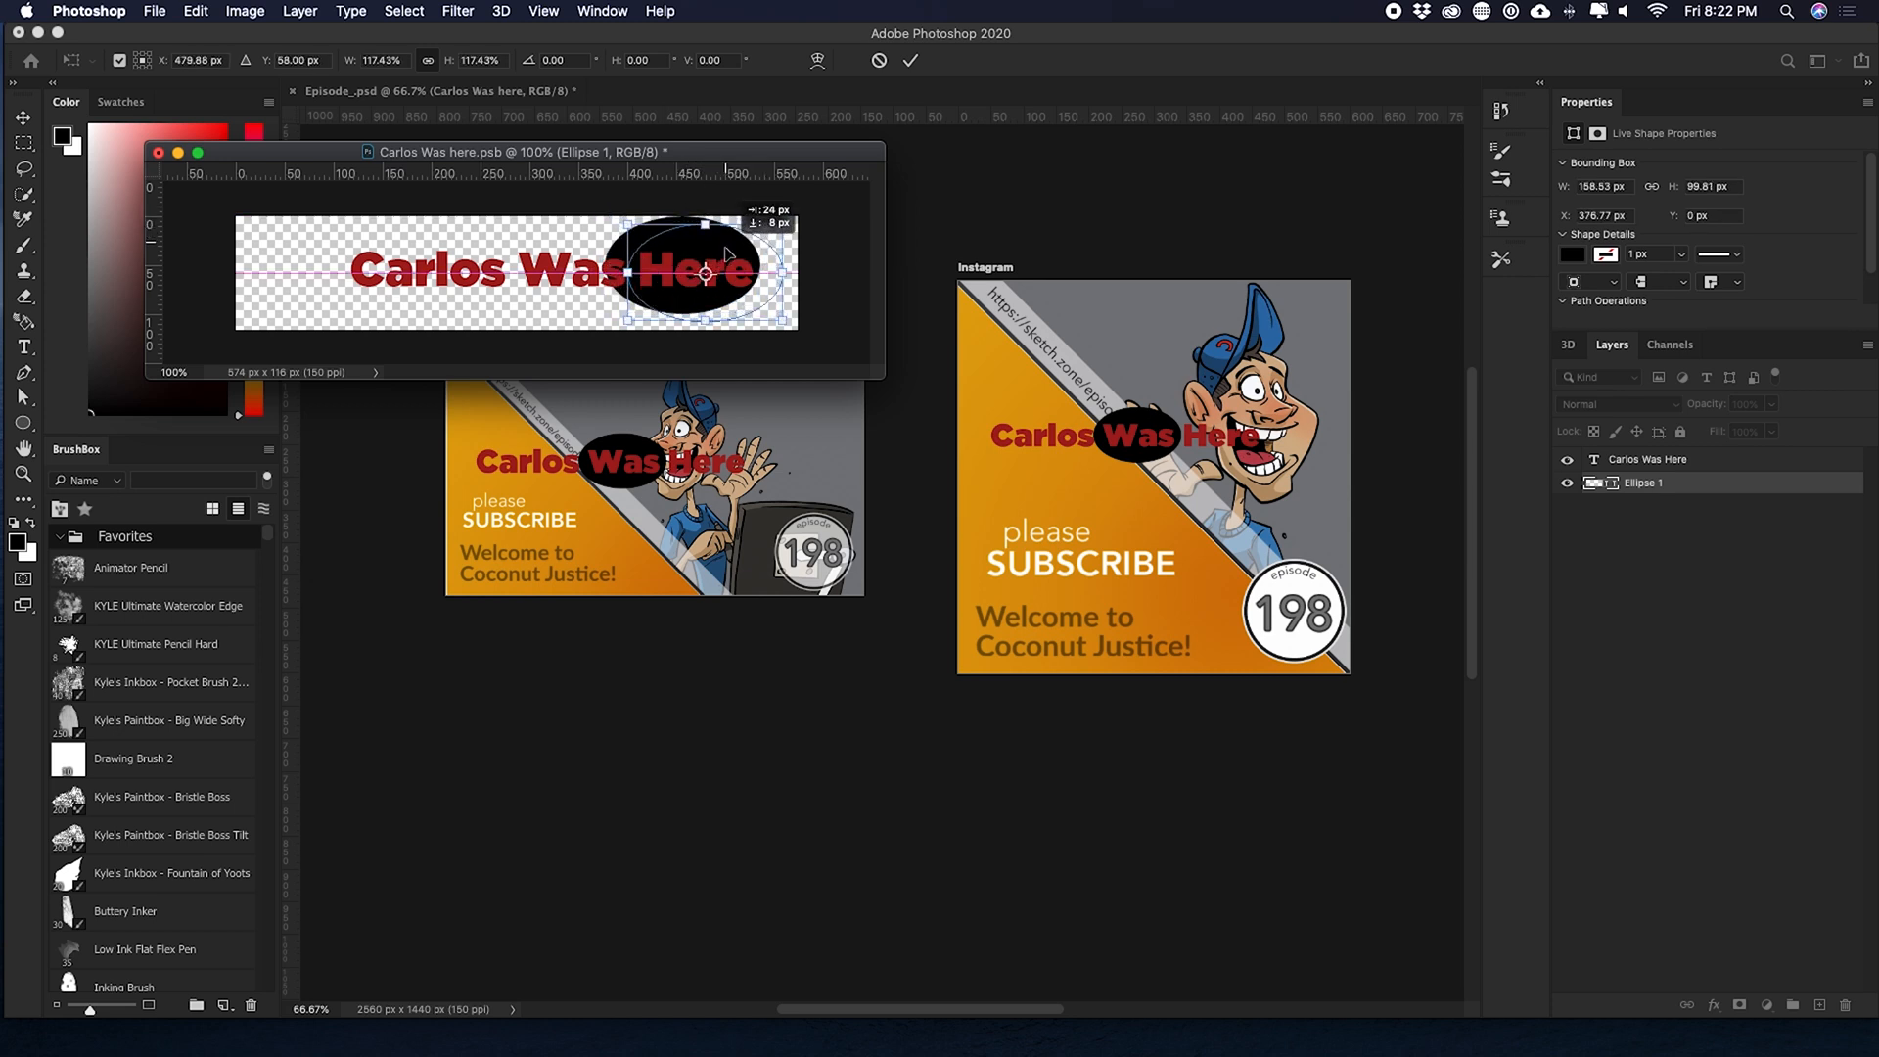
drag(707, 270, 738, 276)
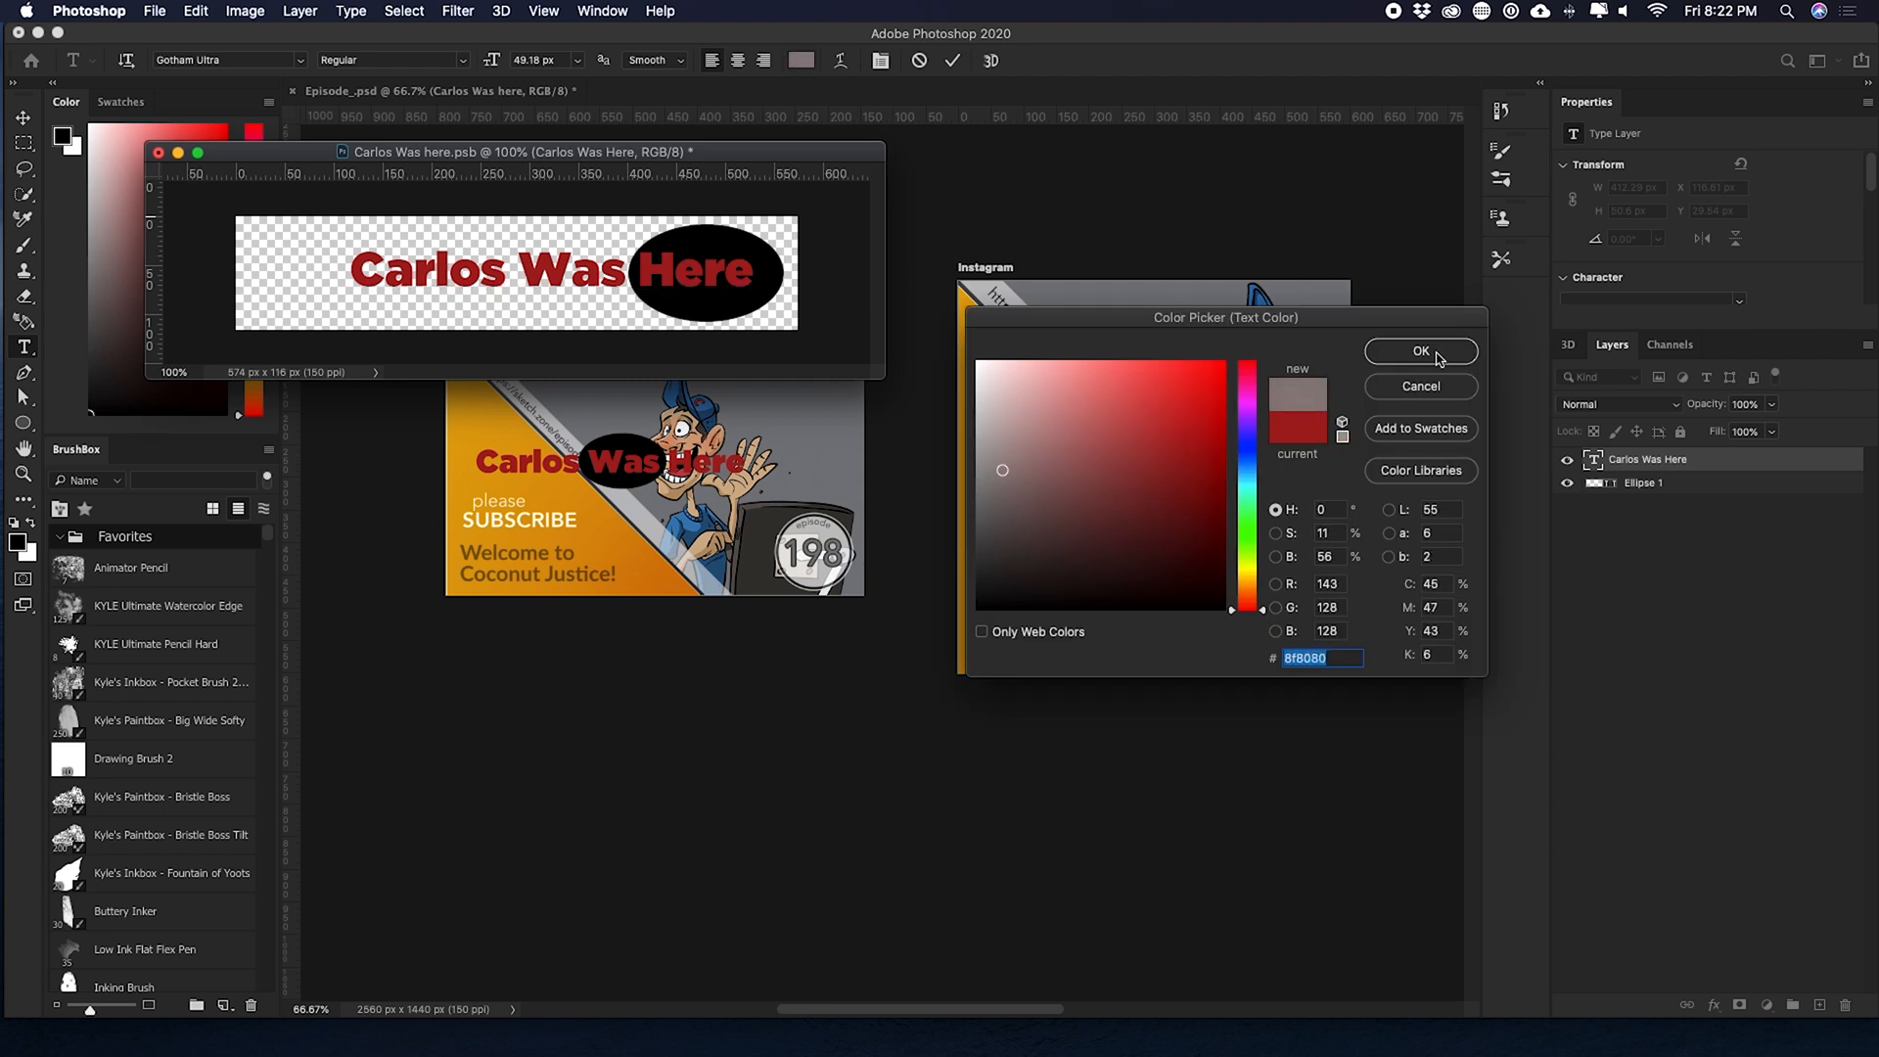
- Confirm the light grey colour for 'Here' over the black oval
click(1421, 351)
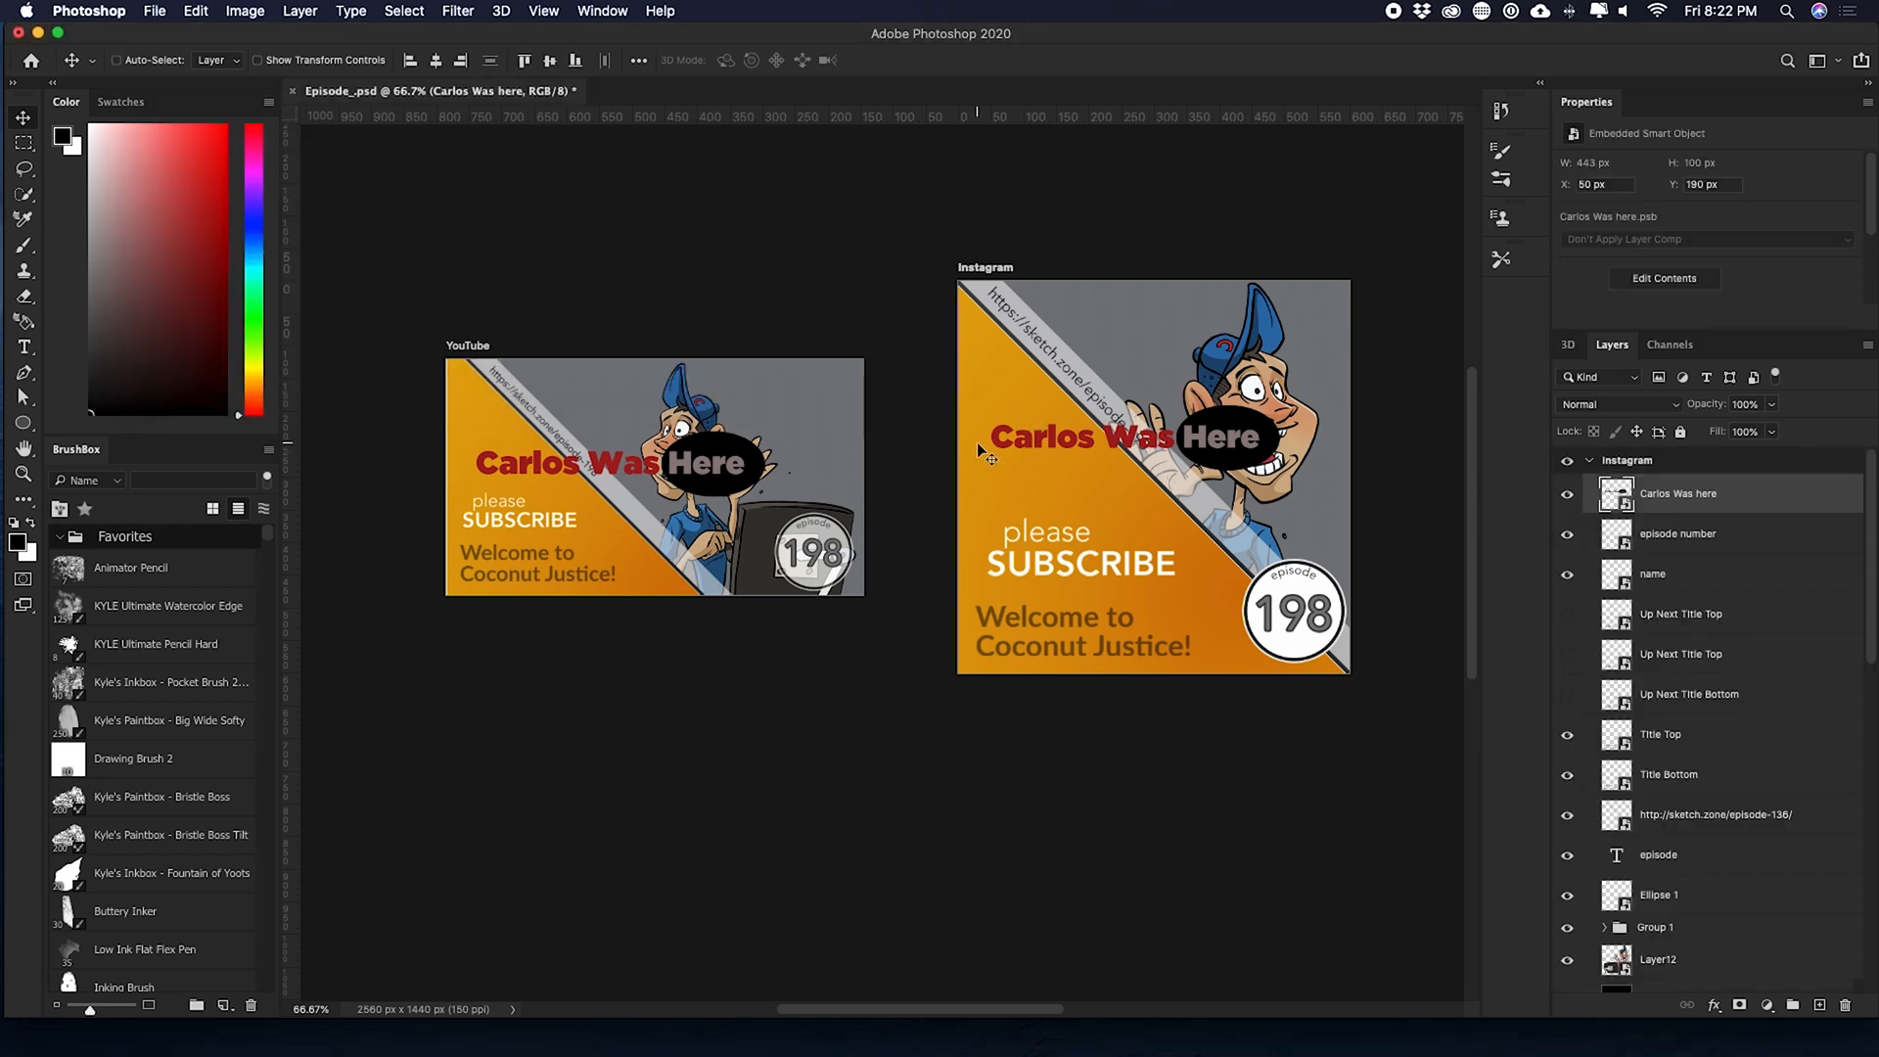
mouse_move(1145, 466)
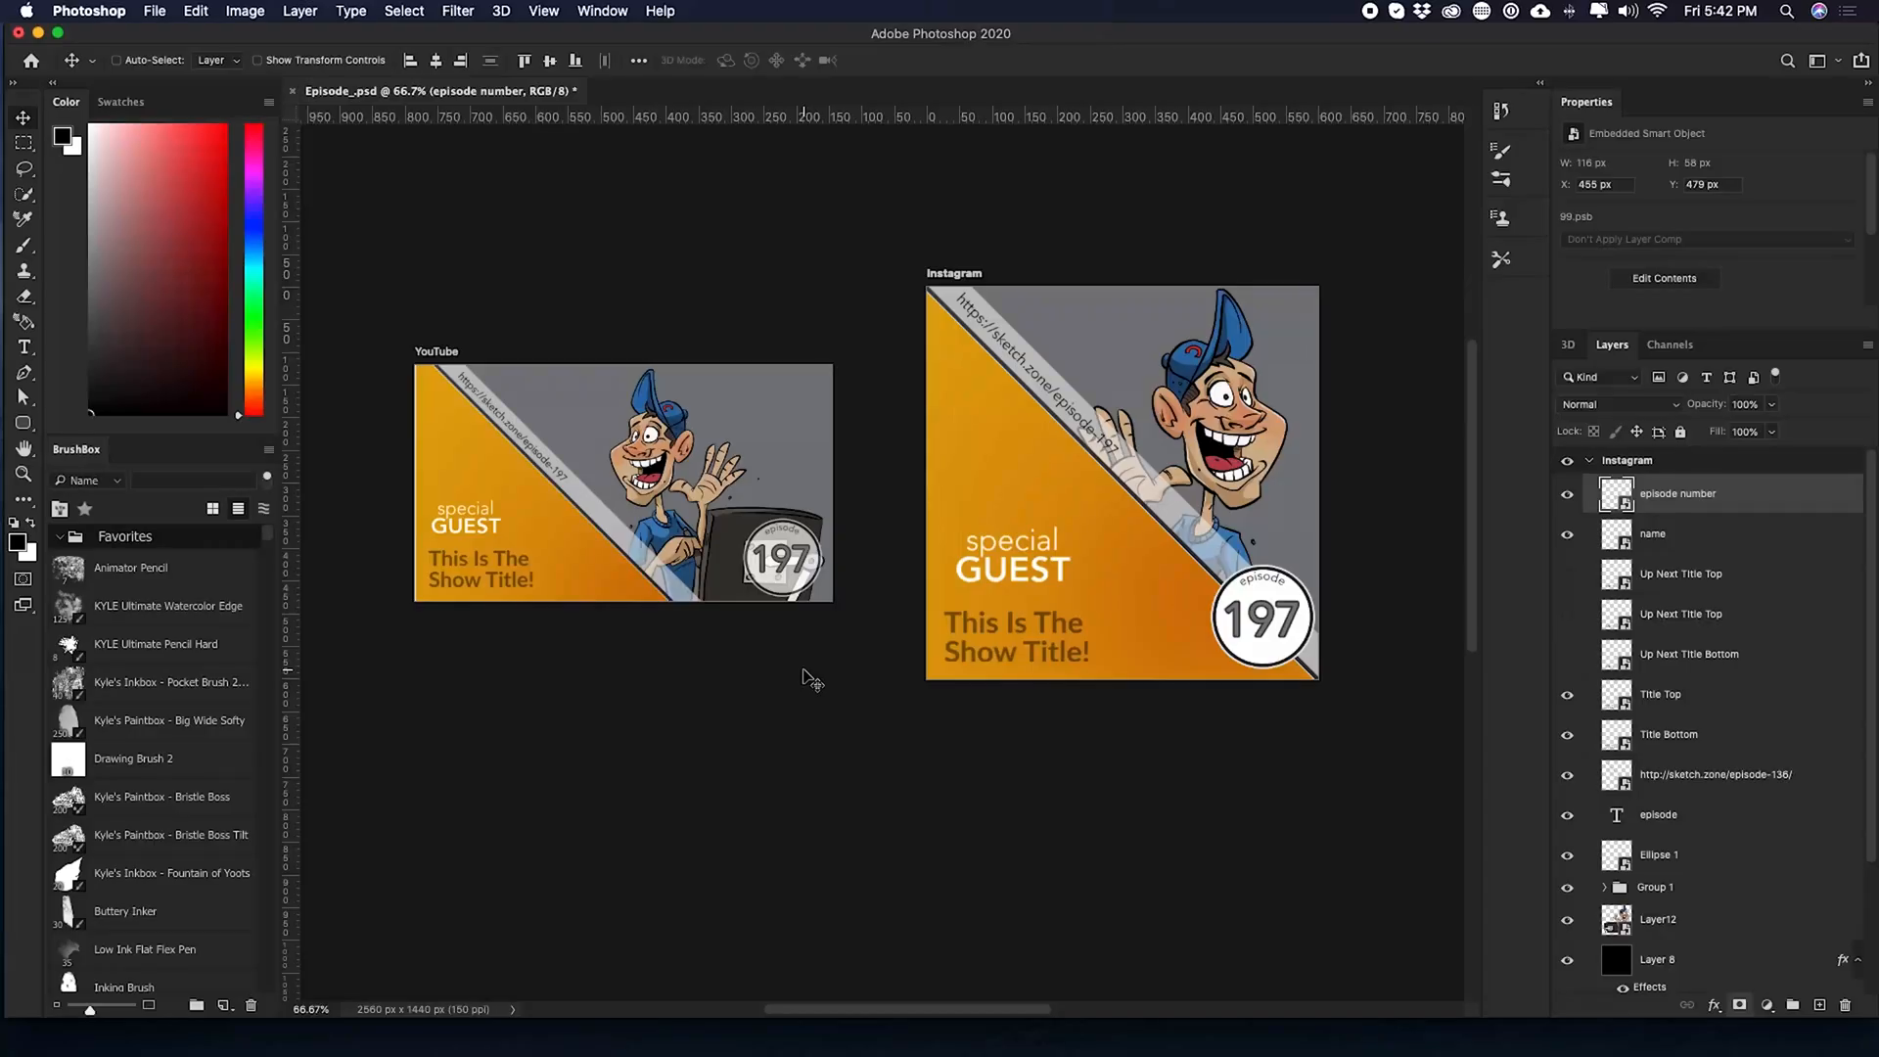
mouse_move(809, 570)
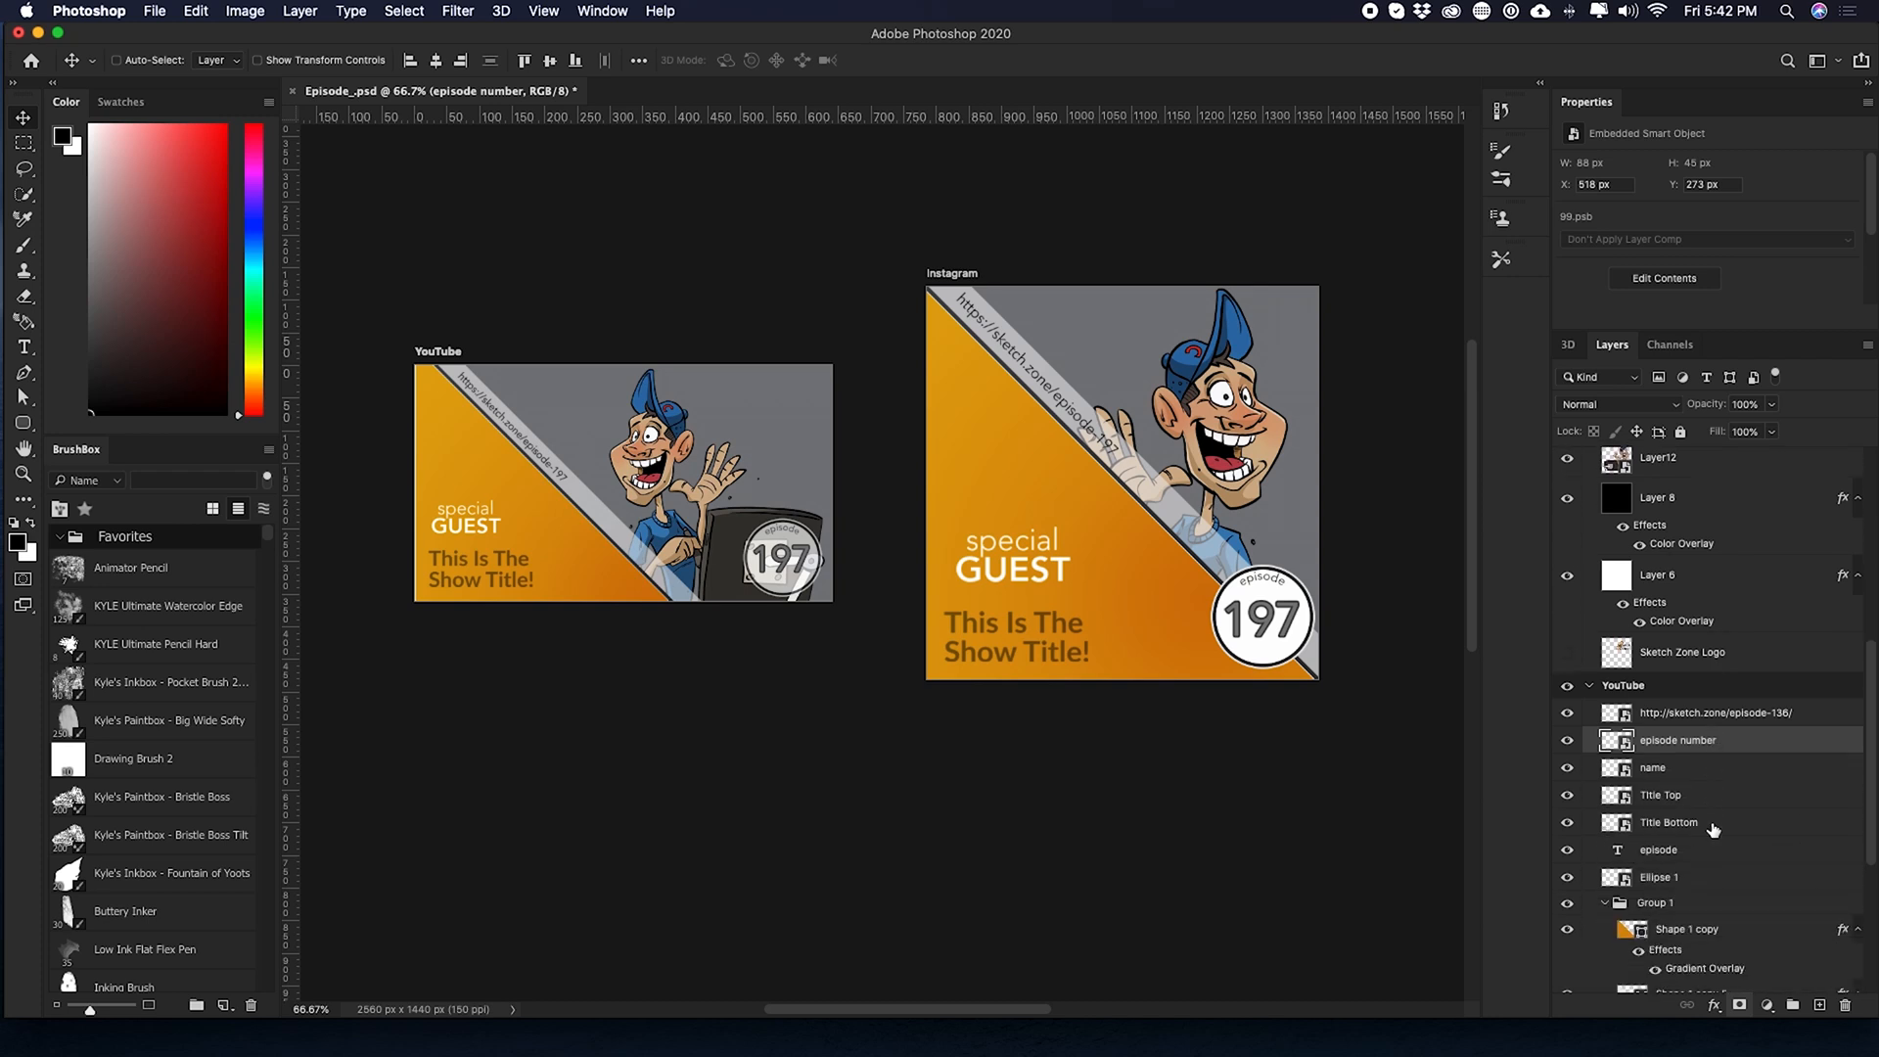
- Scroll the Layers panel to the YouTube artboard of the reverted template
scroll(down, 3)
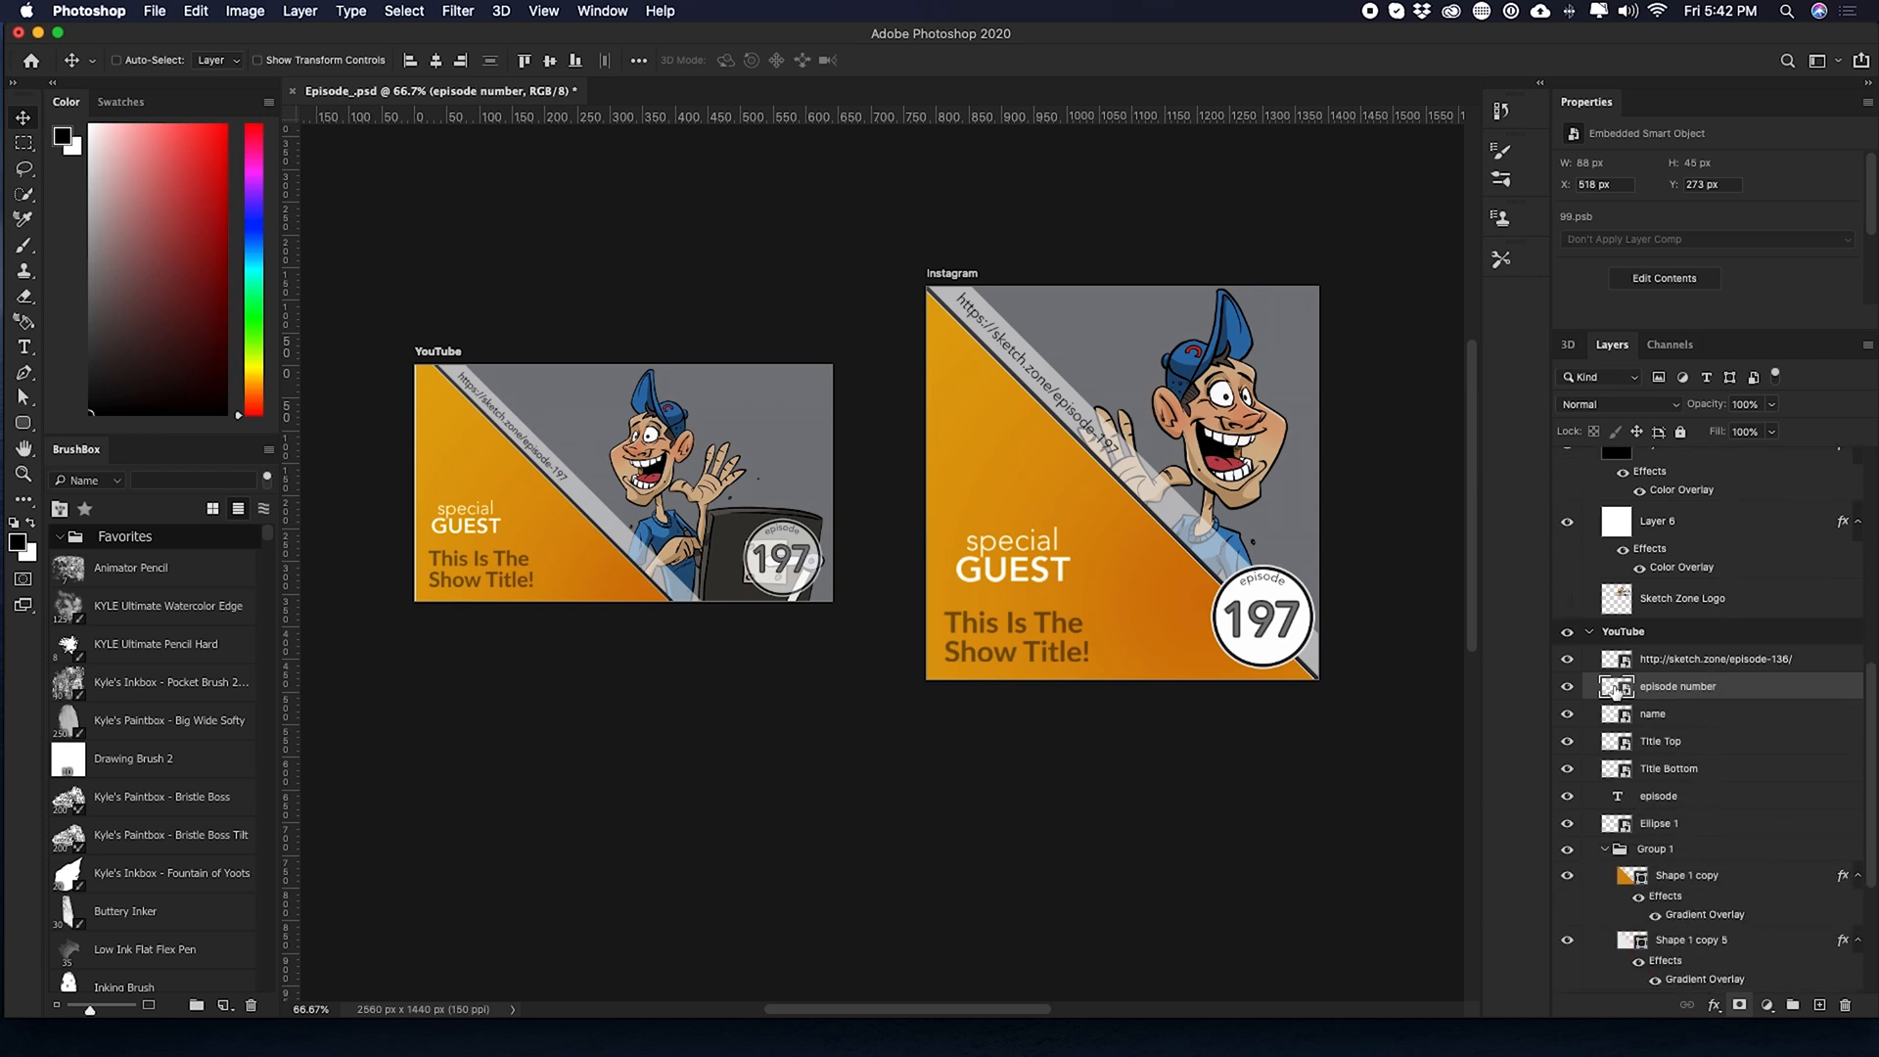
- Edit the episode number smart object from 197 to 198 and commit
double_click(1617, 685)
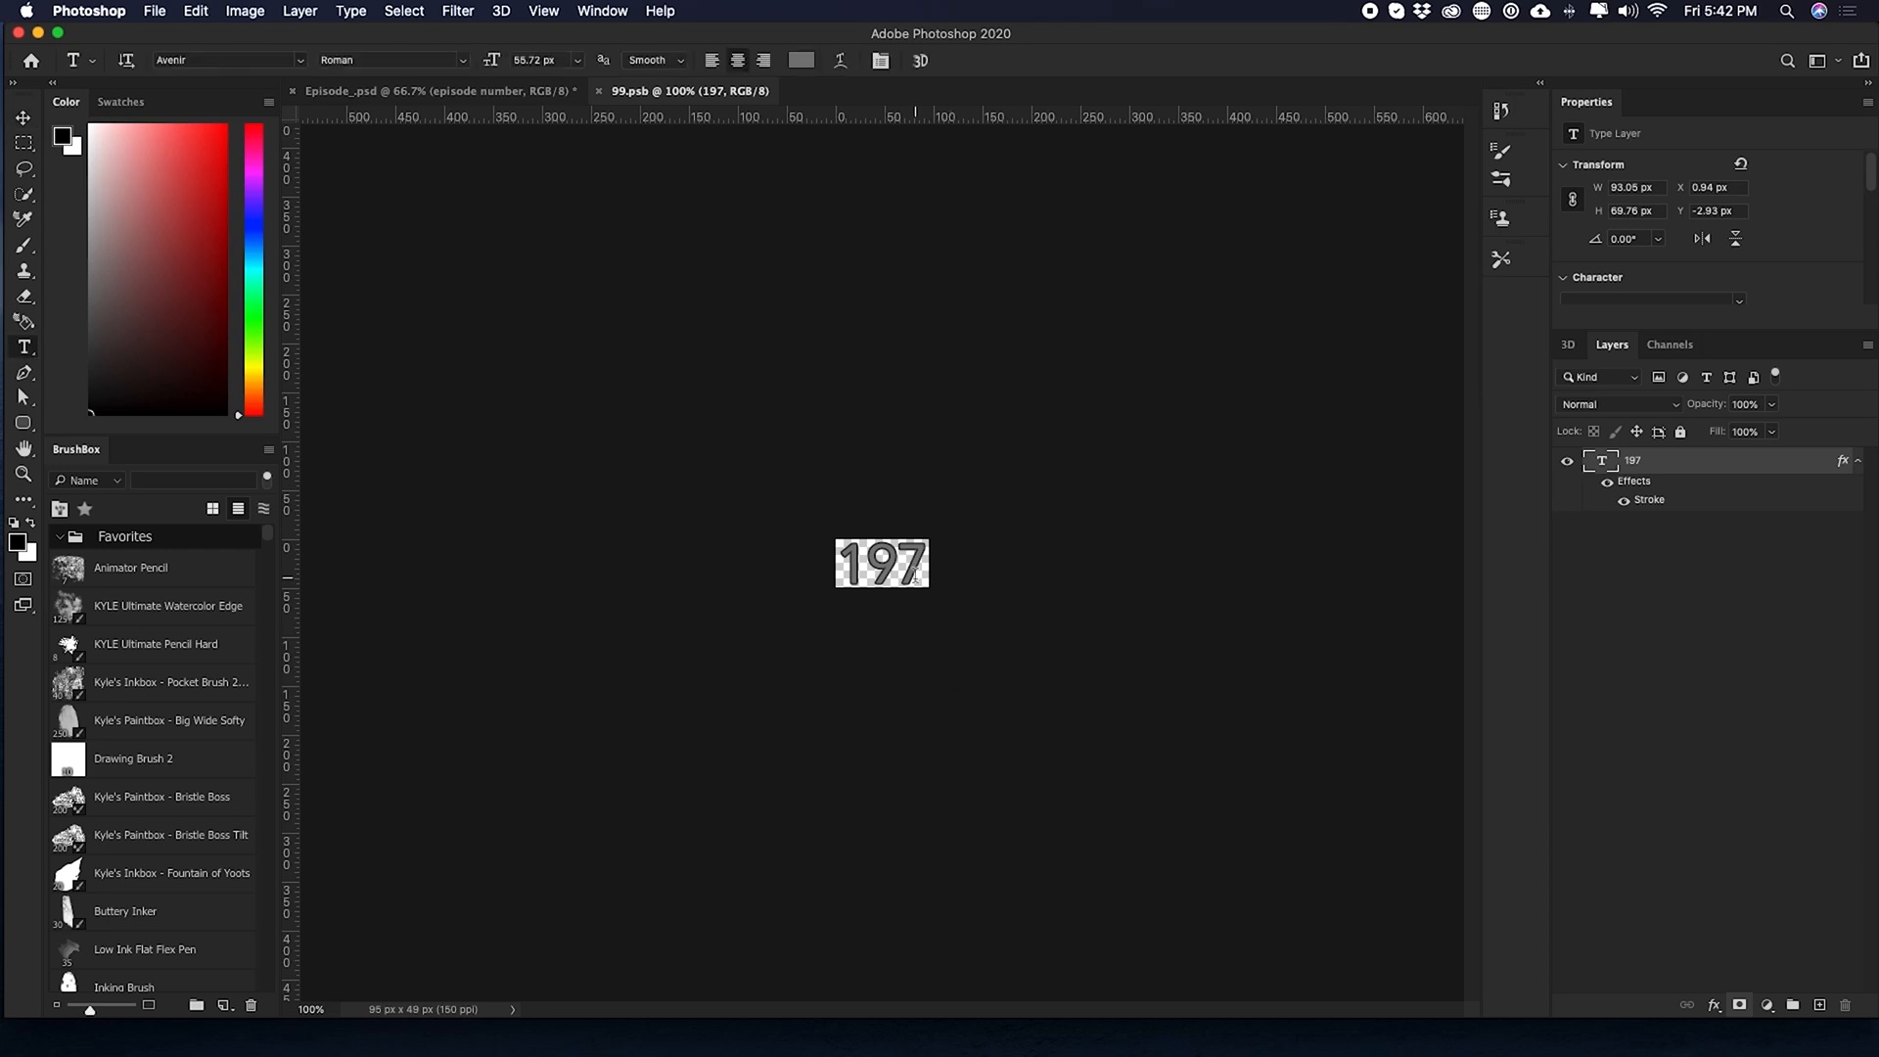
double_click(912, 565)
text(198)
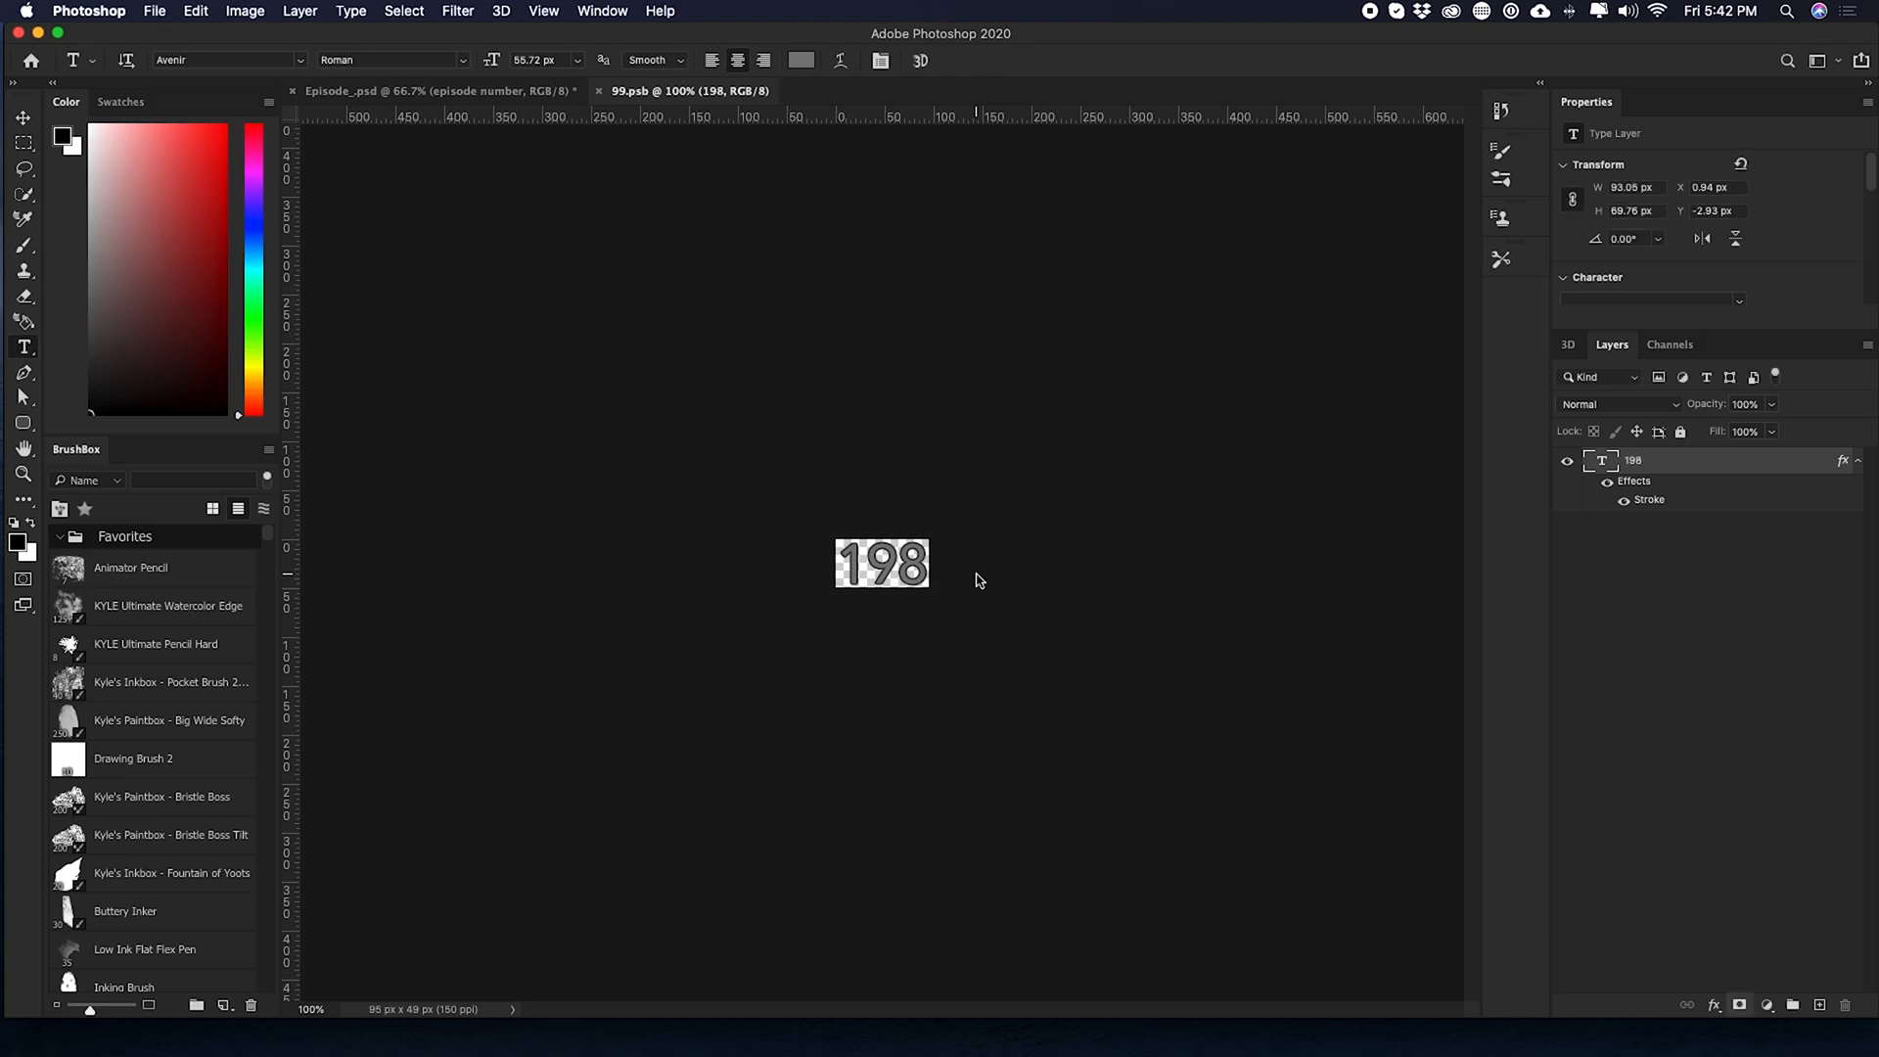
click(436, 90)
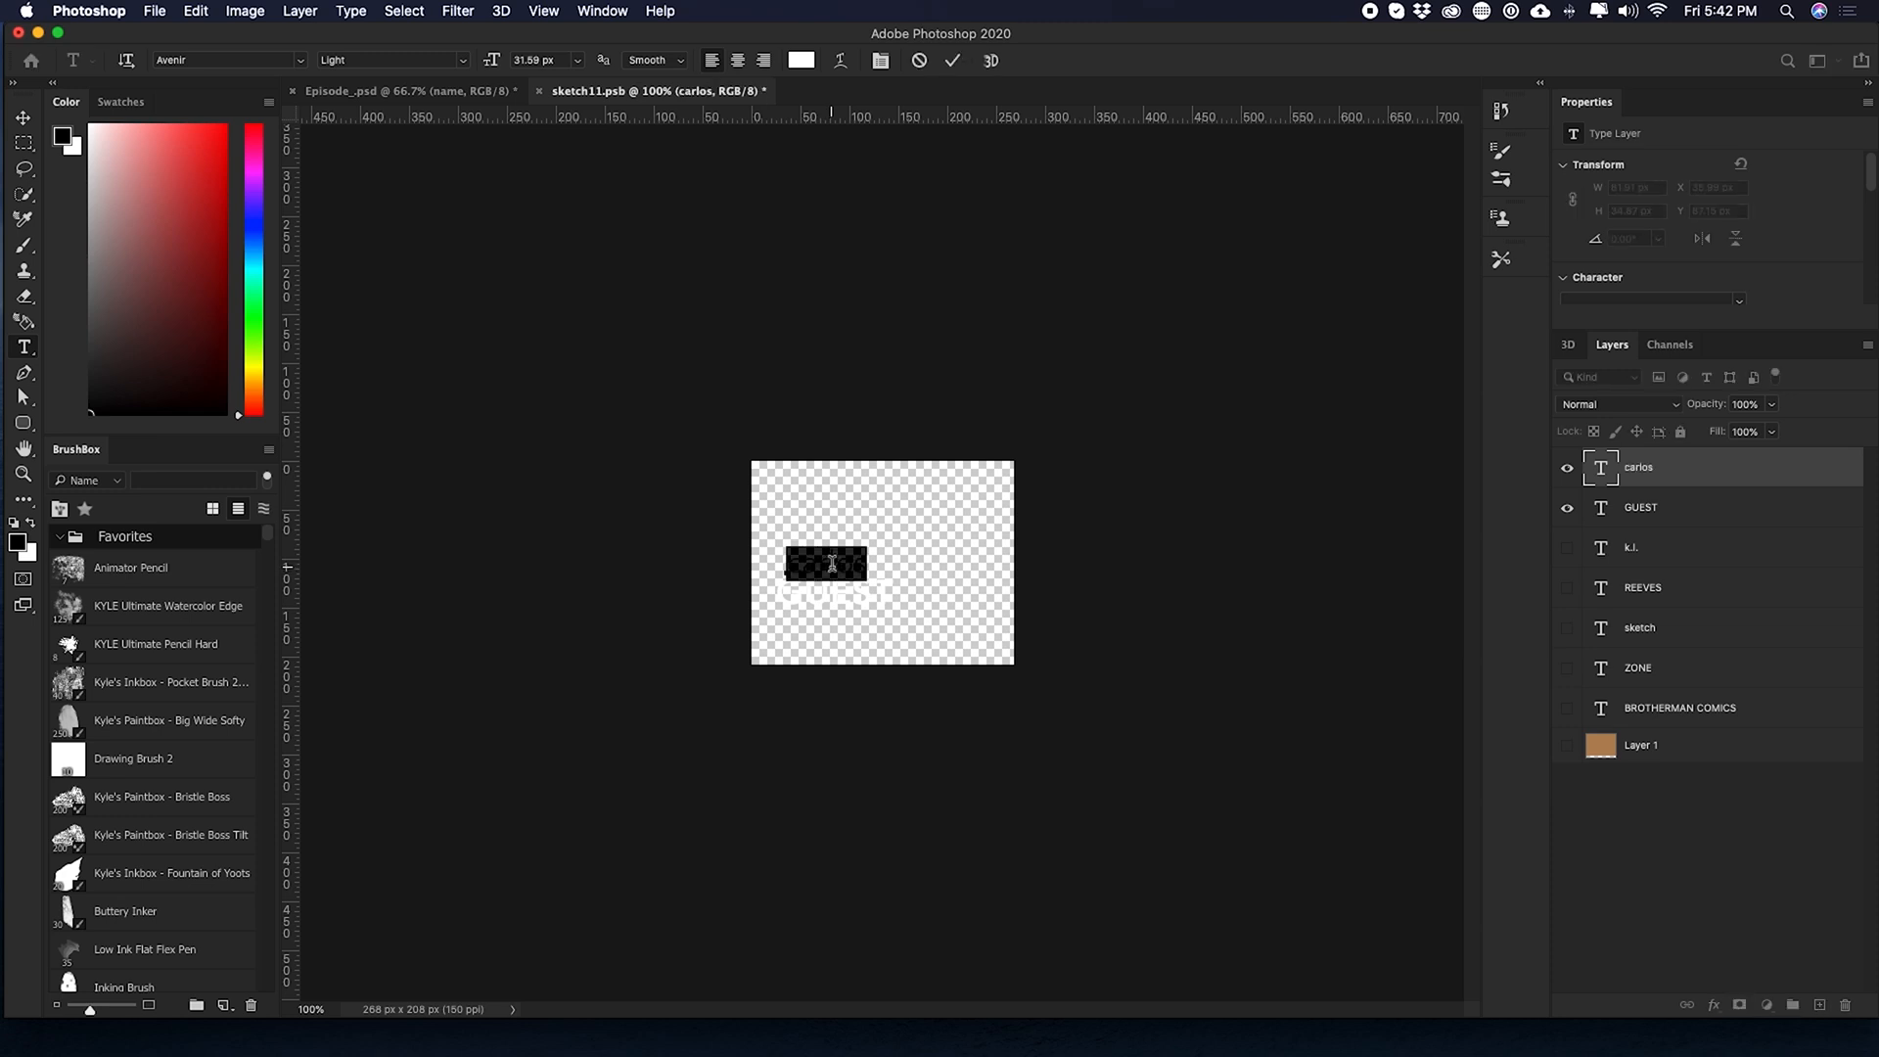
- Retype the name text as 'please' above 'SUBSCRIBE', hide the brown Layer 1 background, save and close
text(please)
click(832, 591)
text(SUBSCRIBE)
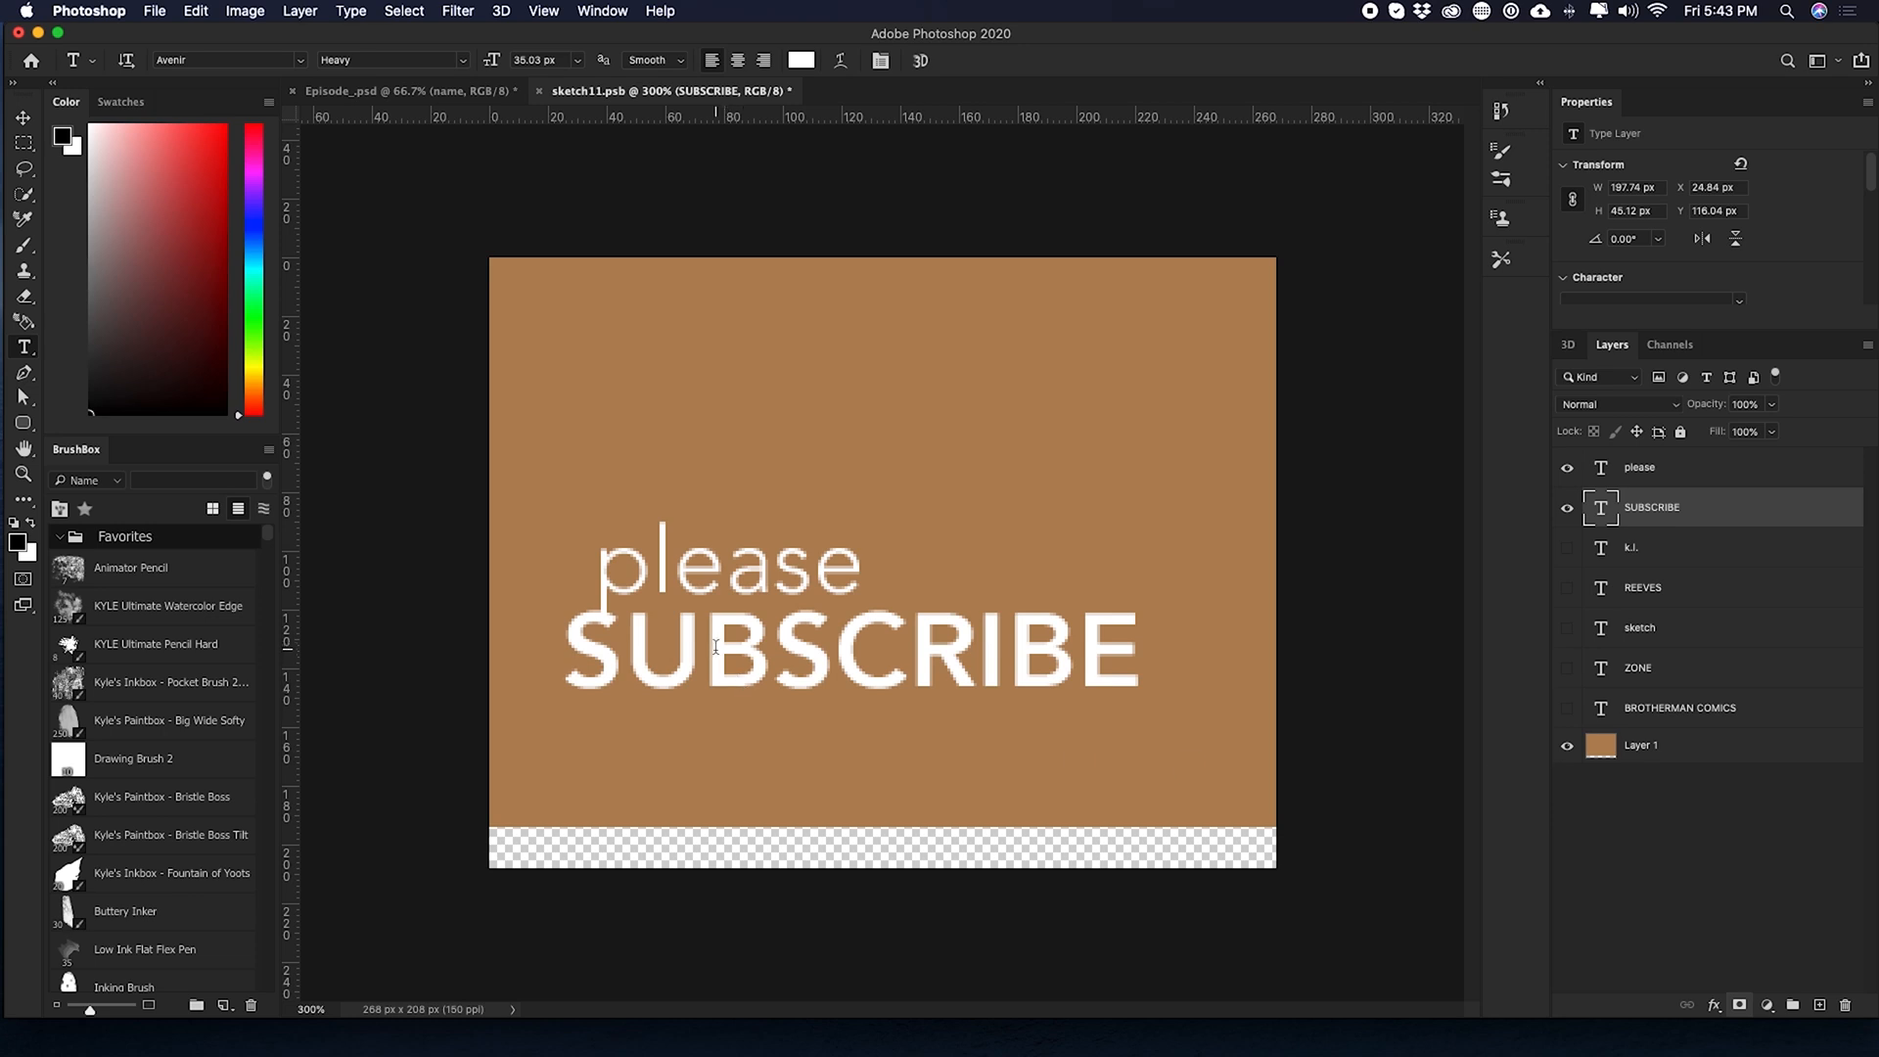
click(1640, 466)
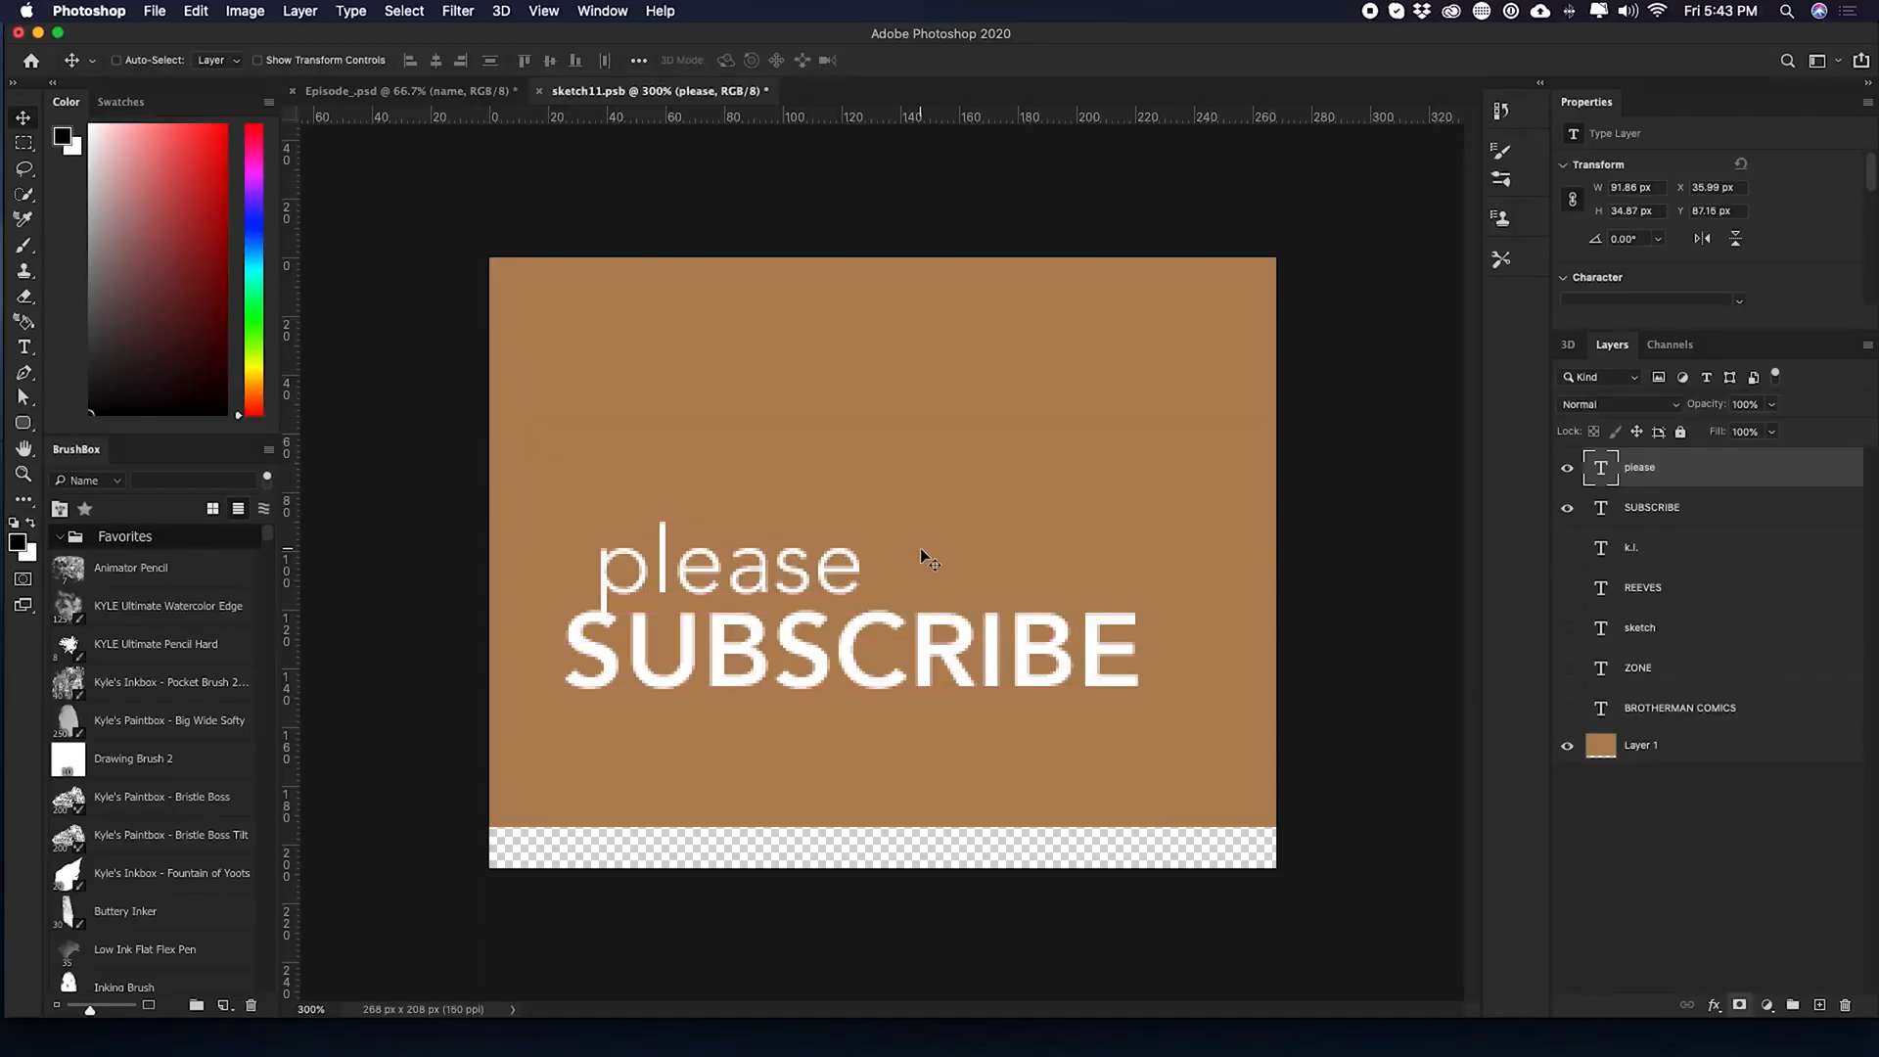
drag(730, 564, 744, 564)
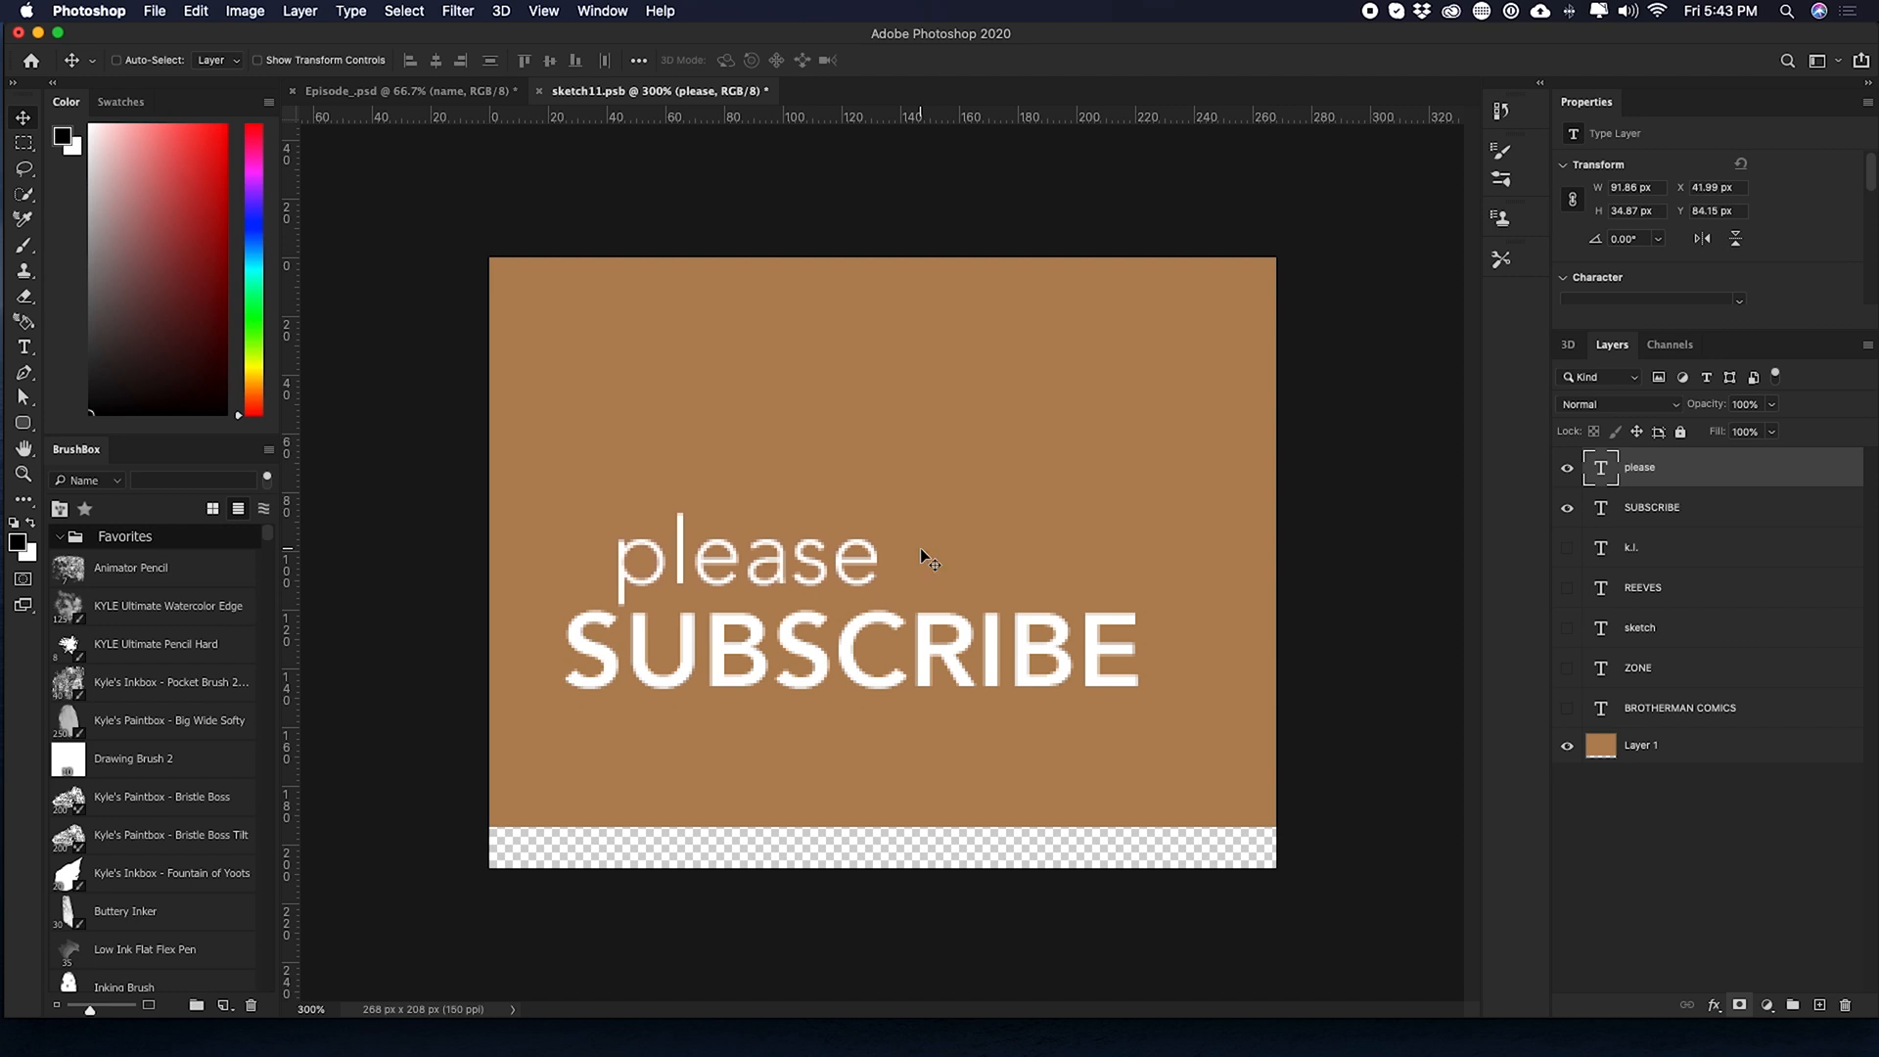
click(1568, 744)
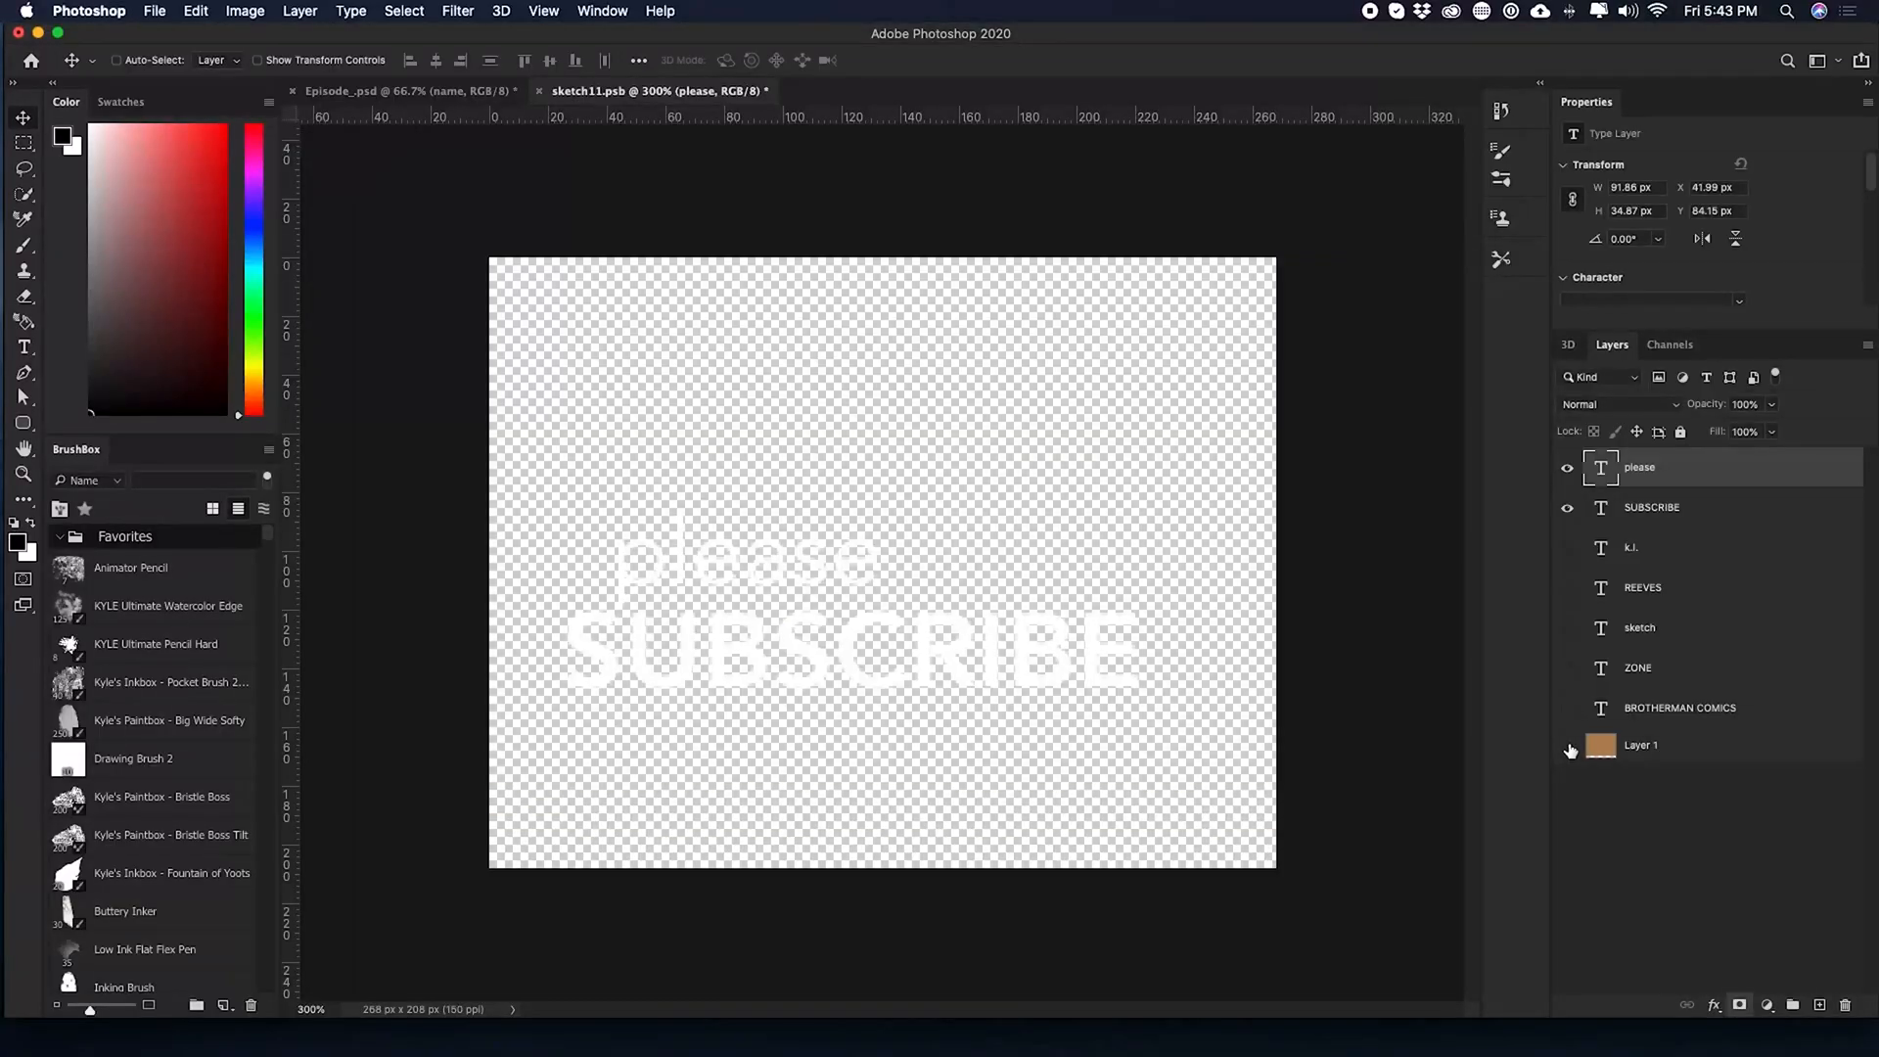
mouse_move(1568, 744)
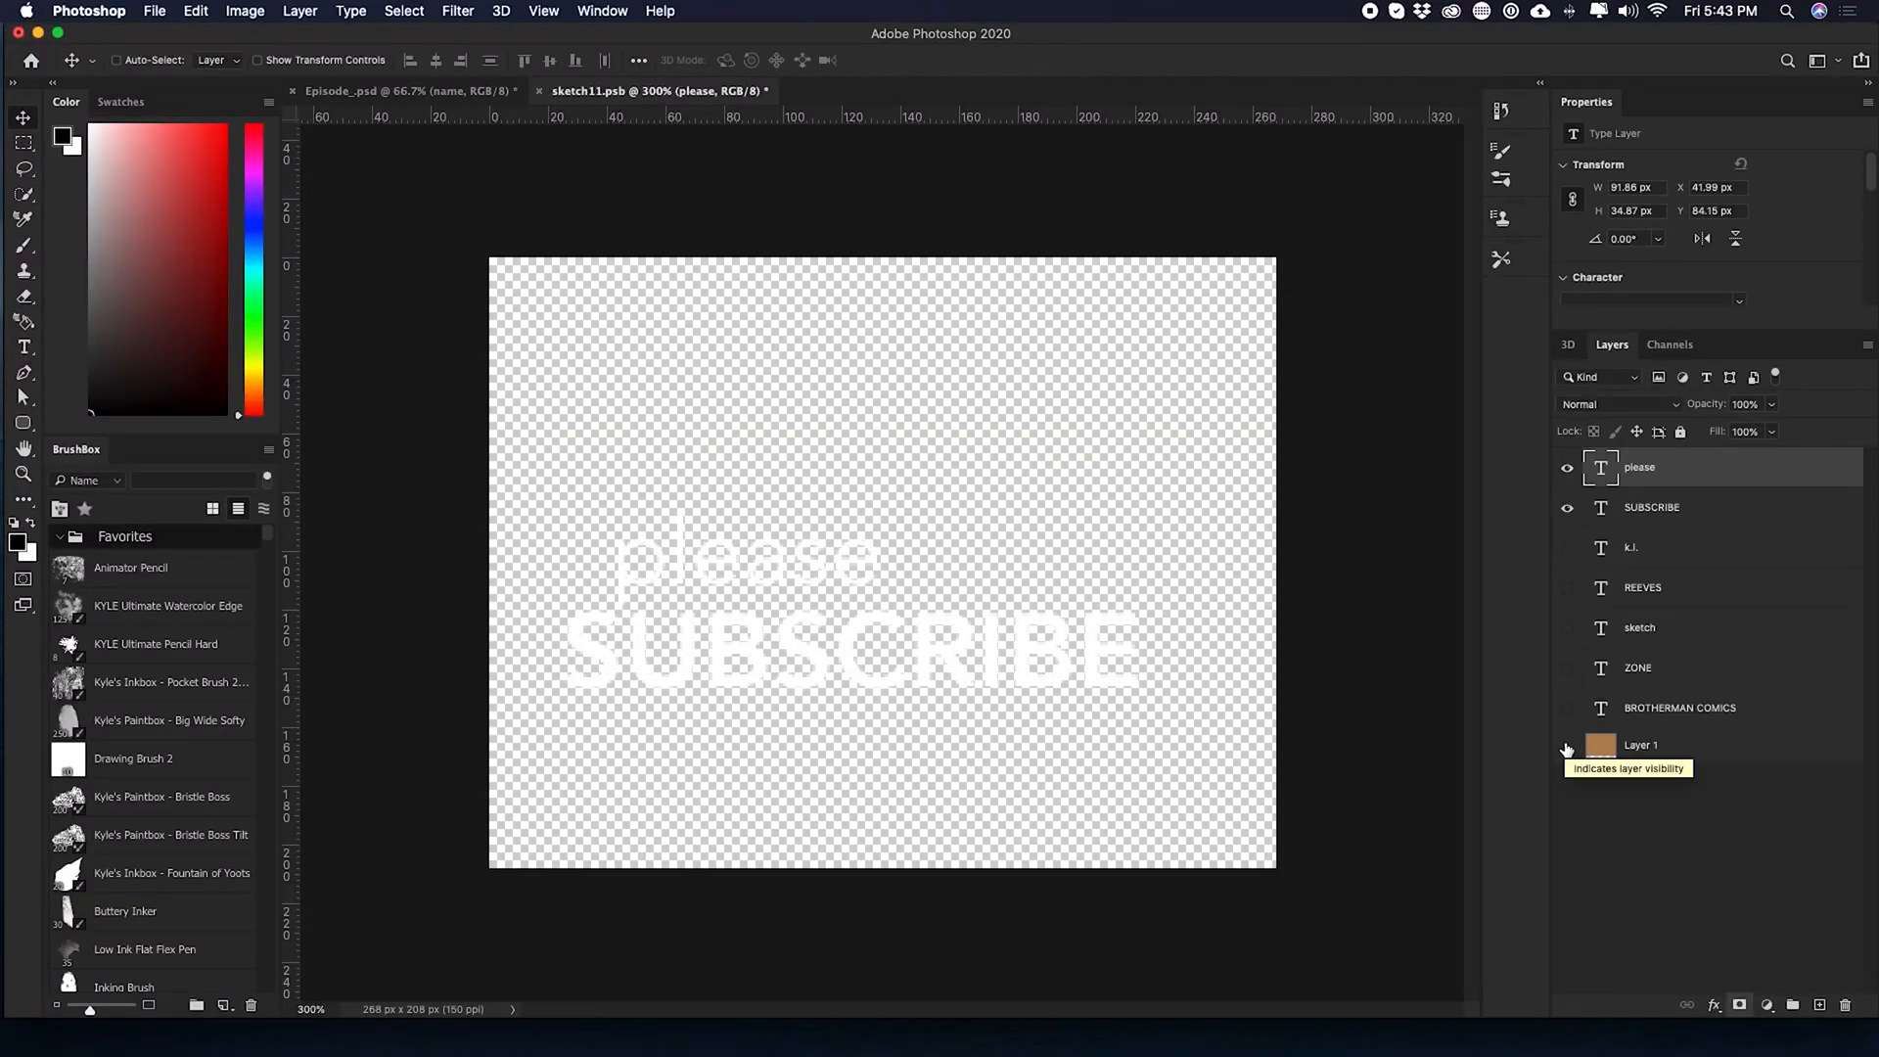
click(1568, 746)
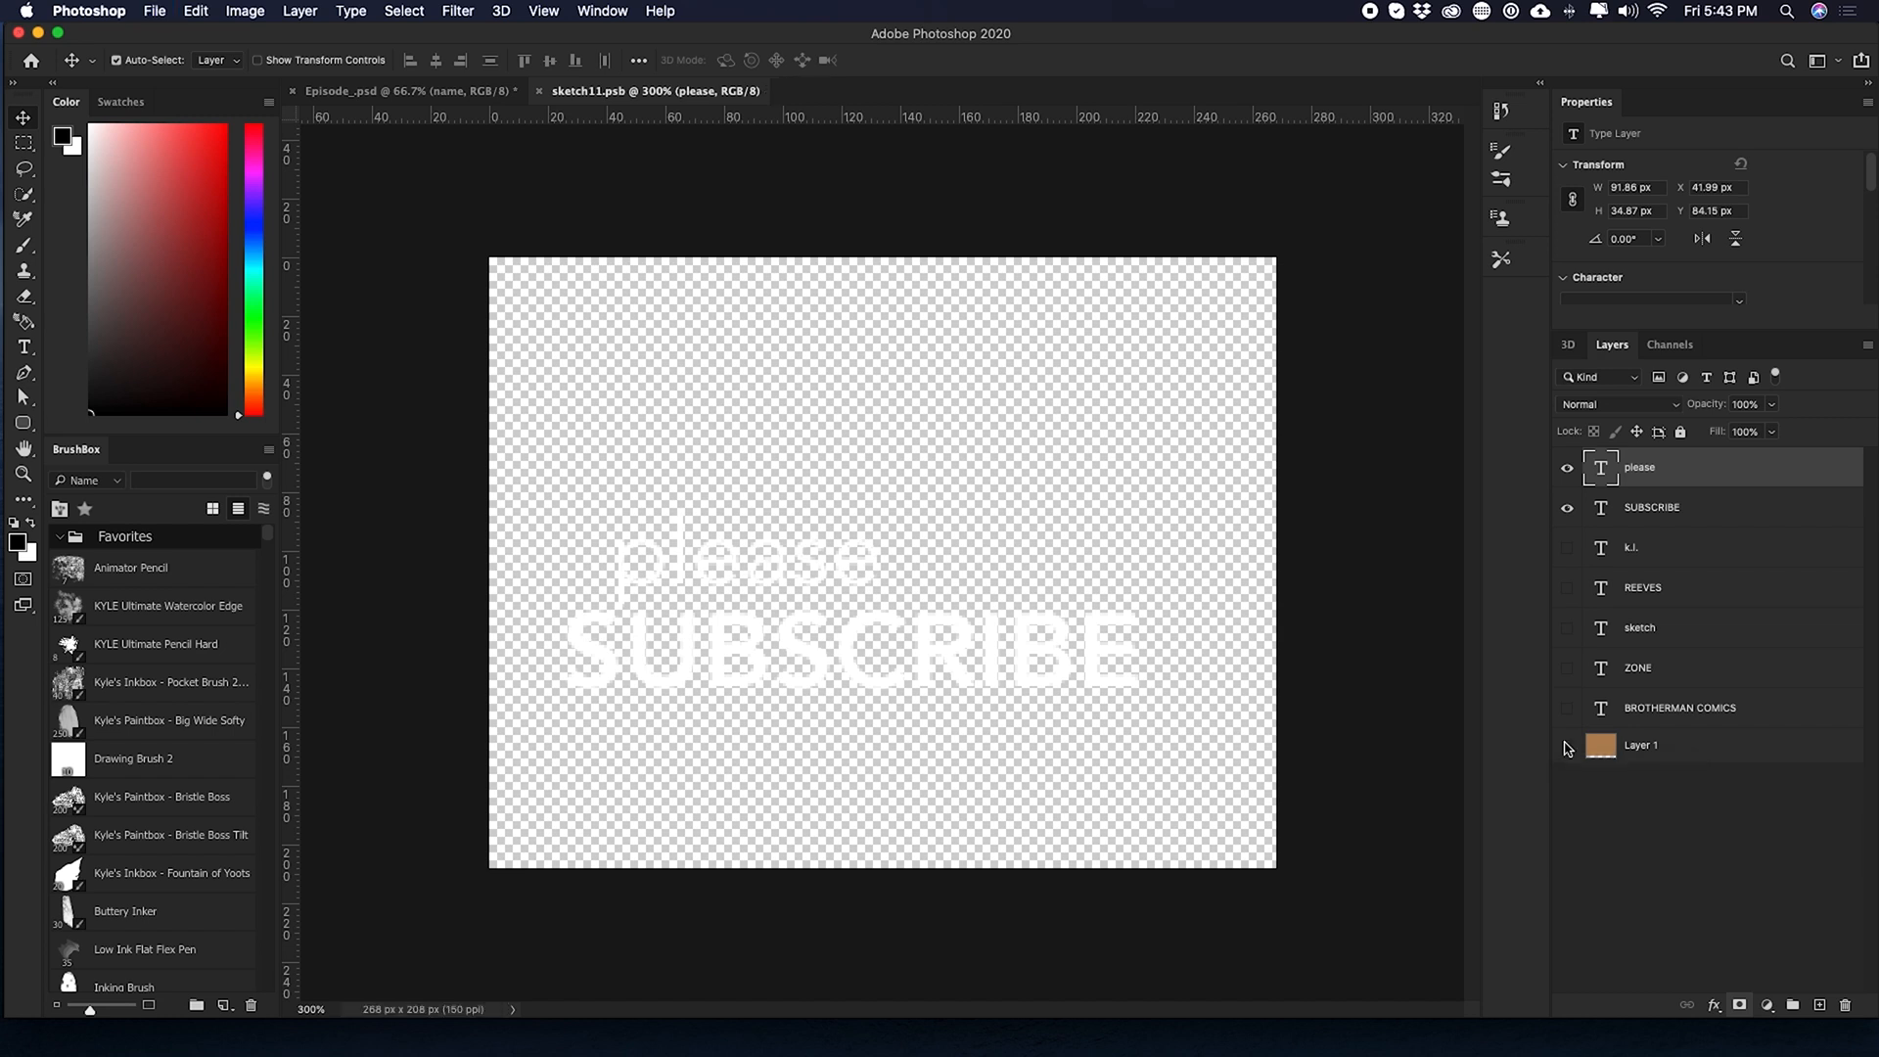
click(407, 90)
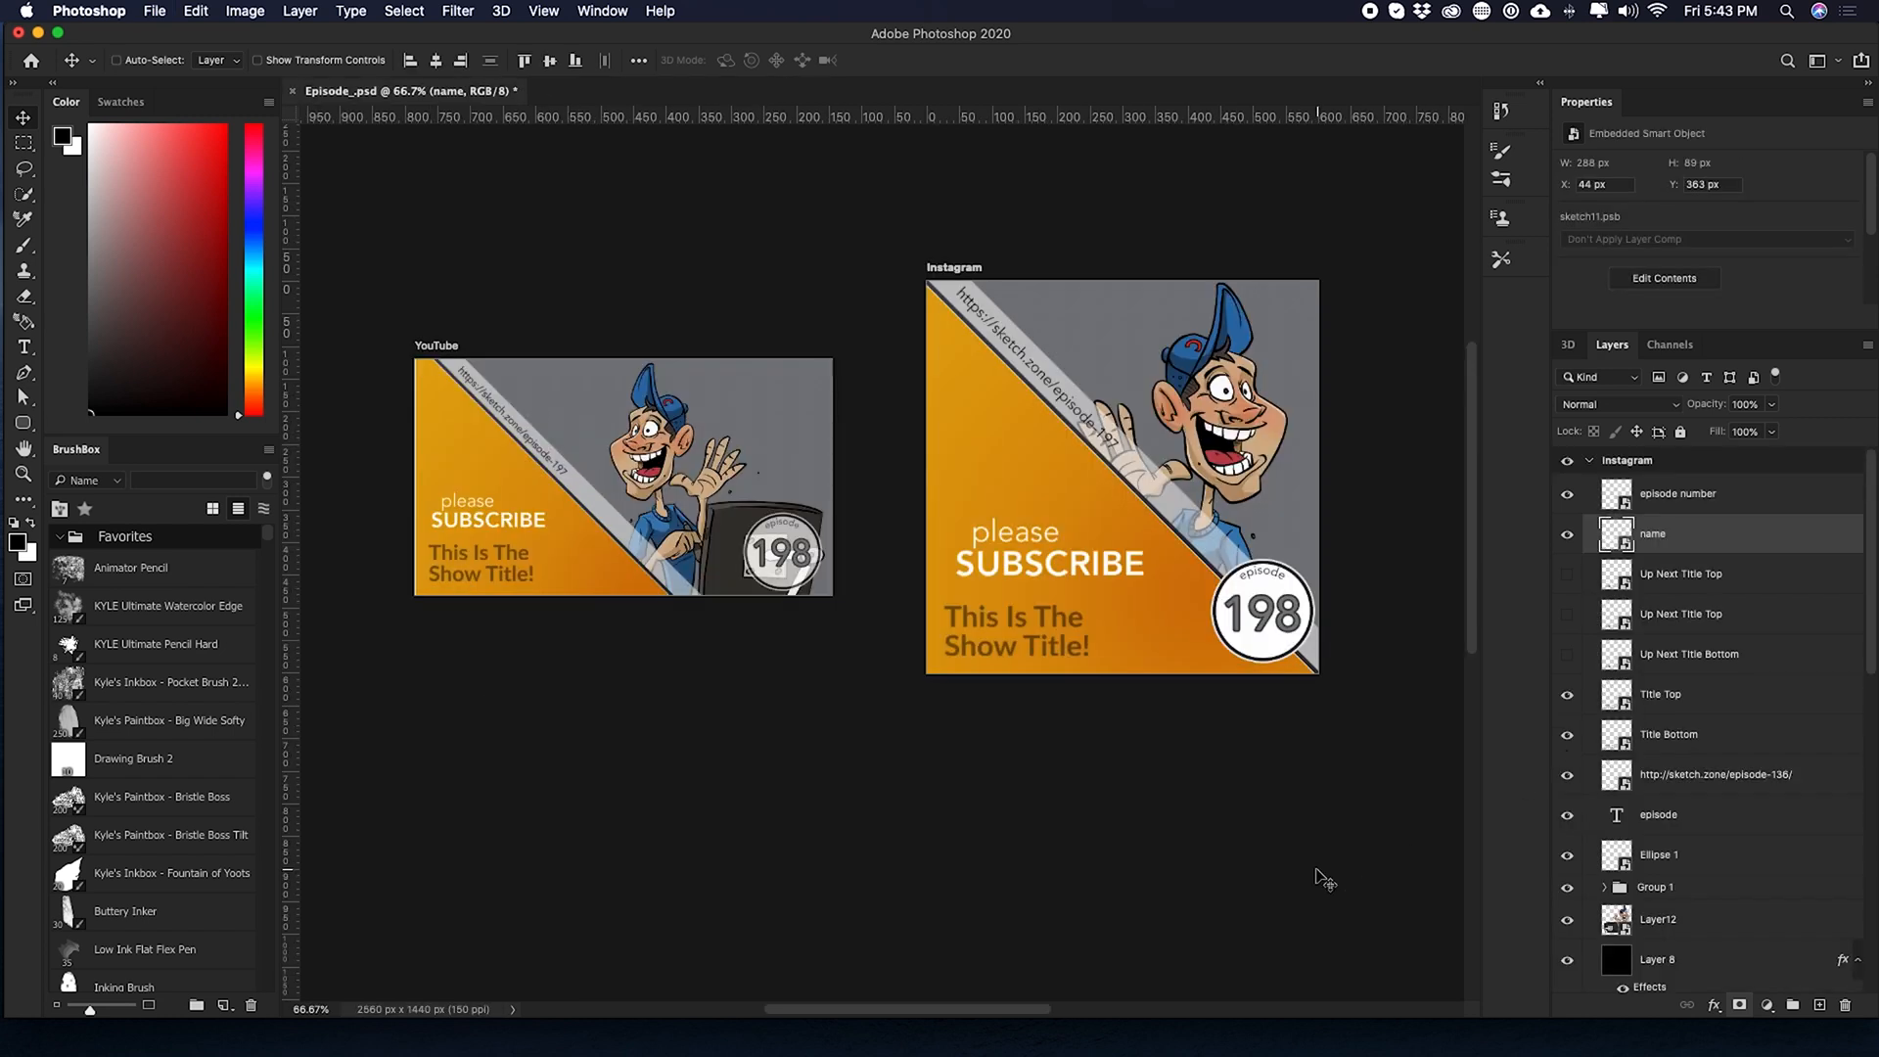
mouse_move(678, 582)
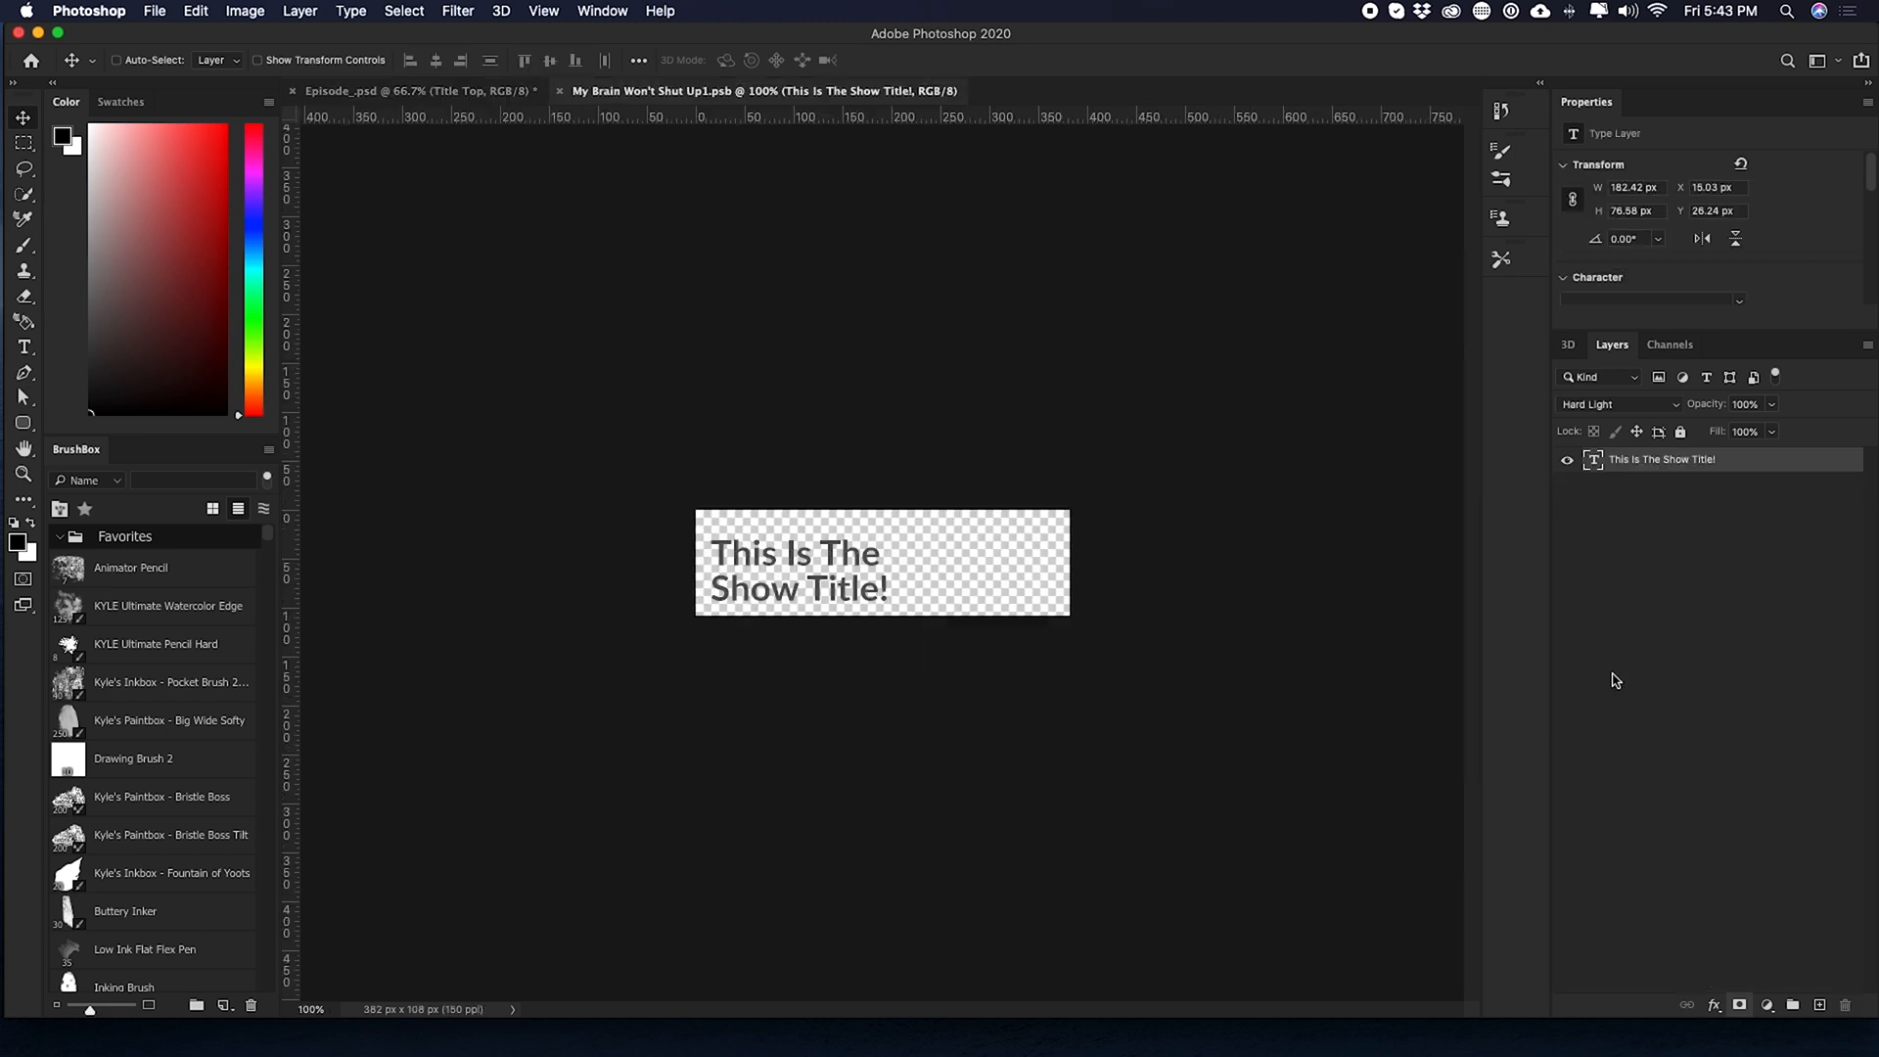
mouse_move(791, 574)
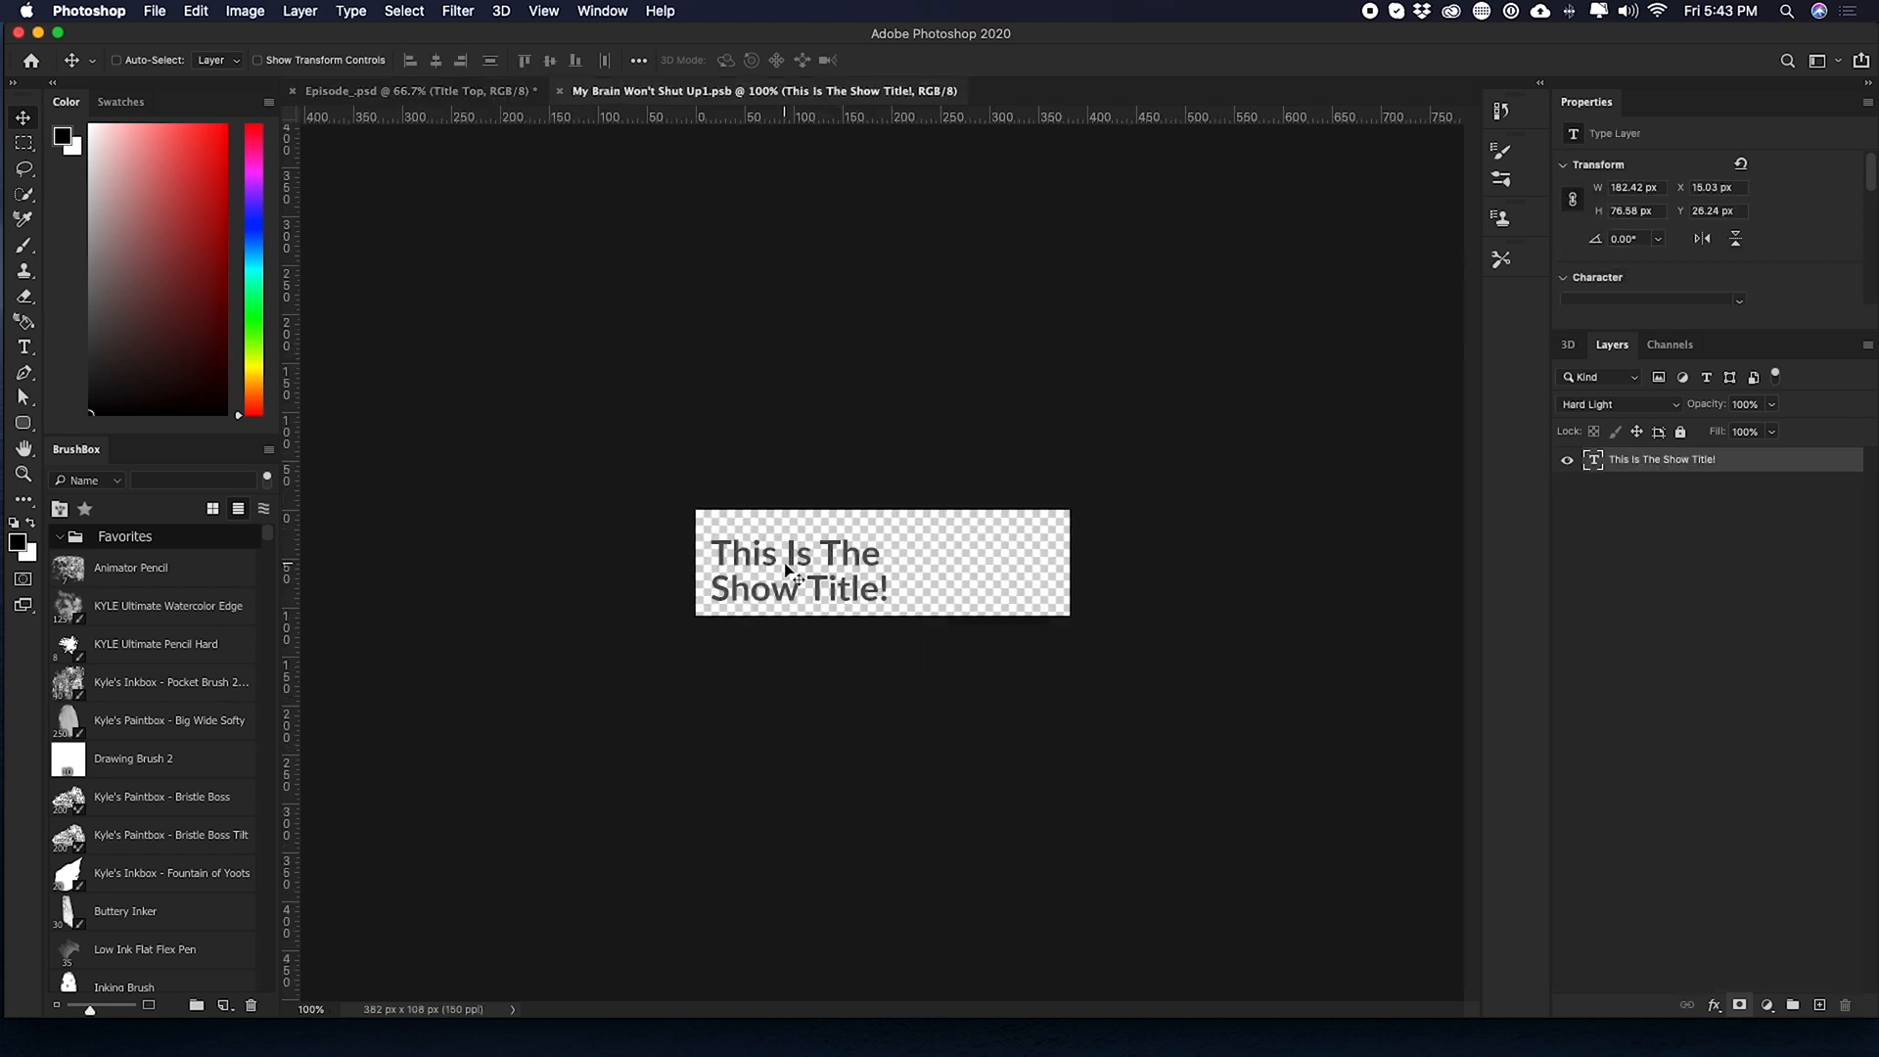
- Replace the Title Top text with 'Welcome to Coconut Justice!'
double_click(797, 572)
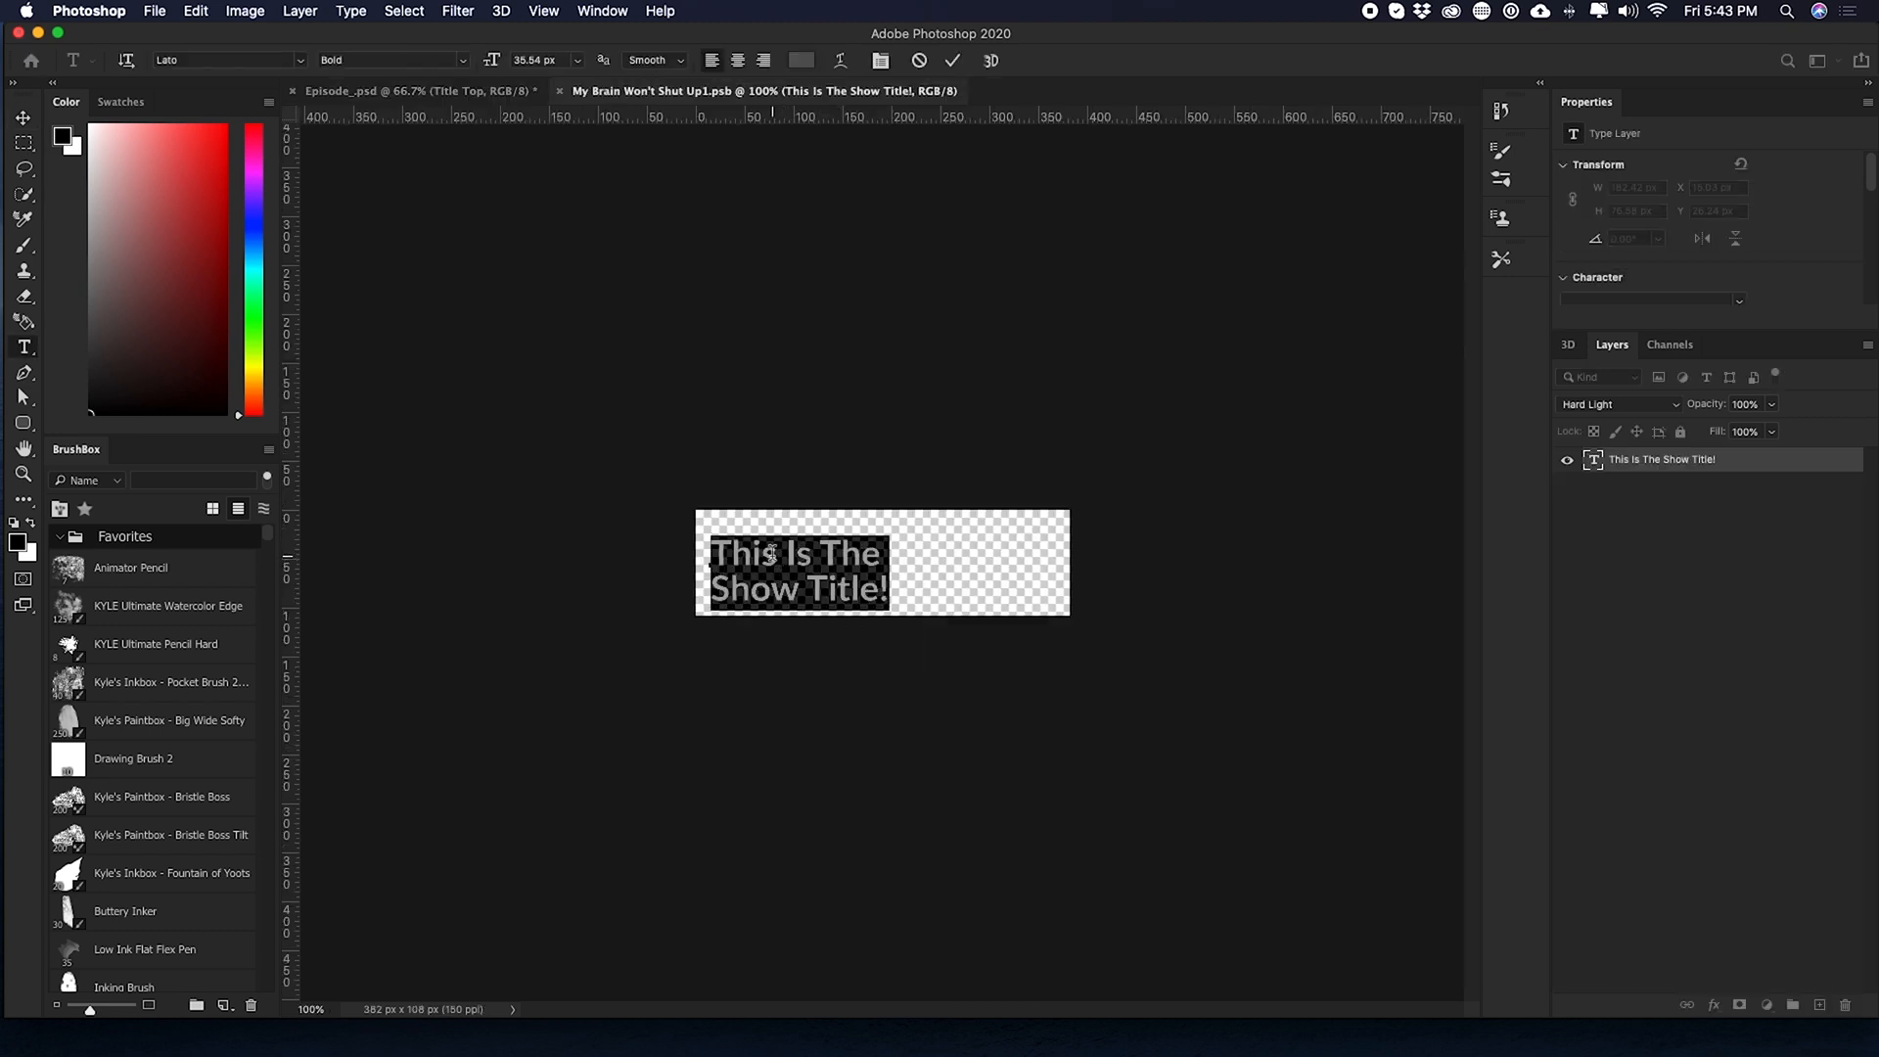
text(Welcome to)
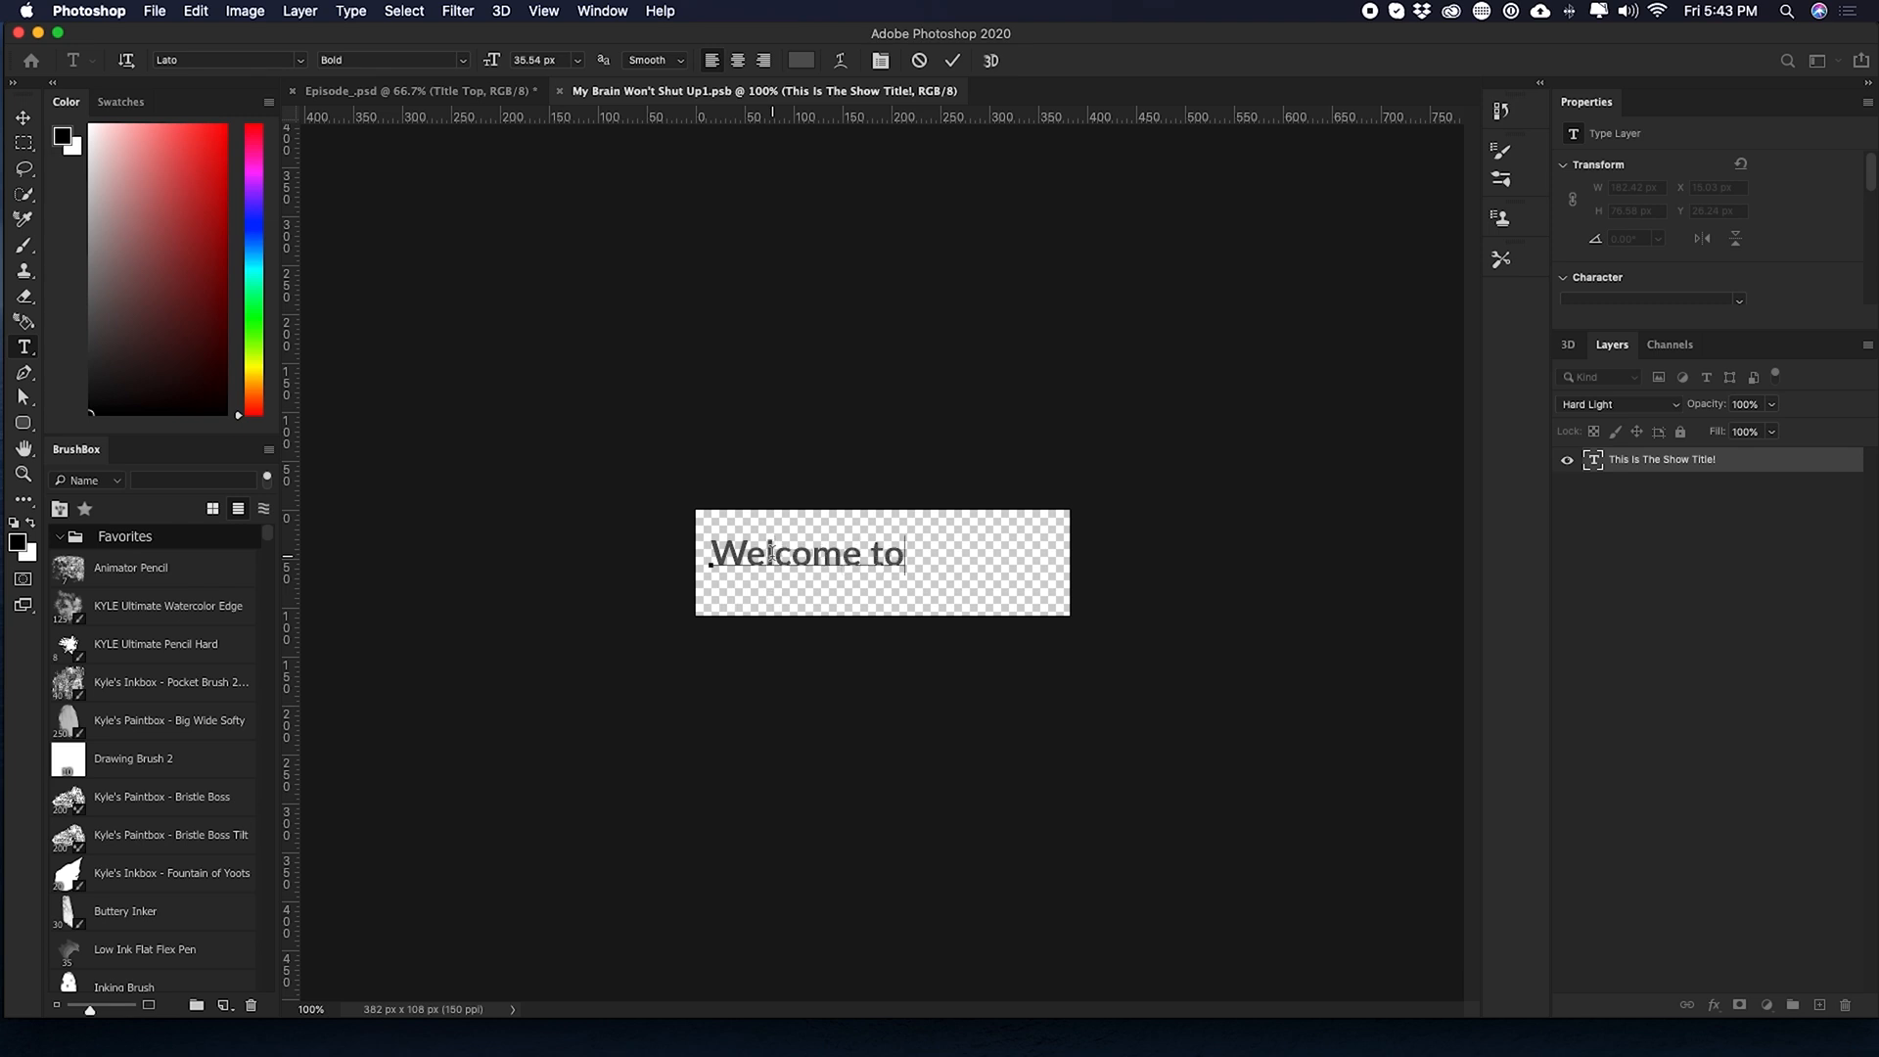
text(Coconut)
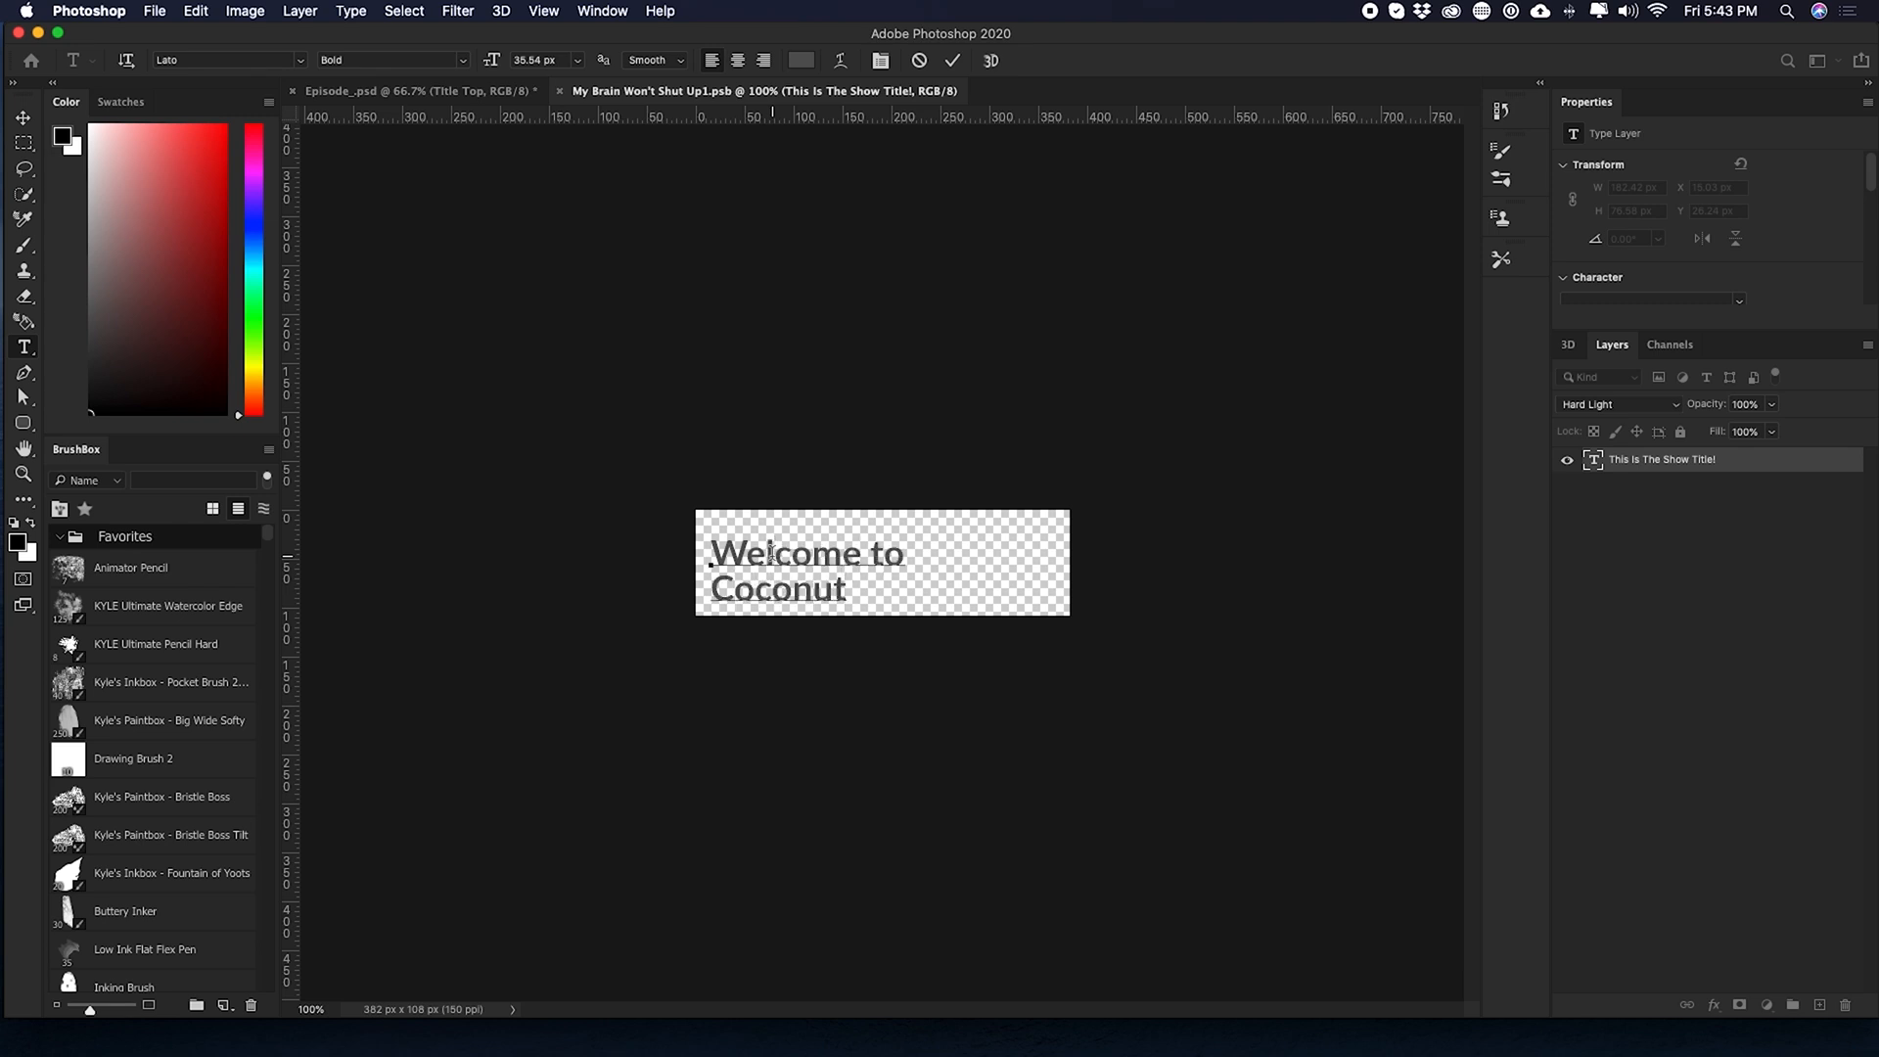
text(Justice)
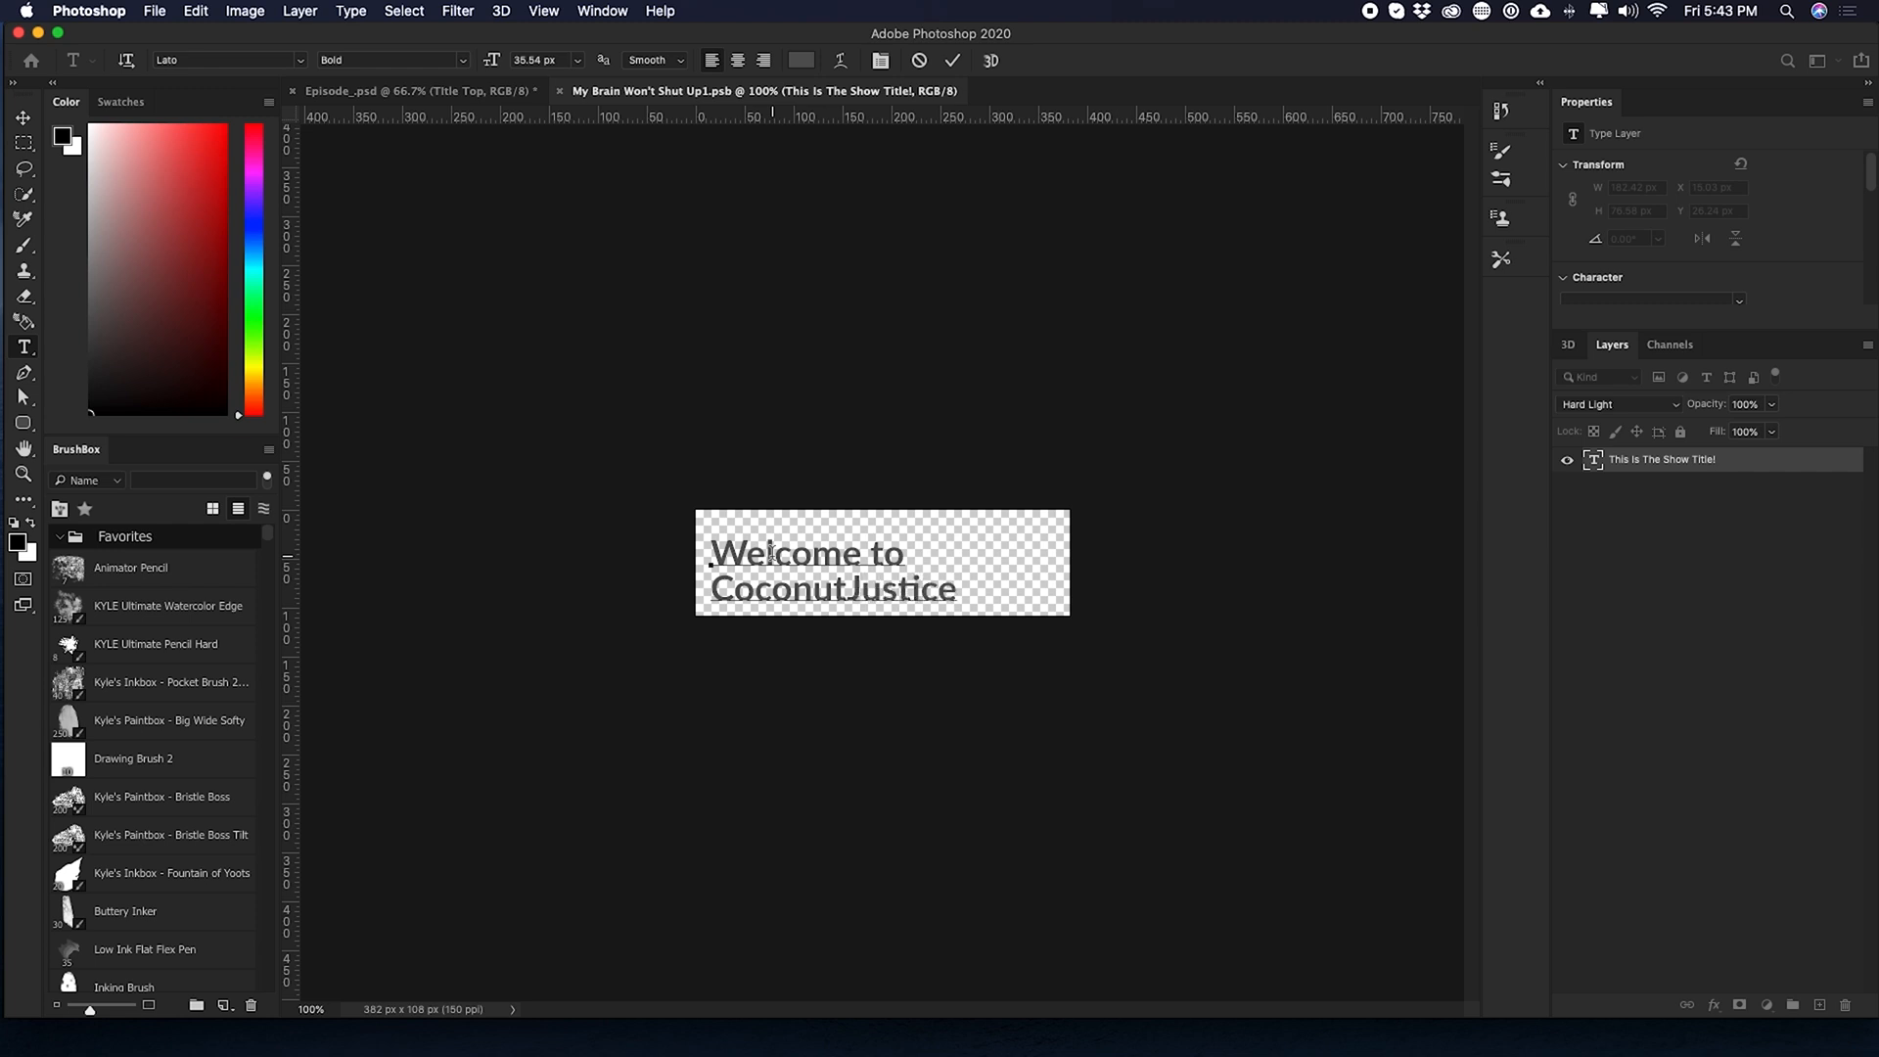
text(!)
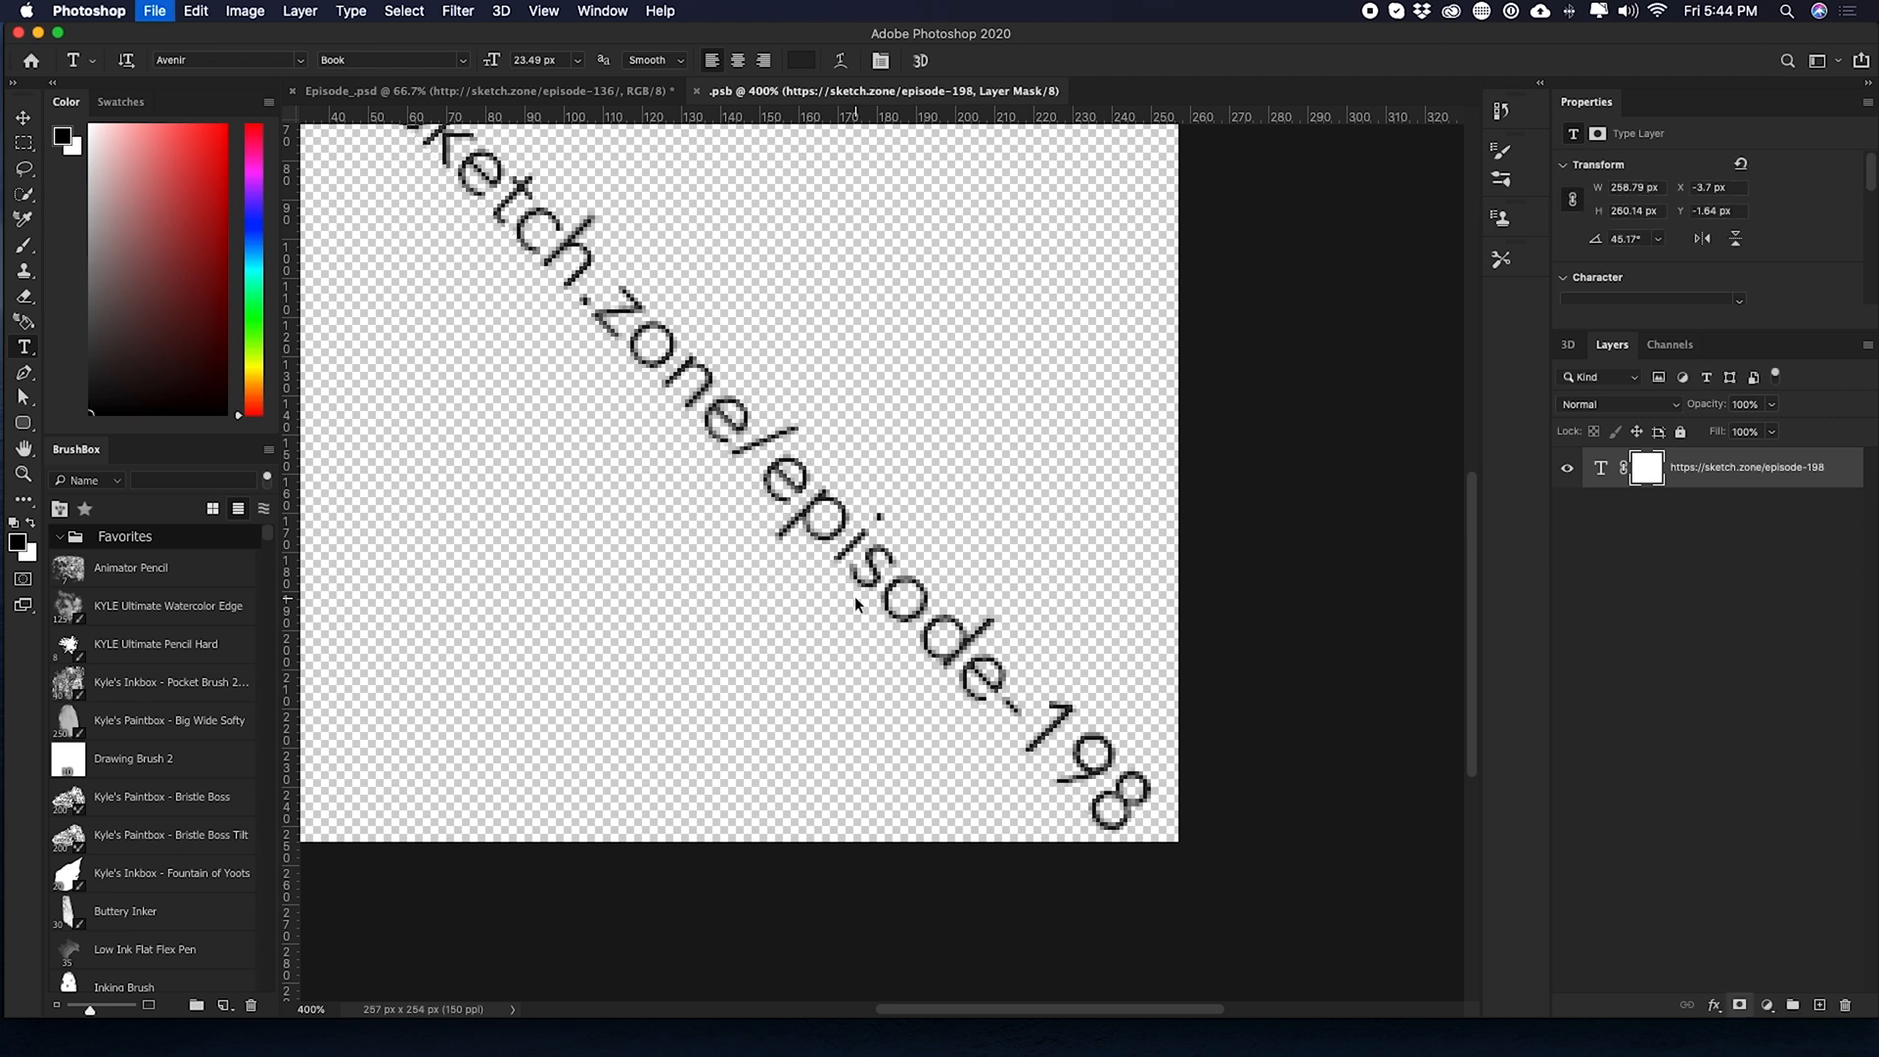
- Commit the URL text as sketch.zone/episode-198, save and close the .psb
click(480, 90)
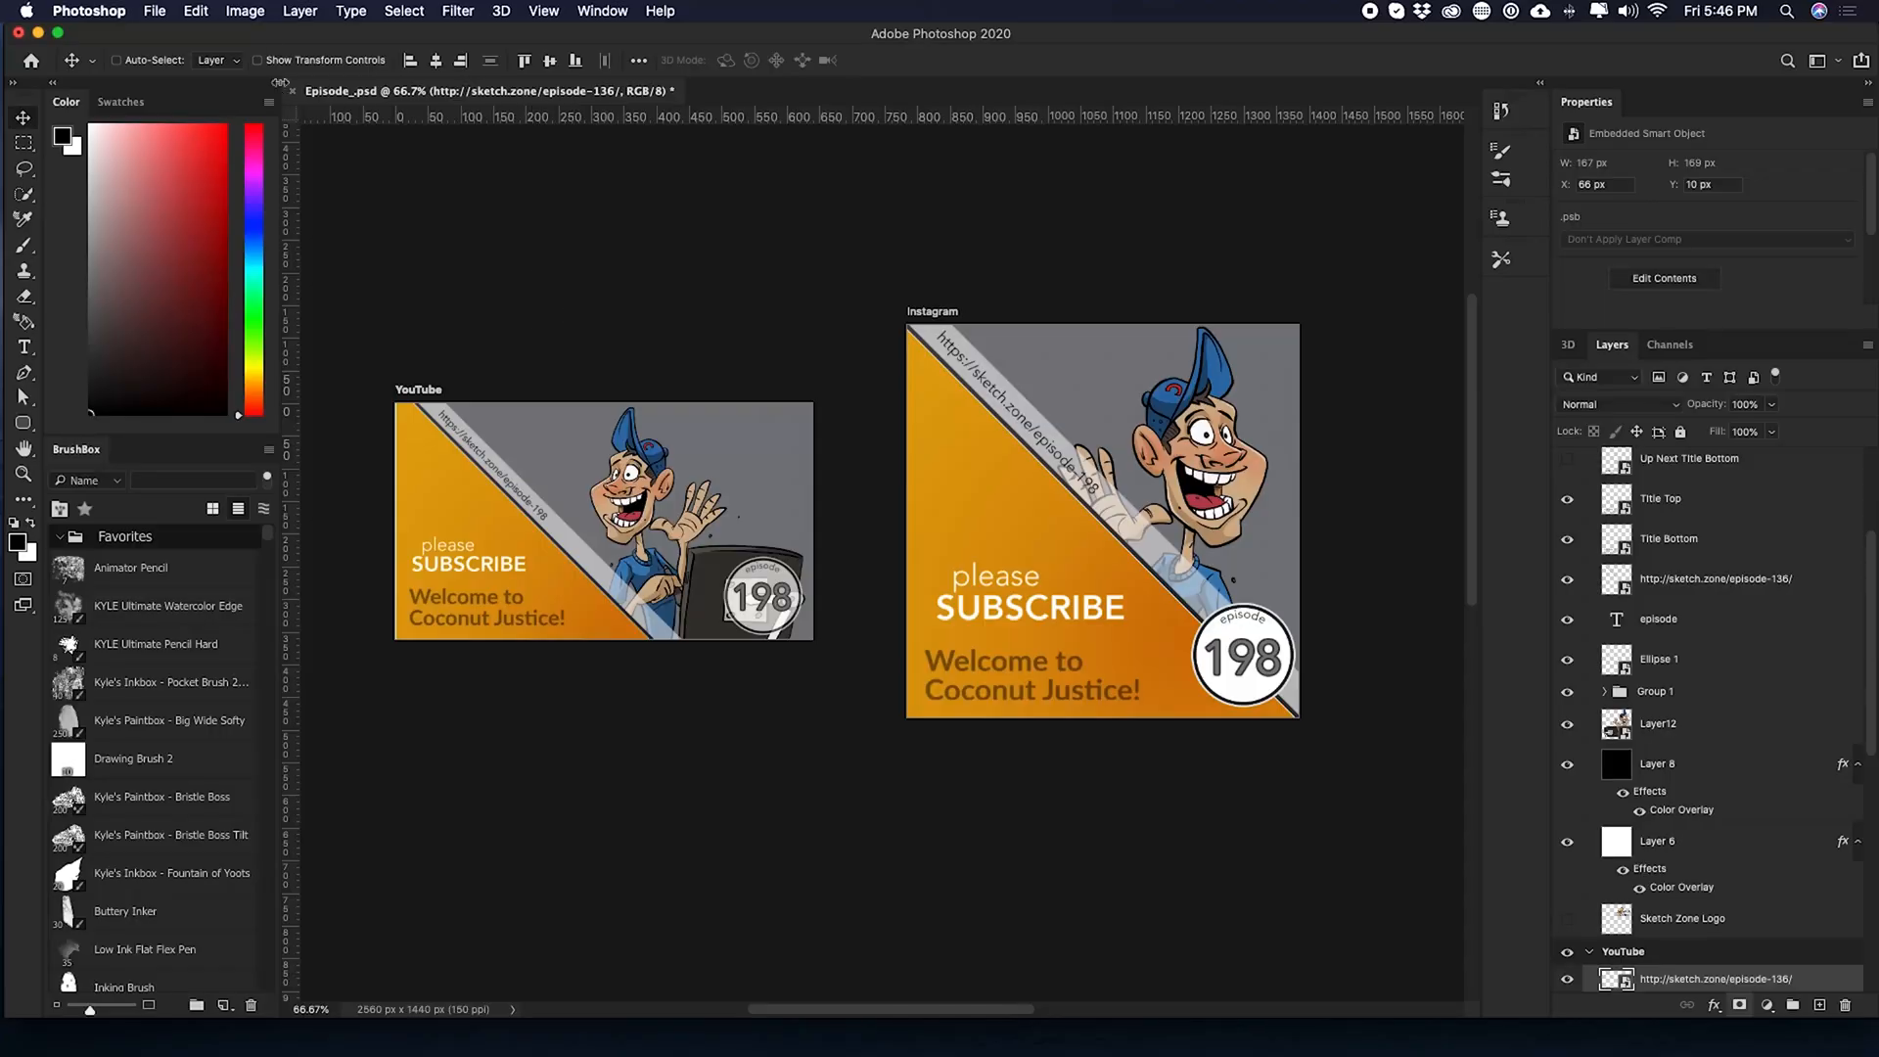
- In Artboards to Files, choose the finals folder, prefix Episode_198, Artboard Content Only
click(152, 12)
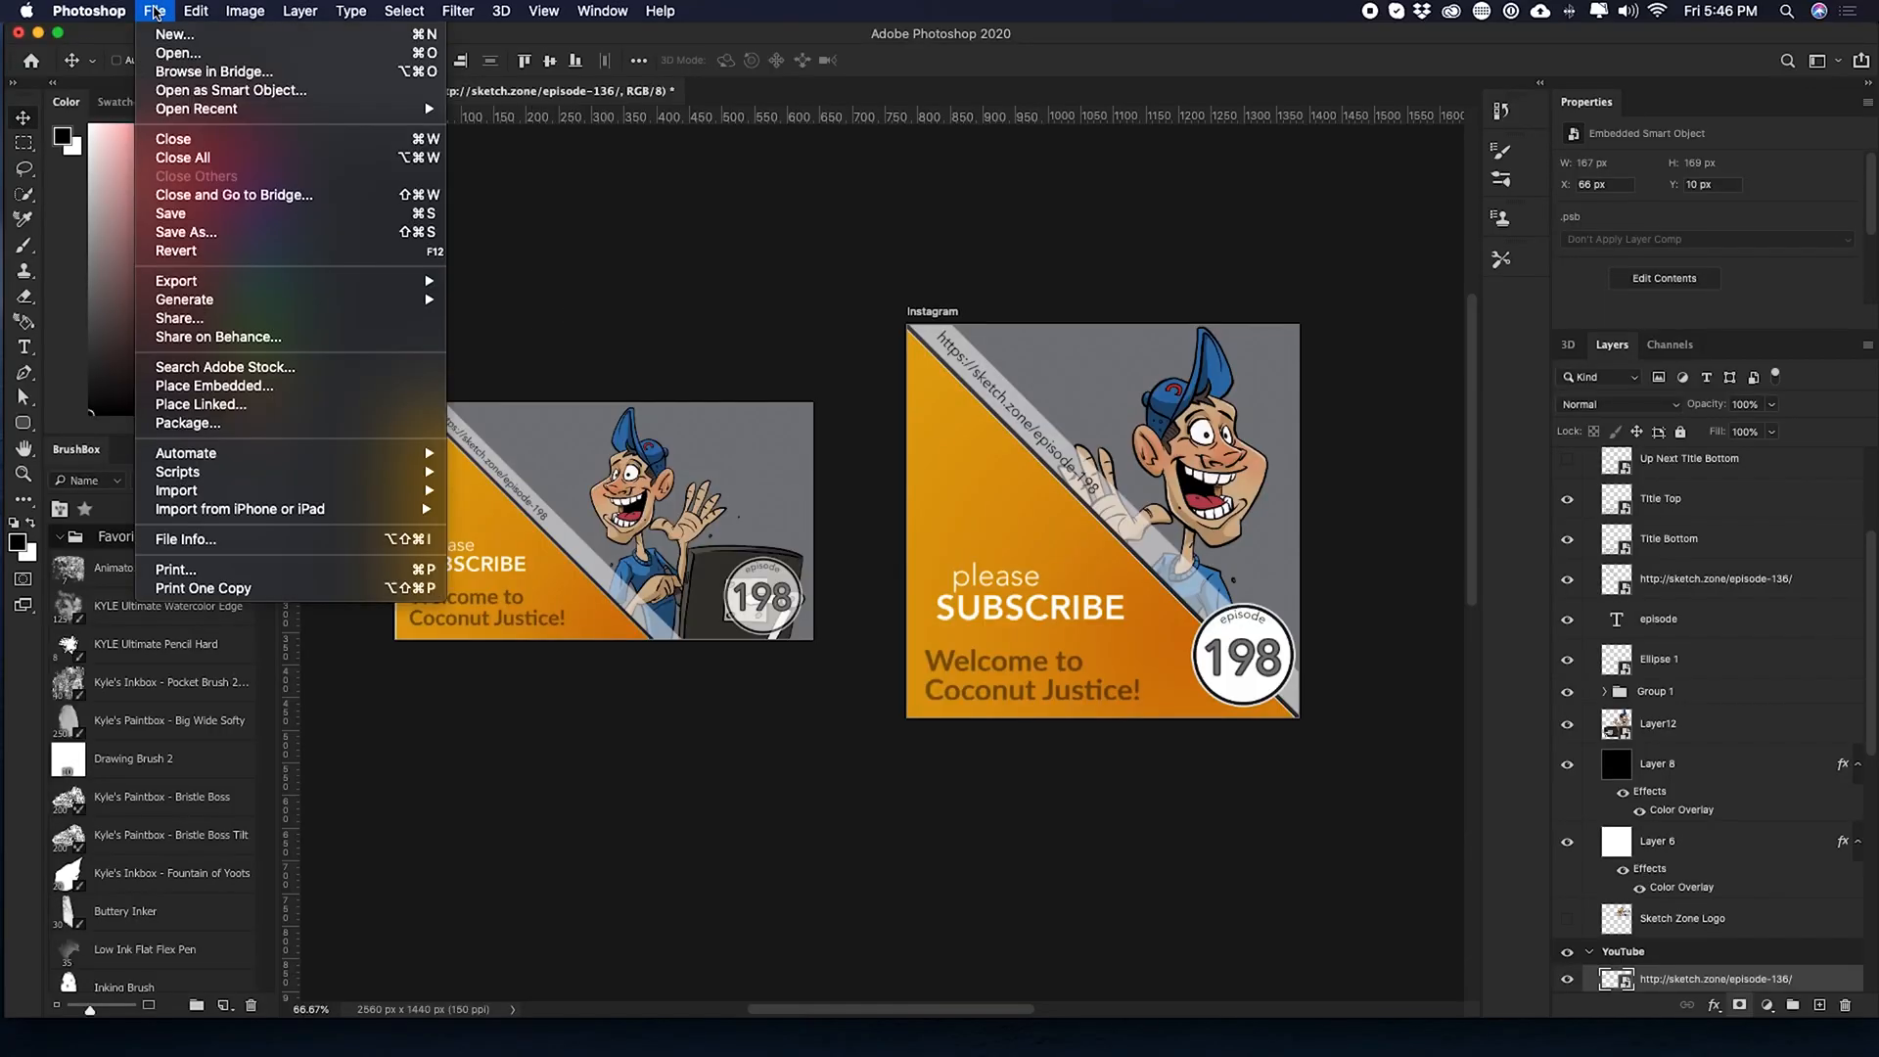
mouse_move(177, 280)
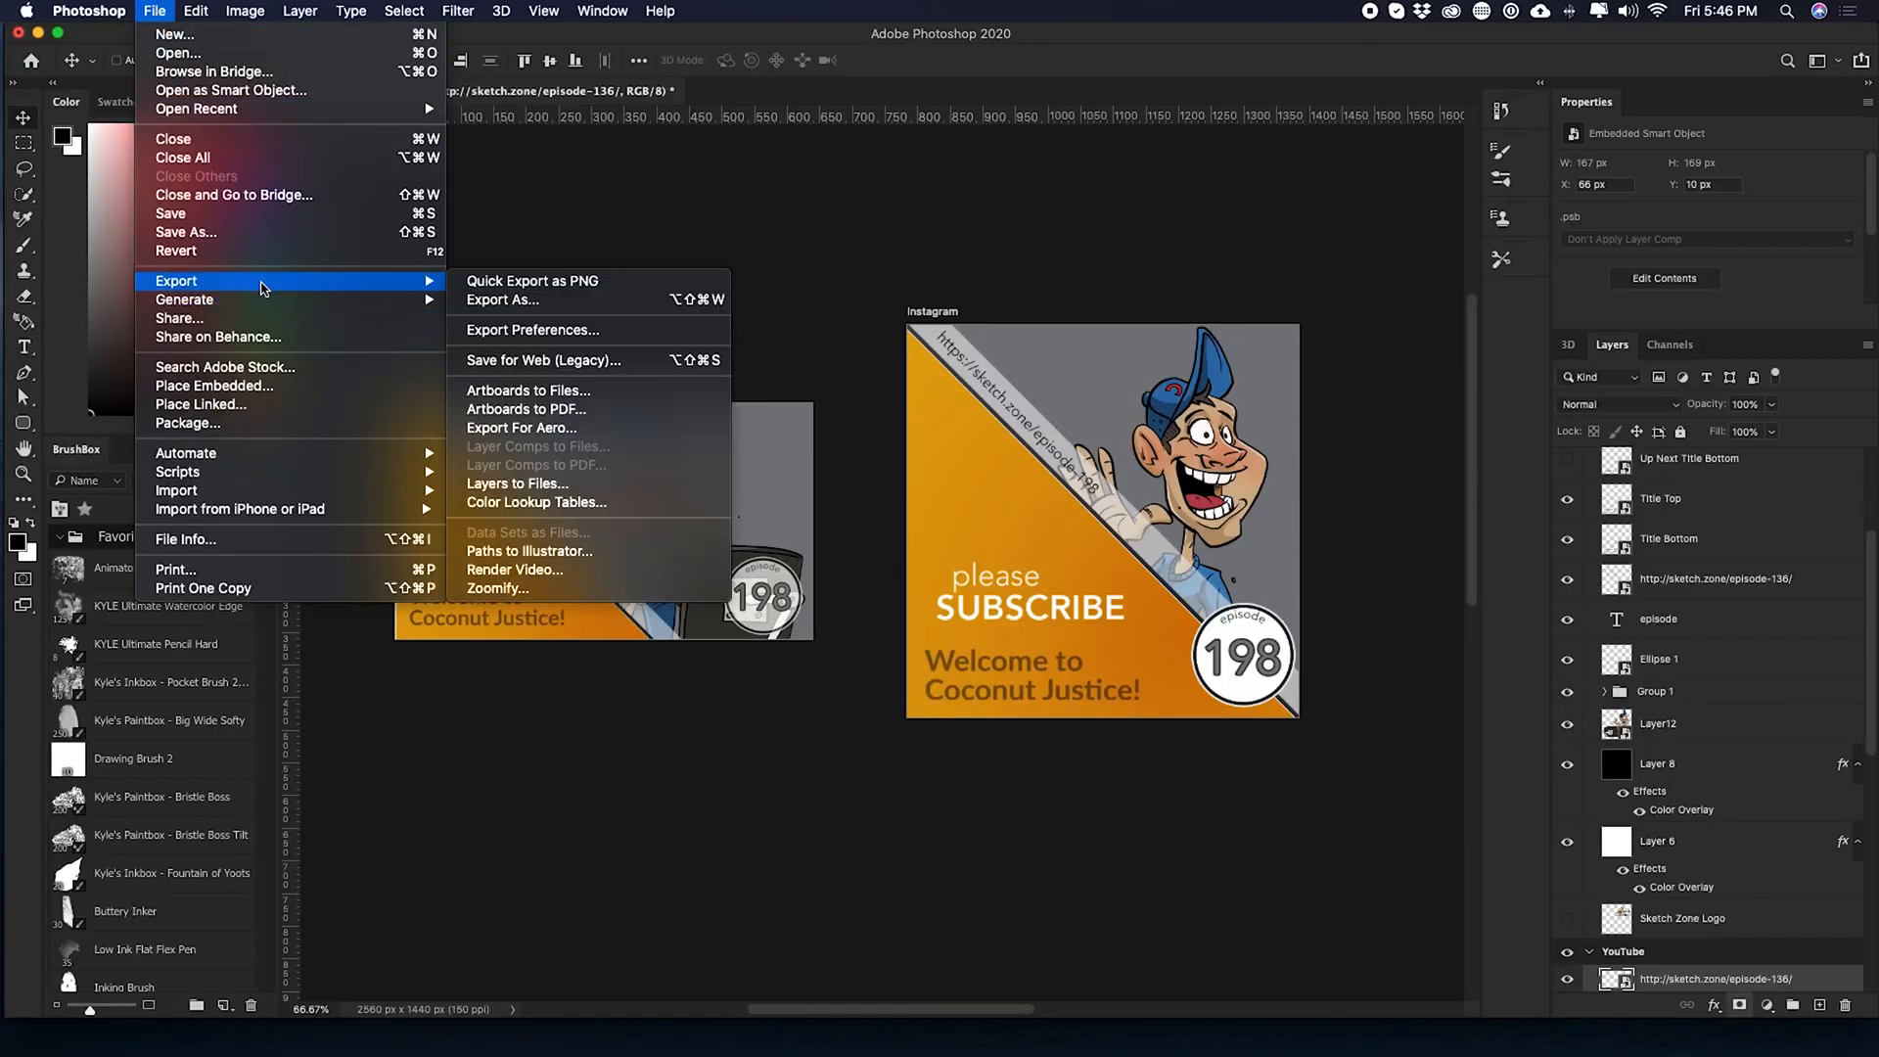
mouse_move(567, 386)
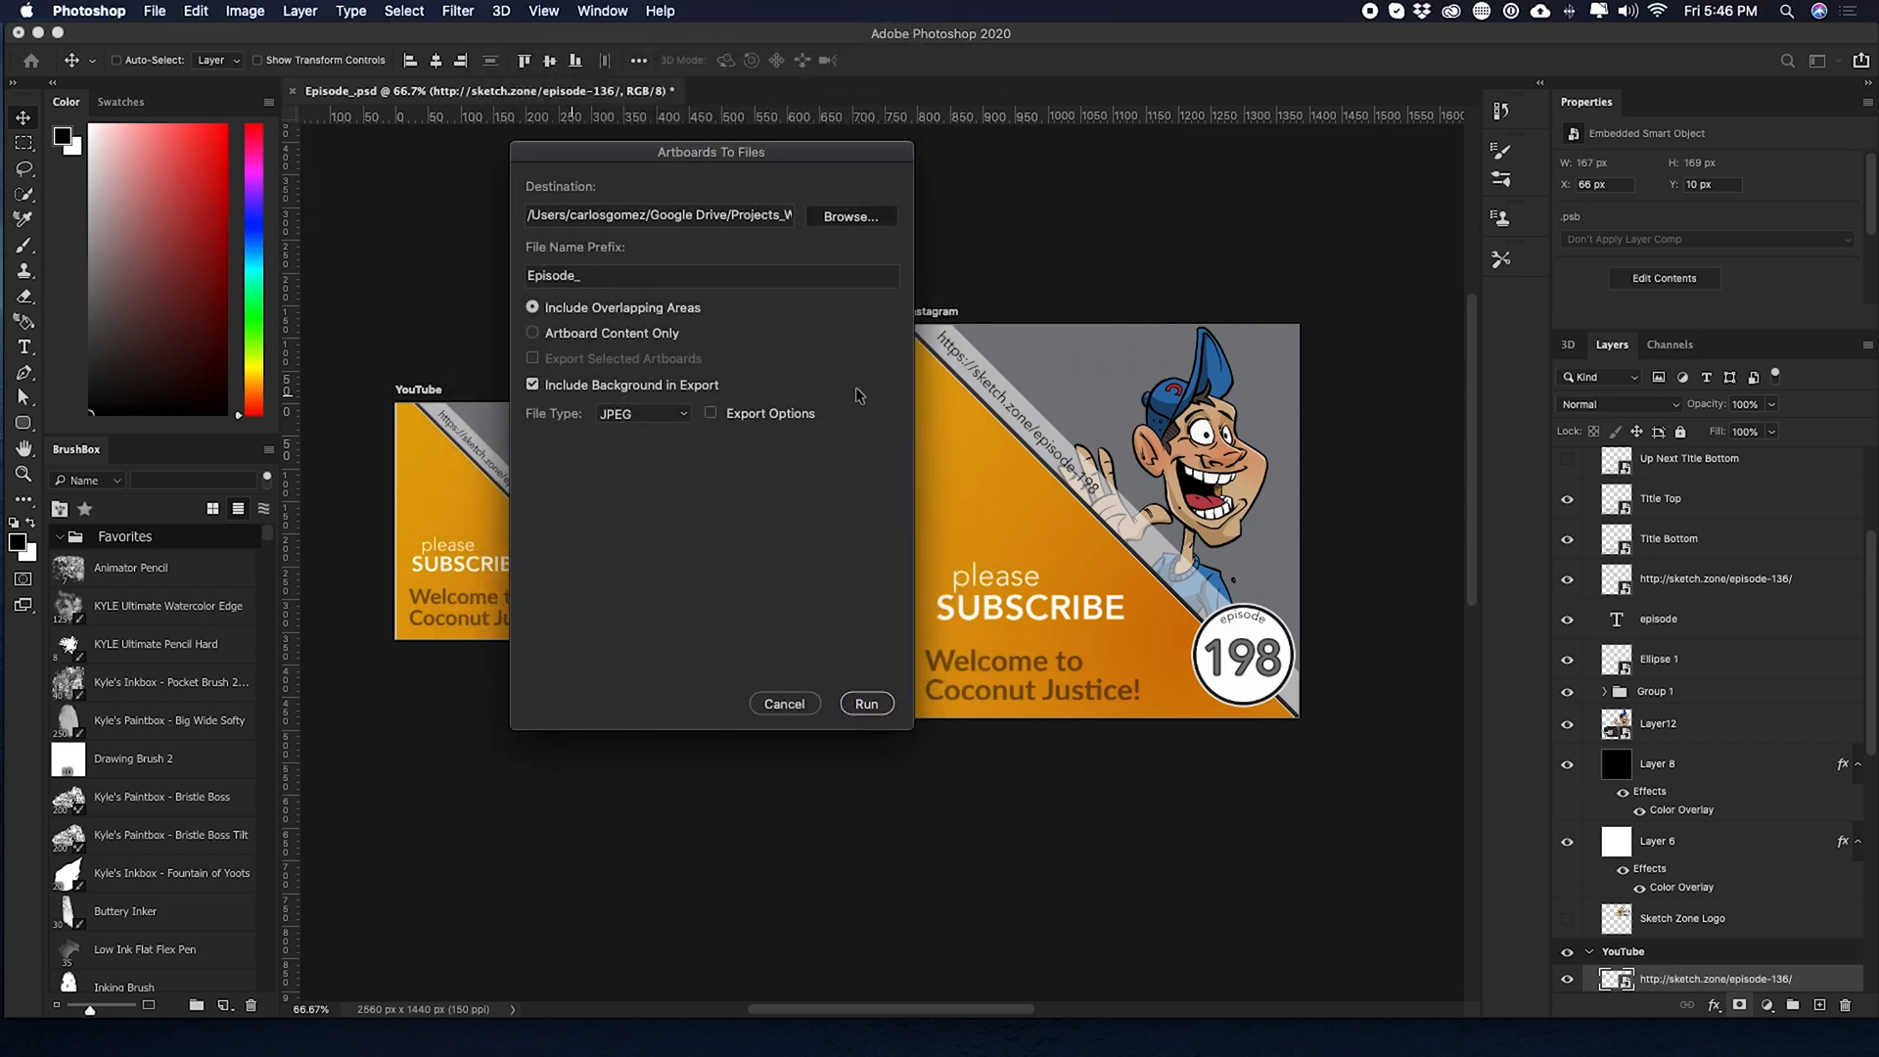
click(848, 217)
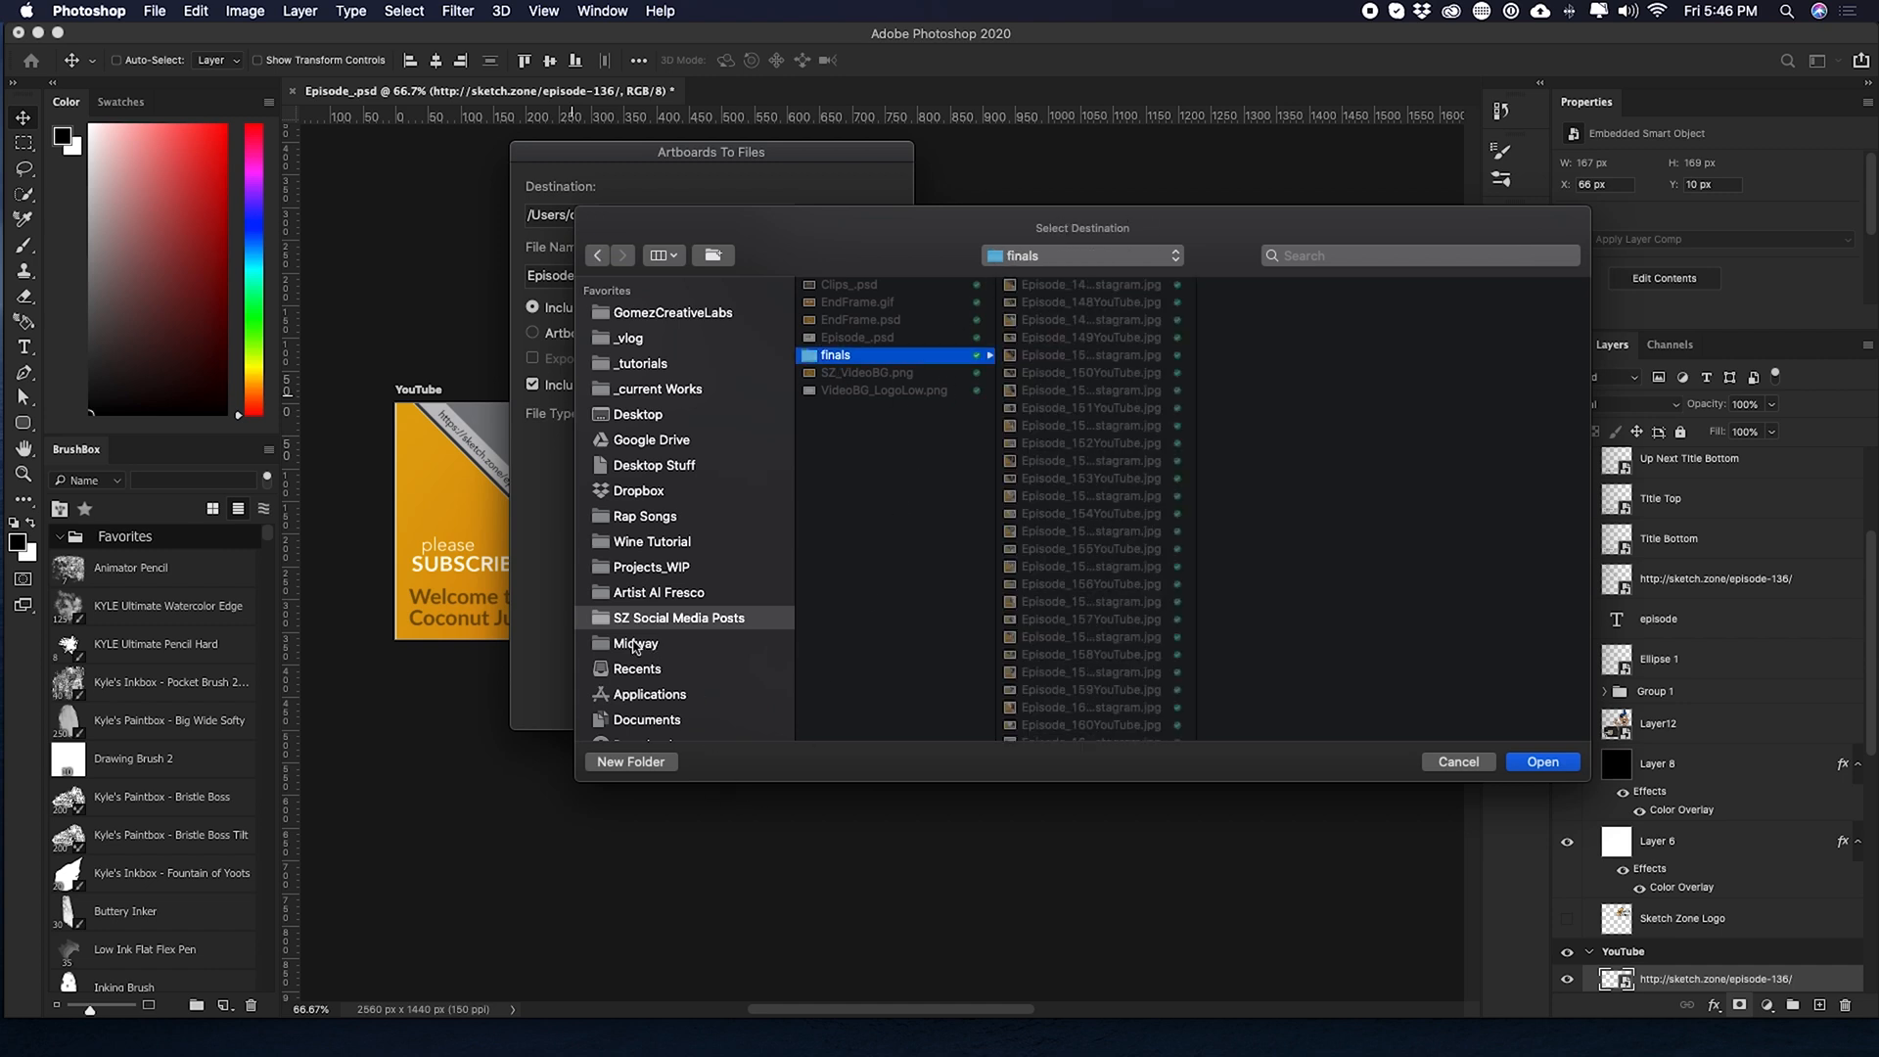
mouse_move(1522, 811)
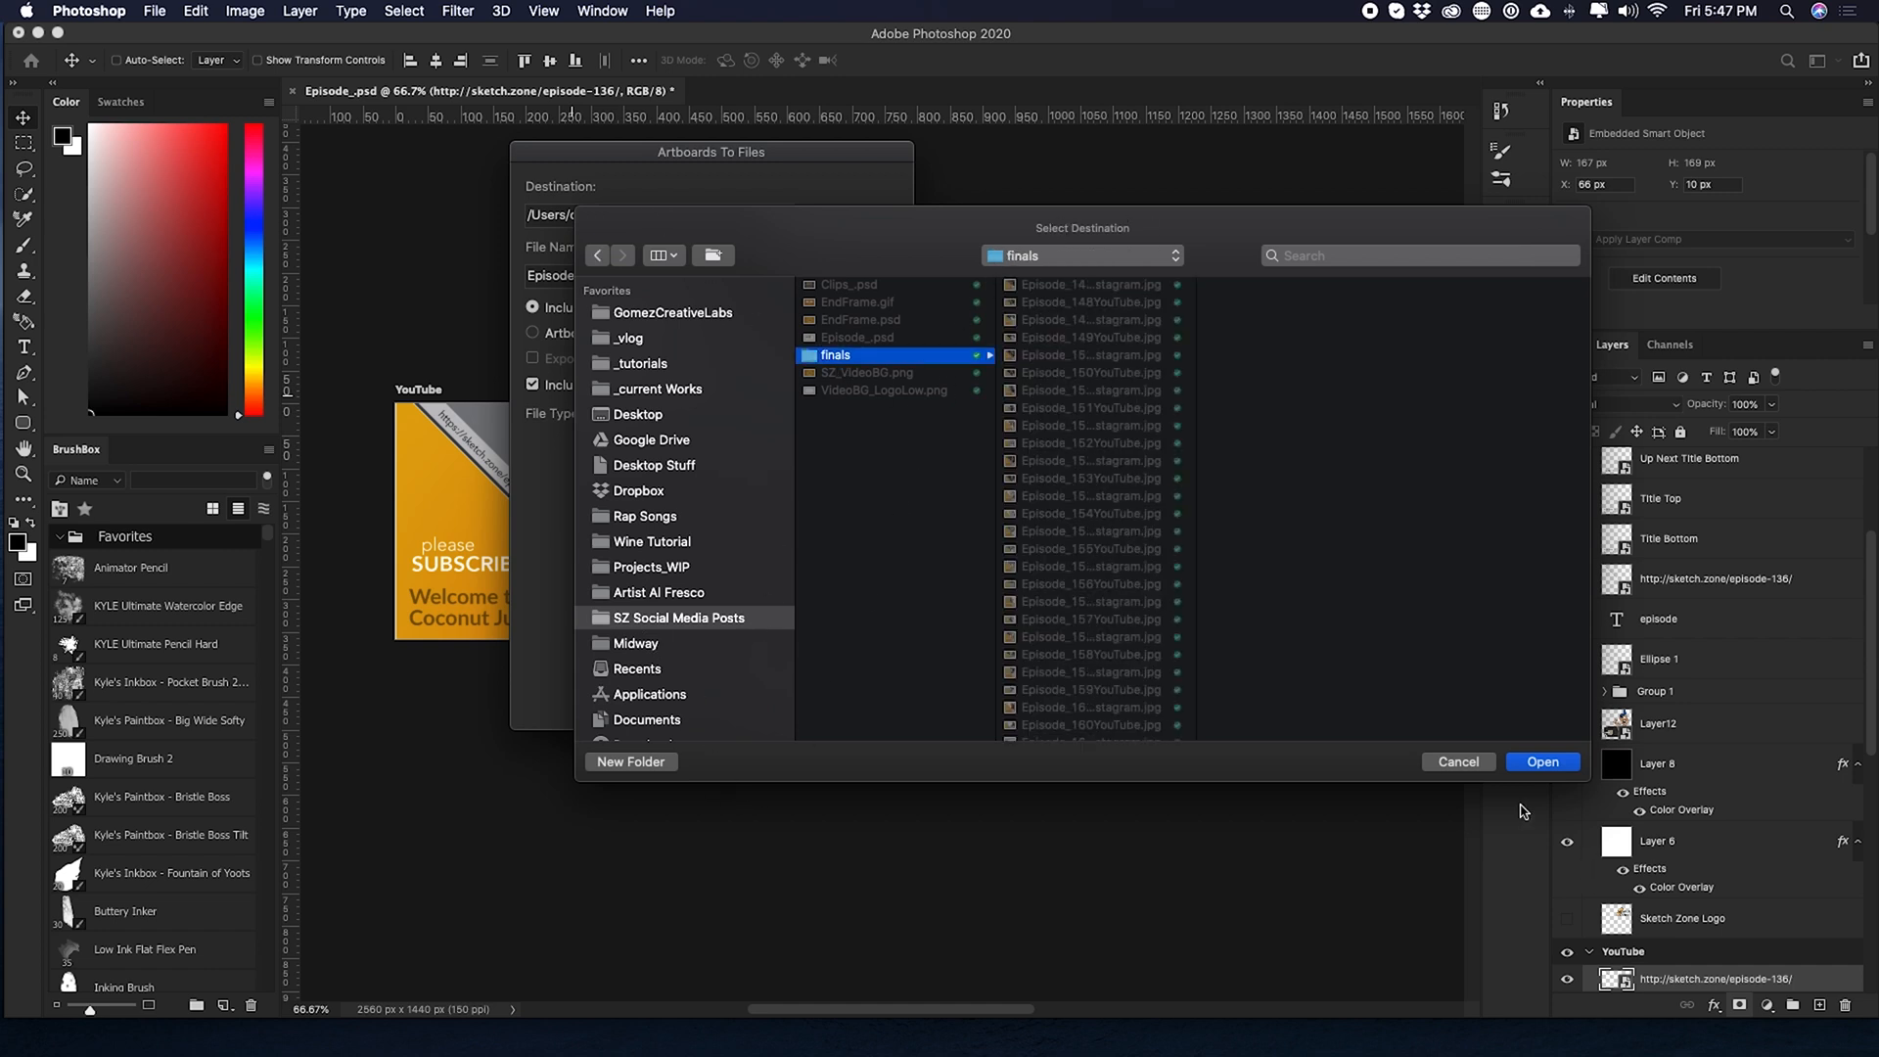
click(1540, 761)
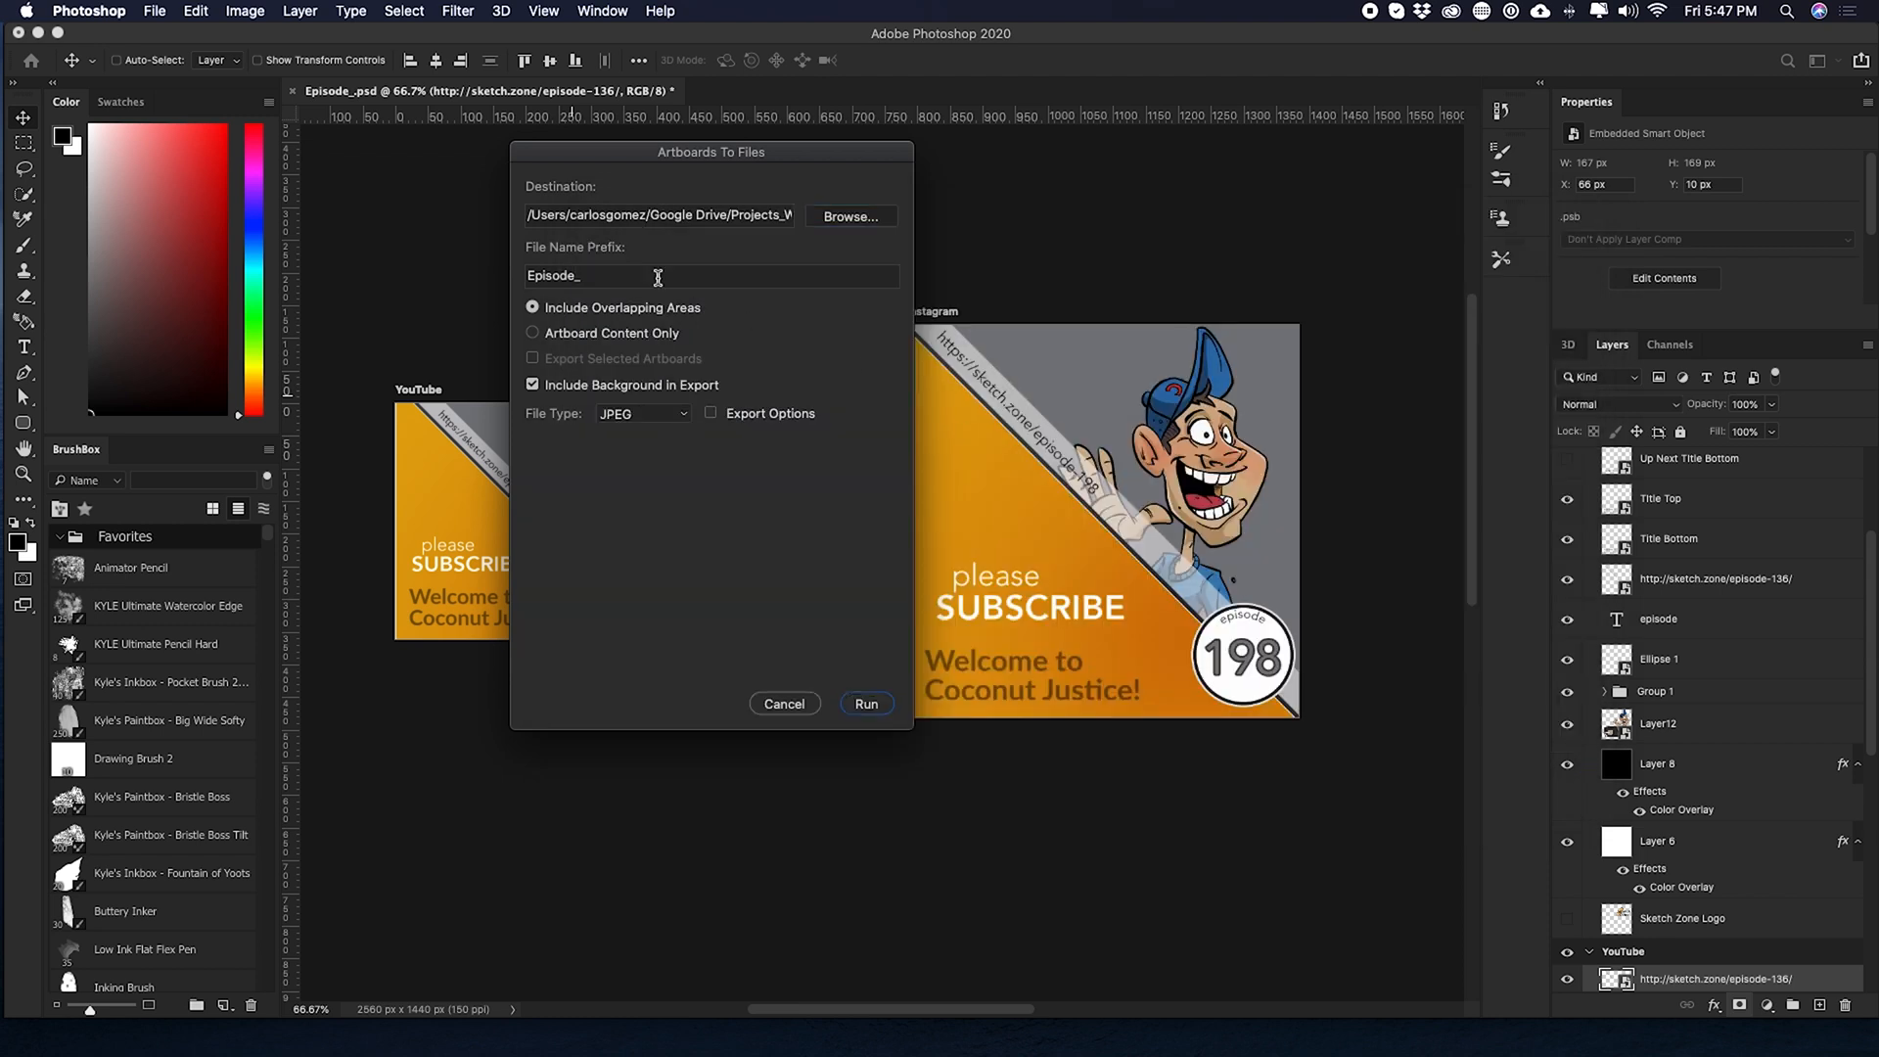
text(198)
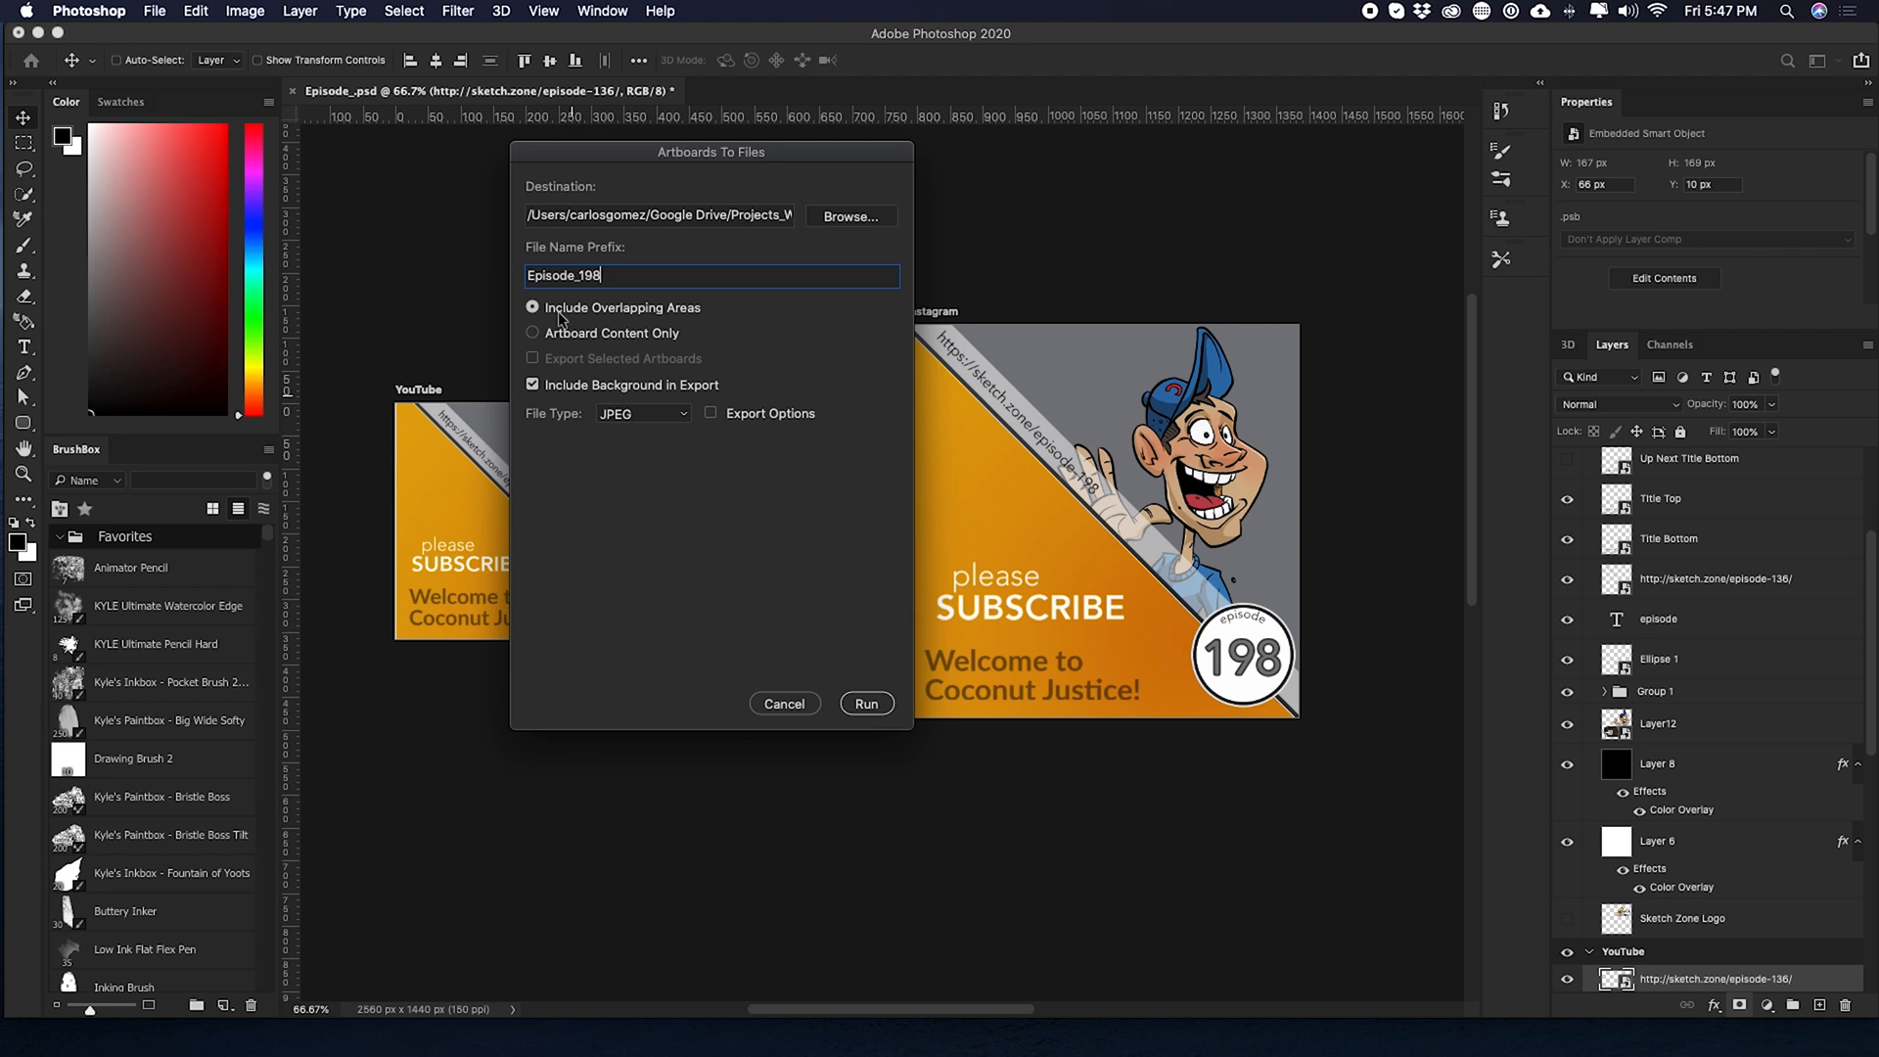
click(533, 333)
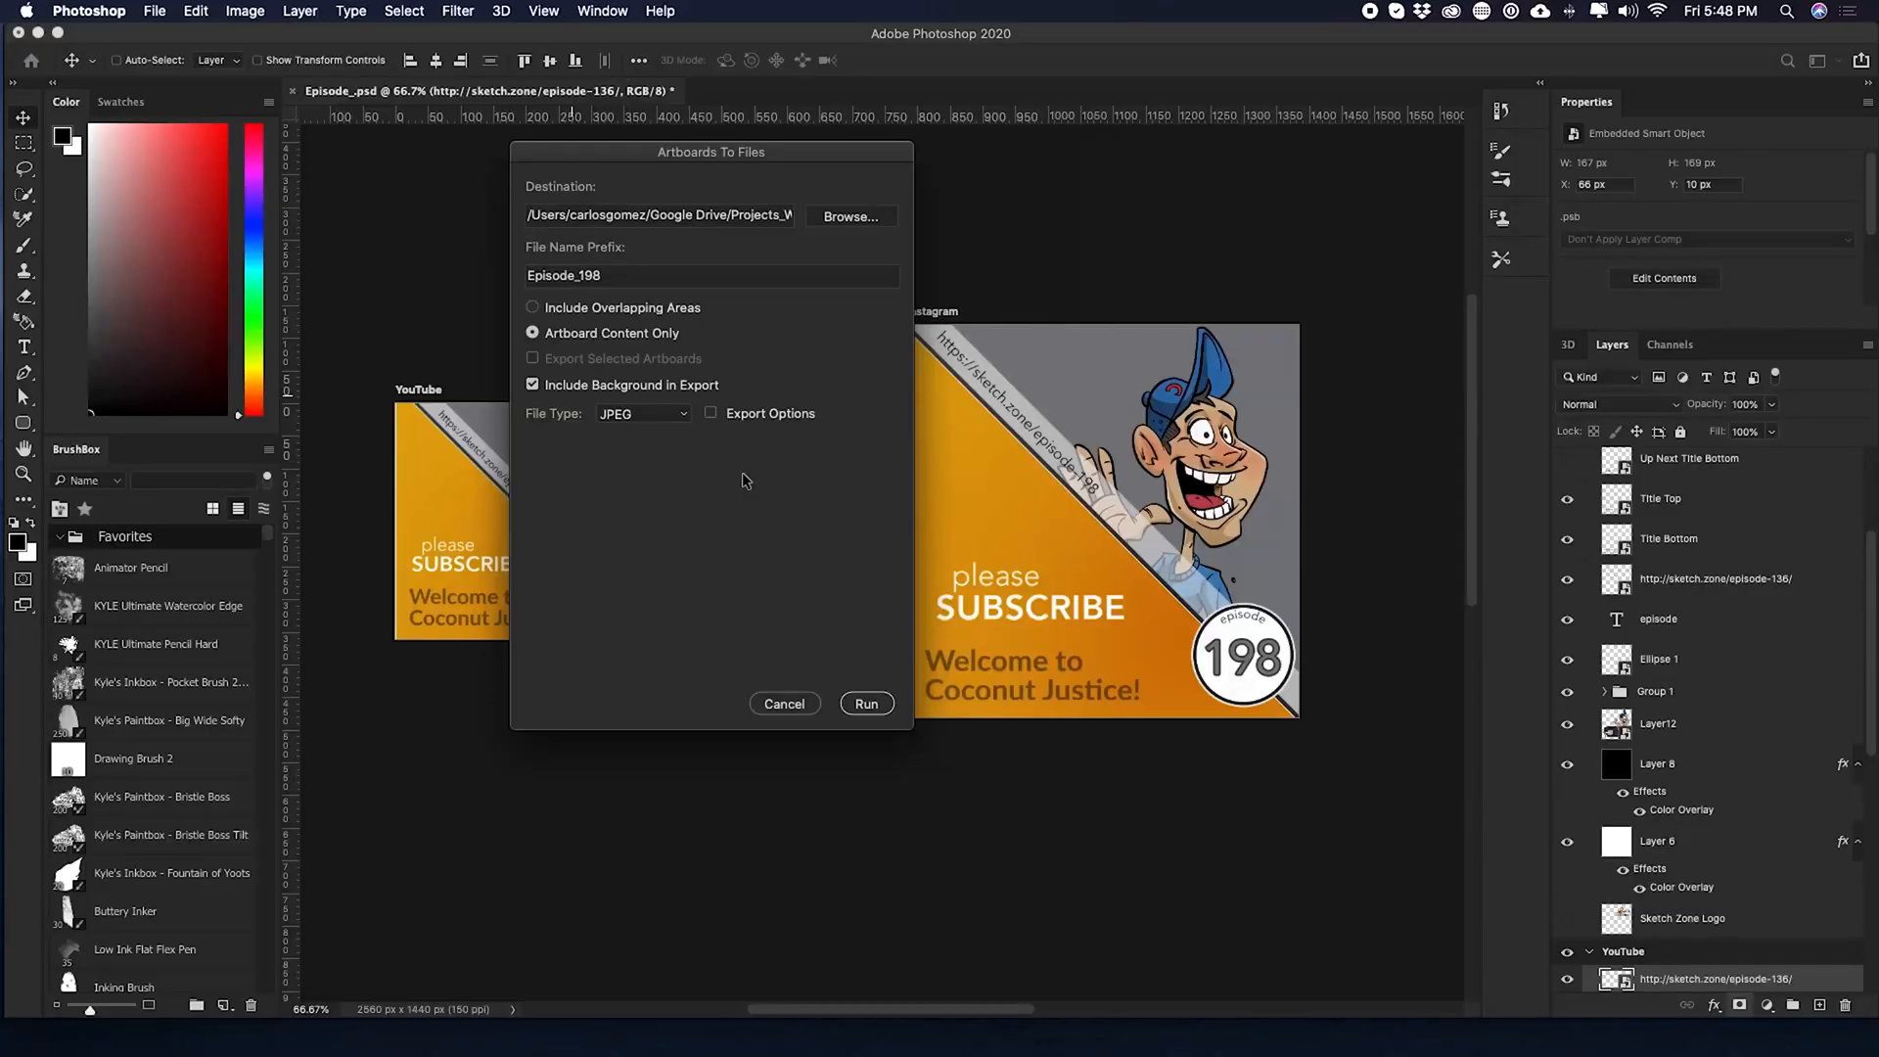
mouse_move(714, 466)
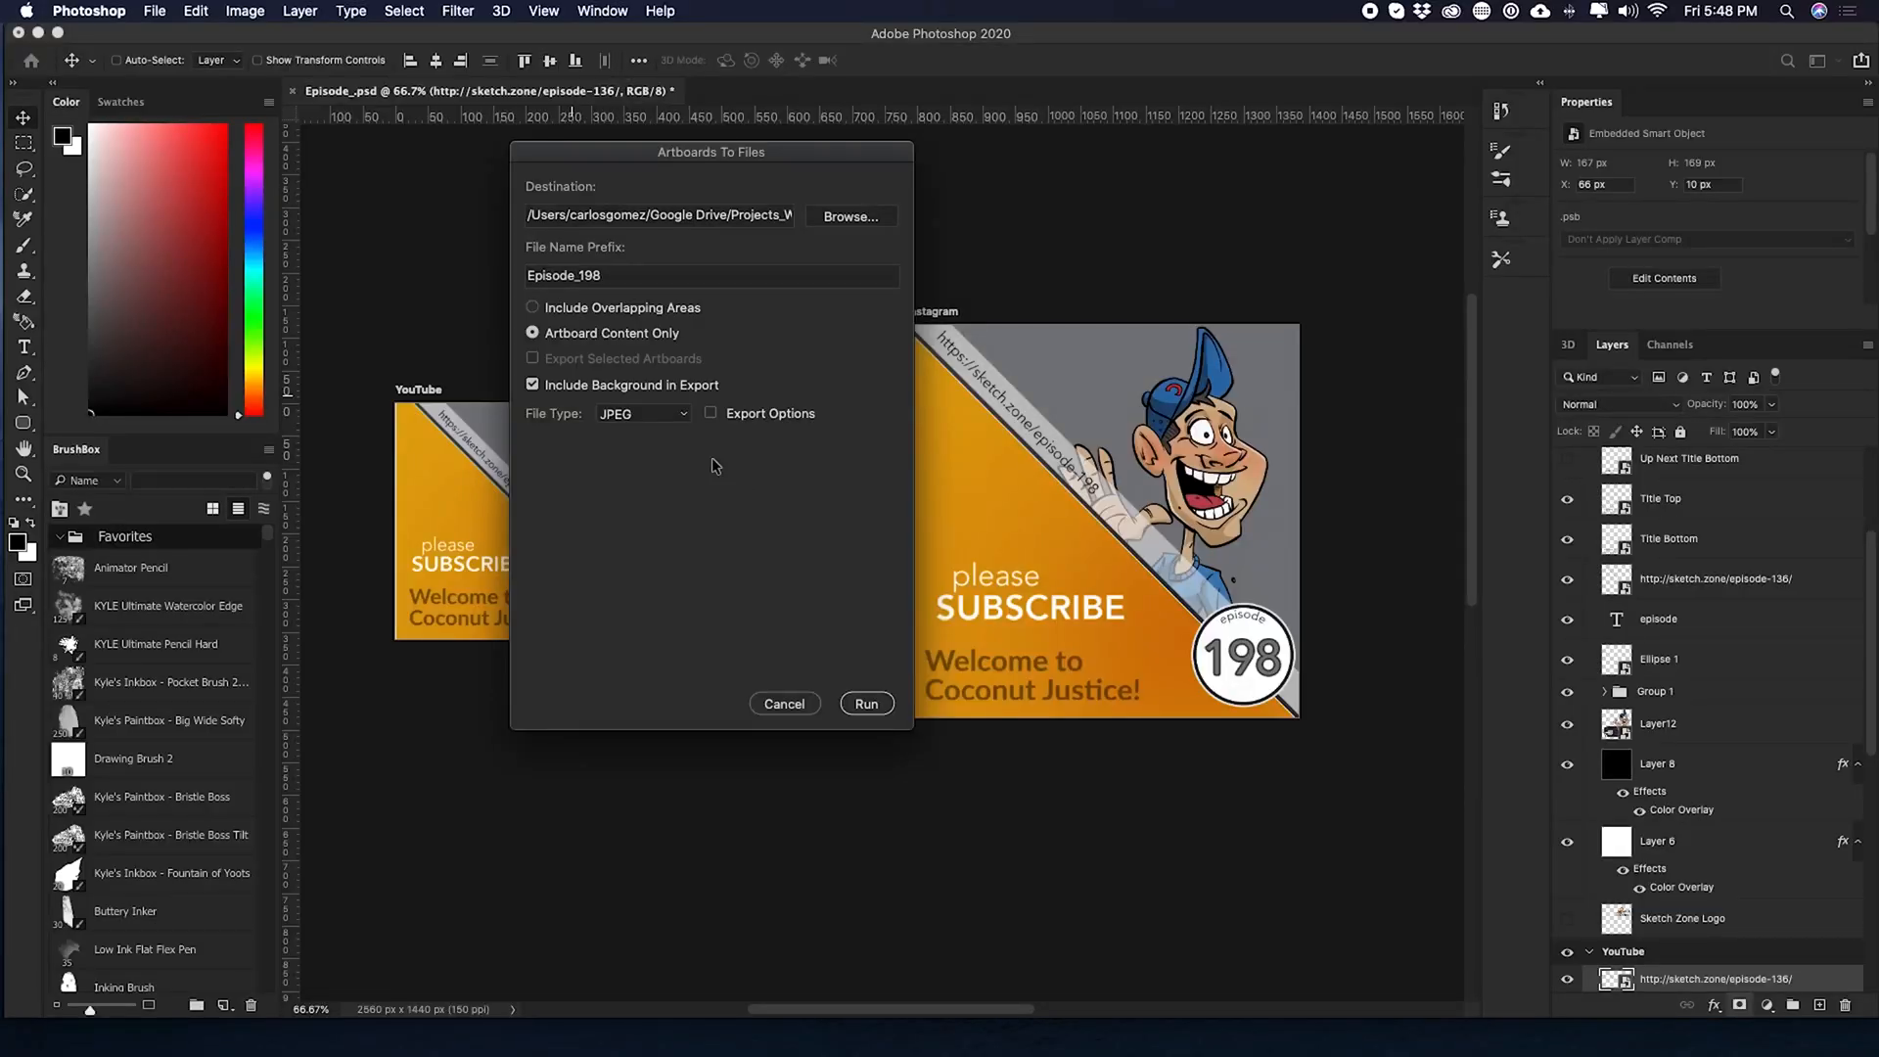
- Keep JPEG as the file type and run the artboard export to the finals folder
click(642, 413)
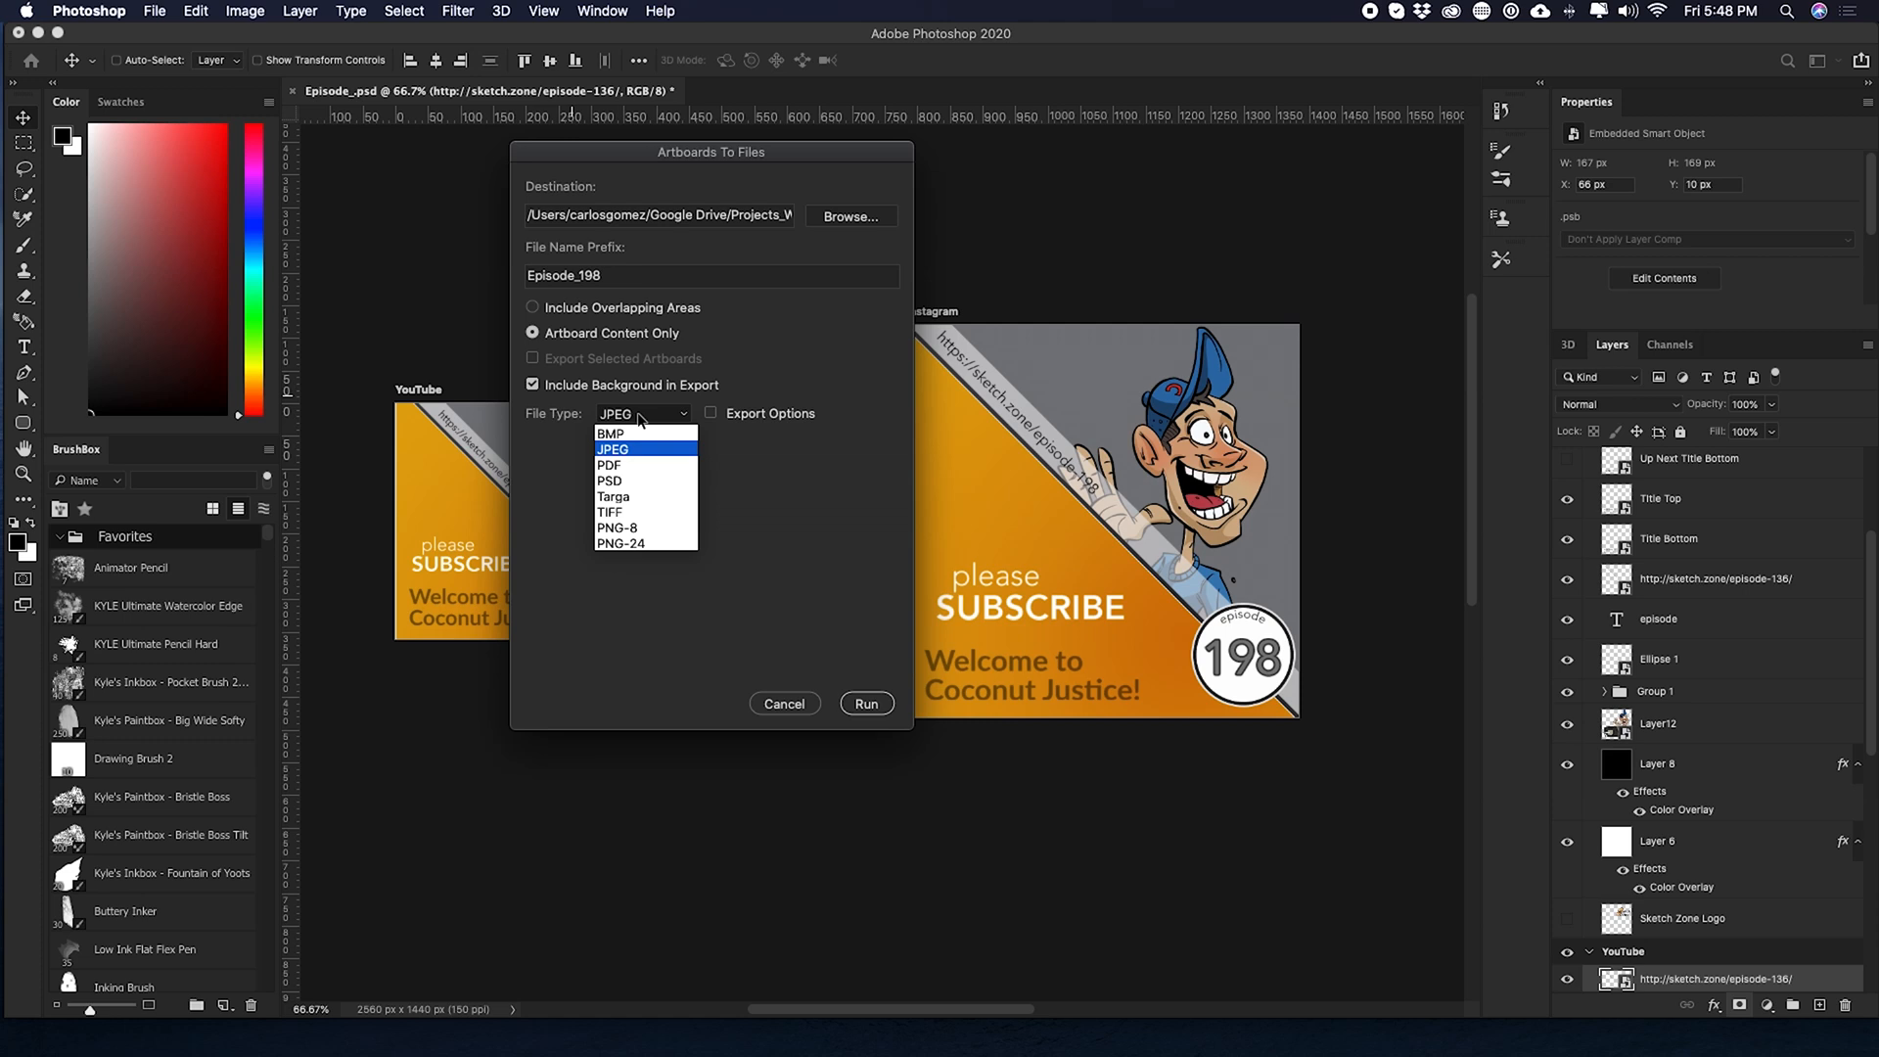
mouse_move(628, 481)
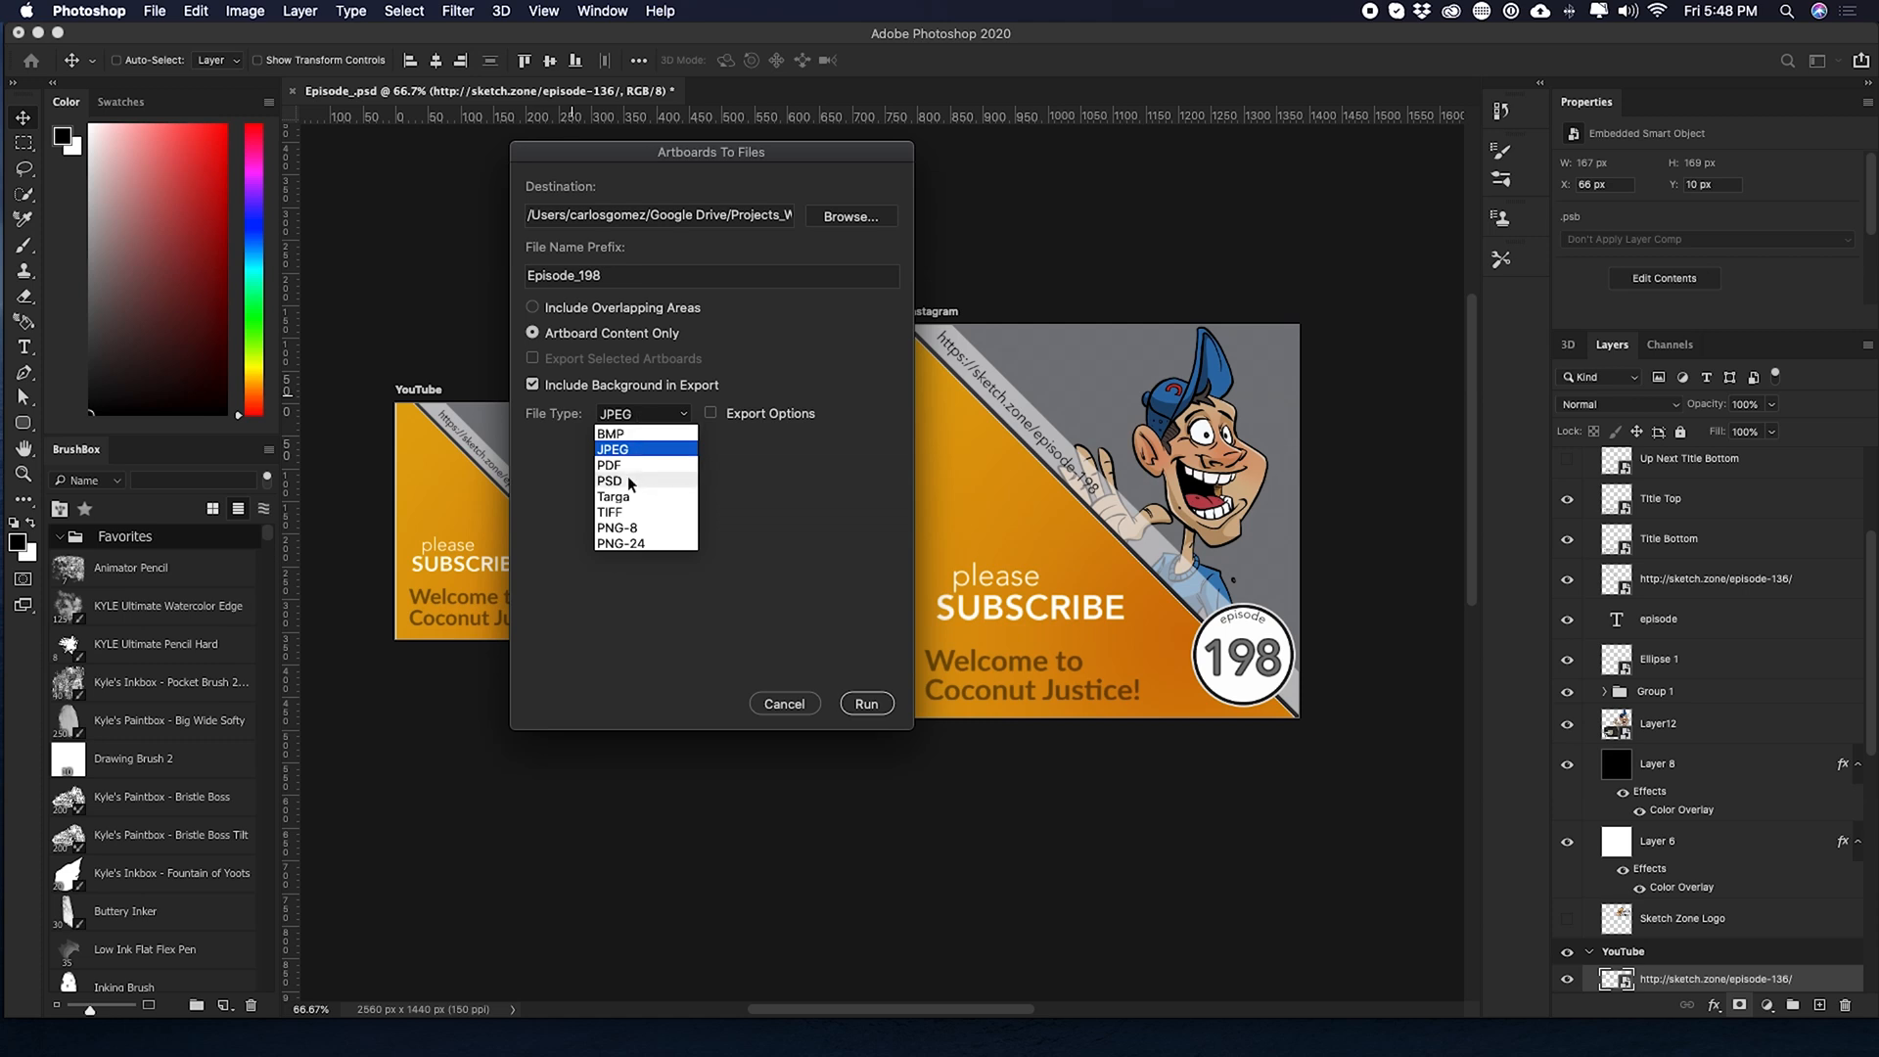
mouse_move(644, 502)
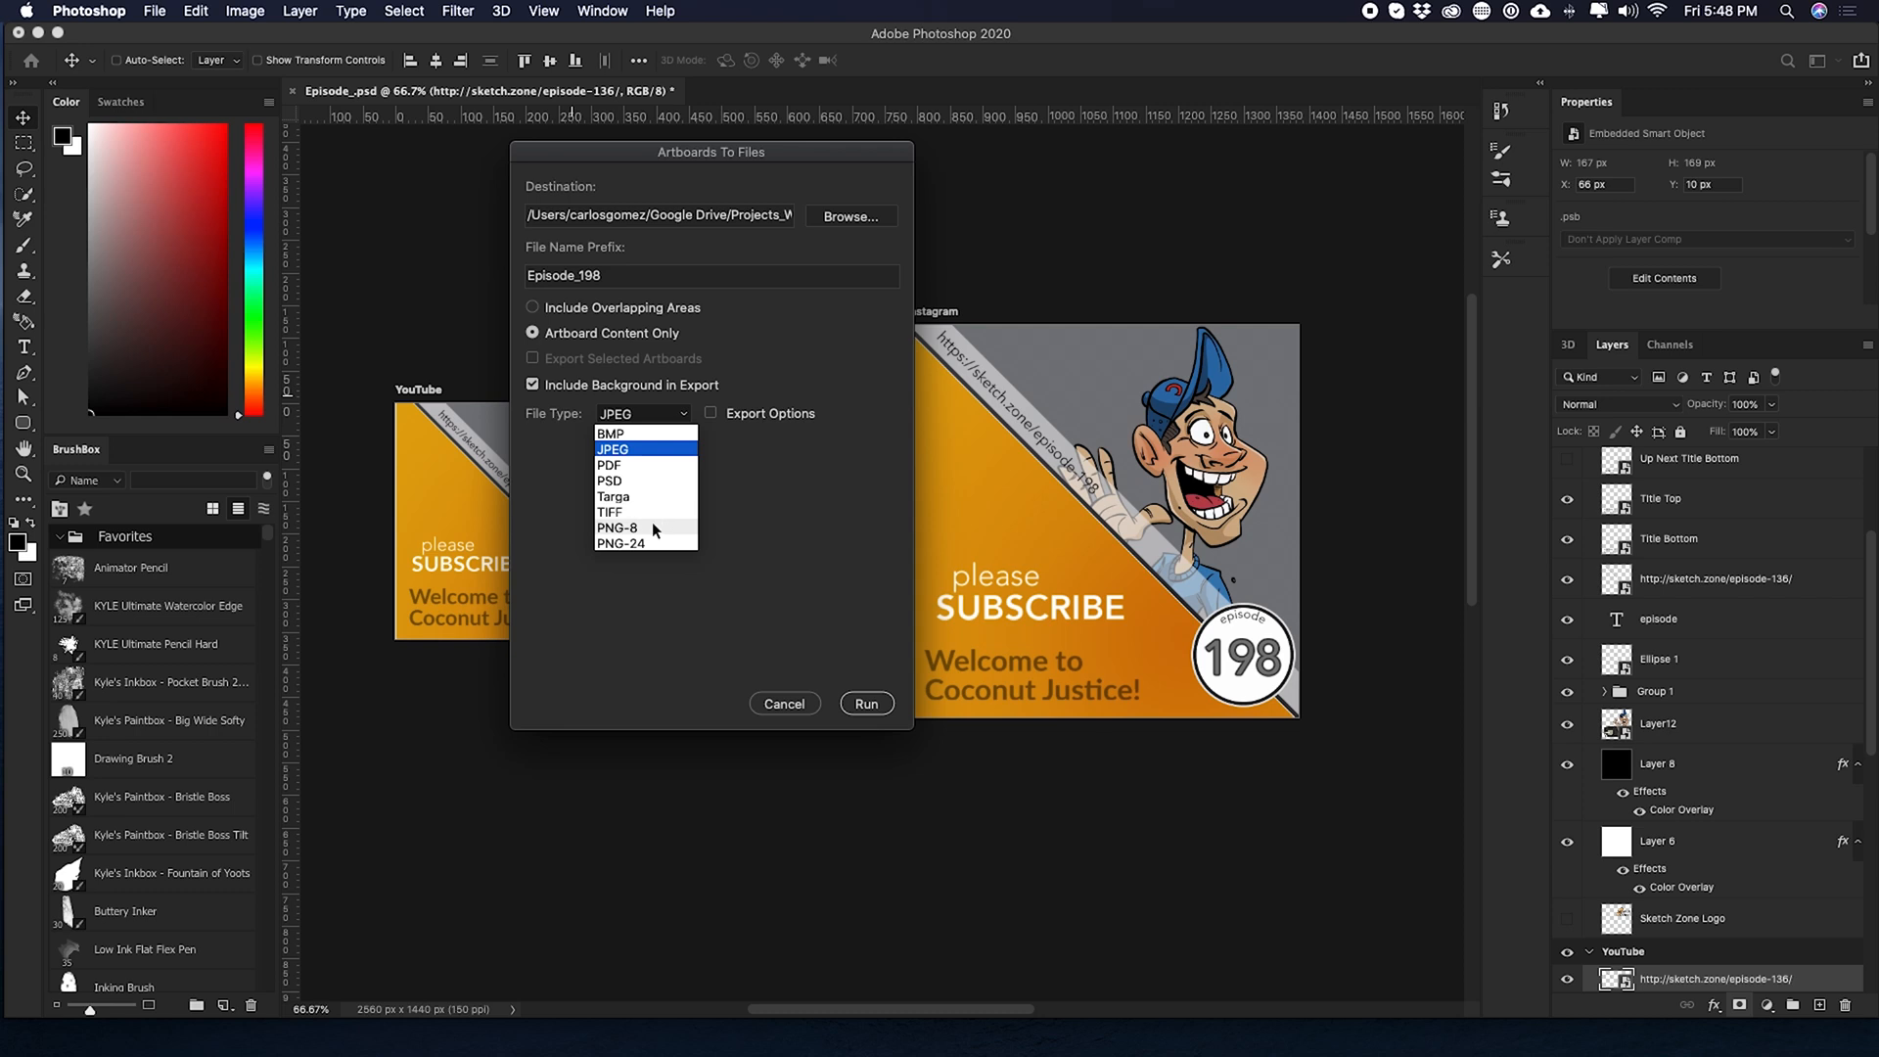
mouse_move(626, 464)
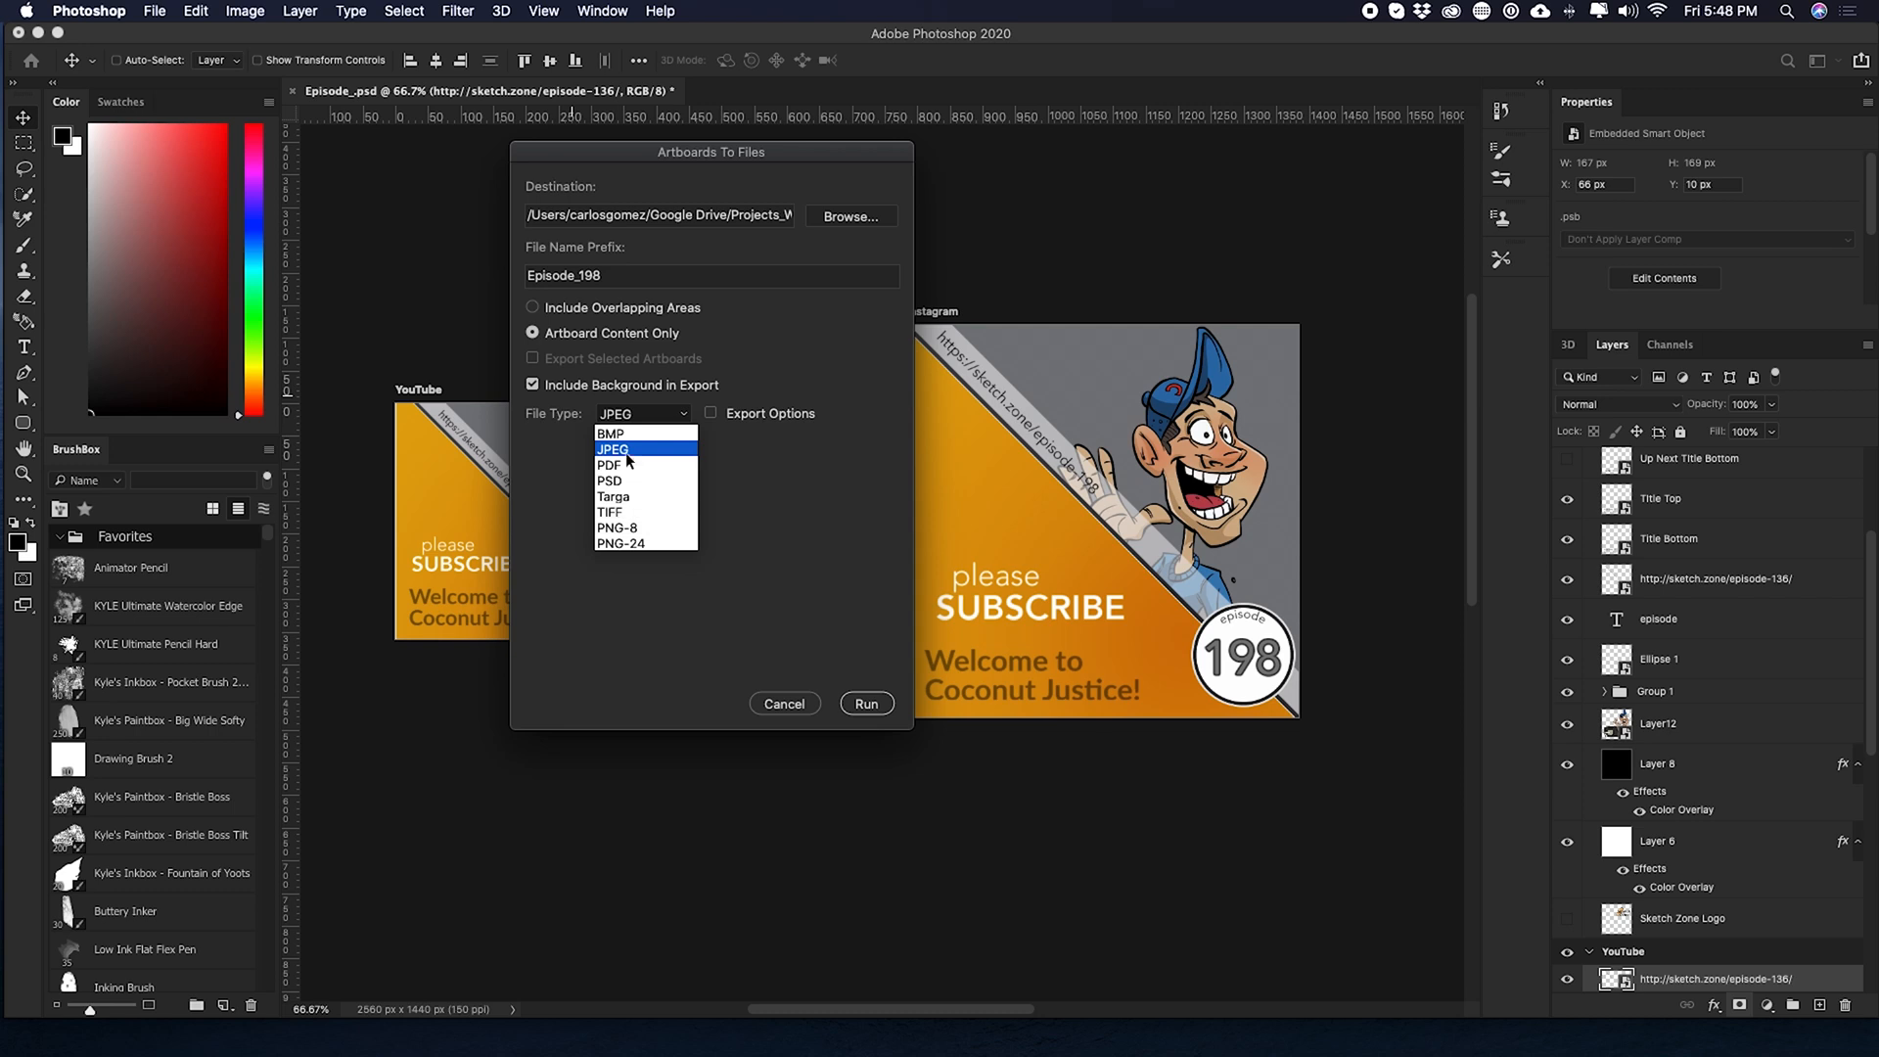
click(612, 448)
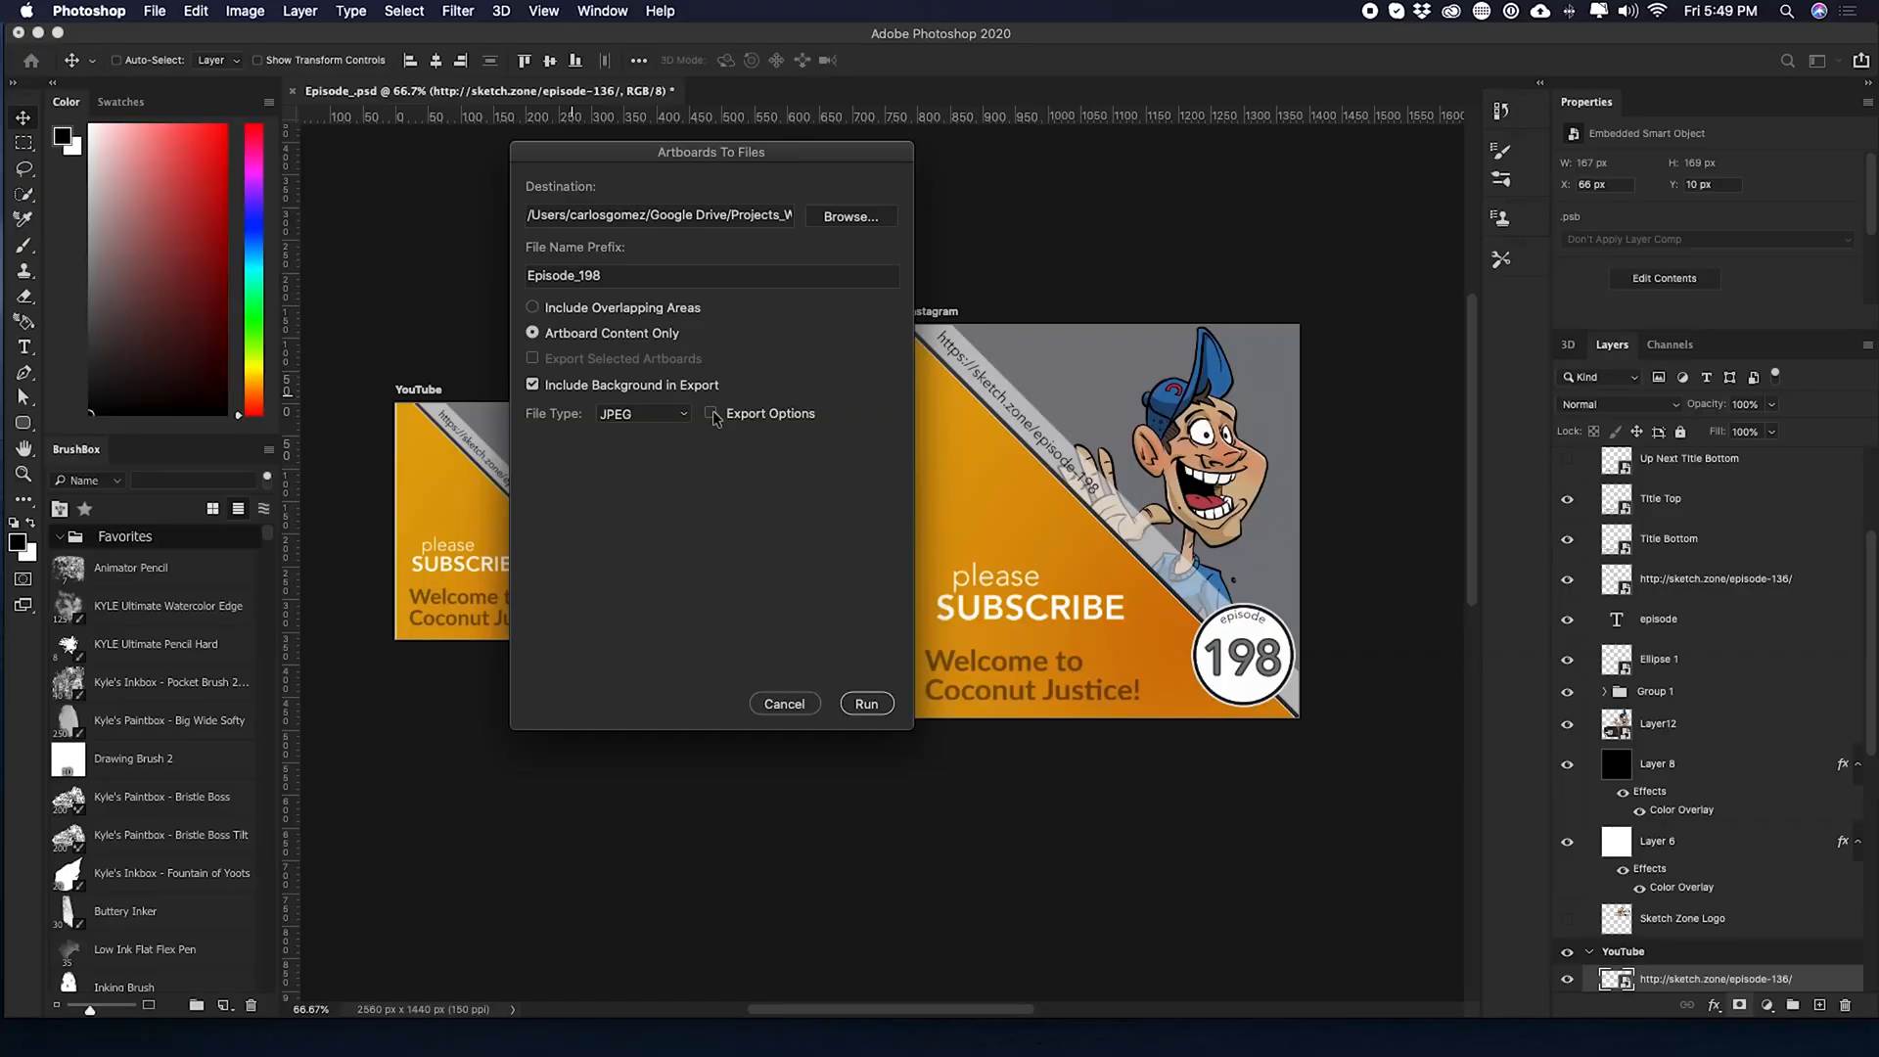
click(712, 413)
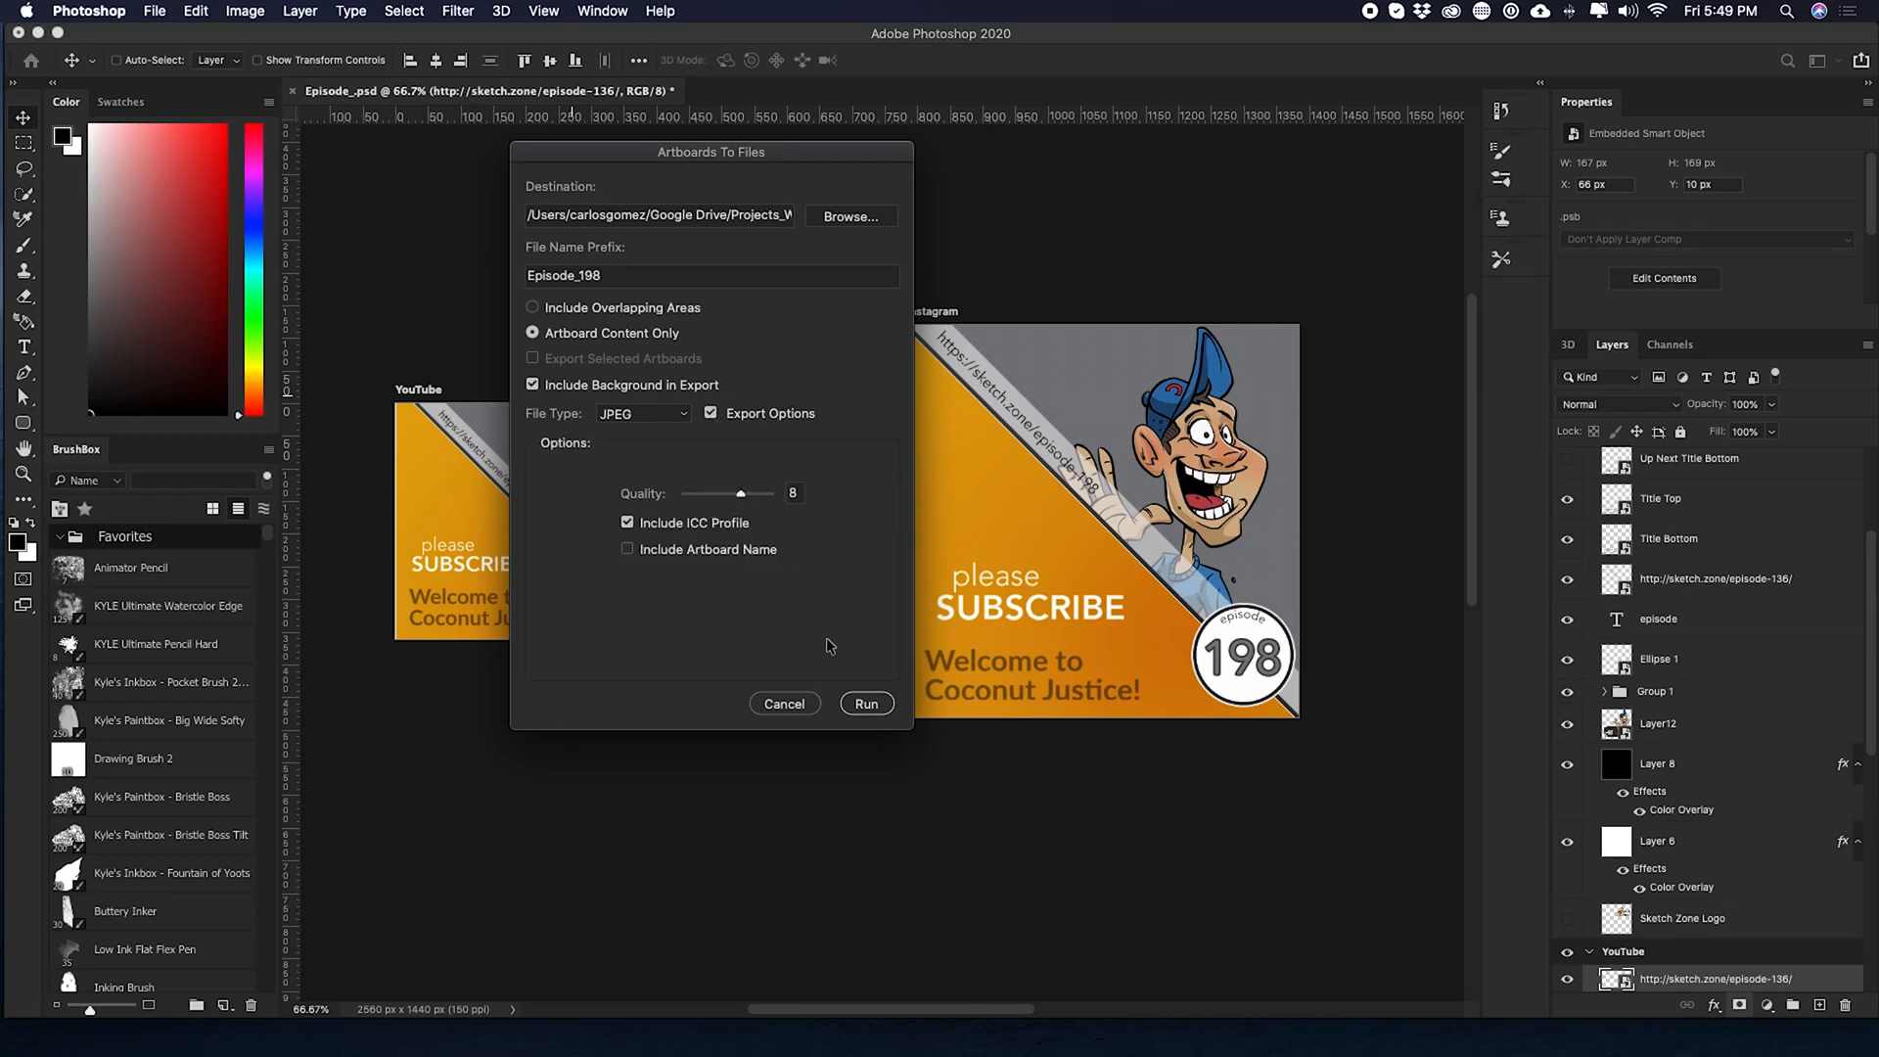
click(710, 413)
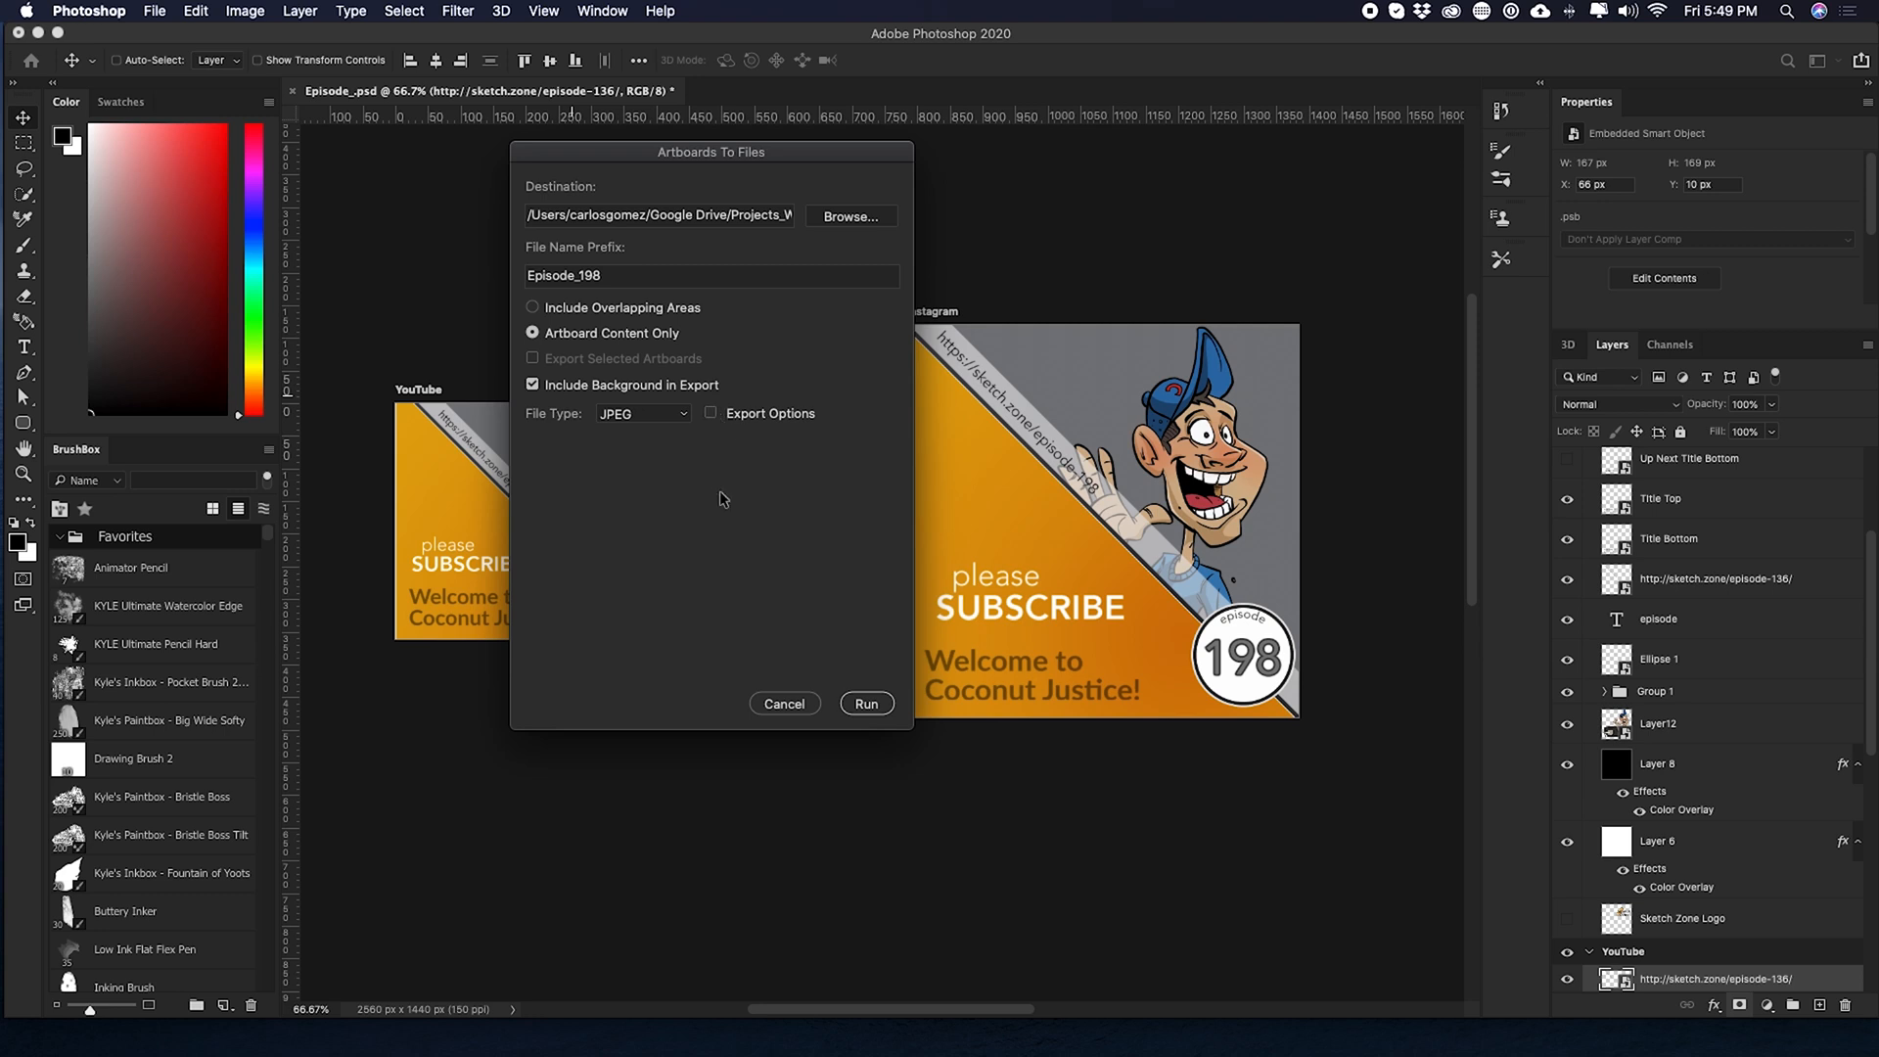
mouse_move(867, 703)
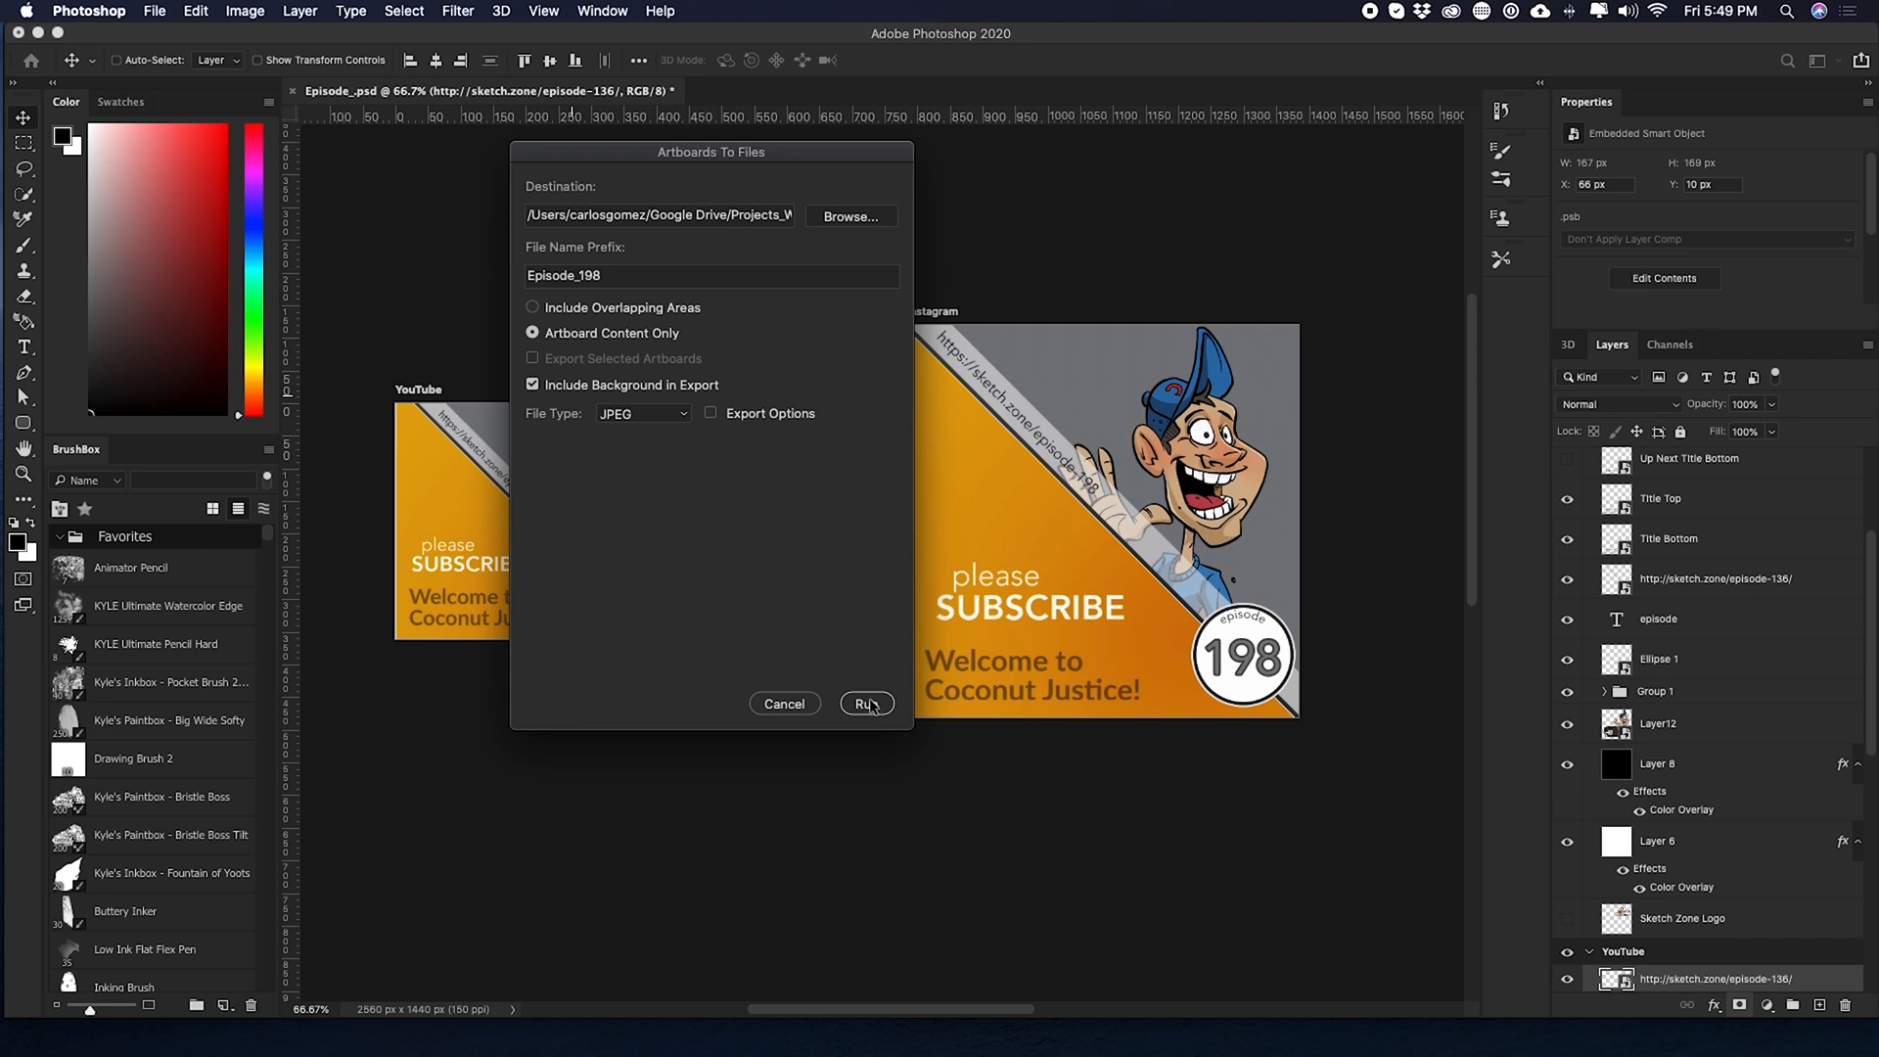
click(865, 702)
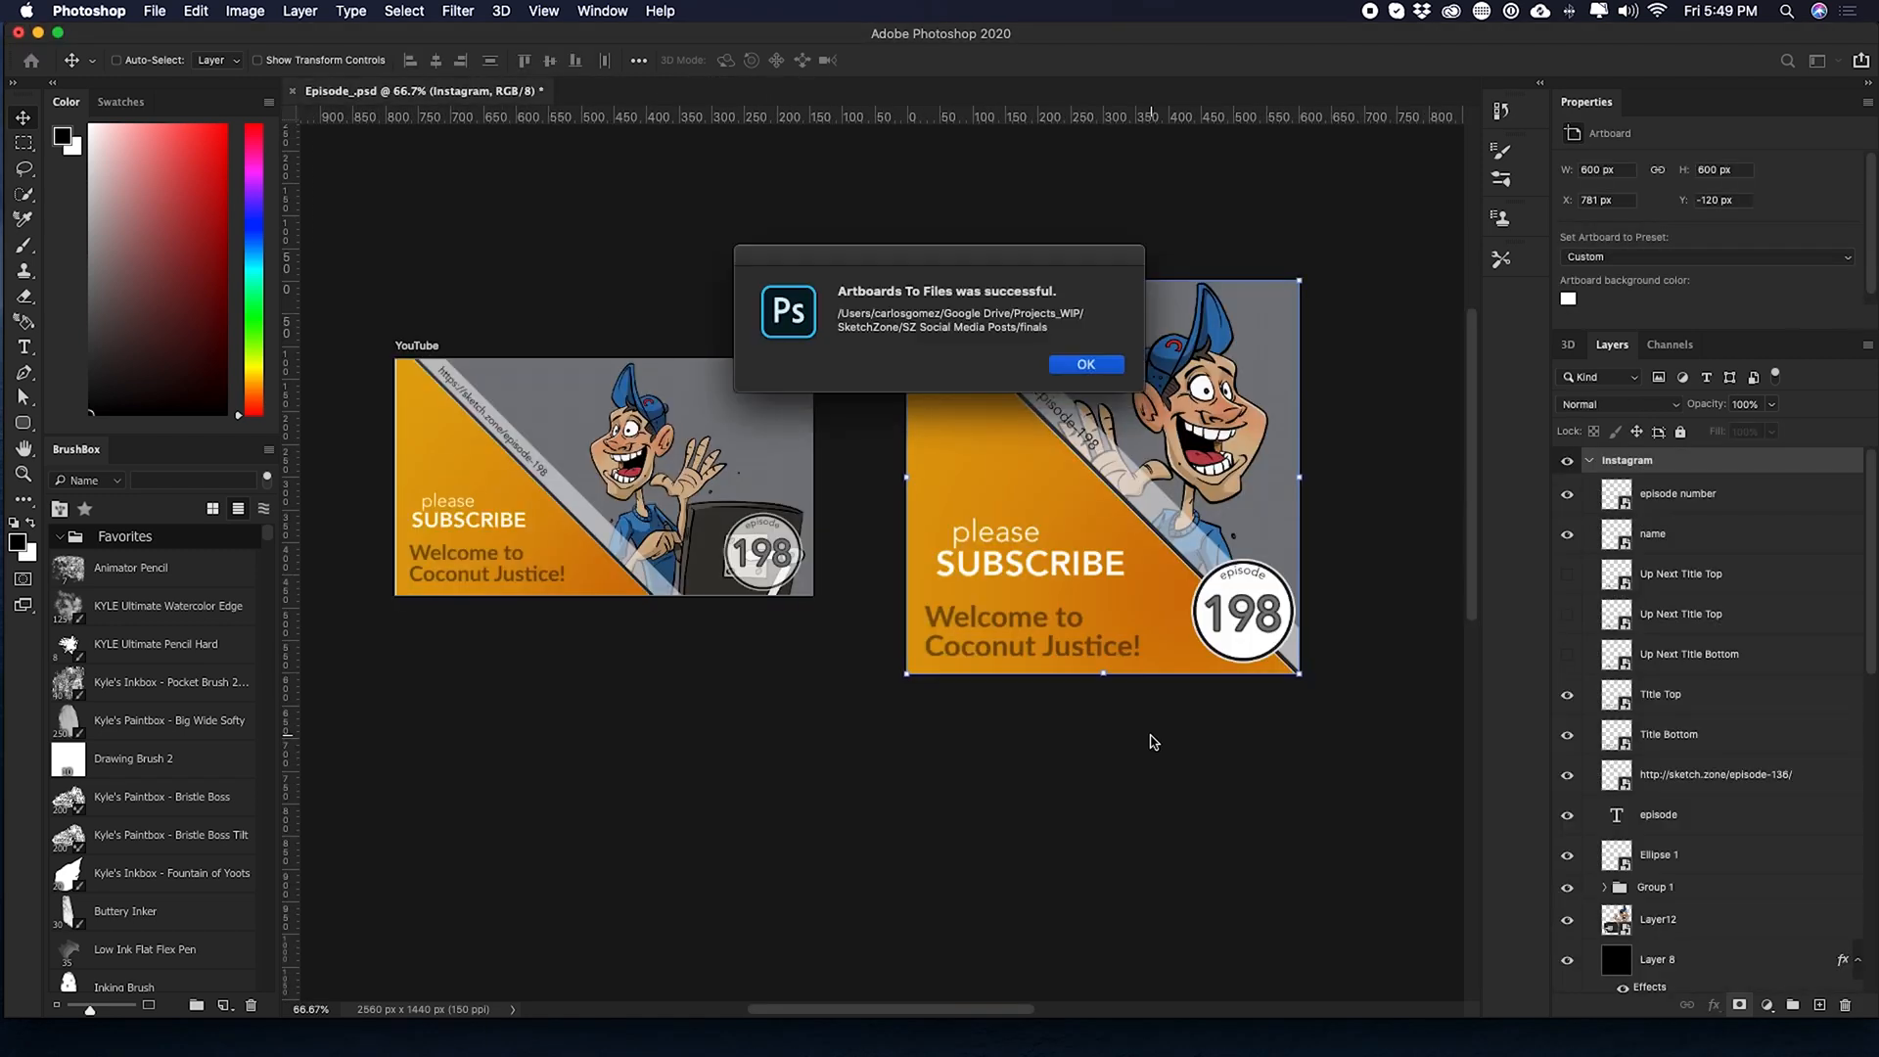
- Dismiss the success alert and open Episode_198Instagram.jpg and Episode_198YouTube.jpg in Preview
click(1085, 364)
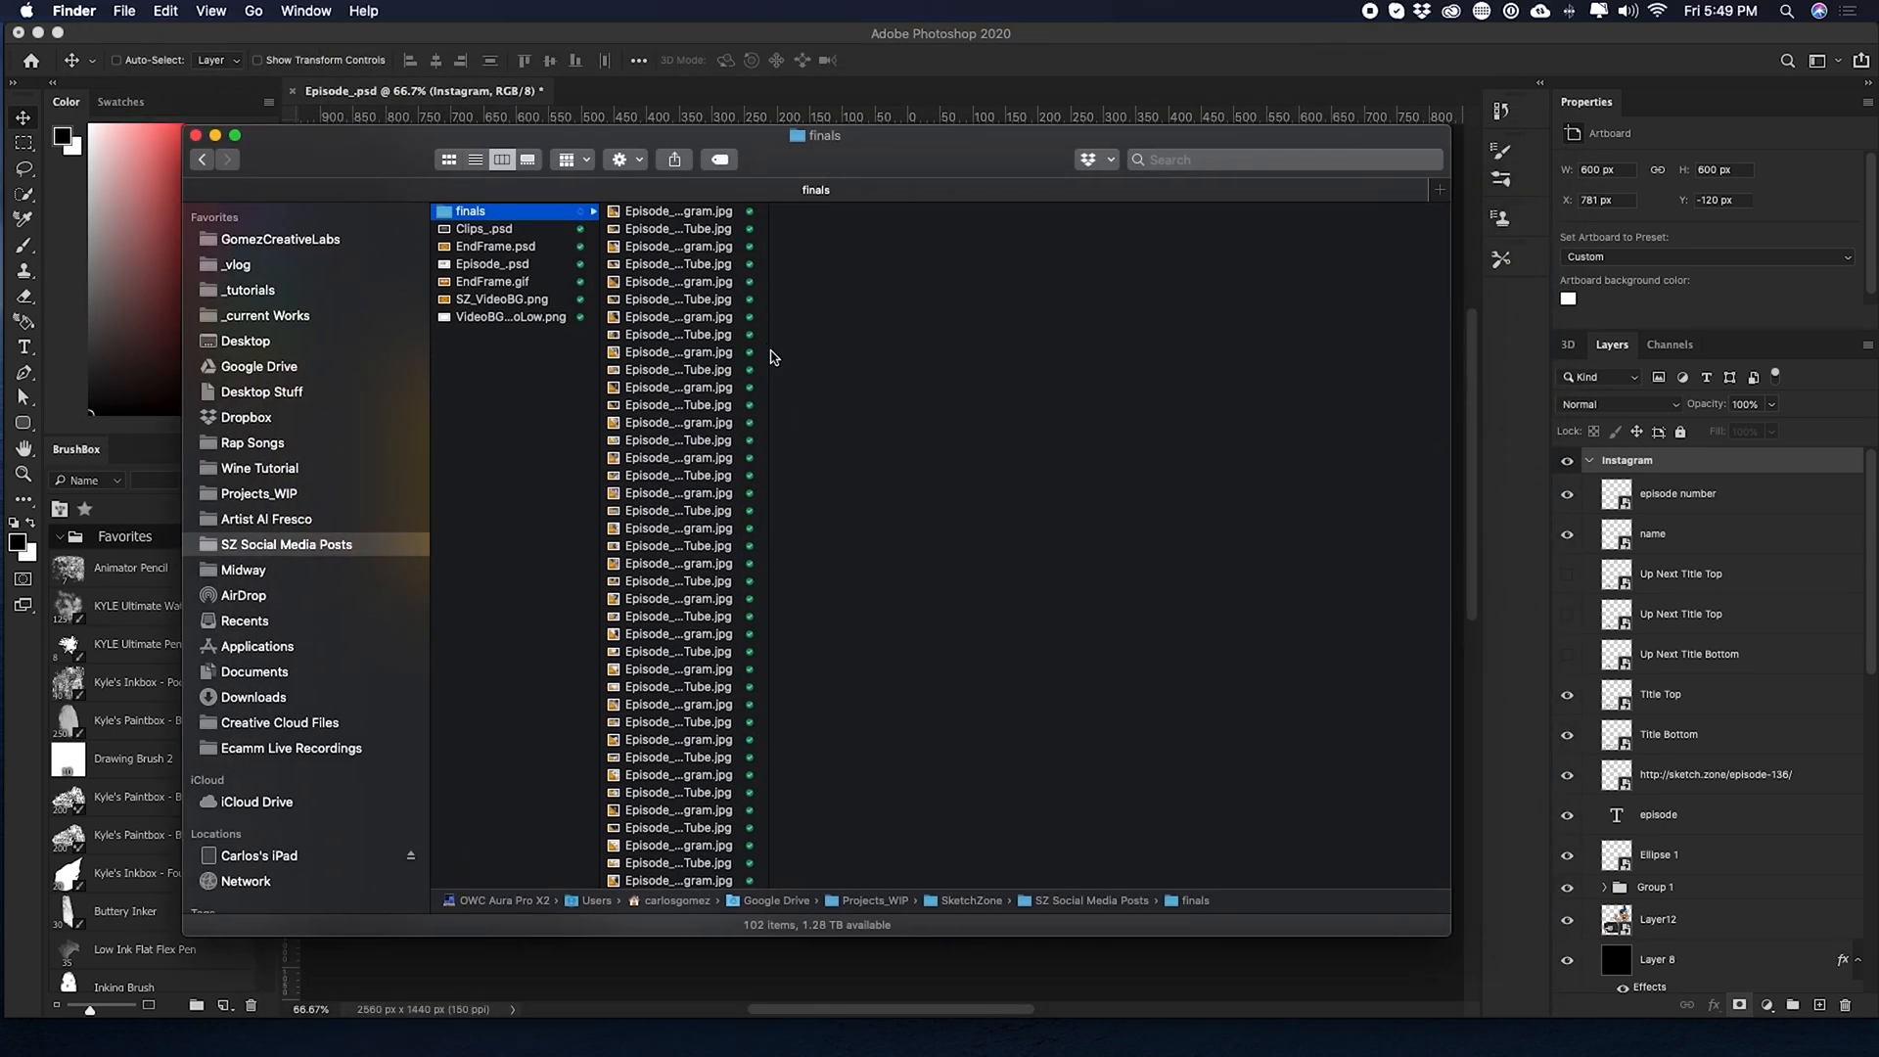
scroll(down, 3)
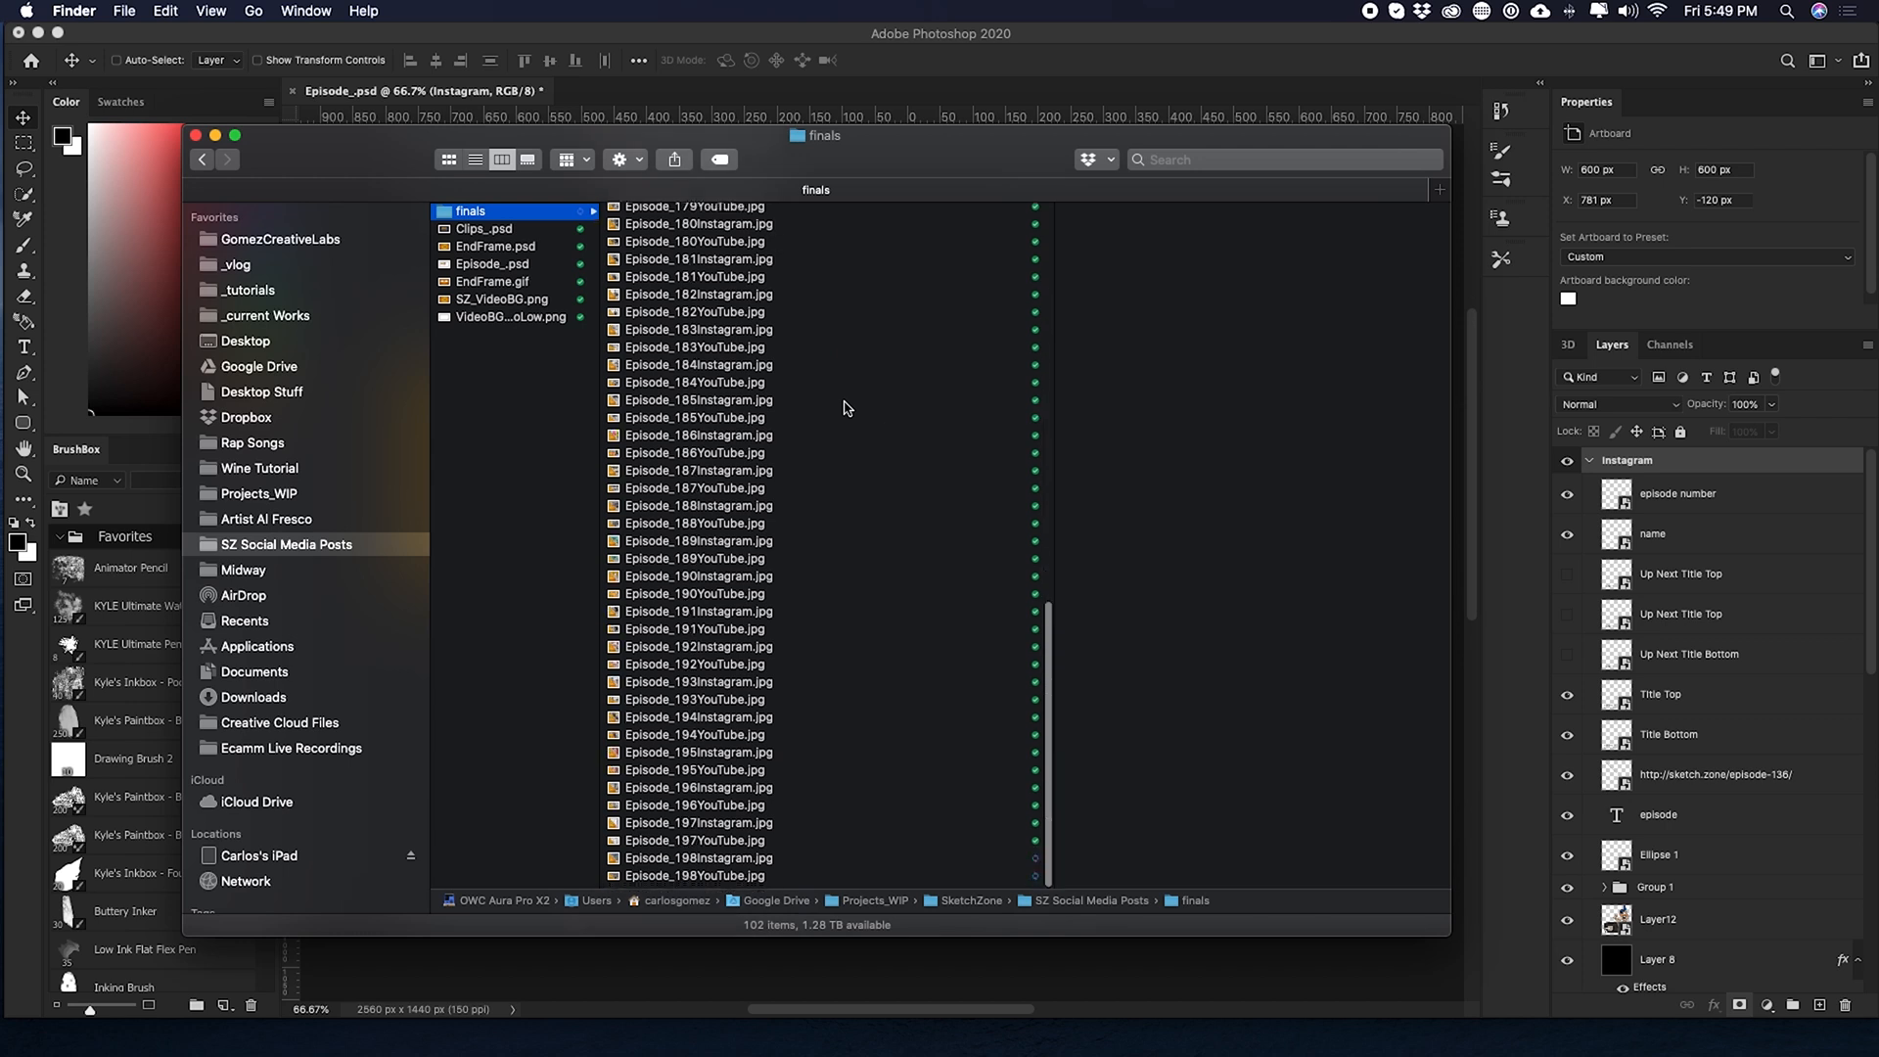
click(699, 861)
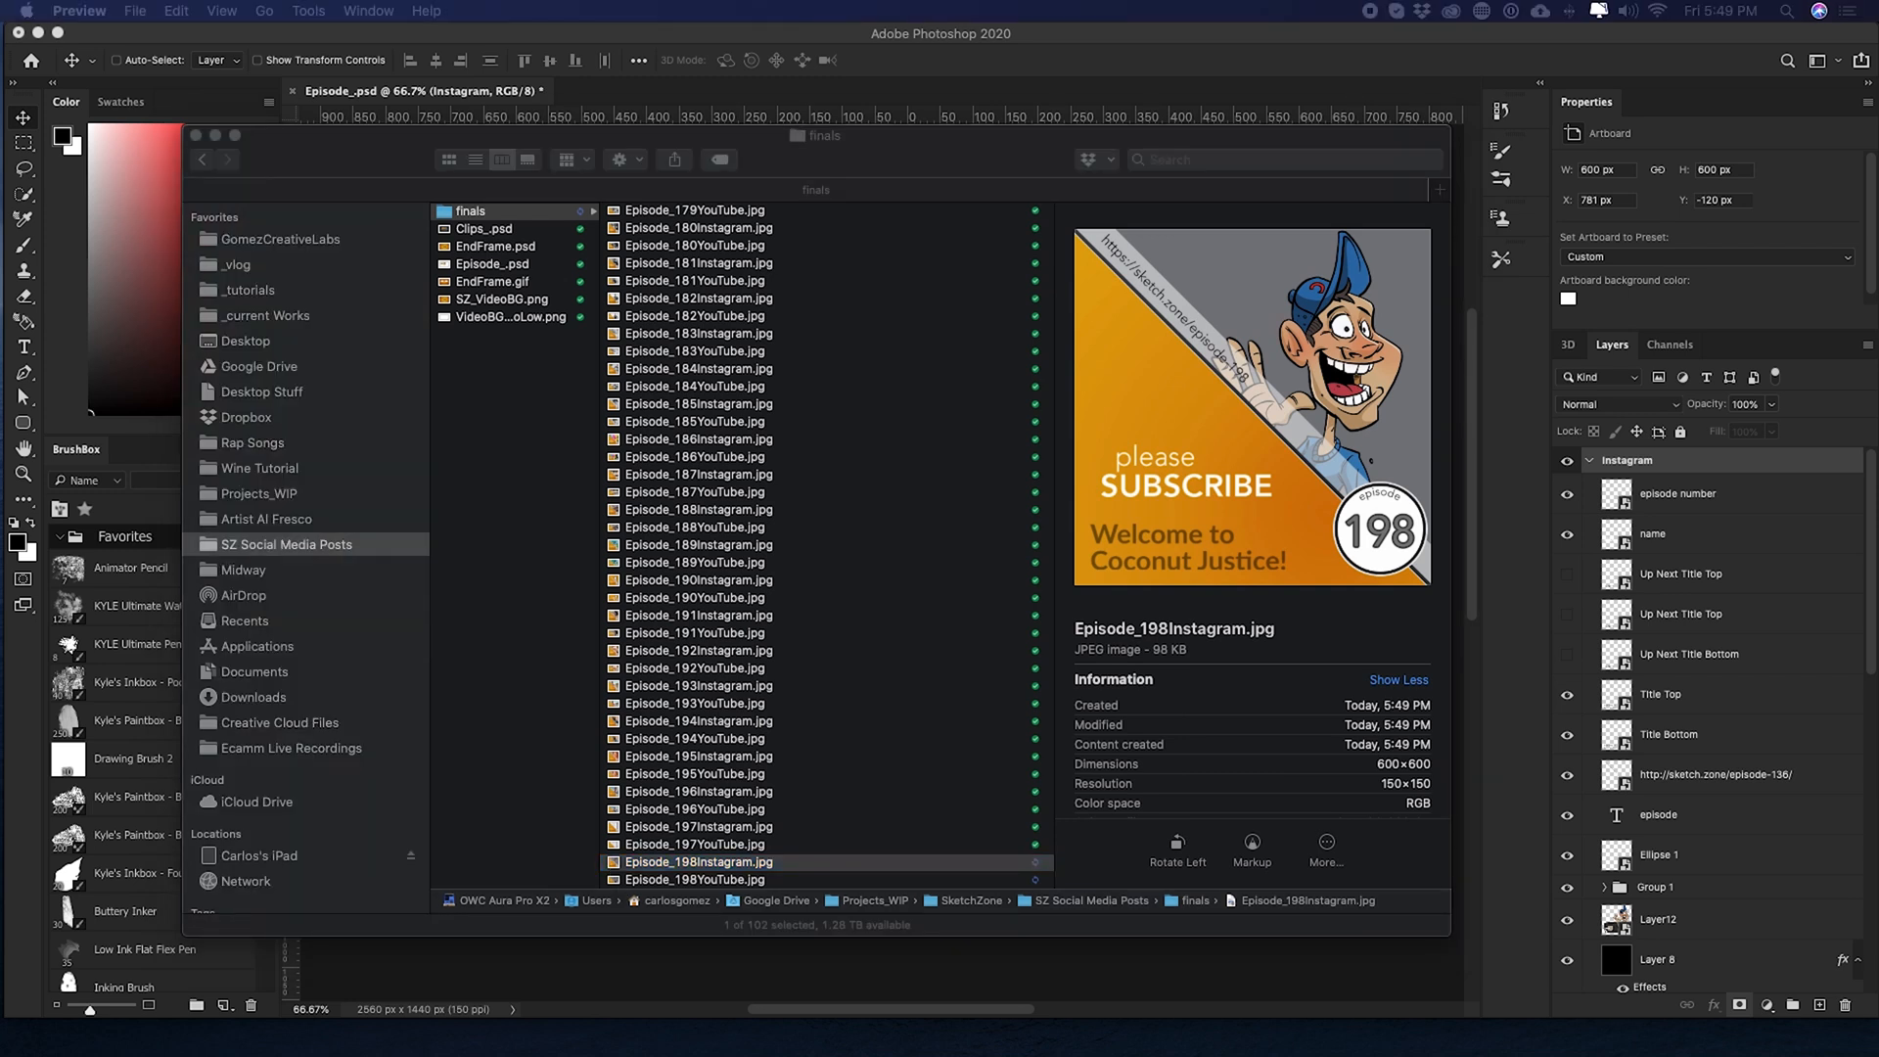
double_click(698, 862)
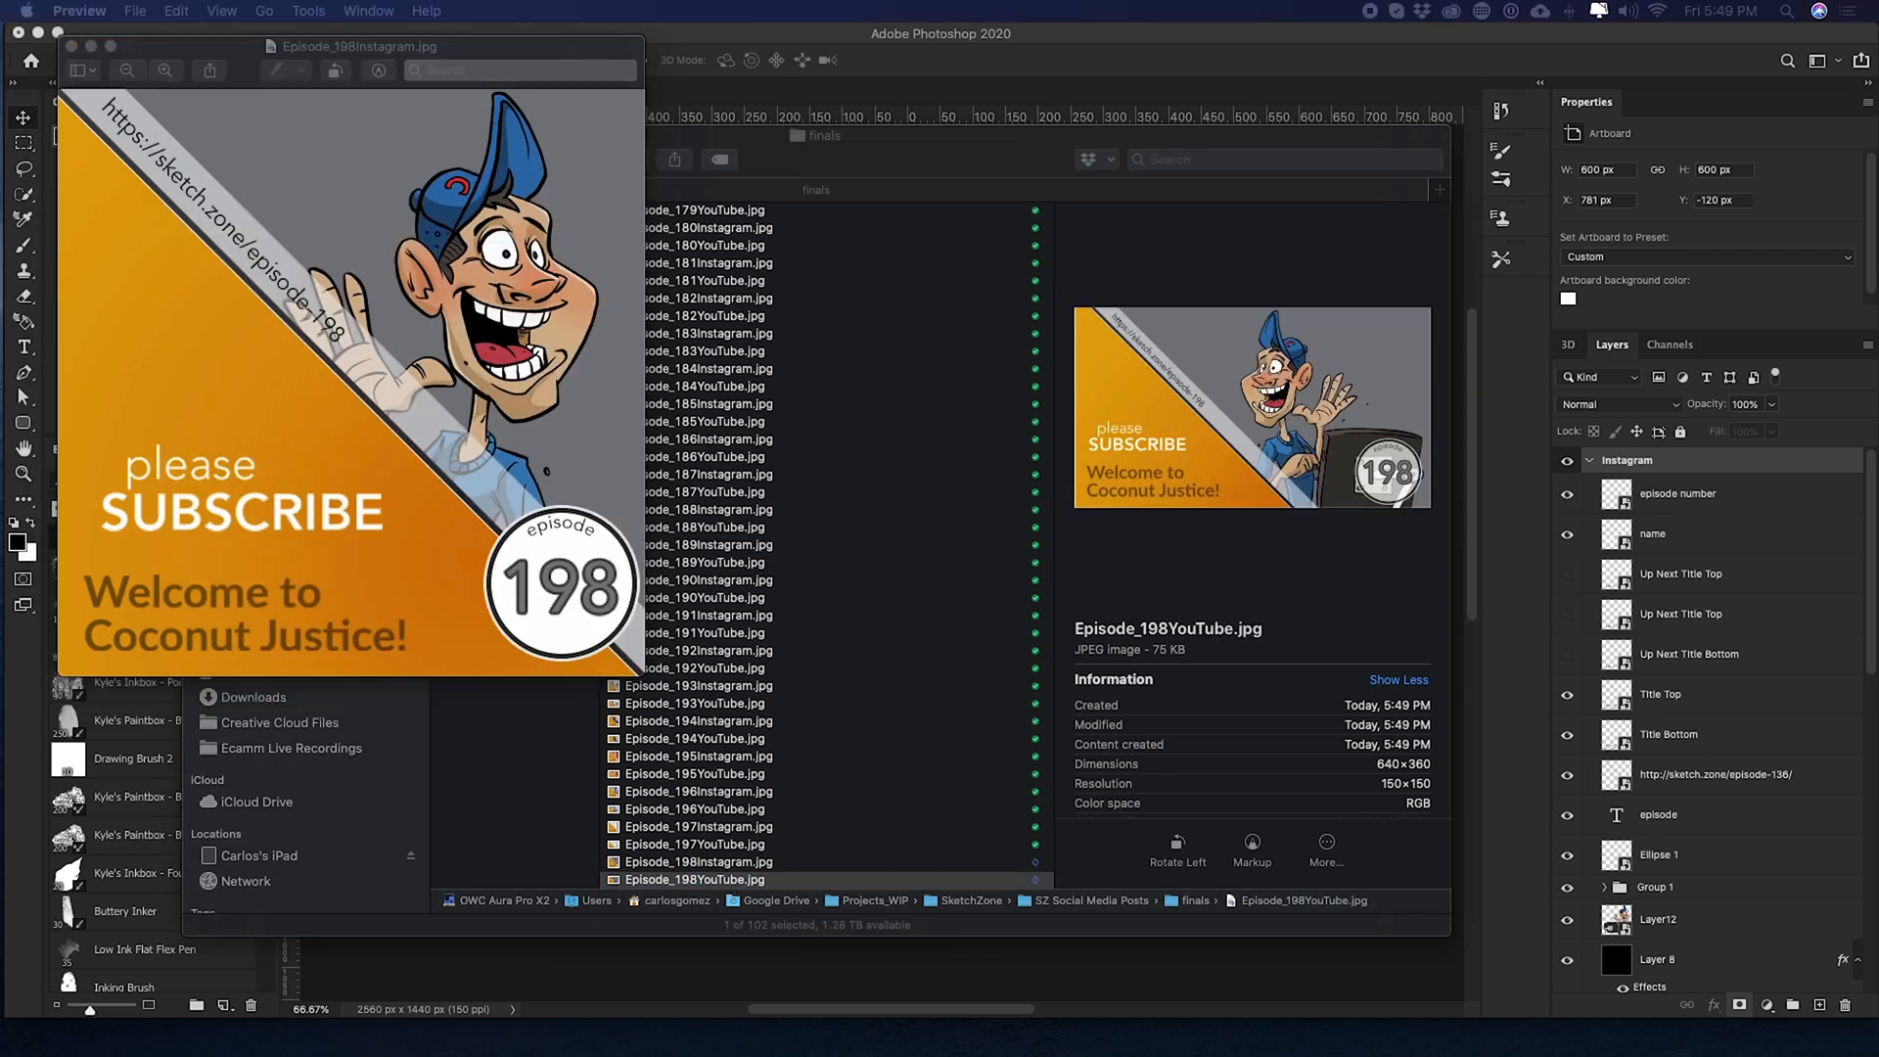
double_click(693, 879)
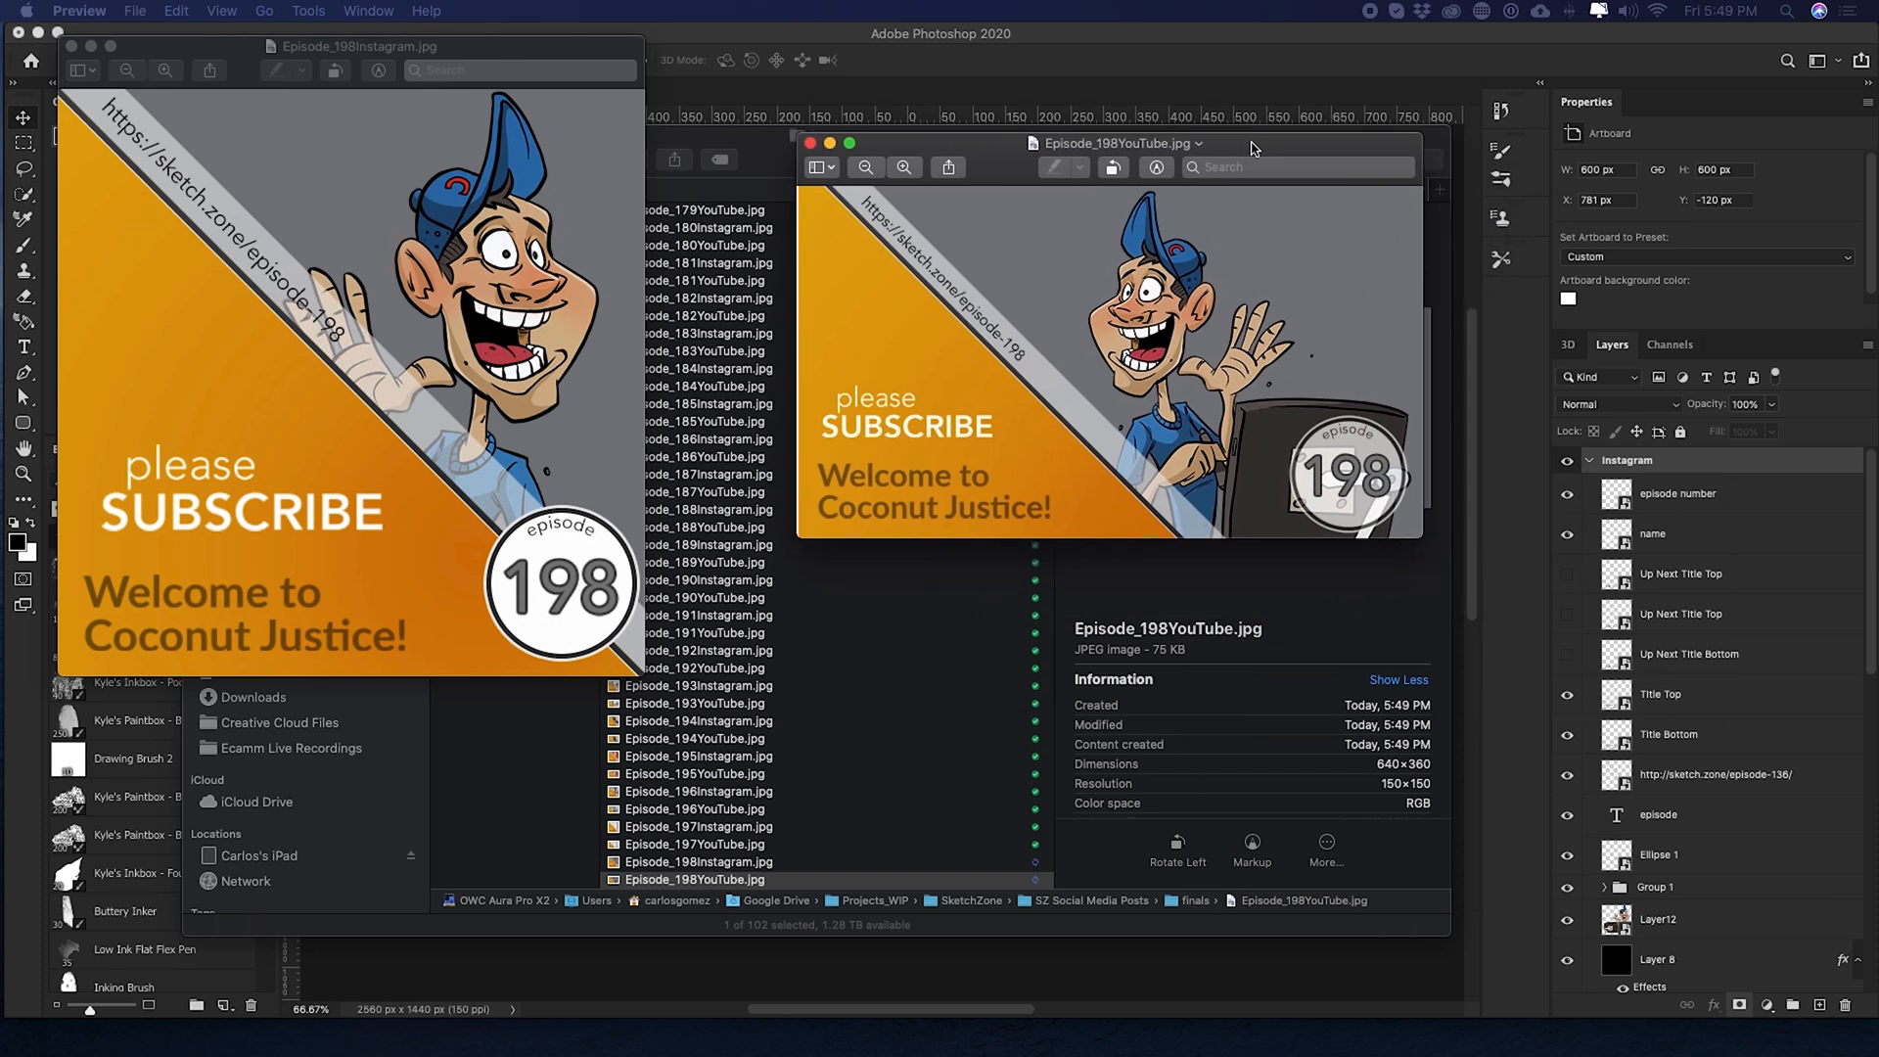